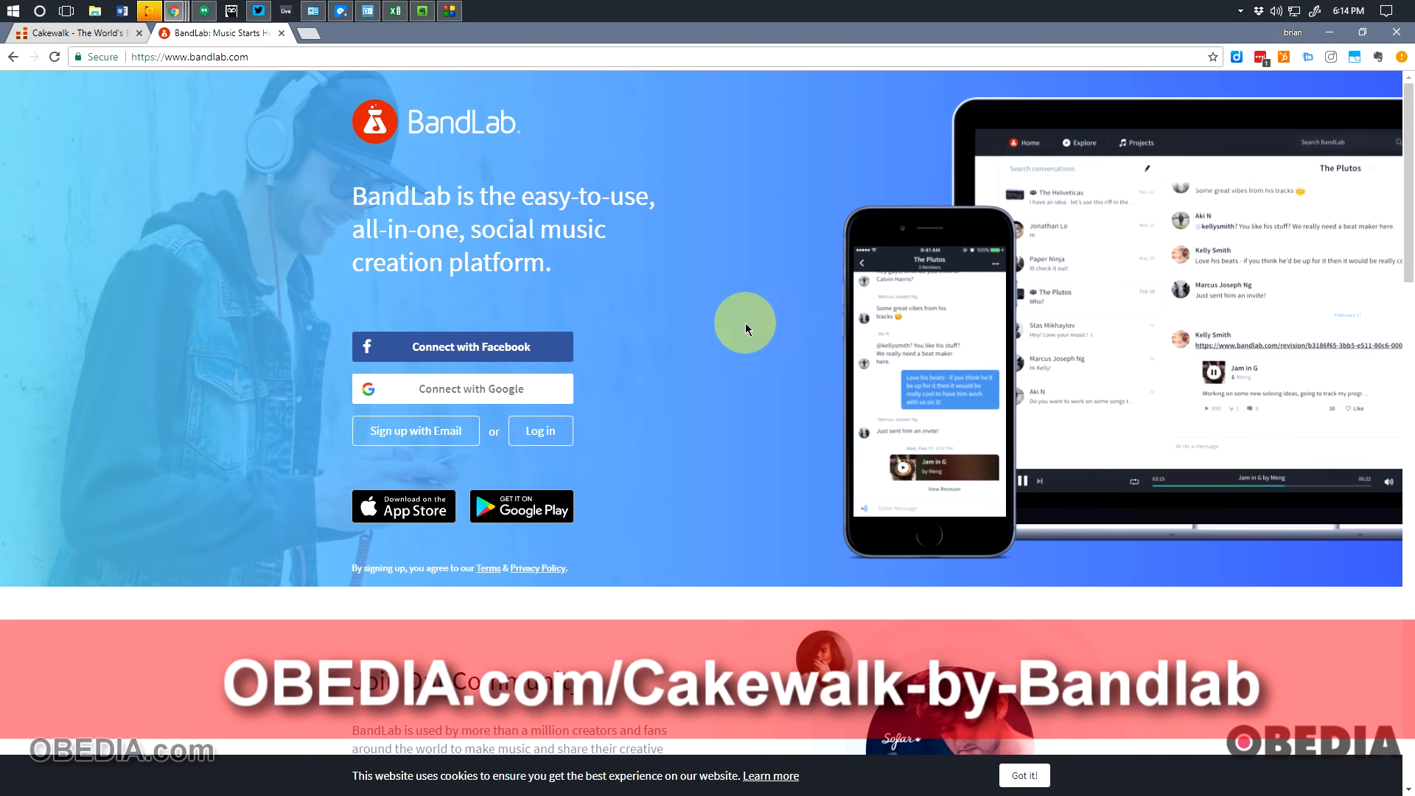
{"action": "mouse_move", "coordinate": [703, 329]}
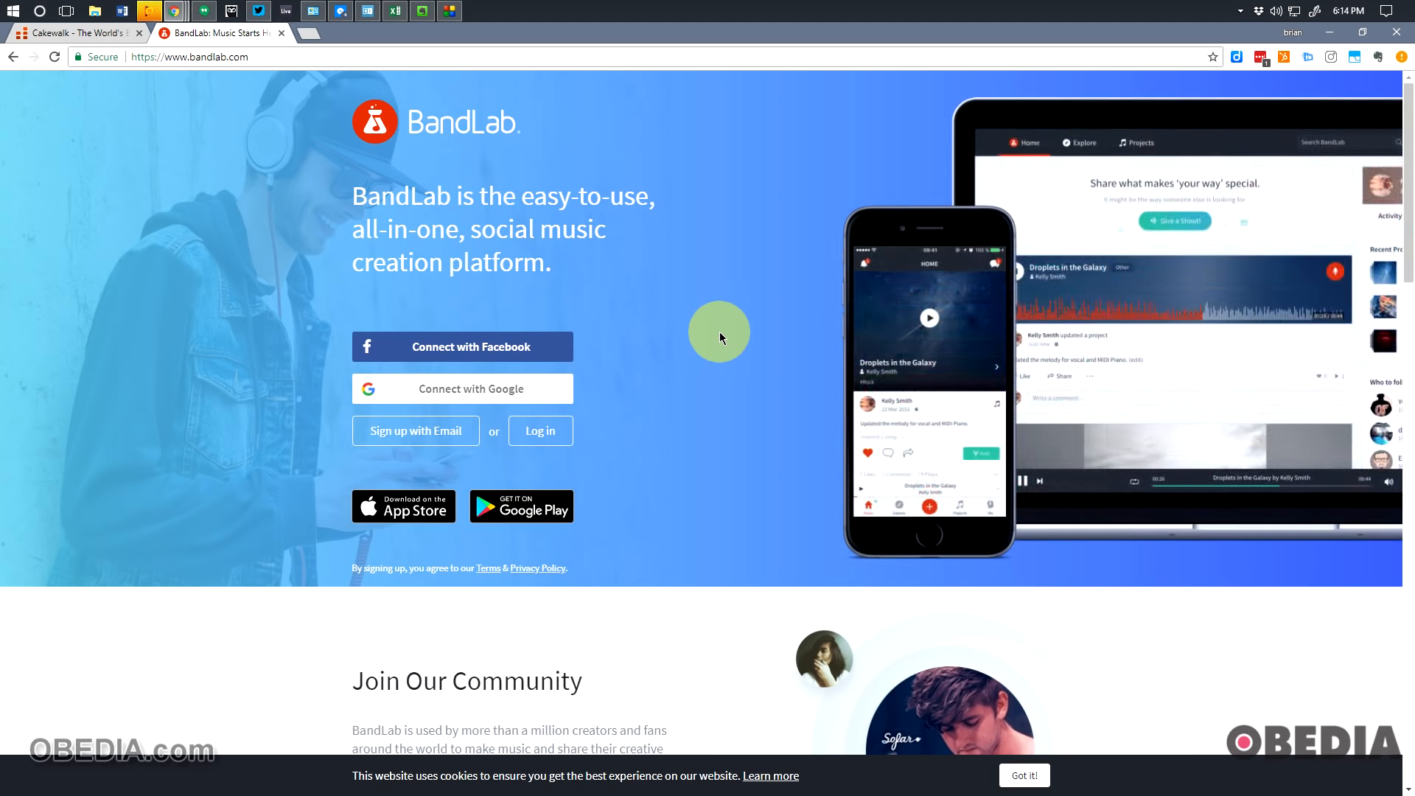
{"action": "mouse_move", "coordinate": [703, 341]}
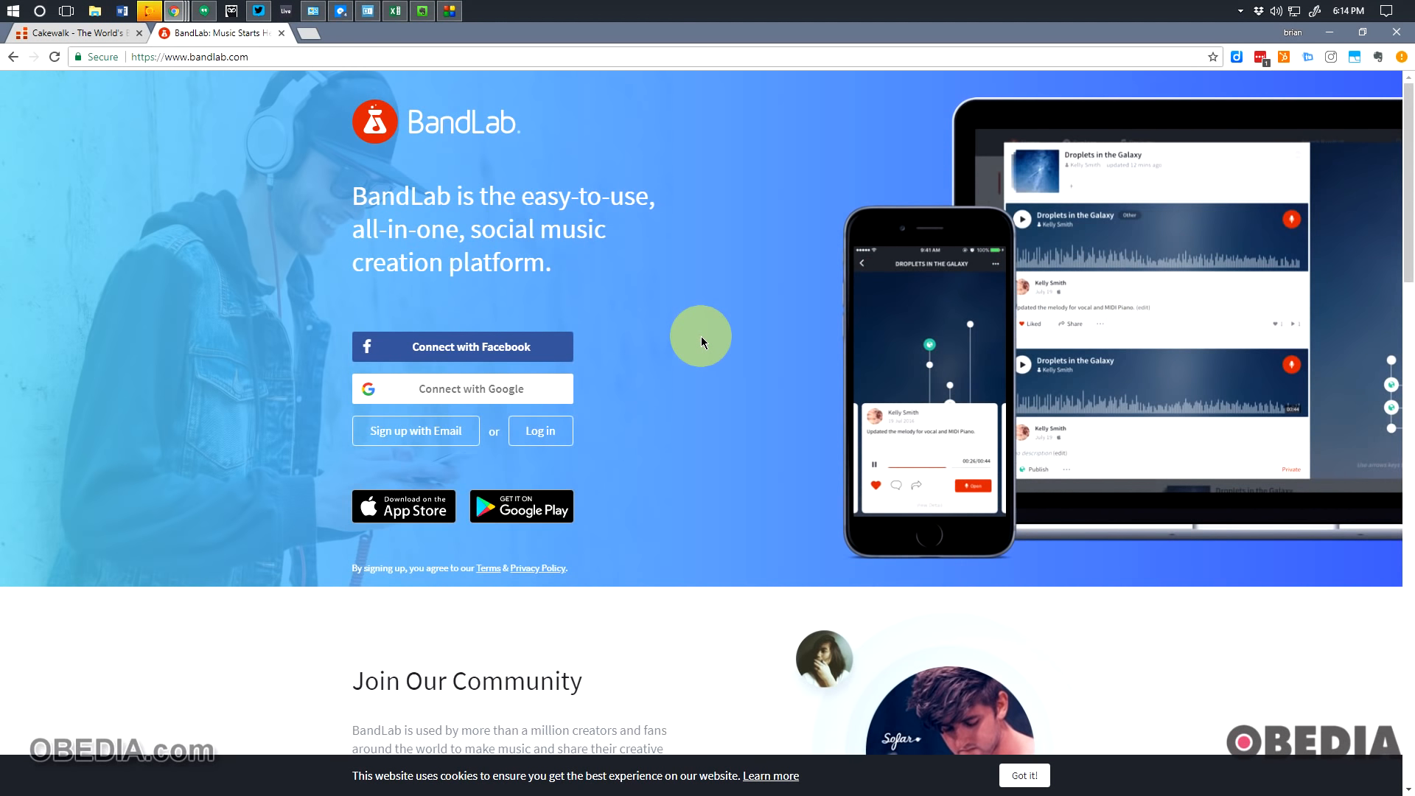
{"action": "mouse_move", "coordinate": [185, 43]}
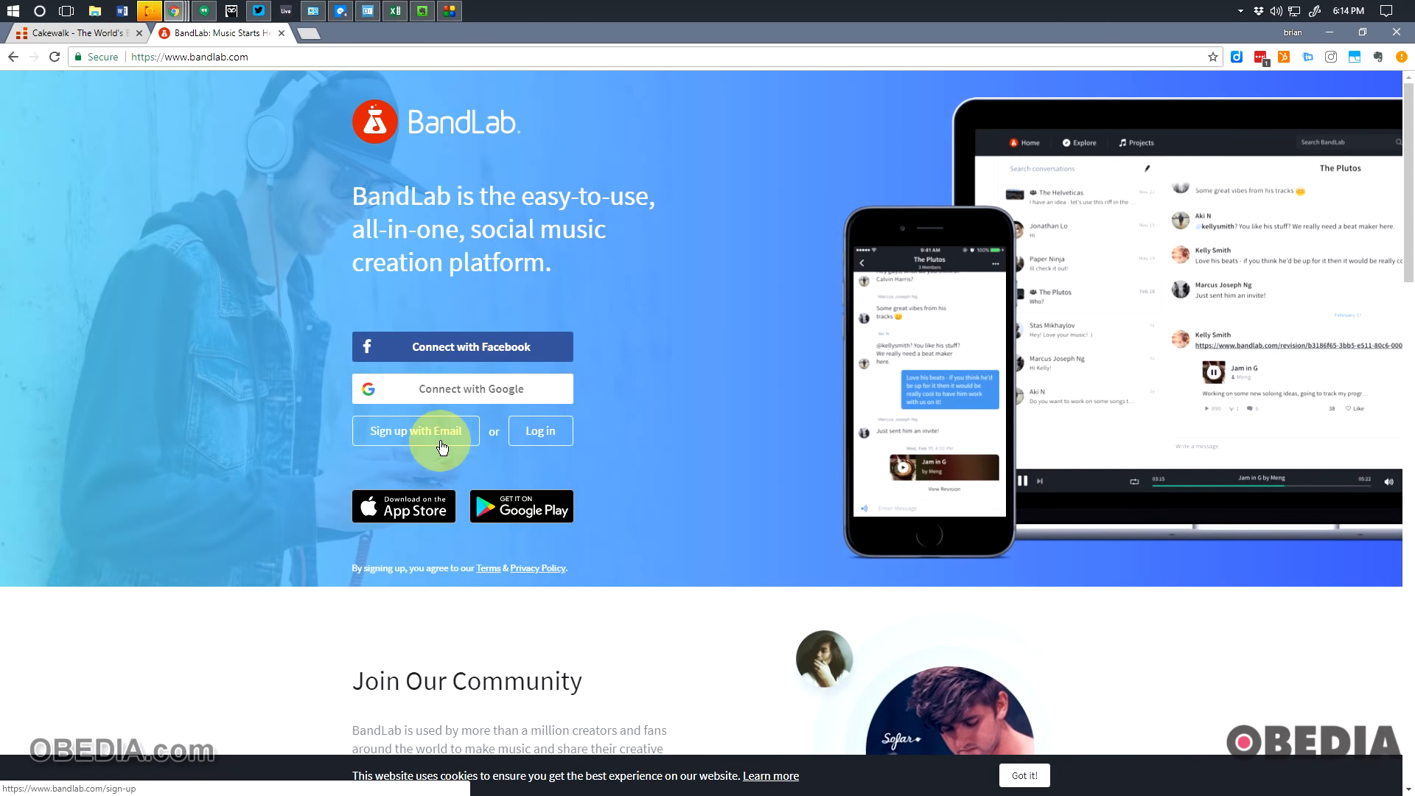
Return to the Cakewalk site and highlight the 'We're glad to be back' announcement paragraph
{"action": "scroll", "scroll_direction": "down", "scroll_amount": 3}
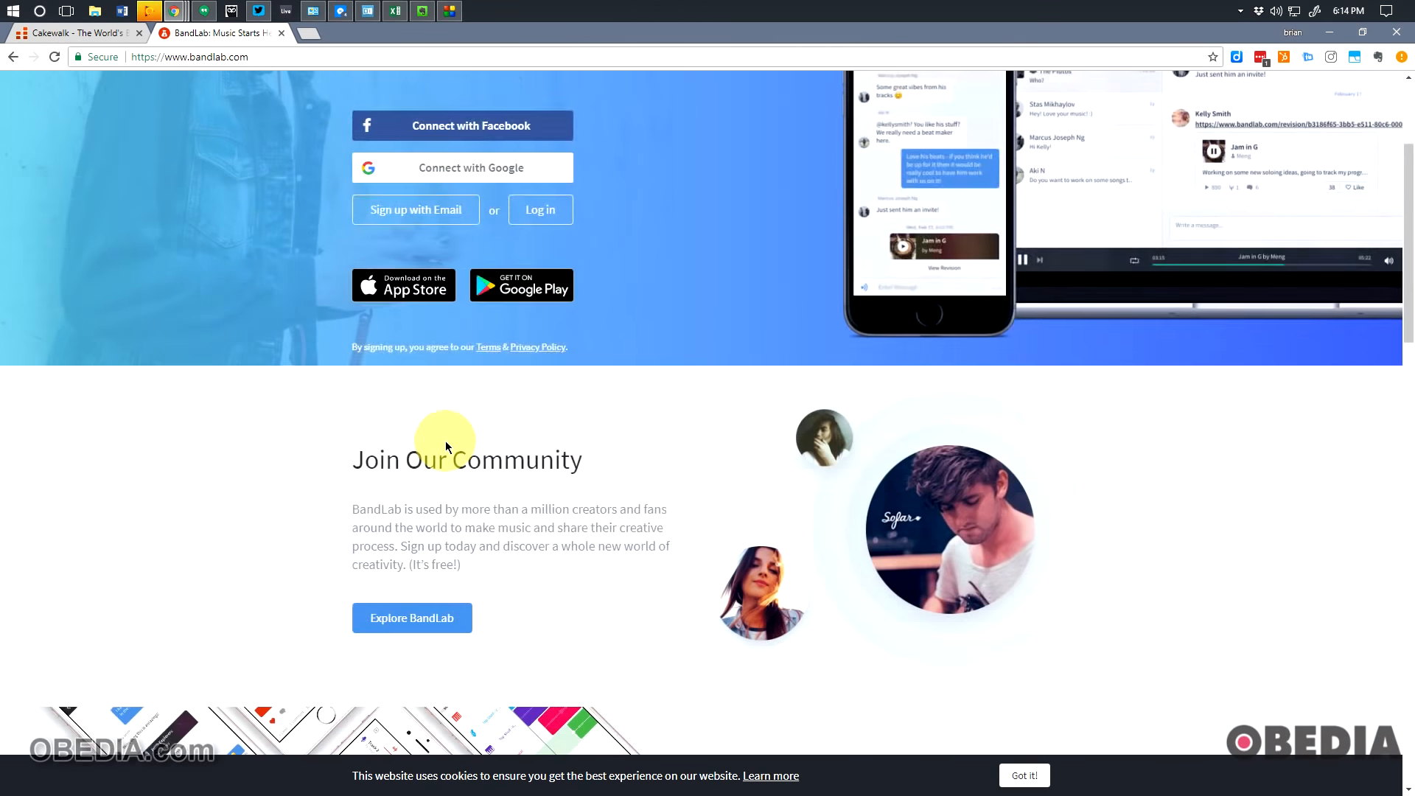
{"action": "scroll", "scroll_direction": "up", "scroll_amount": 3}
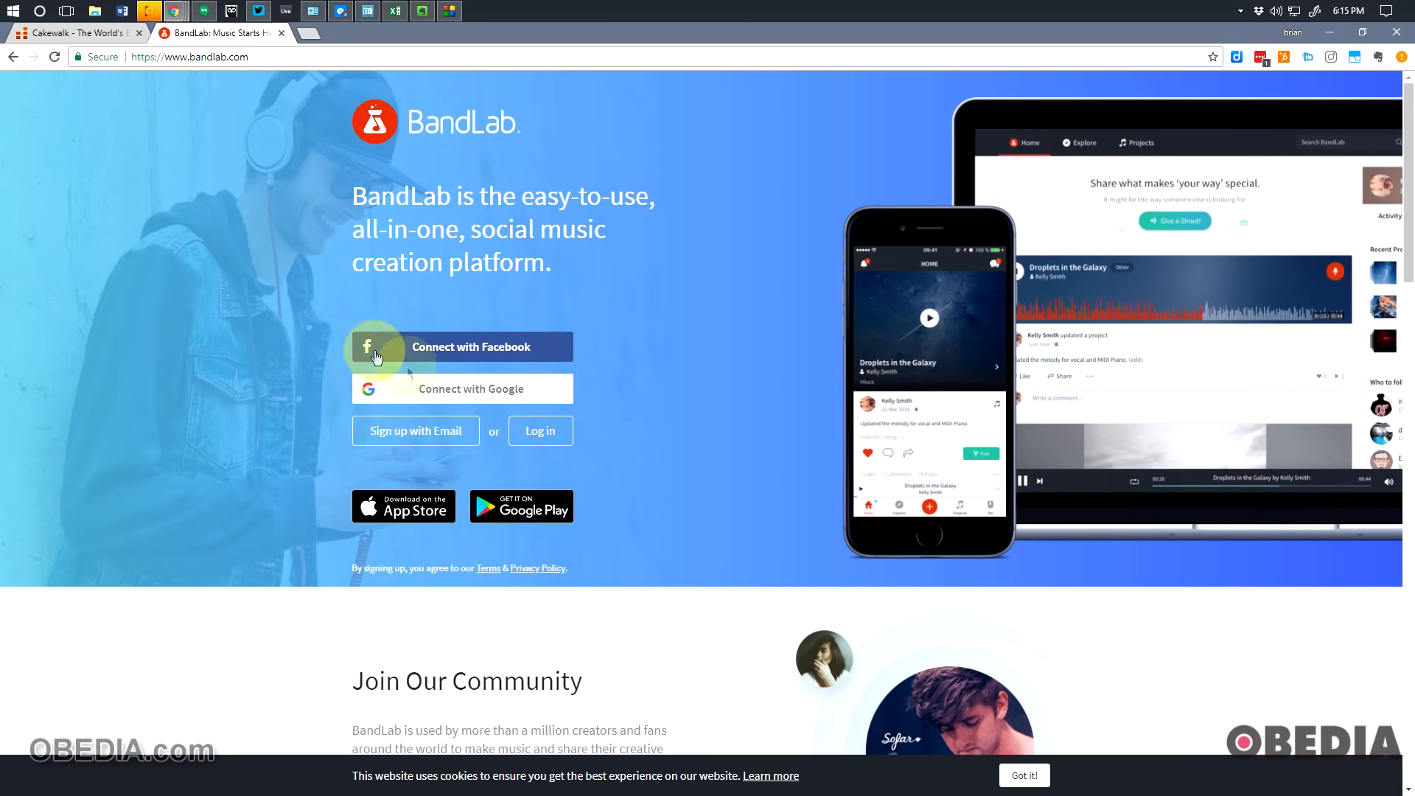
{"action": "mouse_move", "coordinate": [99, 33]}
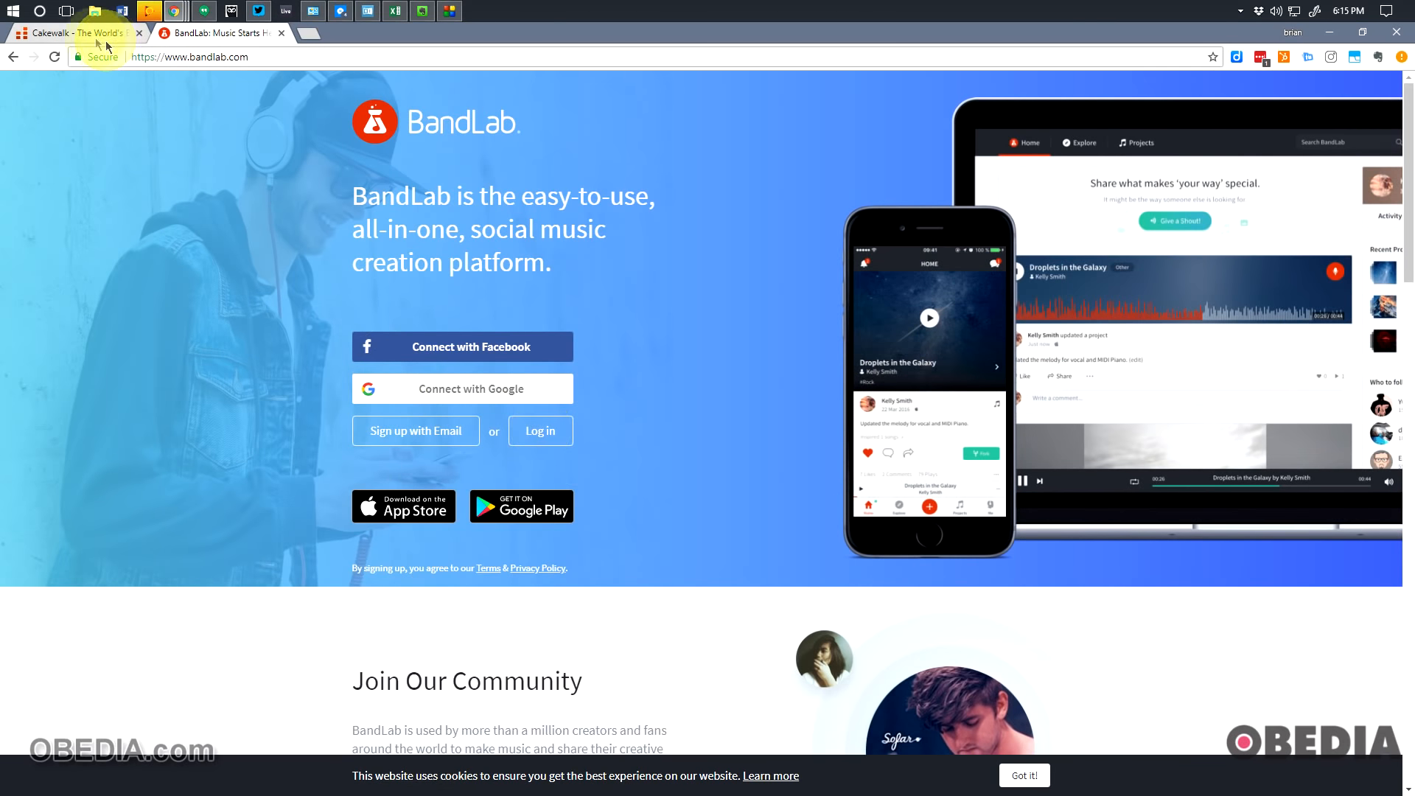
{"action": "left_click", "coordinate": [76, 33]}
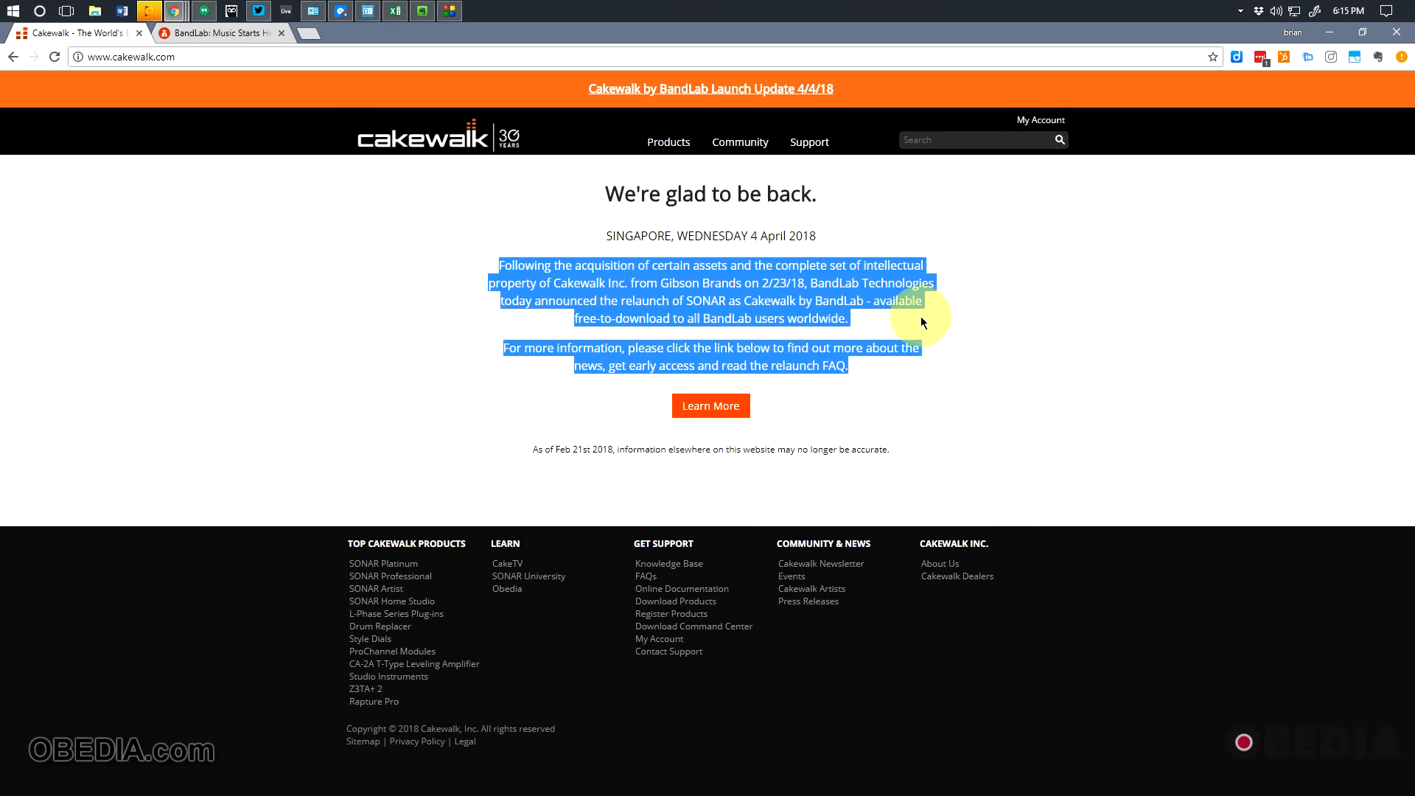
{"action": "mouse_move", "coordinate": [823, 306]}
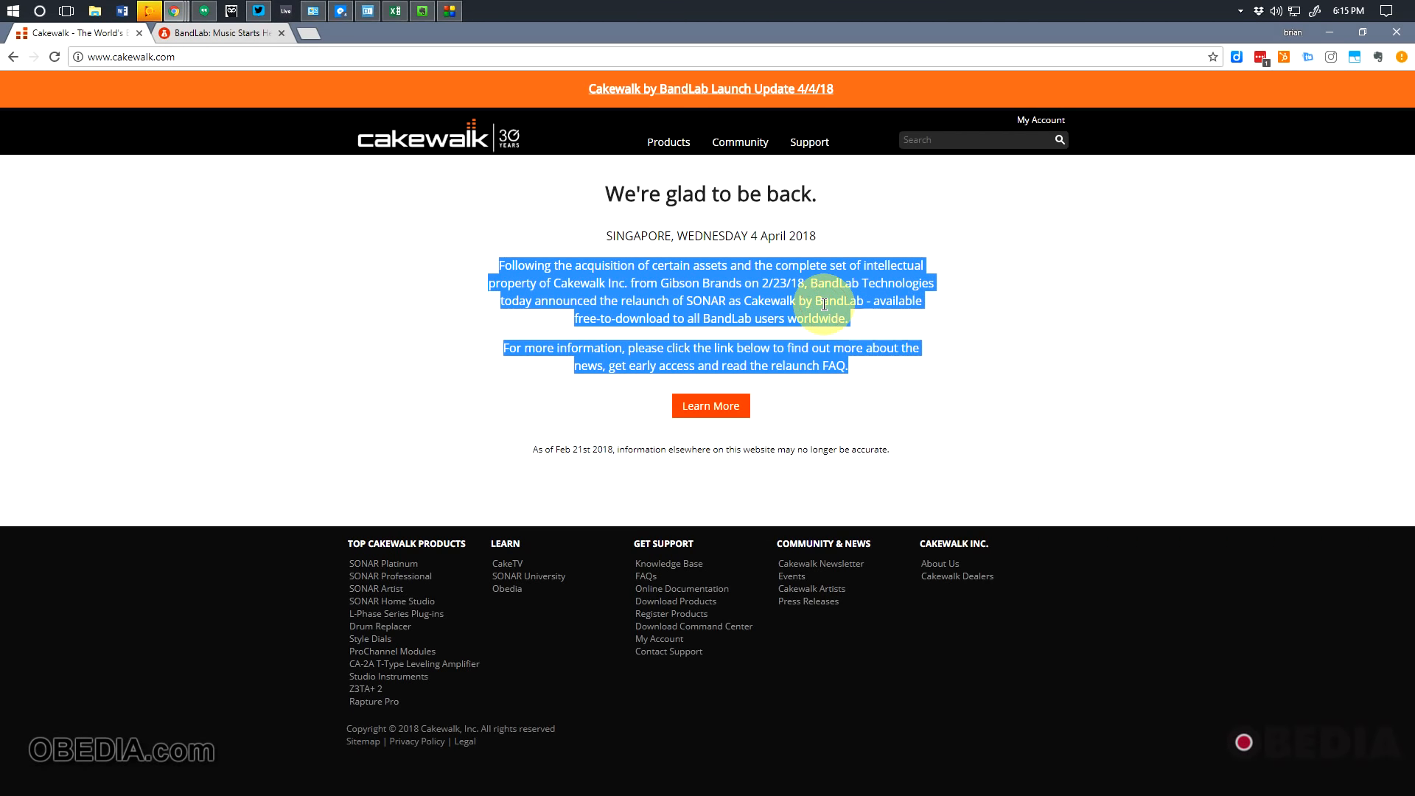
{"action": "left_click", "coordinate": [763, 233]}
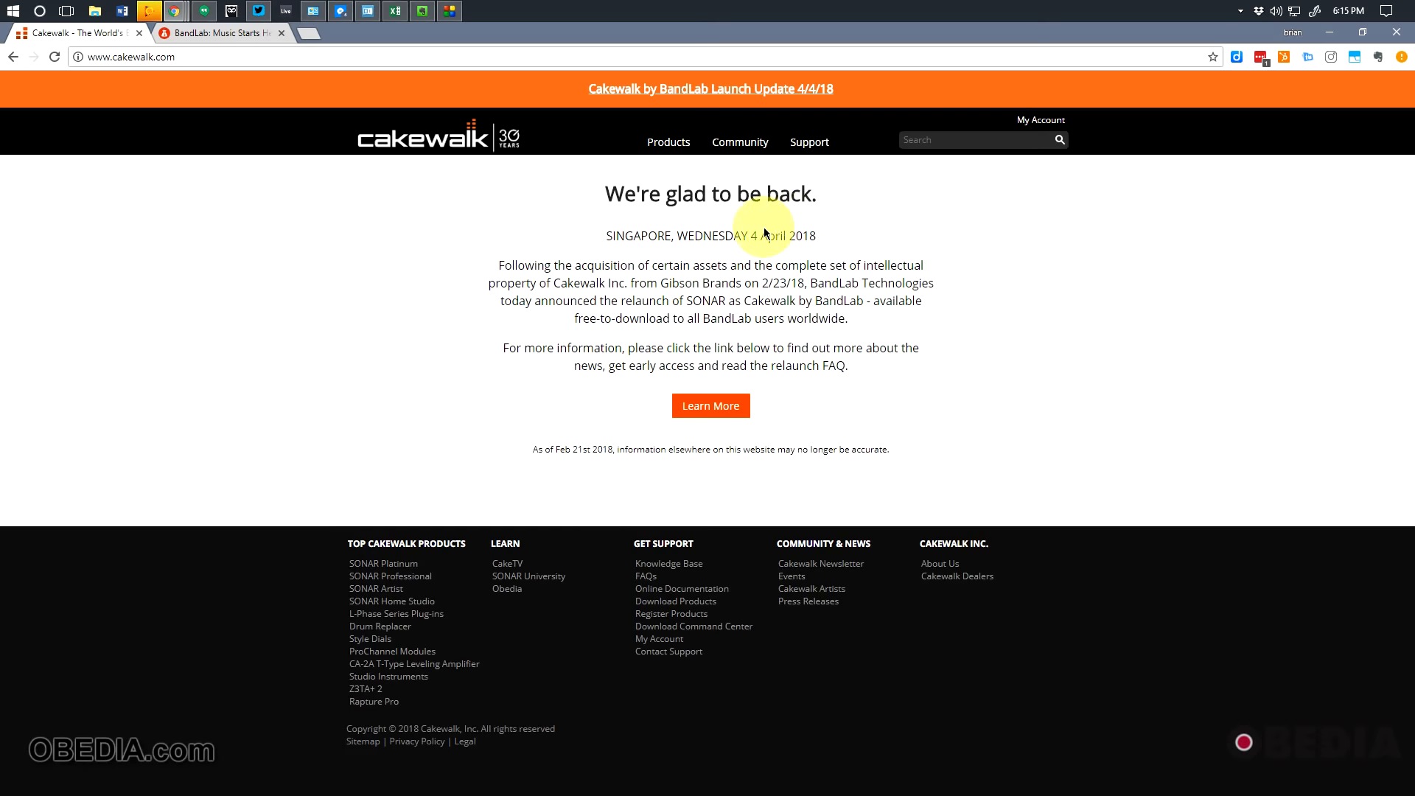
{"action": "triple_click", "coordinate": [711, 236]}
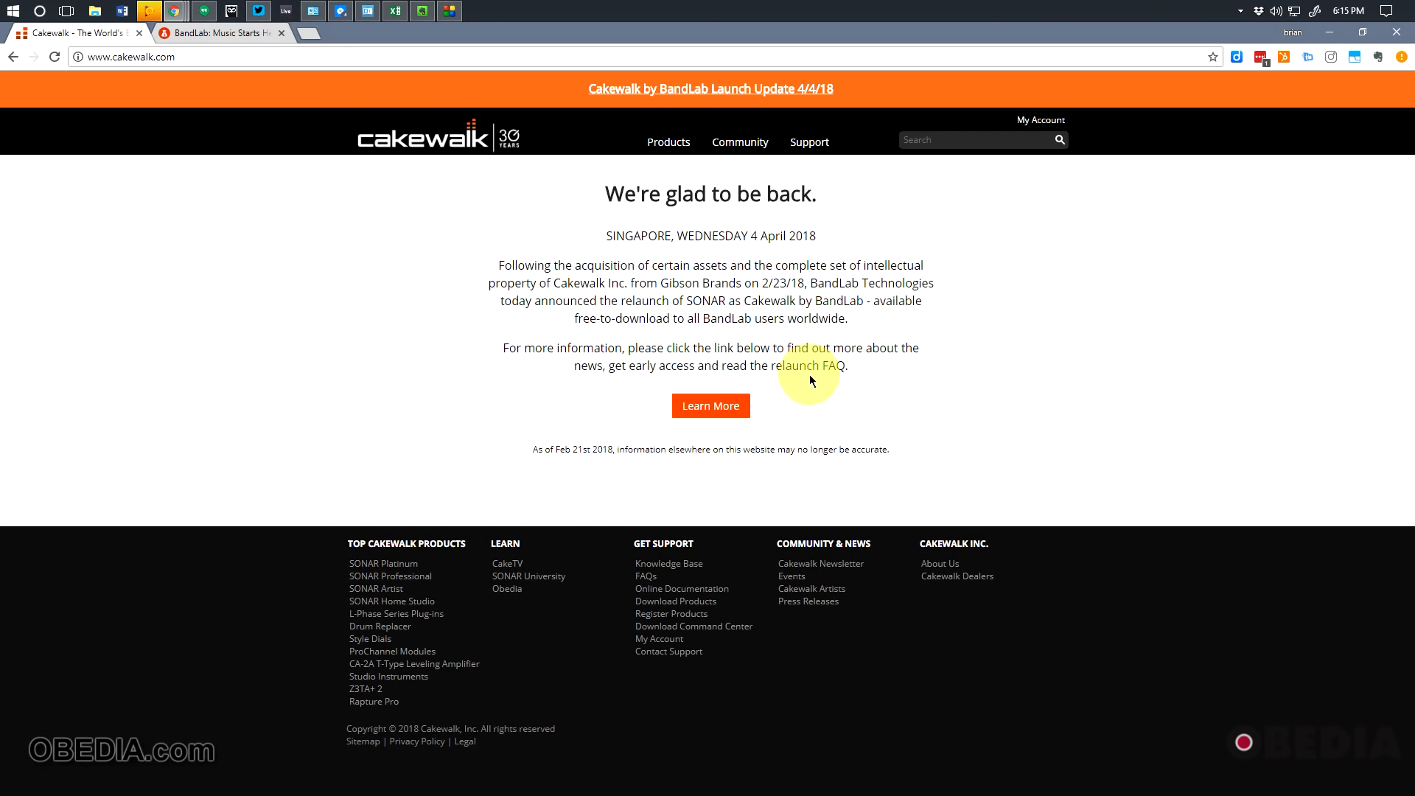
Open cakewalk.bandlab.com via Learn More and scroll to 'The legend returns' section
{"action": "left_click", "coordinate": [710, 406]}
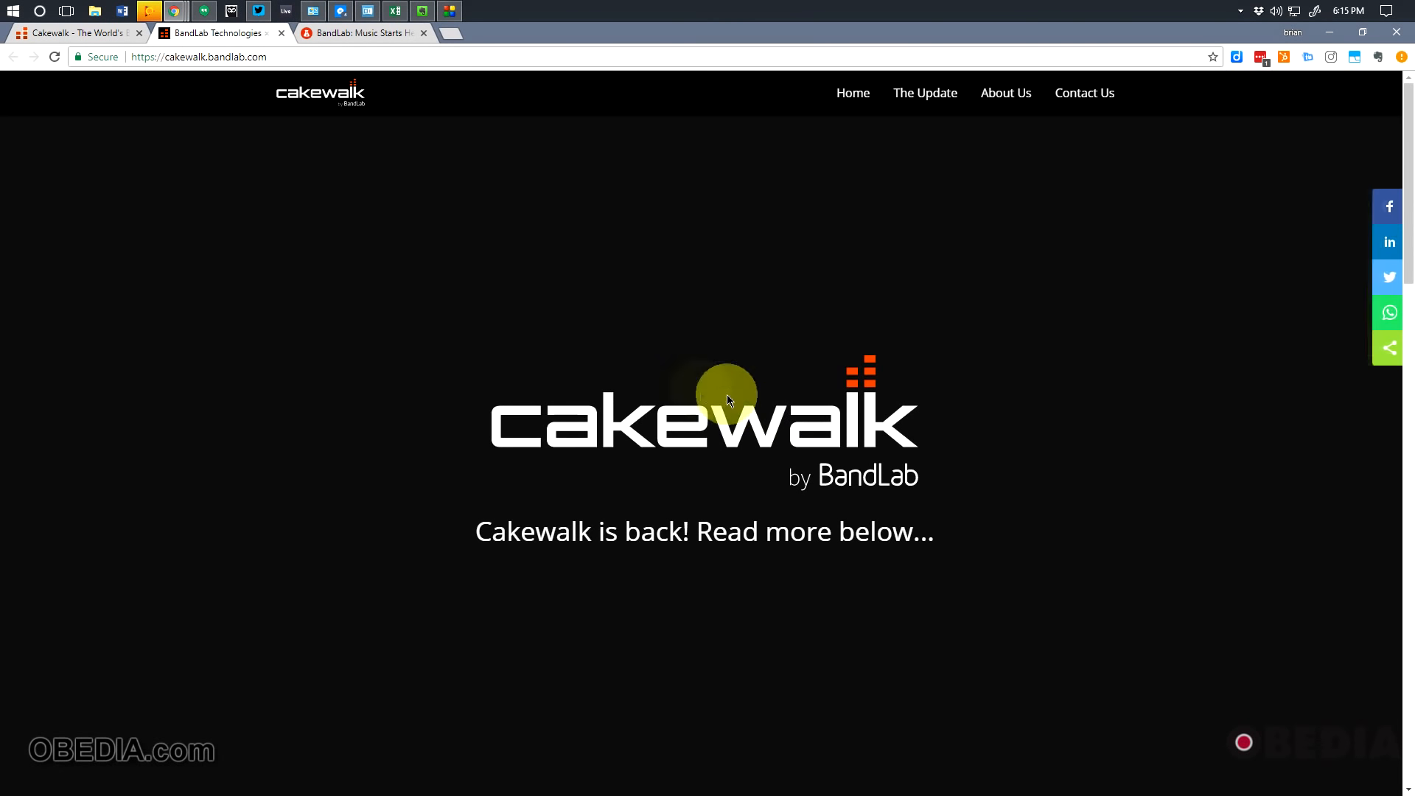
{"action": "mouse_move", "coordinate": [319, 435]}
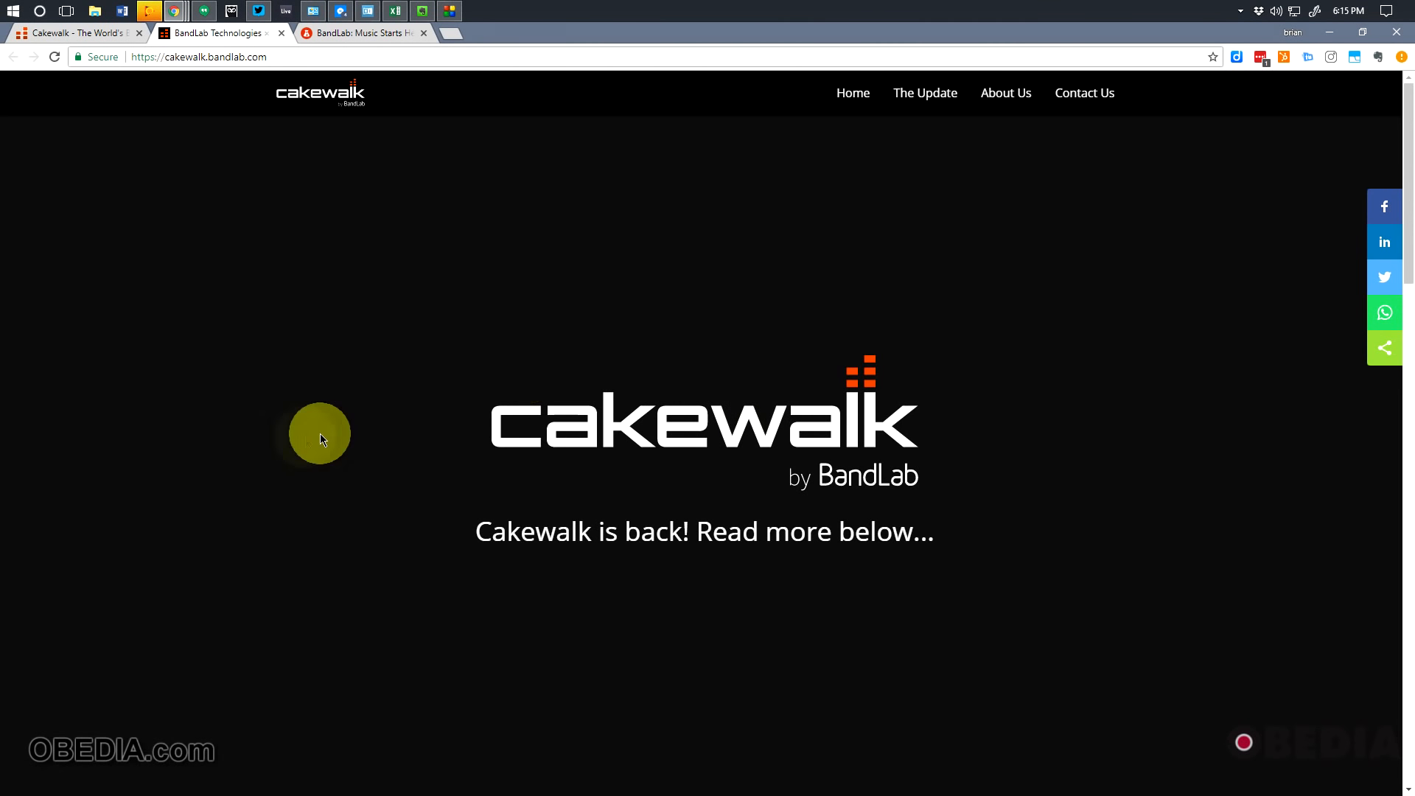
{"action": "scroll", "scroll_direction": "down", "scroll_amount": 3}
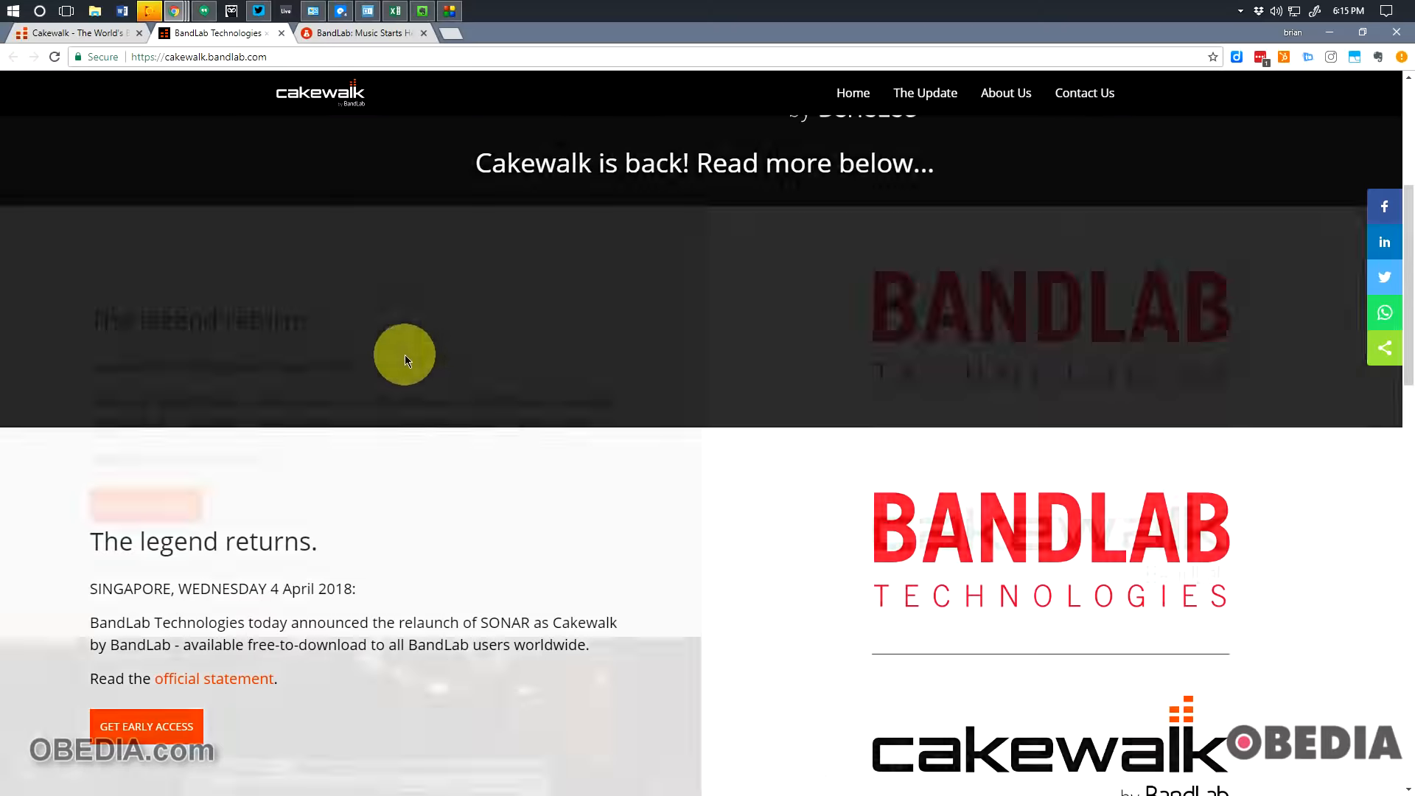
{"action": "scroll", "scroll_direction": "down", "scroll_amount": 3}
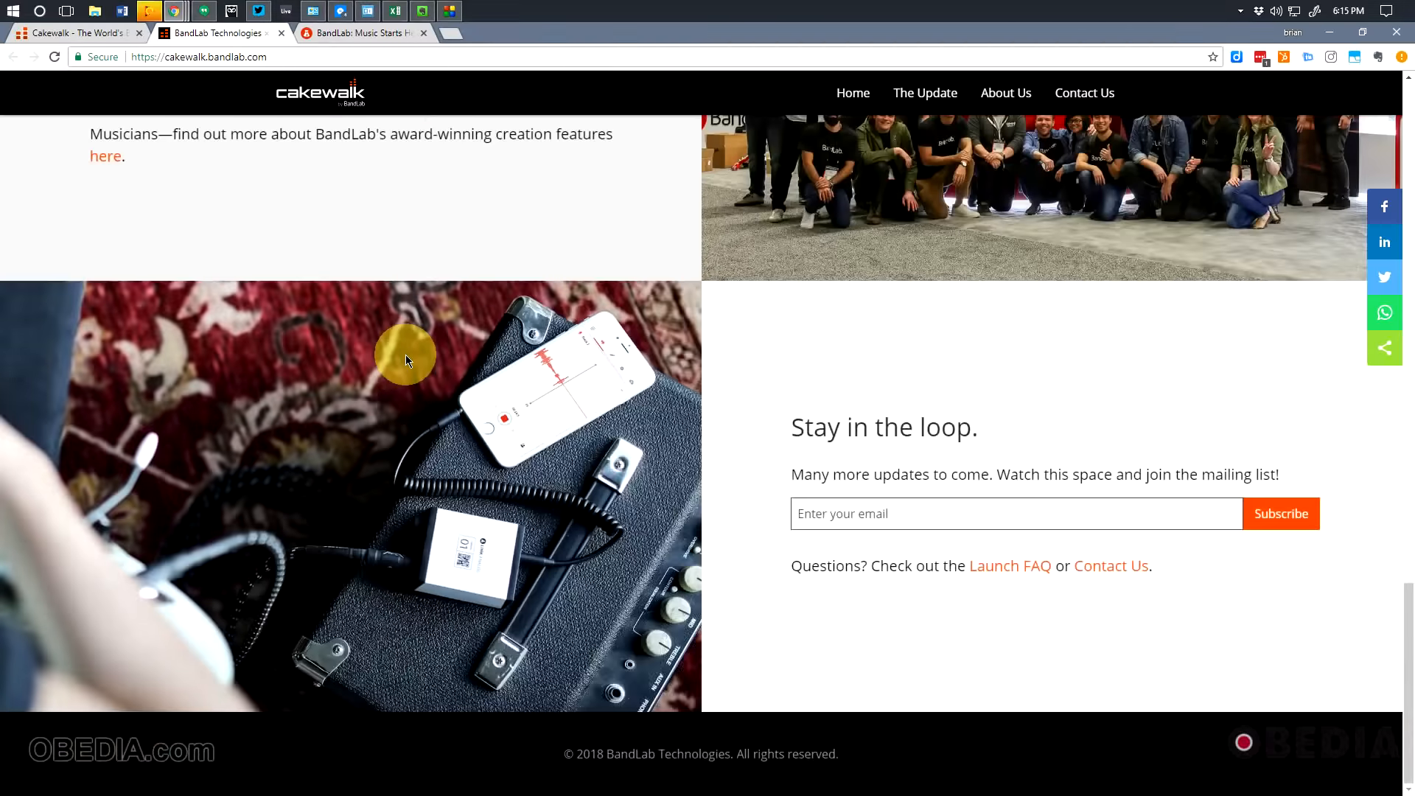
{"action": "scroll", "scroll_direction": "up", "scroll_amount": 3}
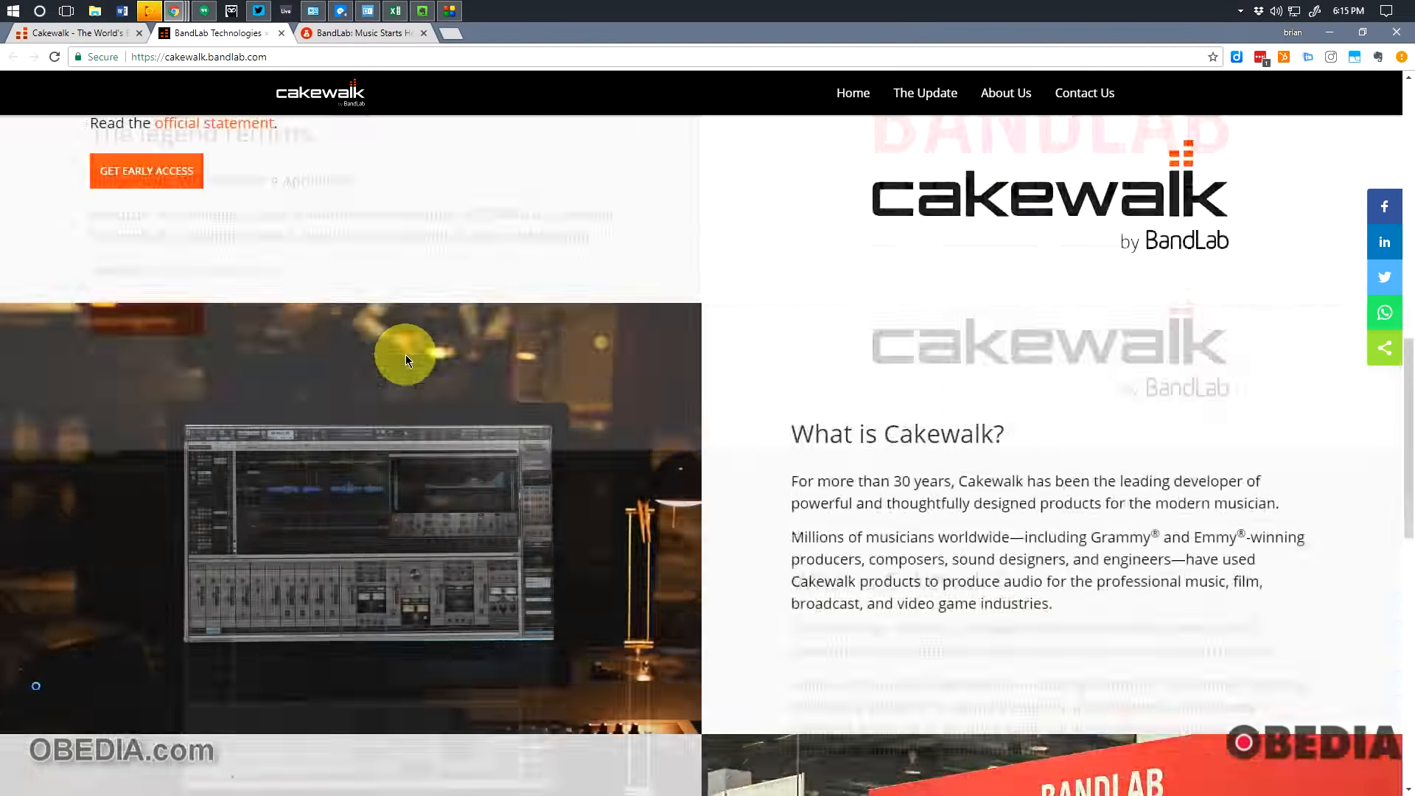
{"action": "scroll", "scroll_direction": "up", "scroll_amount": 3}
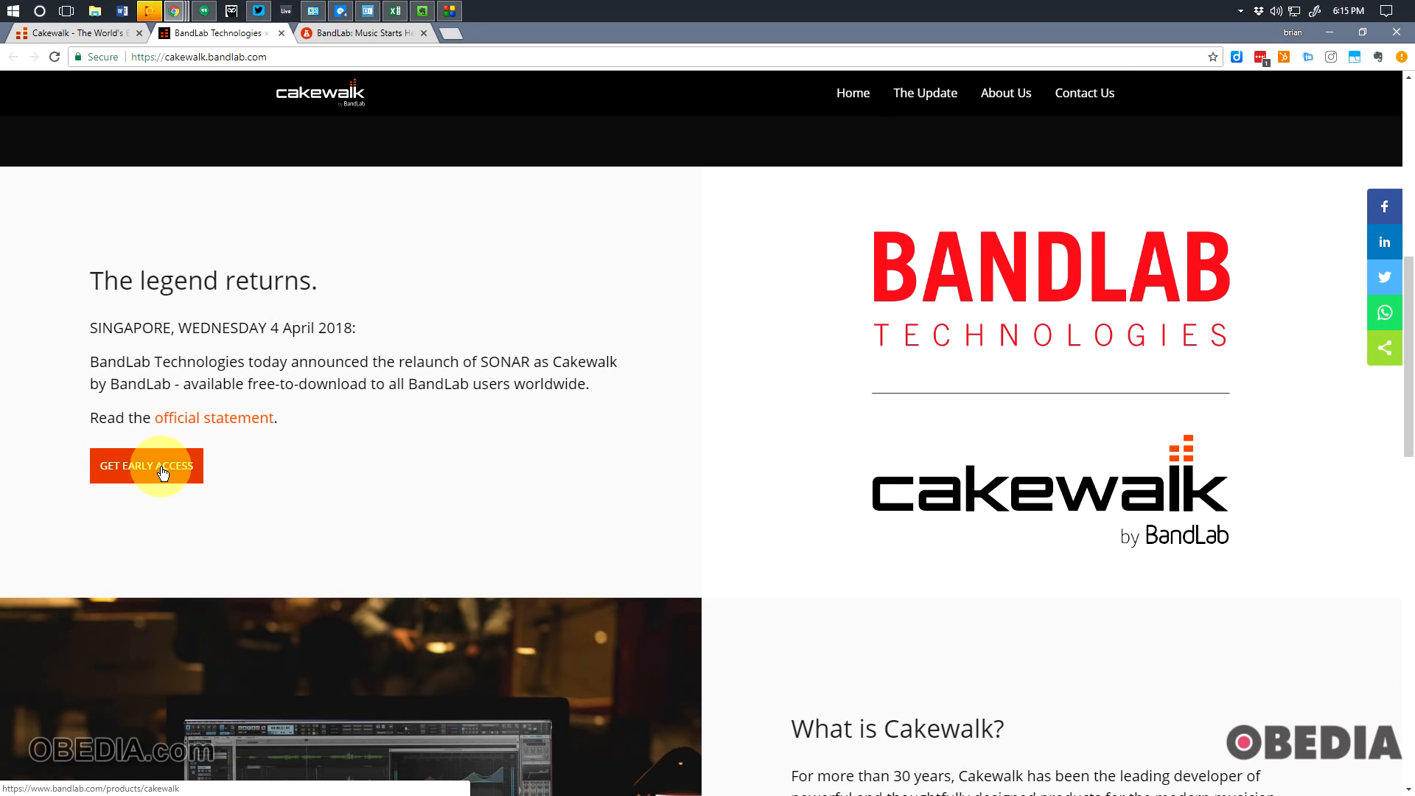
Follow the Get Early Access links to download the BandLab Assistant Windows installer
{"action": "left_click", "coordinate": [146, 466]}
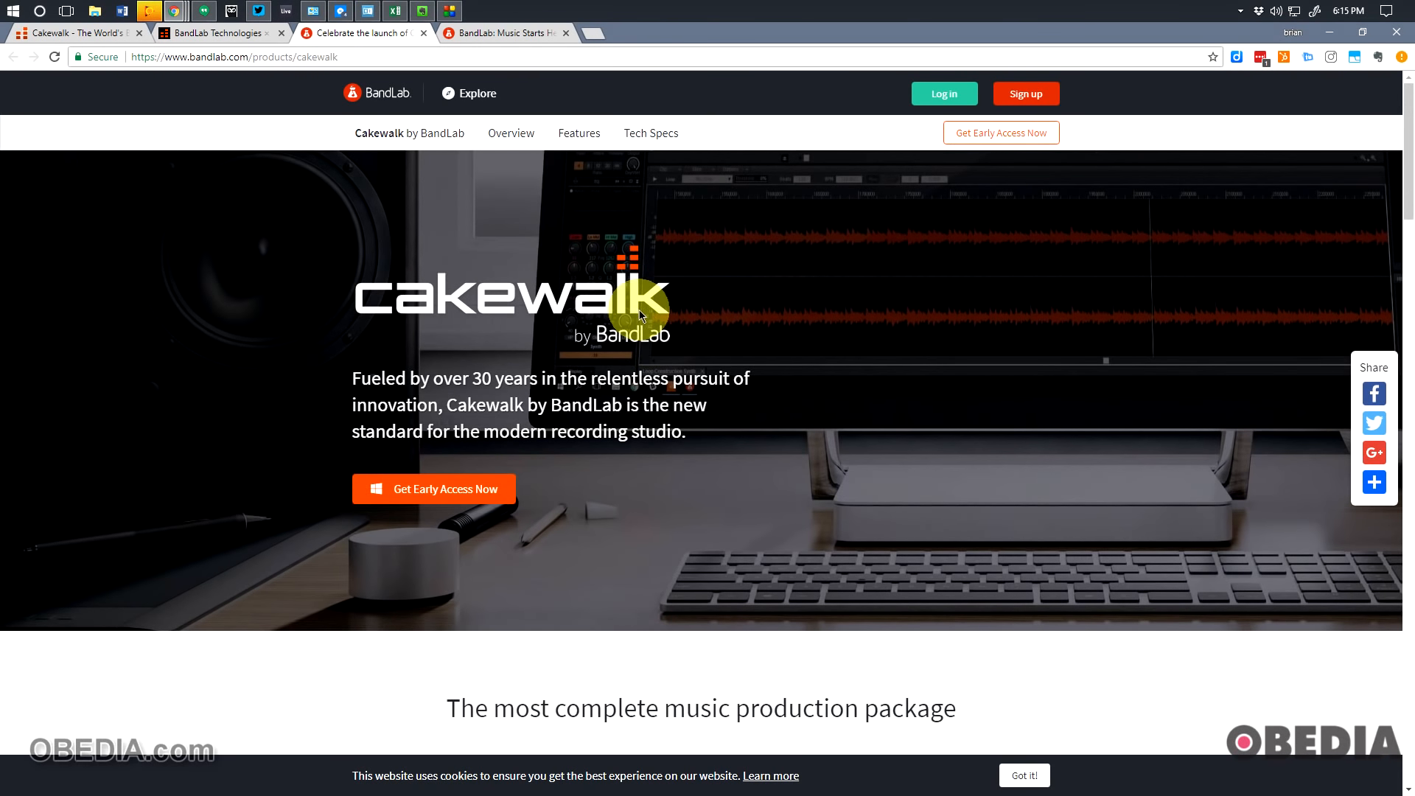
{"action": "mouse_move", "coordinate": [468, 494]}
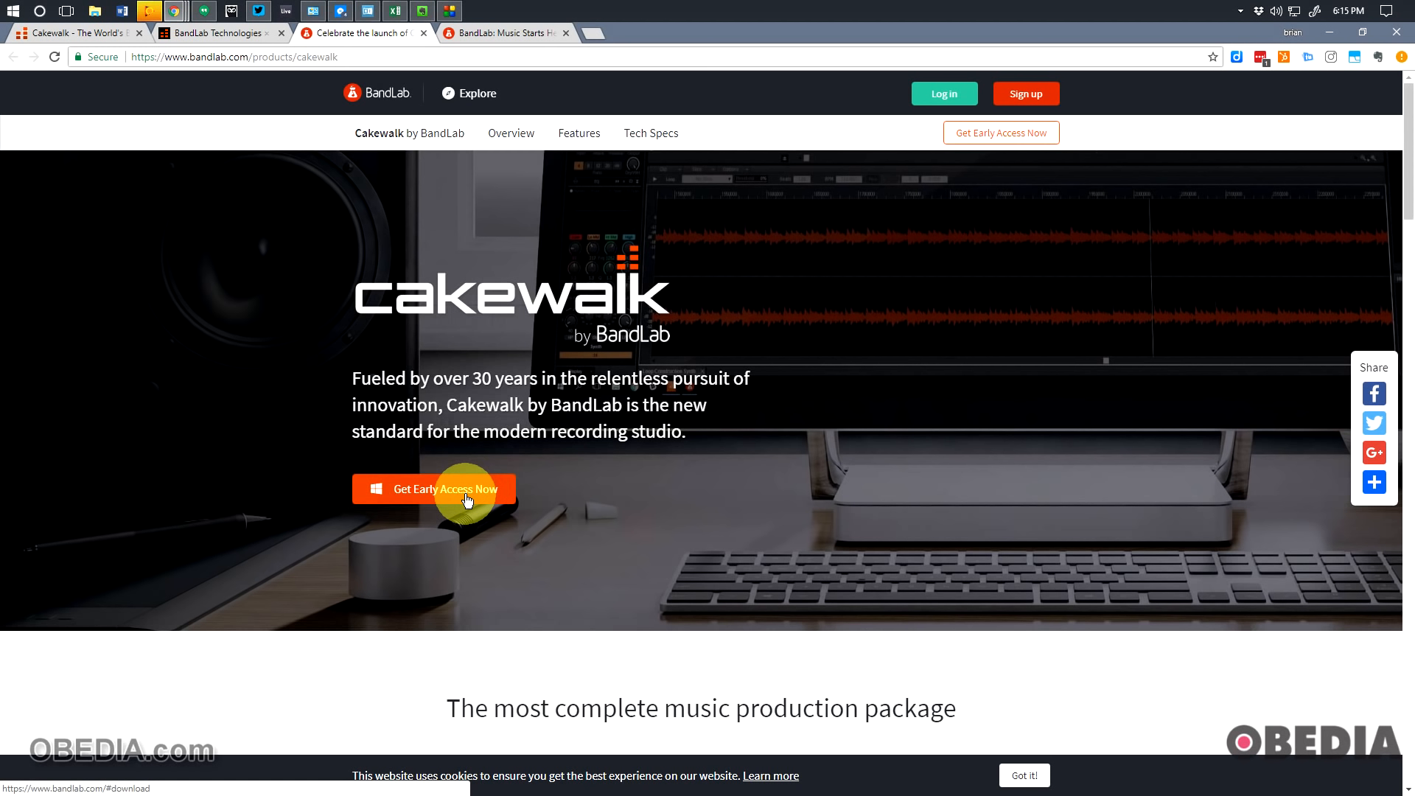
{"action": "left_click", "coordinate": [434, 488]}
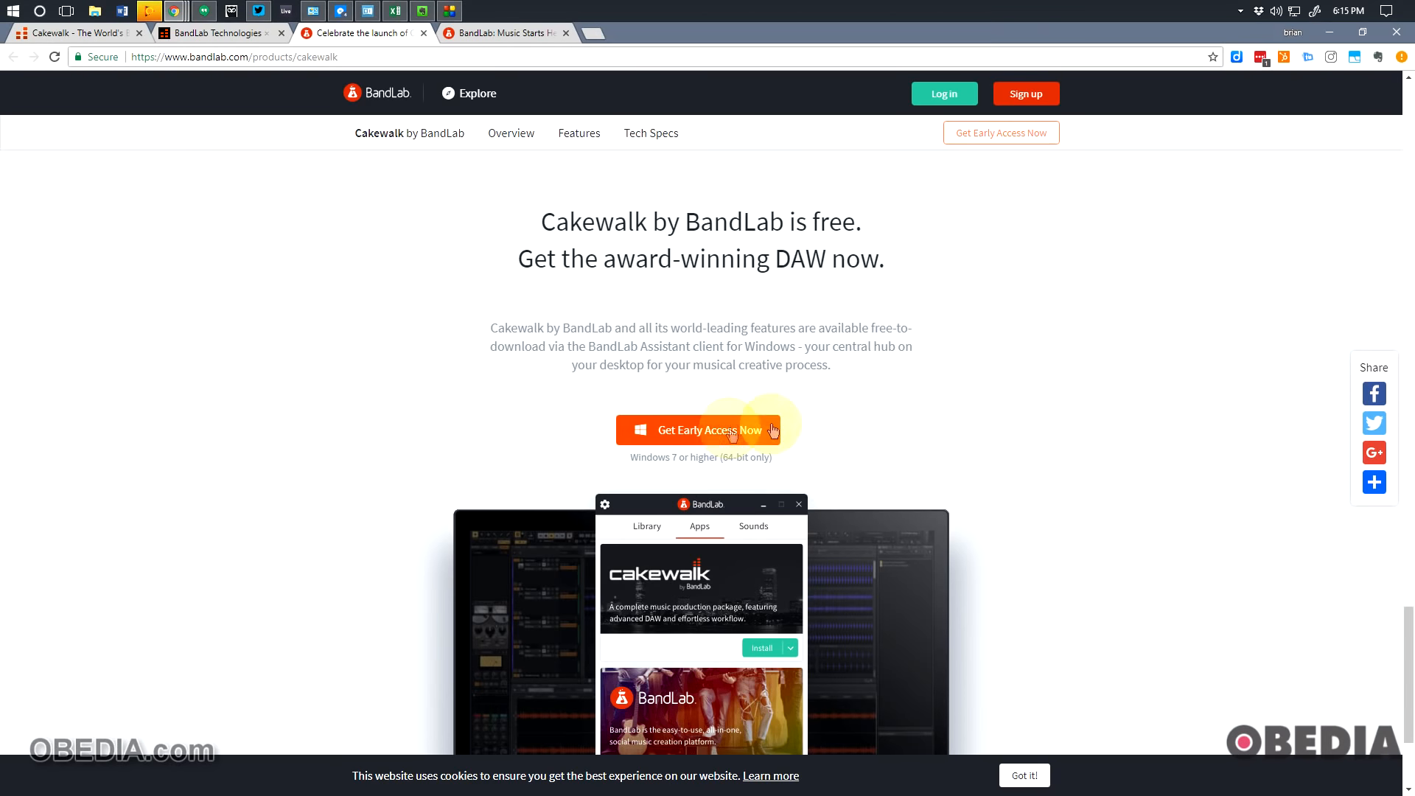
{"action": "left_click", "coordinate": [699, 430]}
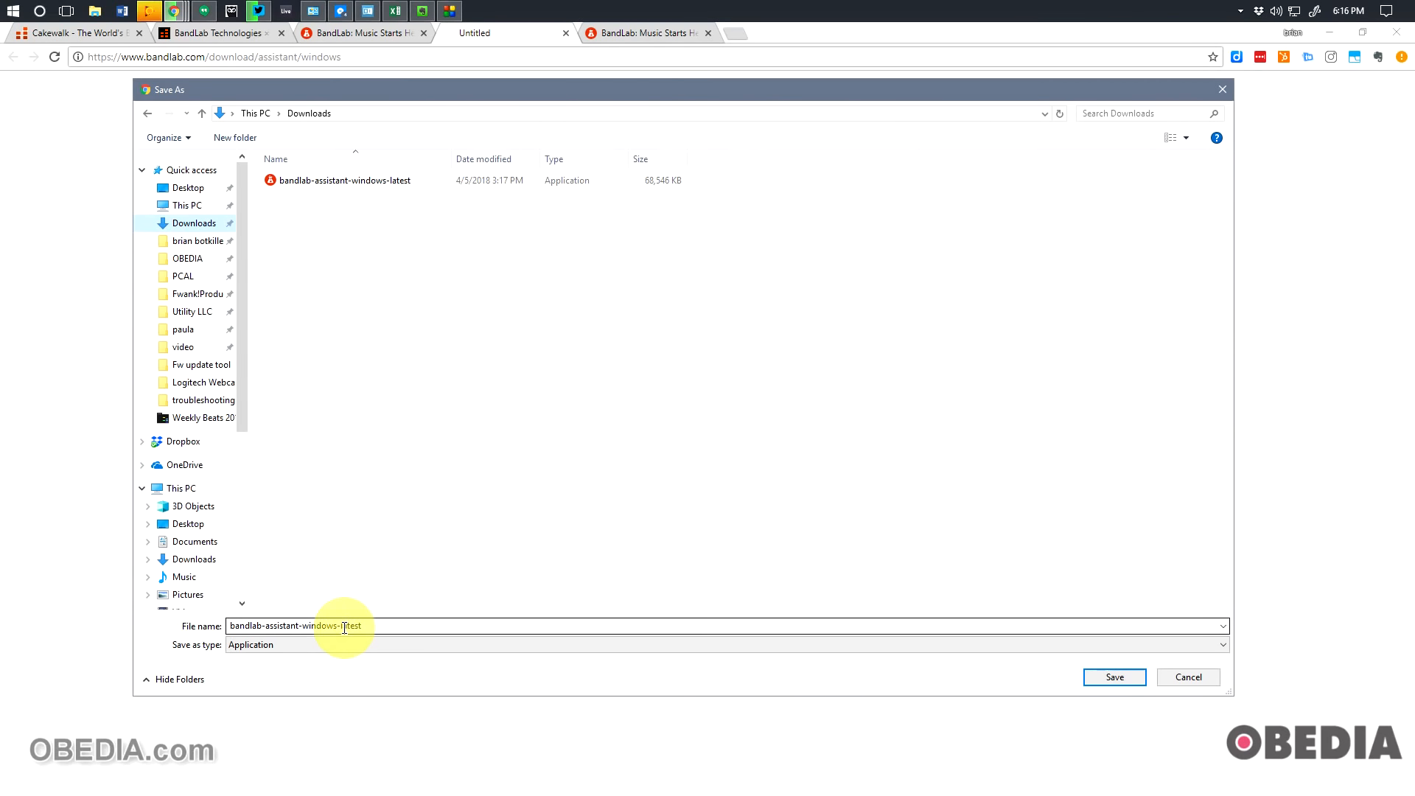
{"action": "mouse_move", "coordinate": [604, 361]}
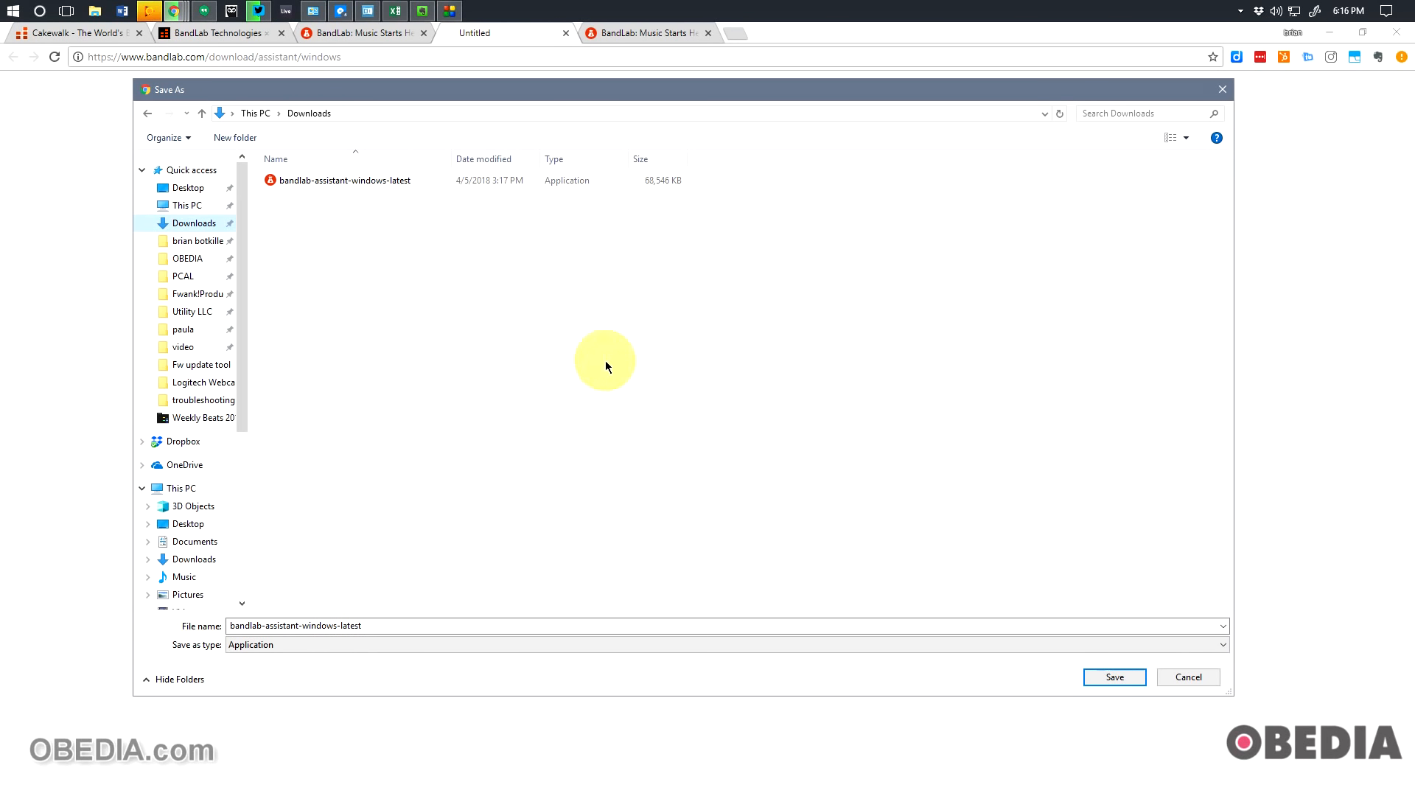
{"action": "mouse_move", "coordinate": [1189, 677]}
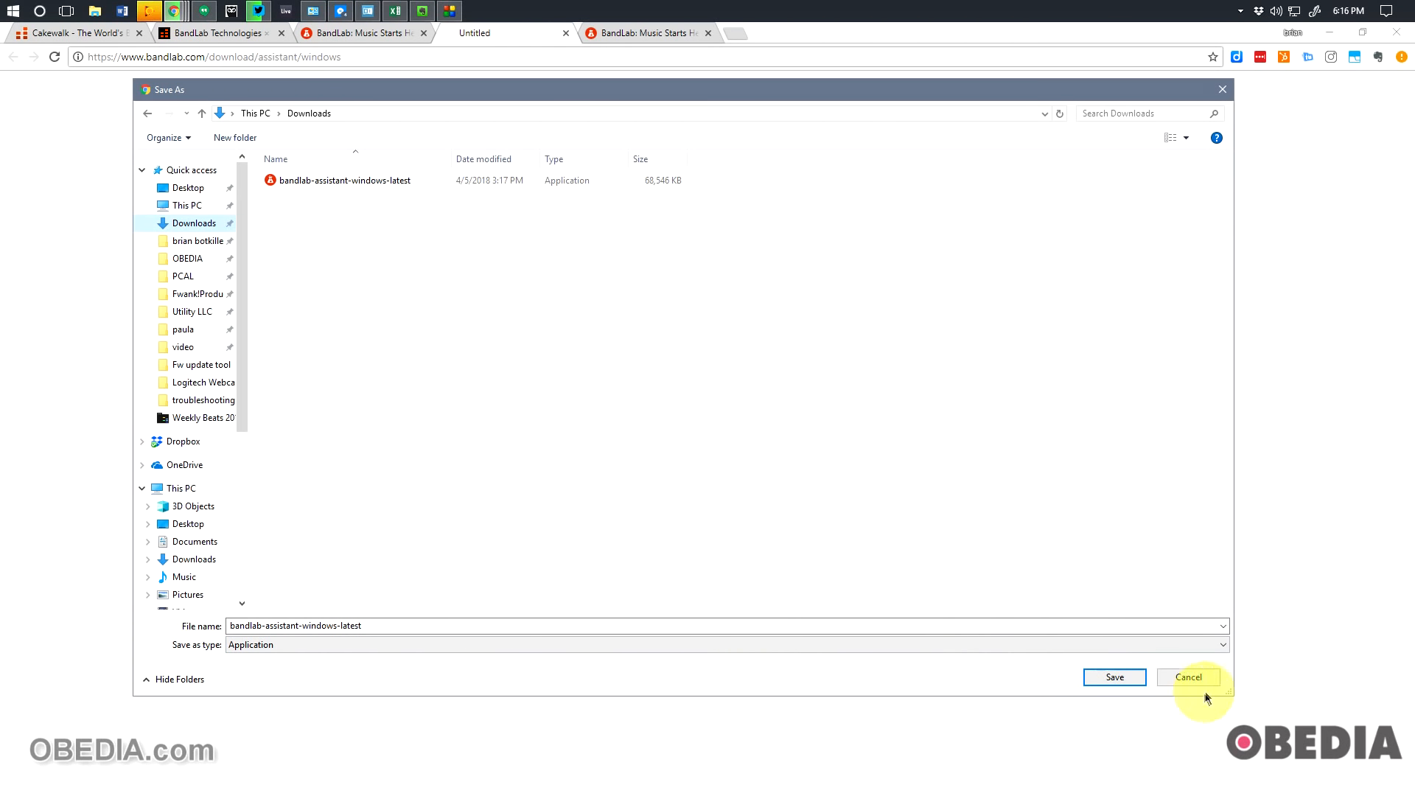
Dismiss the save prompt and run bandlab-assistant-windows-latest past the SmartScreen warning
{"action": "left_click", "coordinate": [1187, 677]}
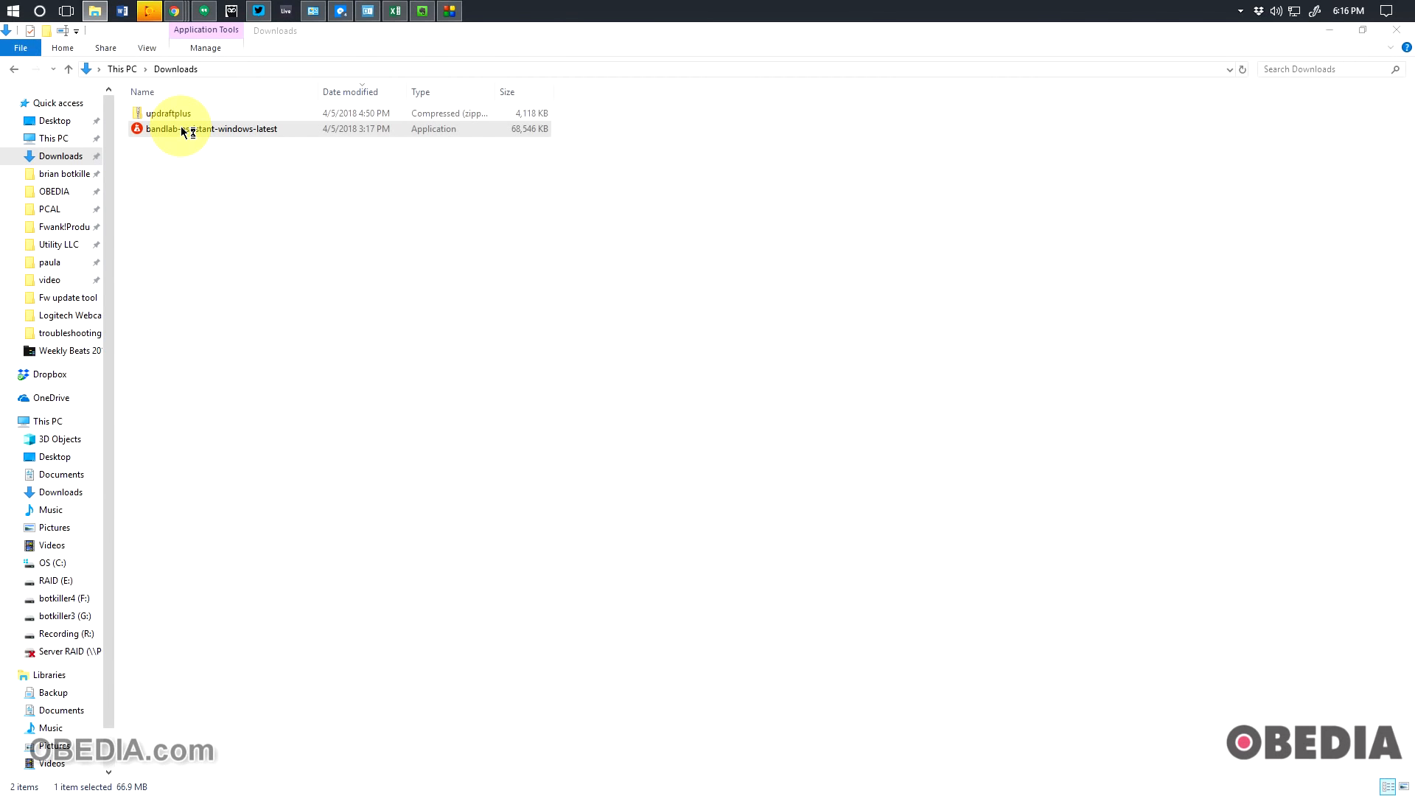
{"action": "double_click", "coordinate": [211, 128]}
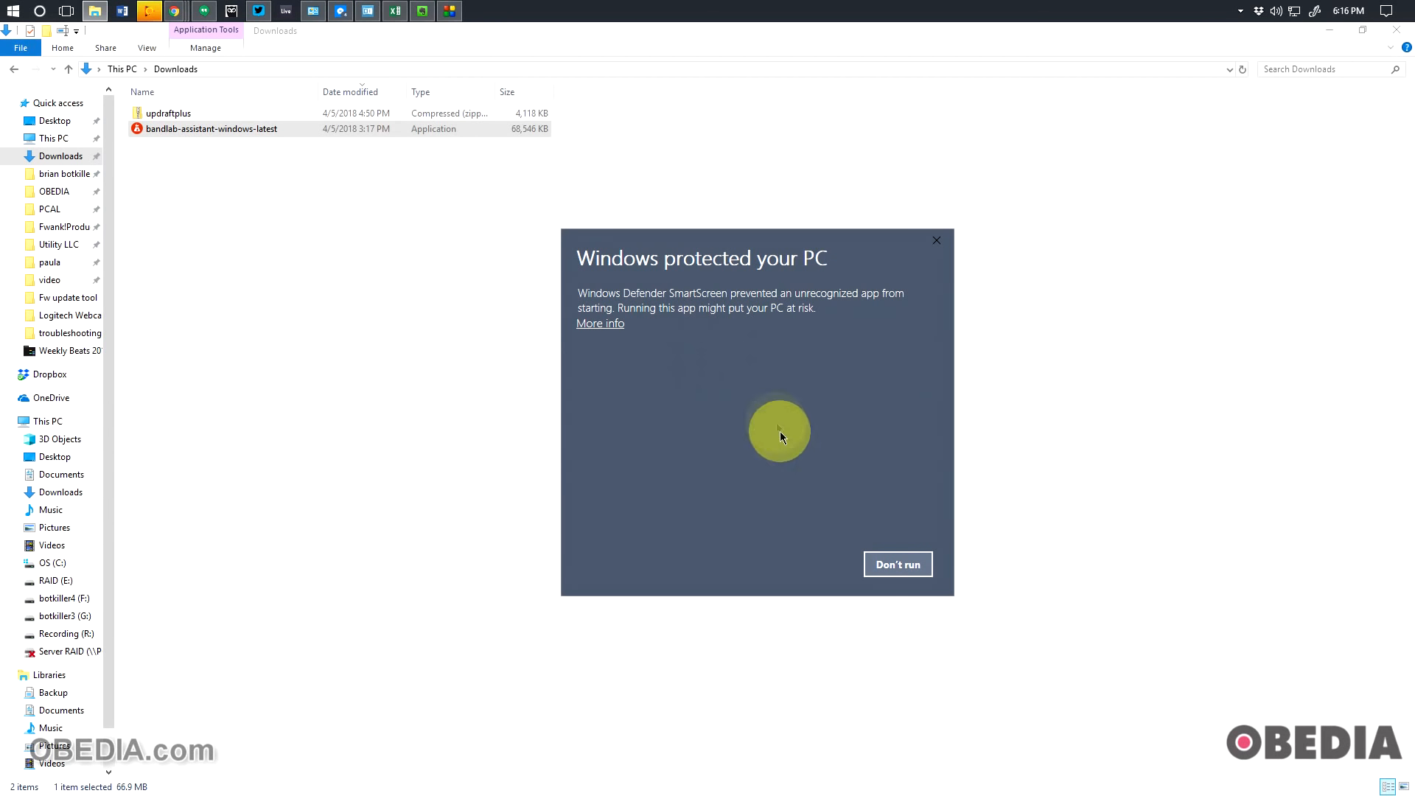
{"action": "mouse_move", "coordinate": [702, 379]}
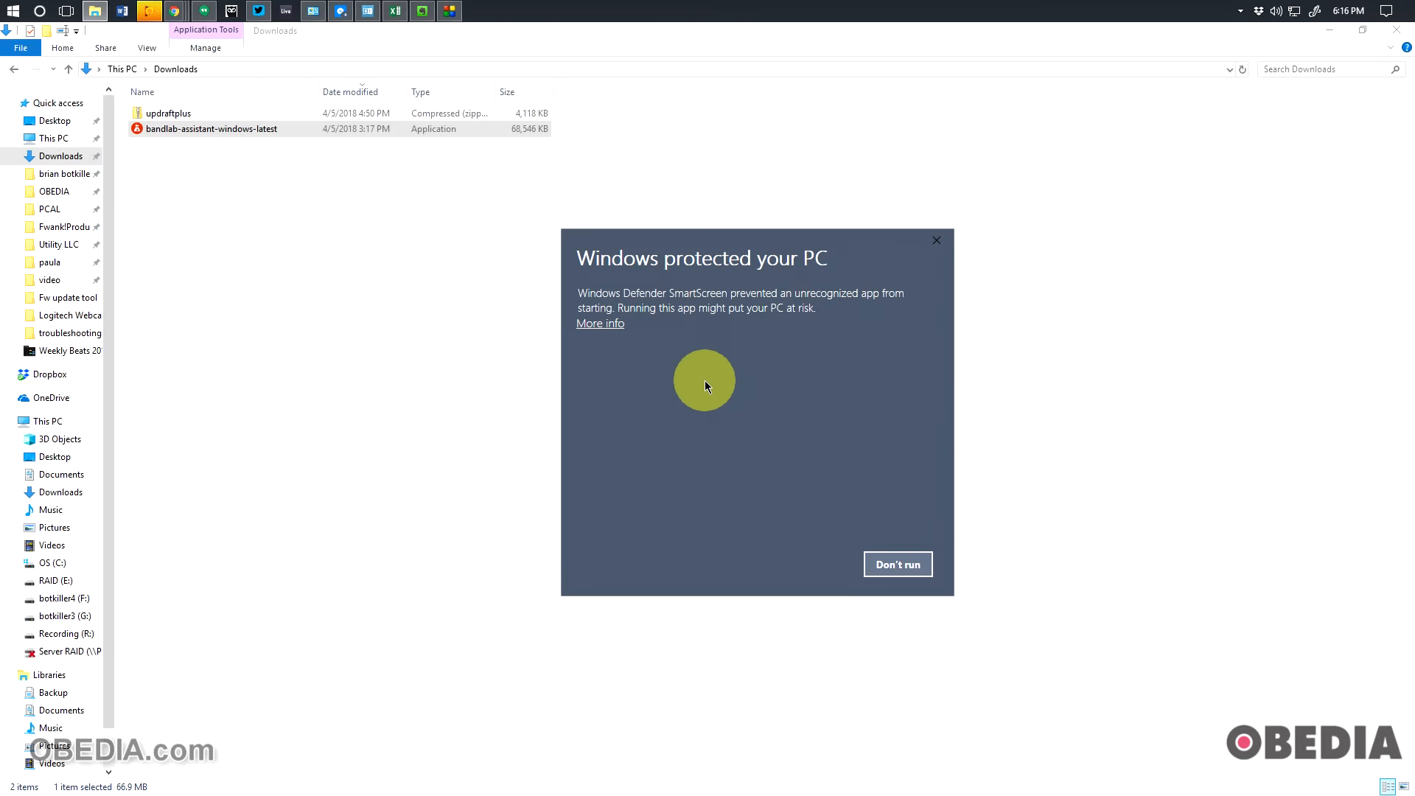
{"action": "mouse_move", "coordinate": [765, 441]}
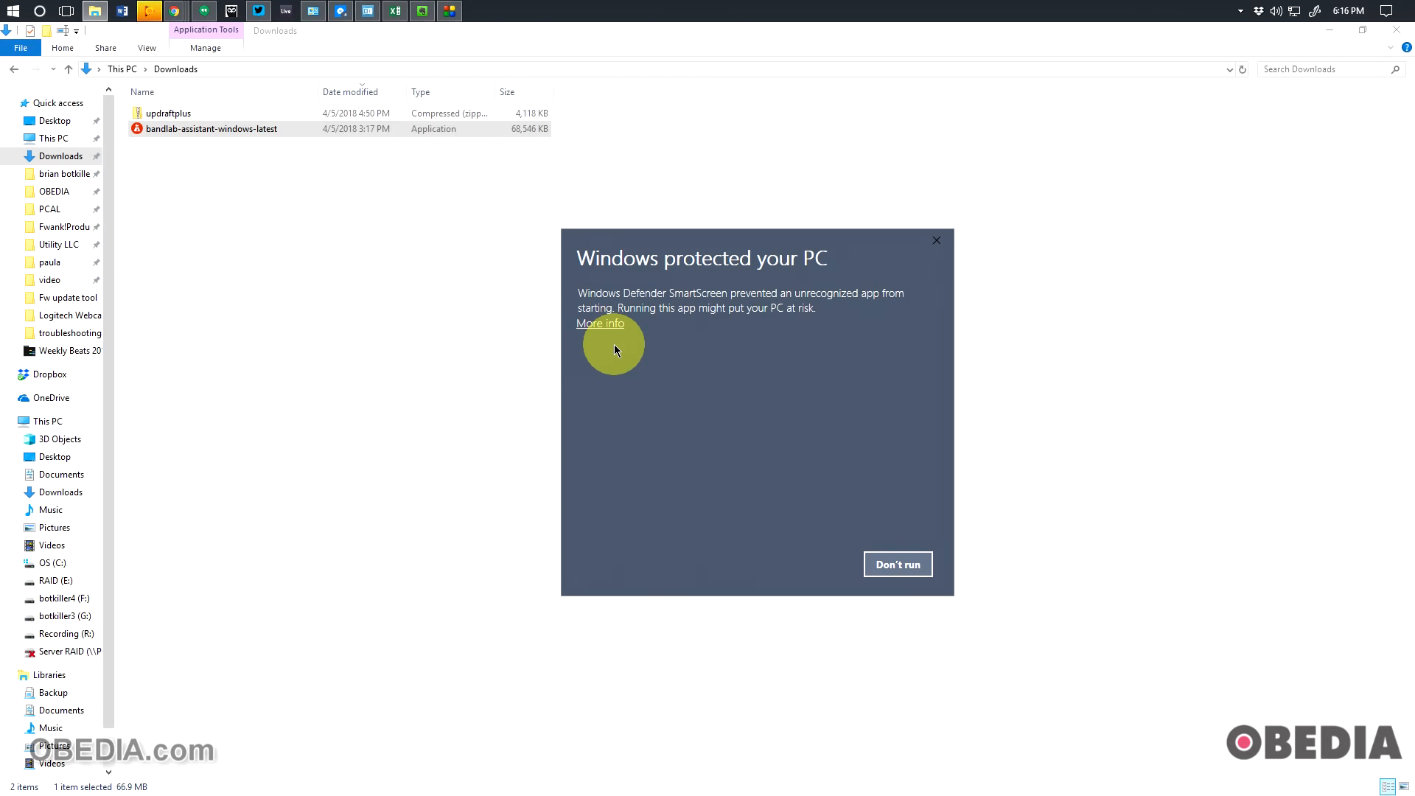
{"action": "mouse_move", "coordinate": [621, 350]}
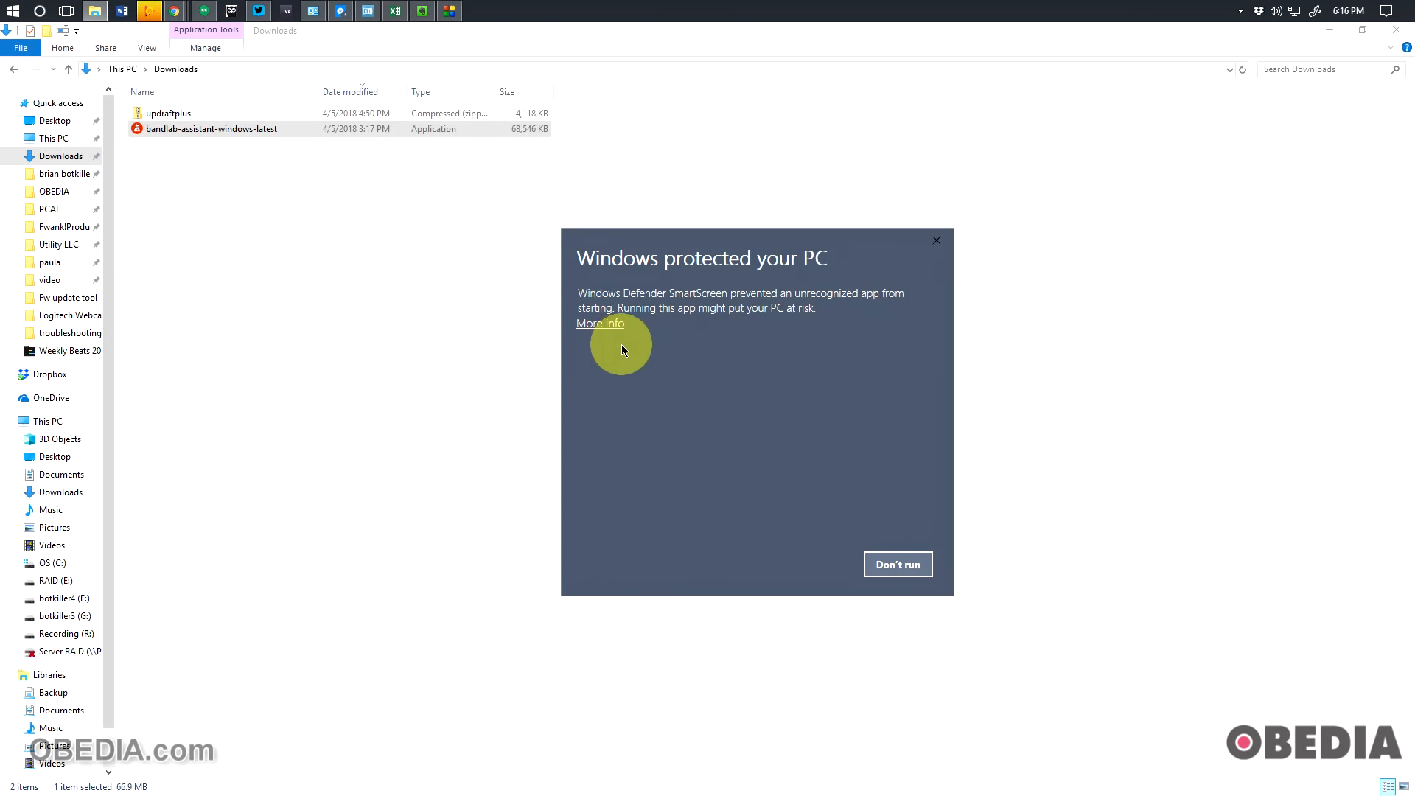
{"action": "left_click", "coordinate": [600, 323]}
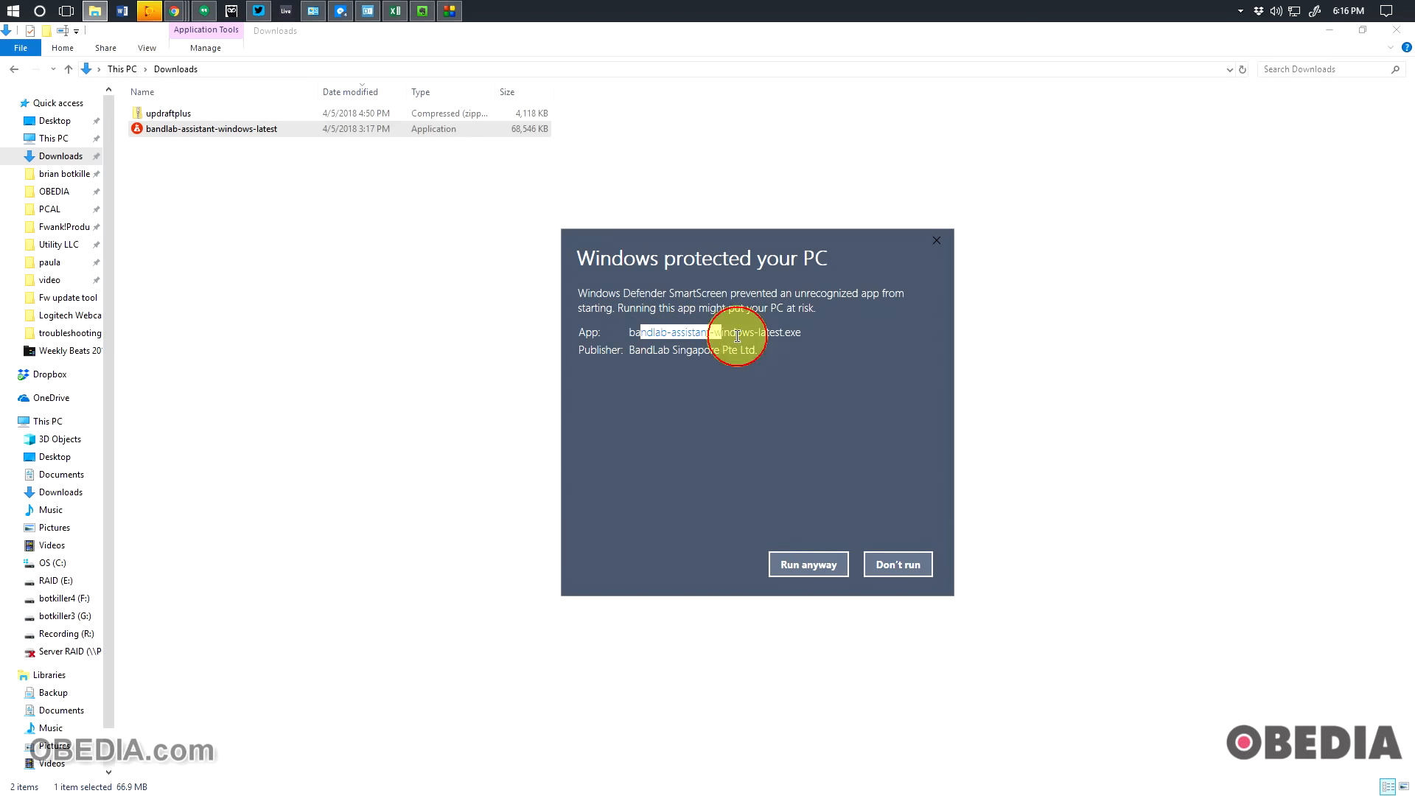
{"action": "mouse_move", "coordinate": [808, 564]}
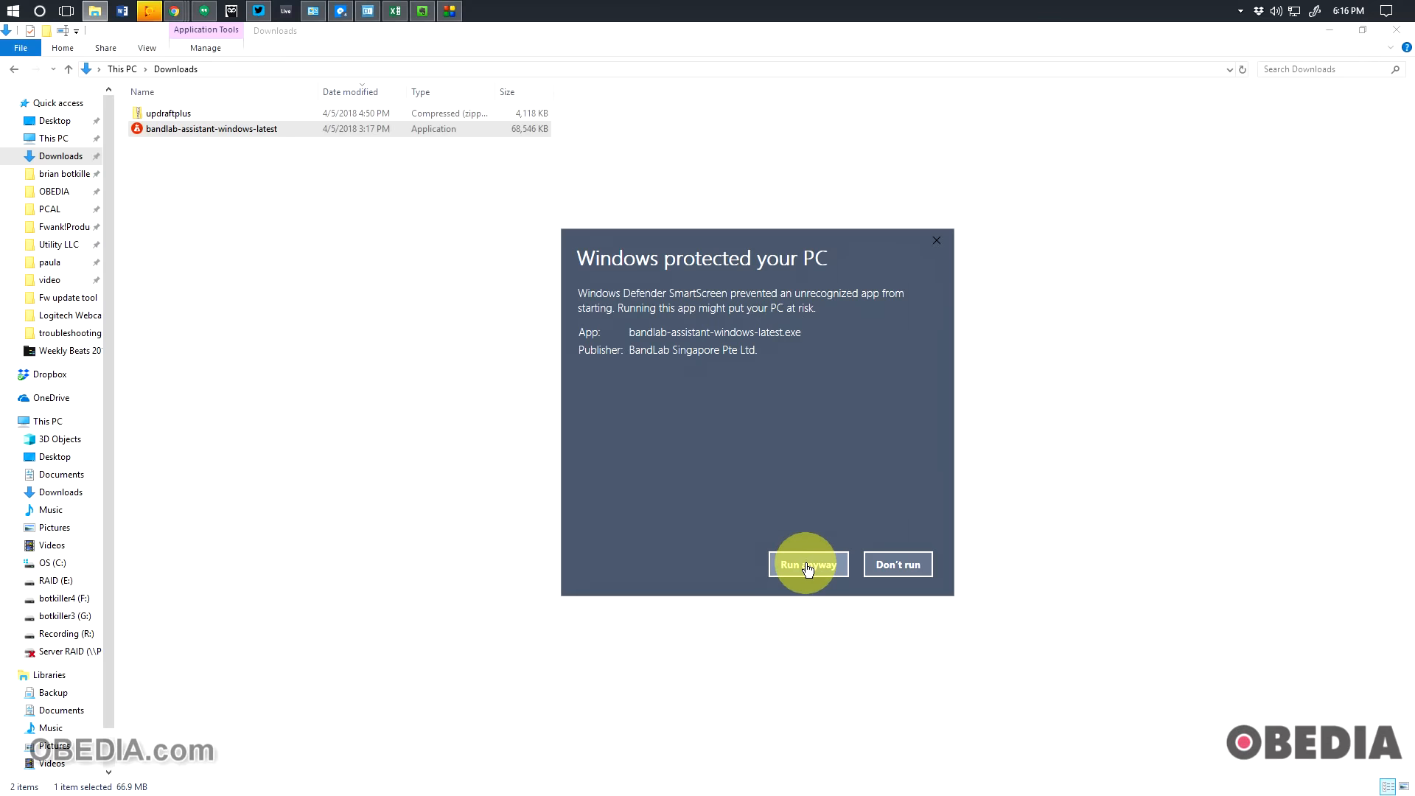
{"action": "mouse_move", "coordinate": [779, 313]}
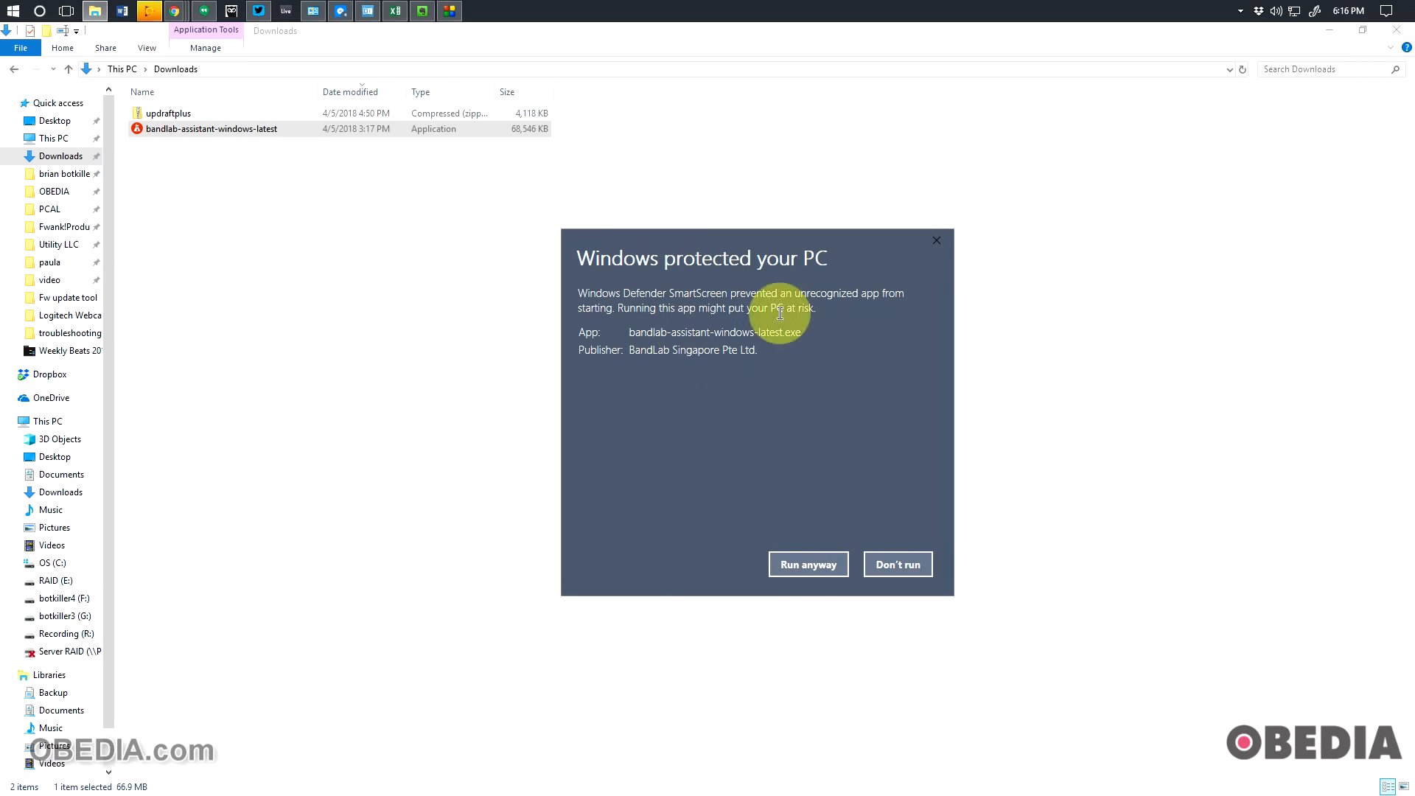
{"action": "mouse_move", "coordinate": [735, 354]}
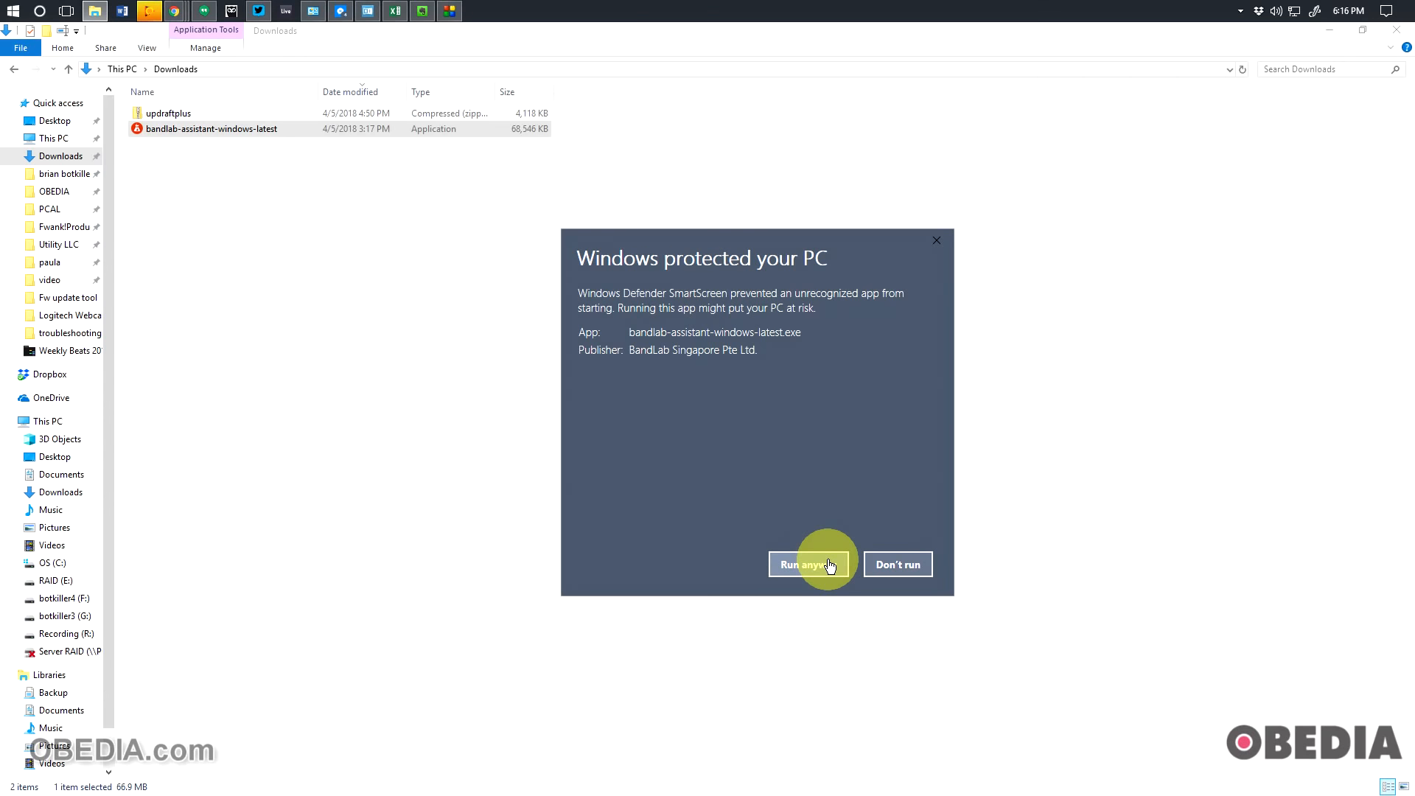
{"action": "left_click", "coordinate": [808, 564]}
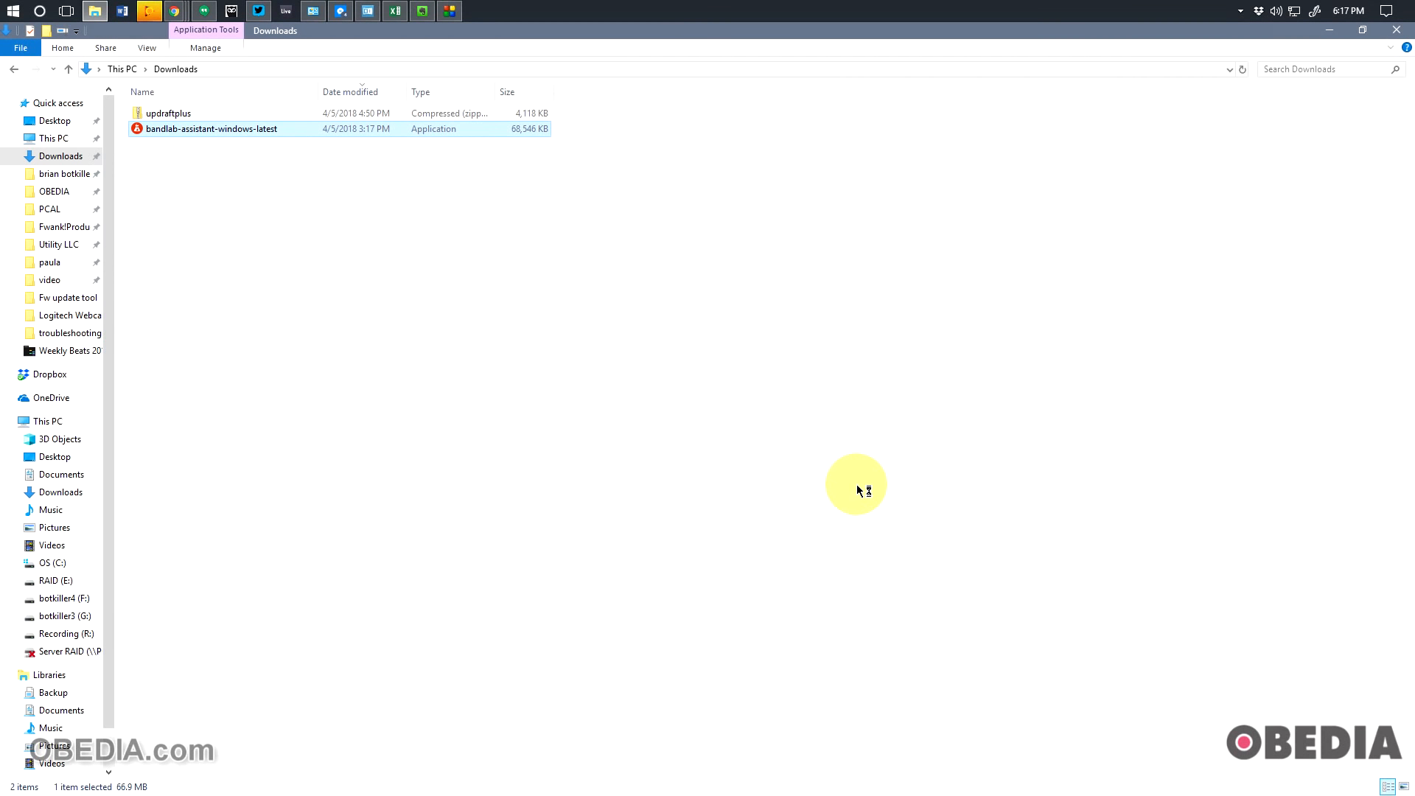
{"action": "mouse_move", "coordinate": [828, 450]}
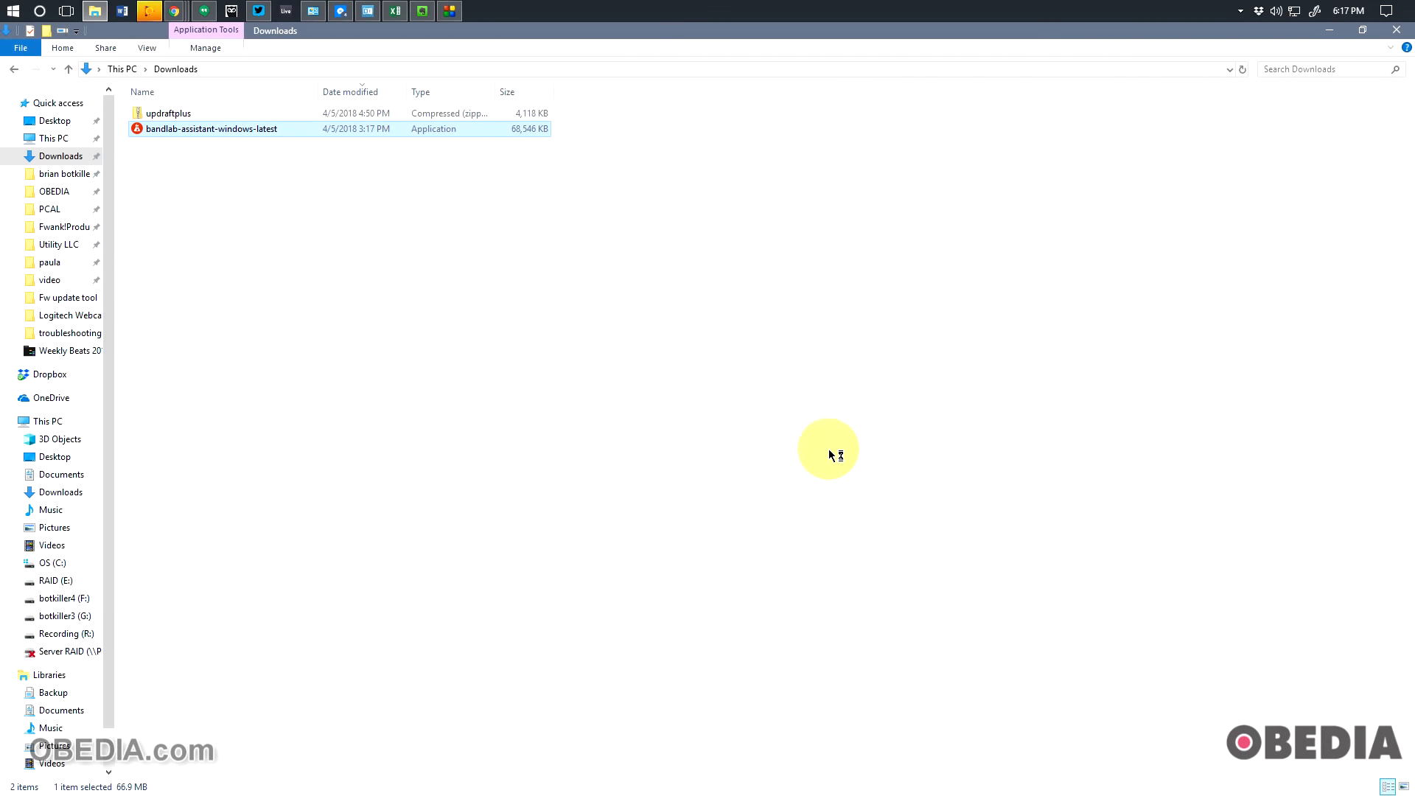
Launch BandLab Assistant and select the Username / Email login field
{"action": "double_click", "coordinate": [211, 128]}
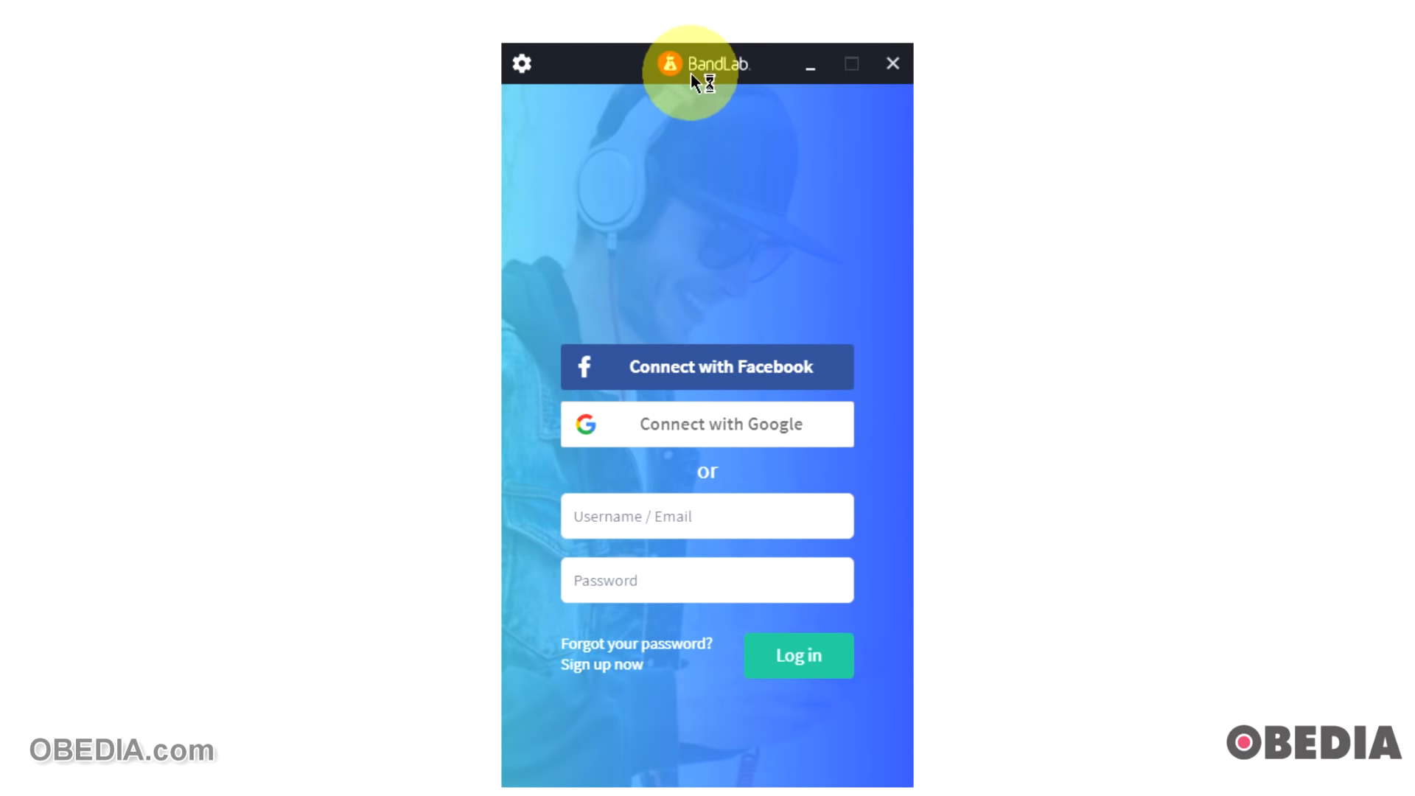
{"action": "mouse_move", "coordinate": [749, 323]}
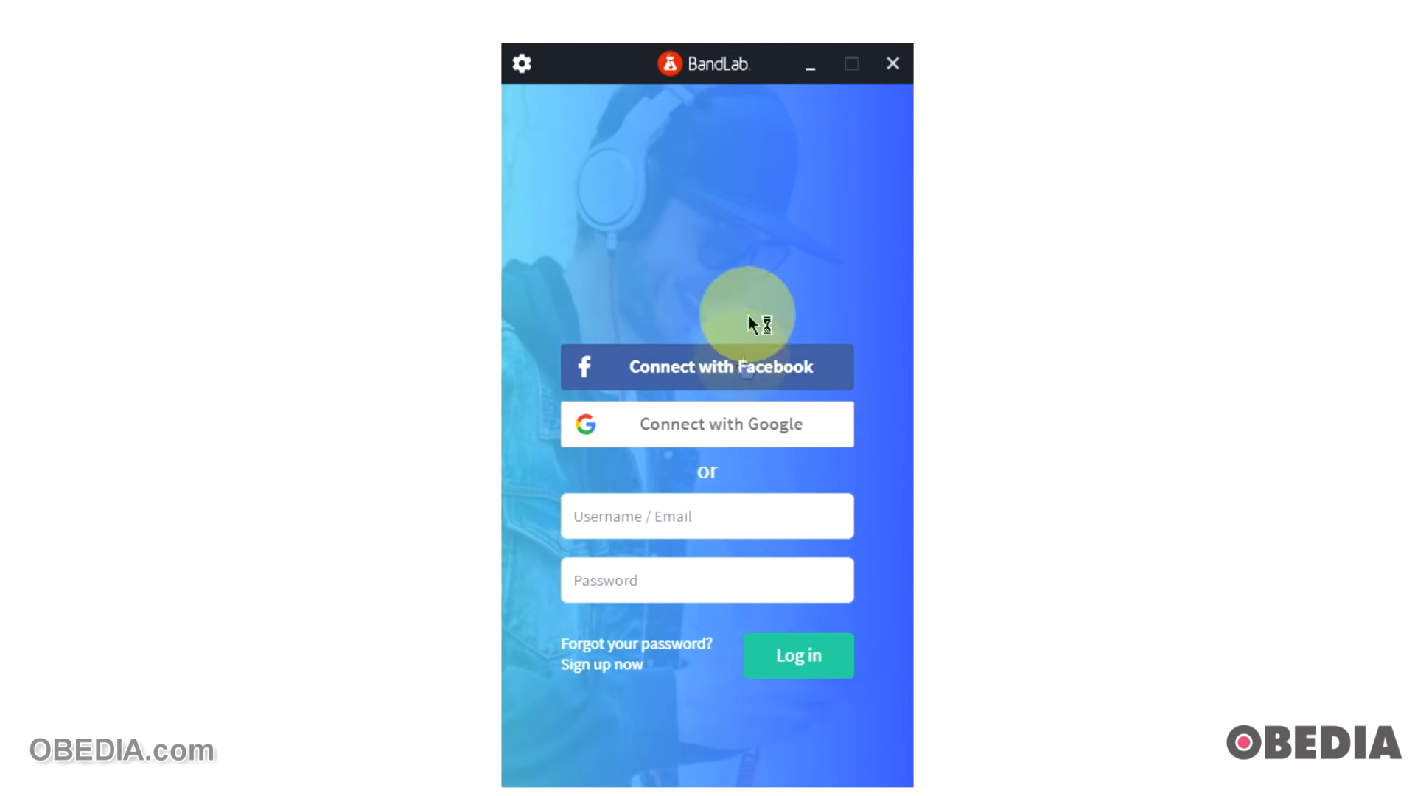
{"action": "mouse_move", "coordinate": [686, 496]}
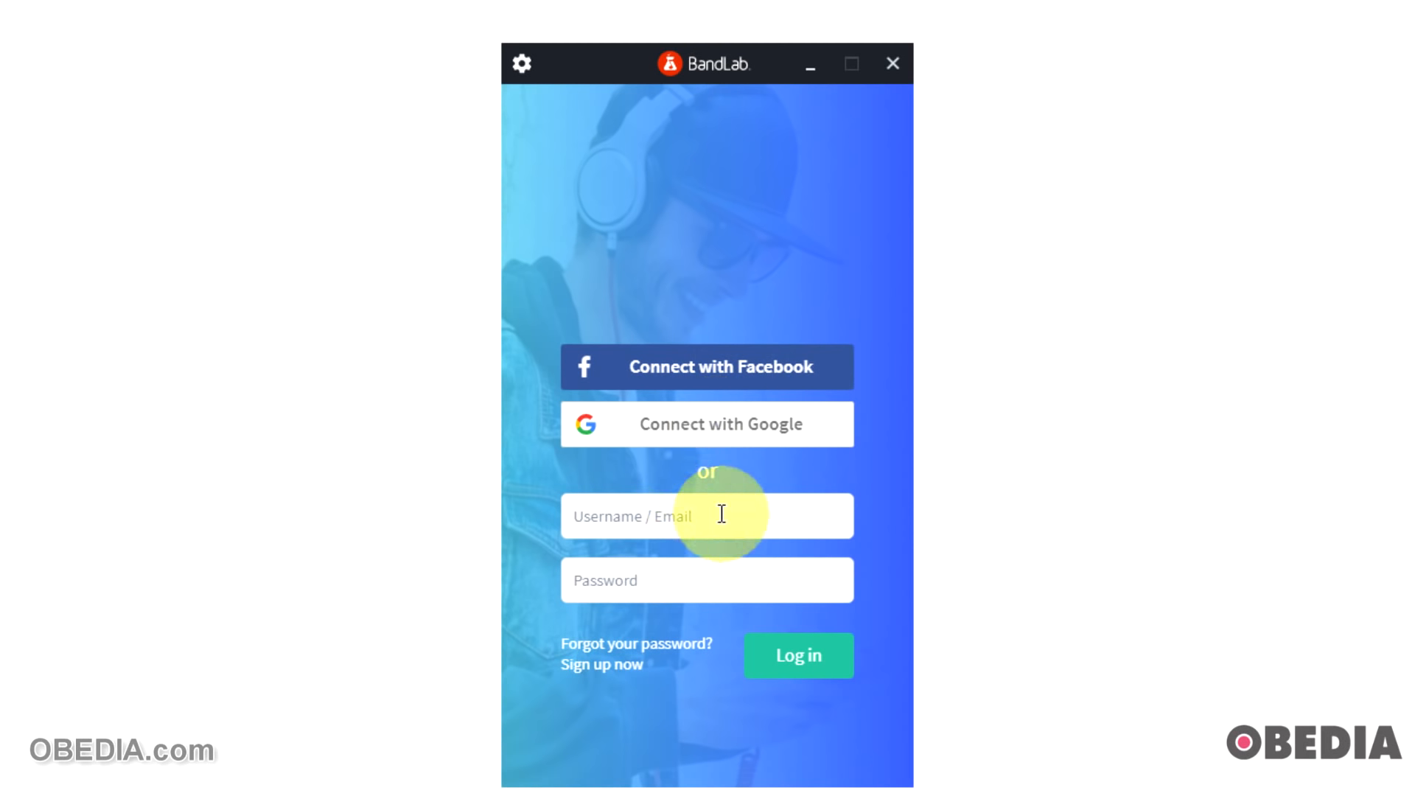
{"action": "left_click", "coordinate": [707, 515]}
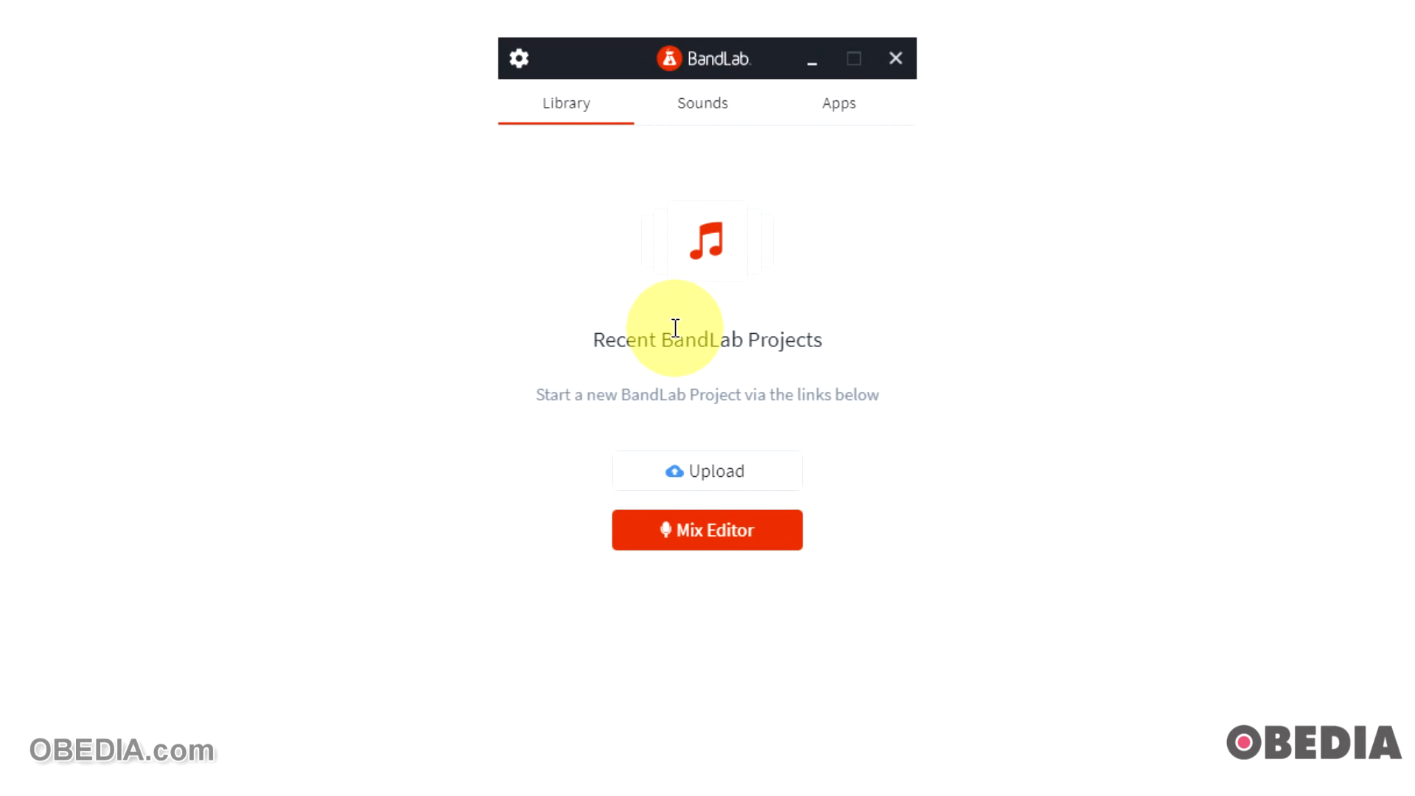
{"action": "mouse_move", "coordinate": [684, 285]}
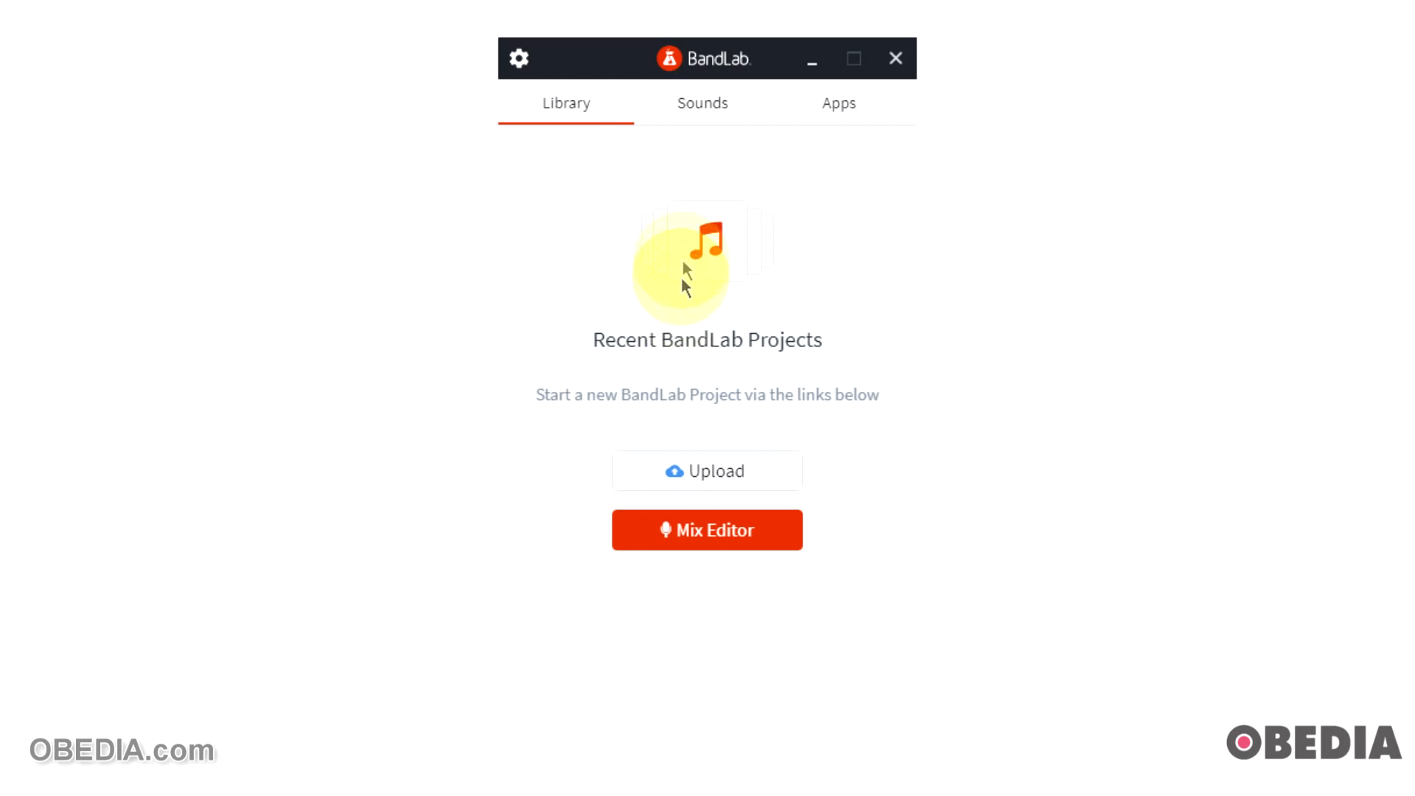
{"action": "mouse_move", "coordinate": [667, 245]}
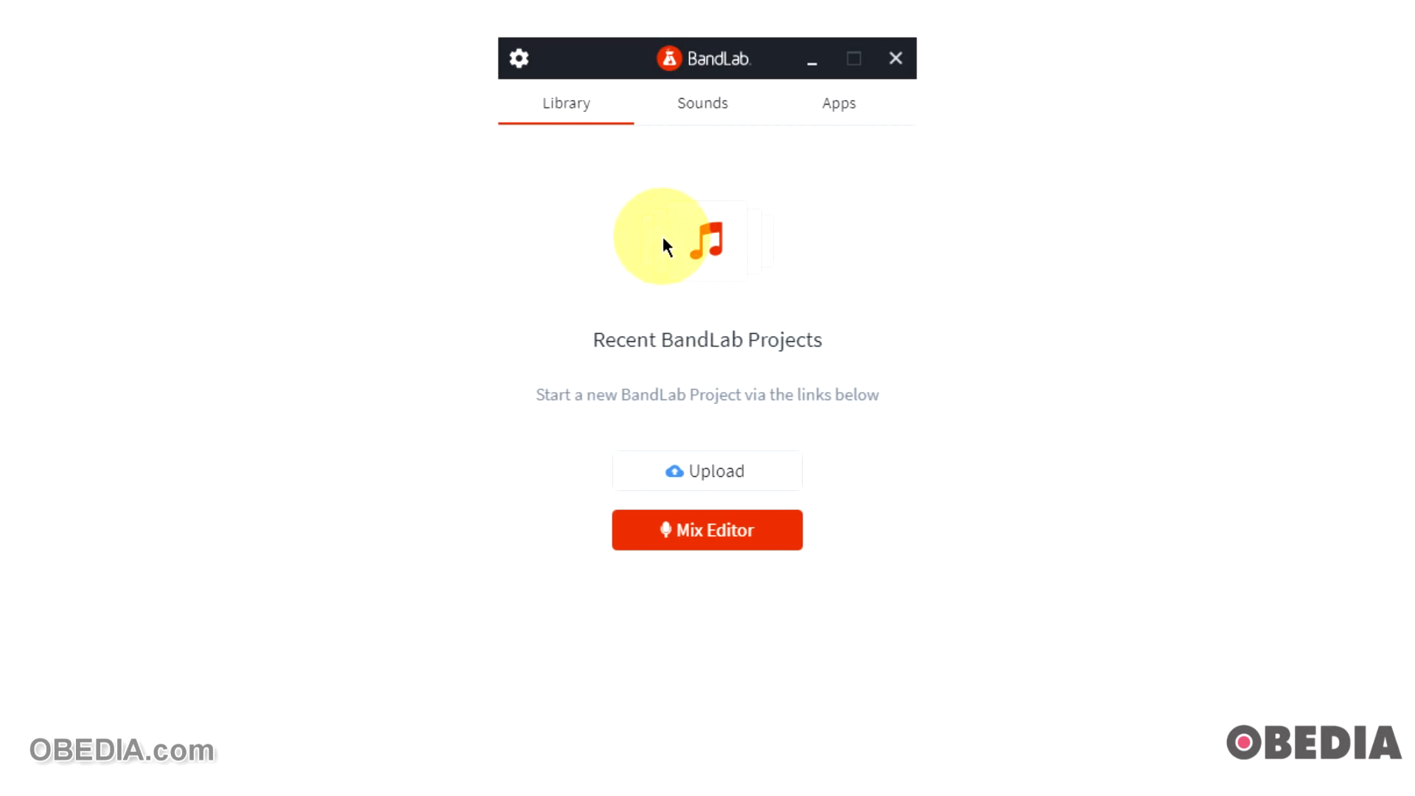
{"action": "mouse_move", "coordinate": [777, 395]}
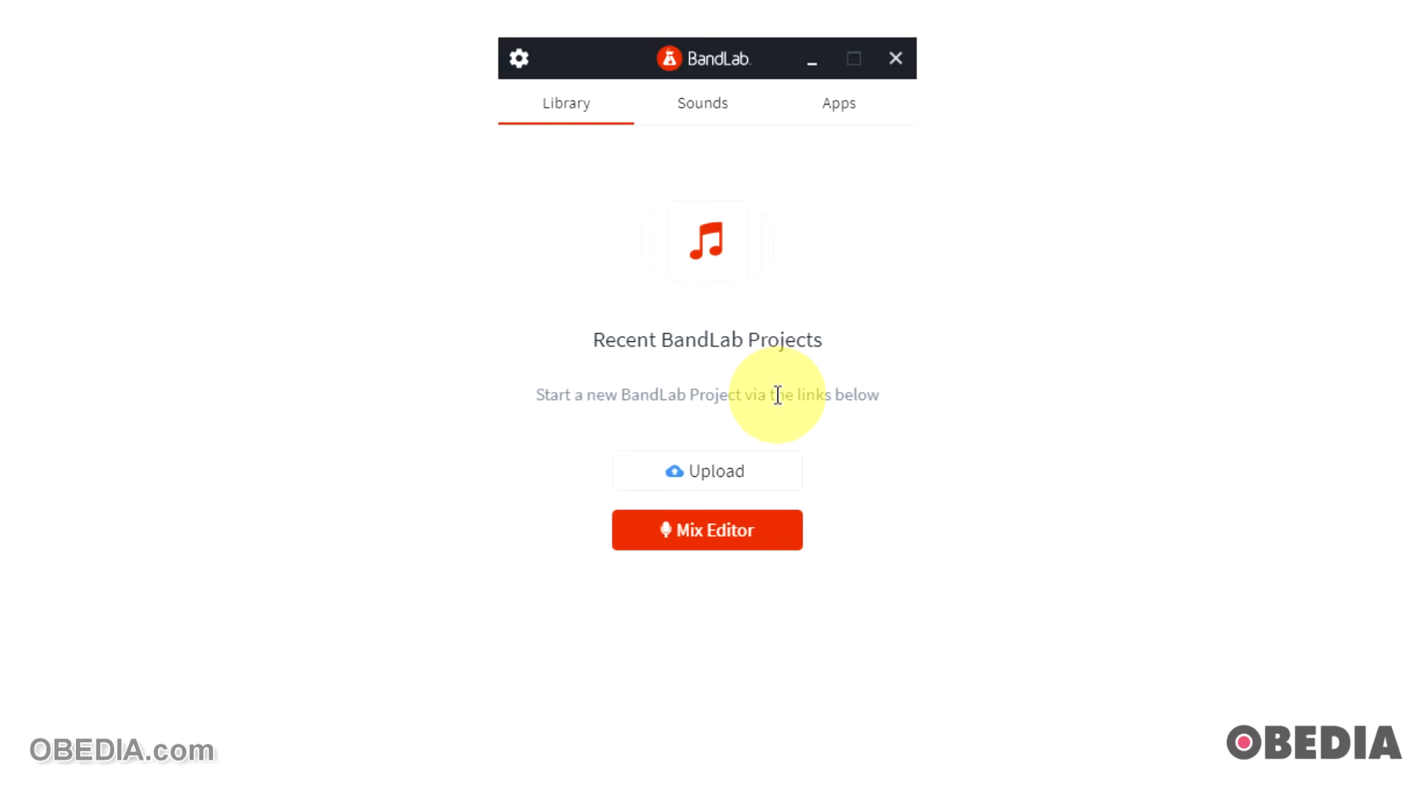
{"action": "mouse_move", "coordinate": [753, 474]}
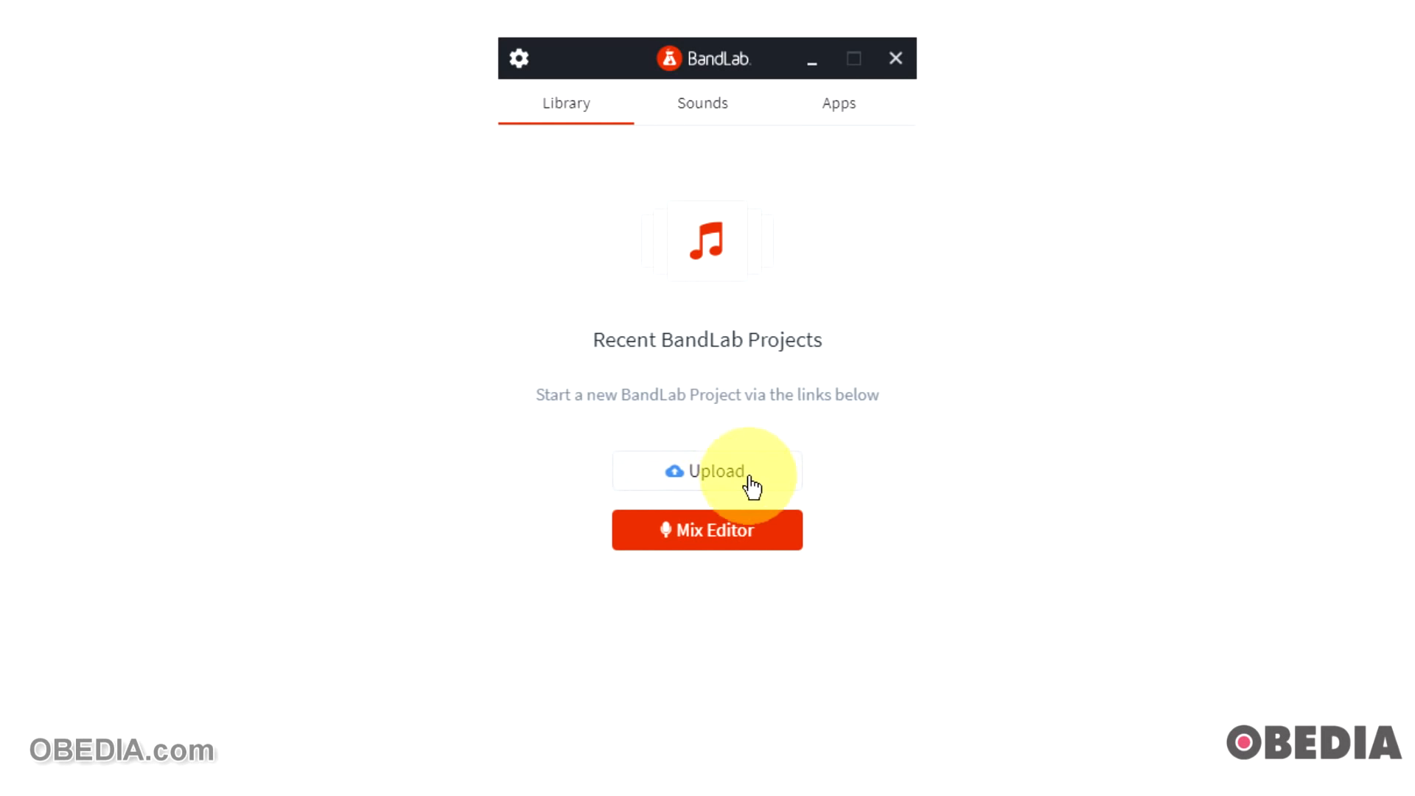
{"action": "mouse_move", "coordinate": [756, 564]}
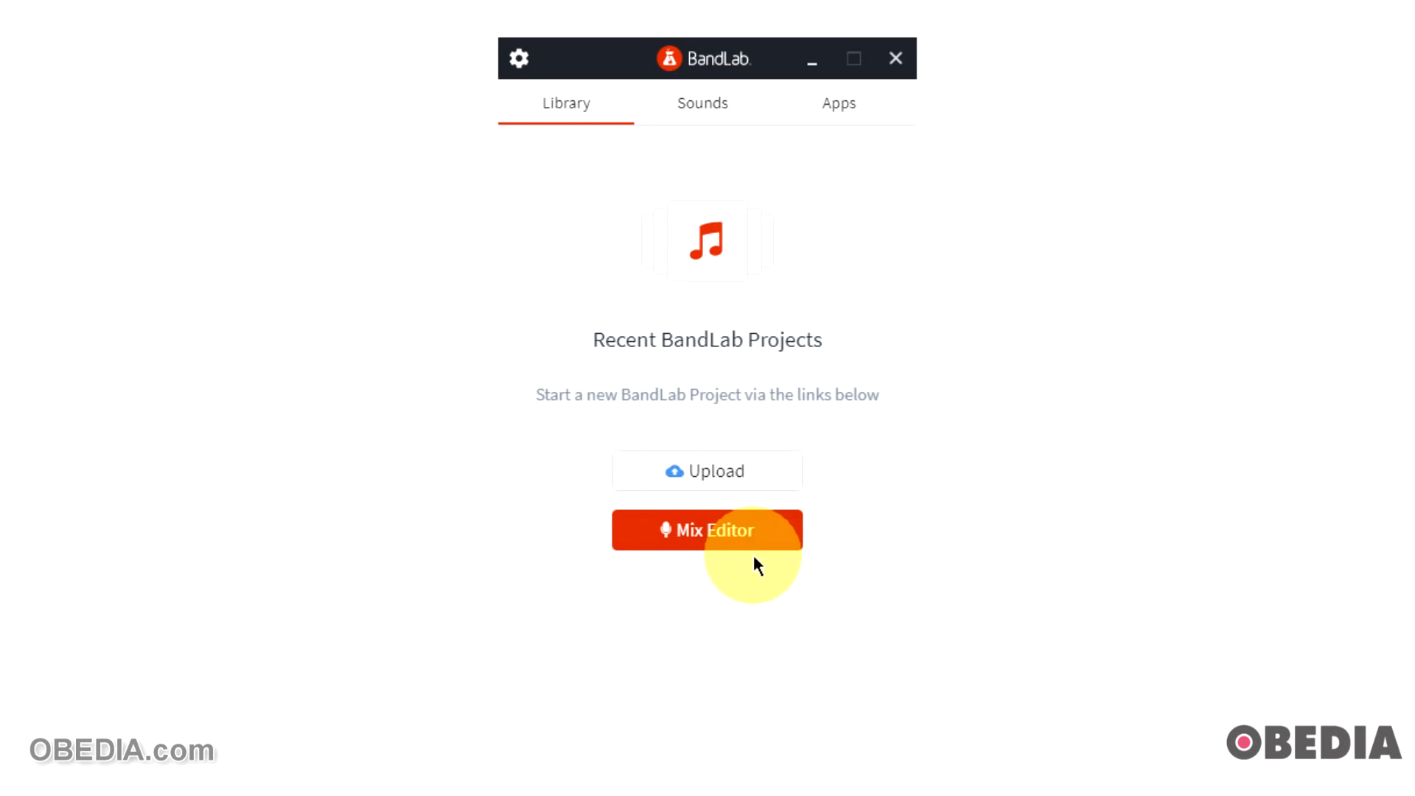
Browse the Sounds loop packs such as Bollywood Electric and Synthwave Ultra
{"action": "left_click", "coordinate": [703, 104]}
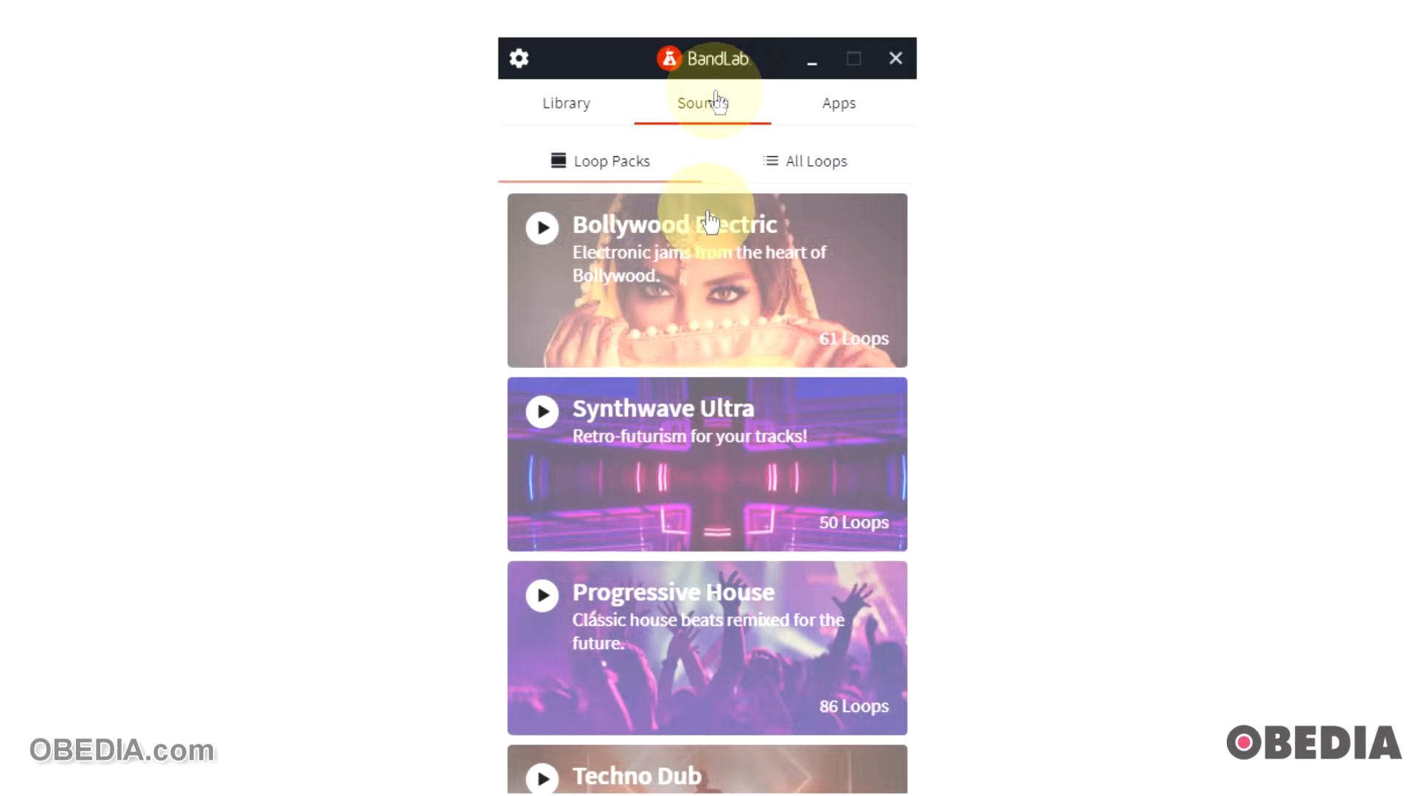
{"action": "scroll", "scroll_direction": "down", "scroll_amount": 3}
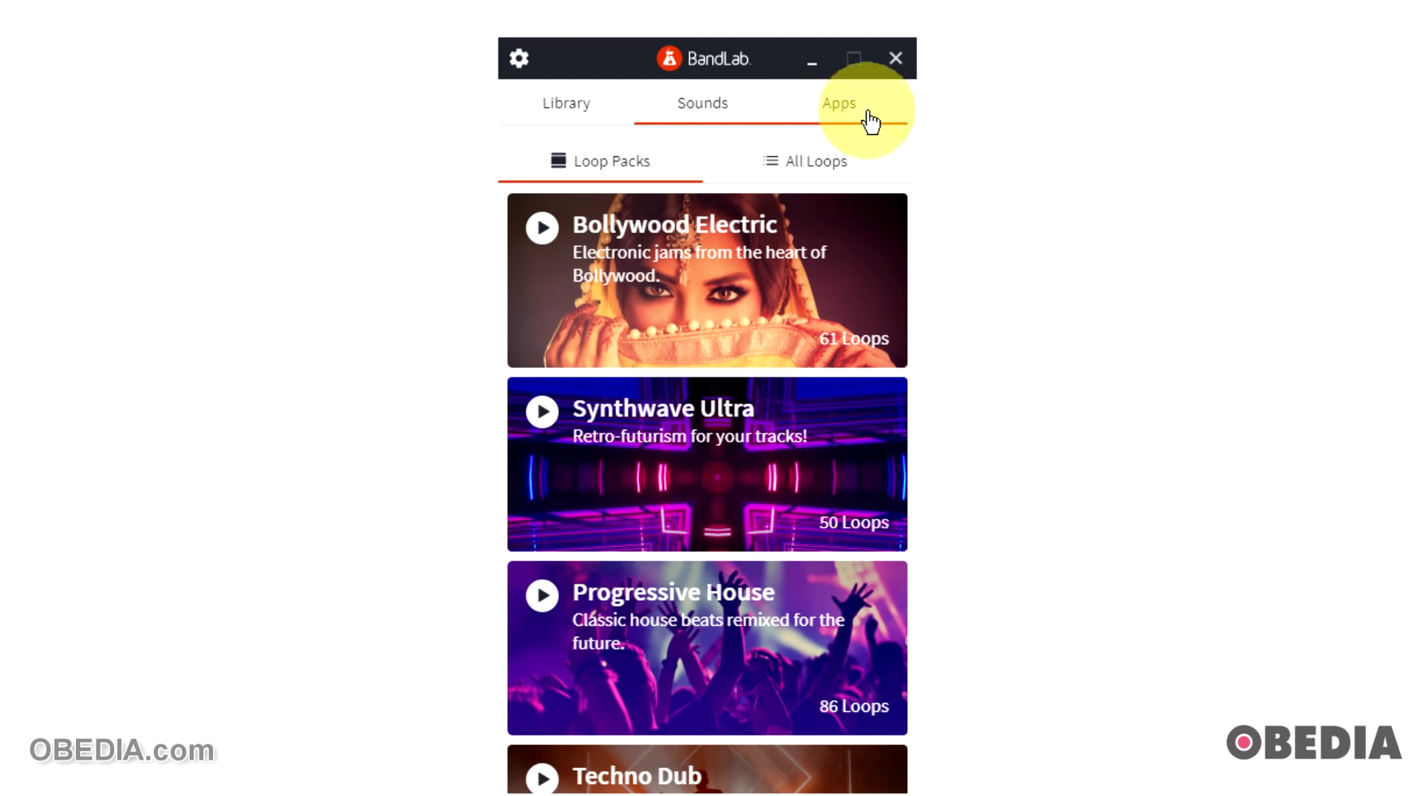
View the Apps list and reveal Cakewalk's extra install option, Learn More
{"action": "left_click", "coordinate": [837, 103]}
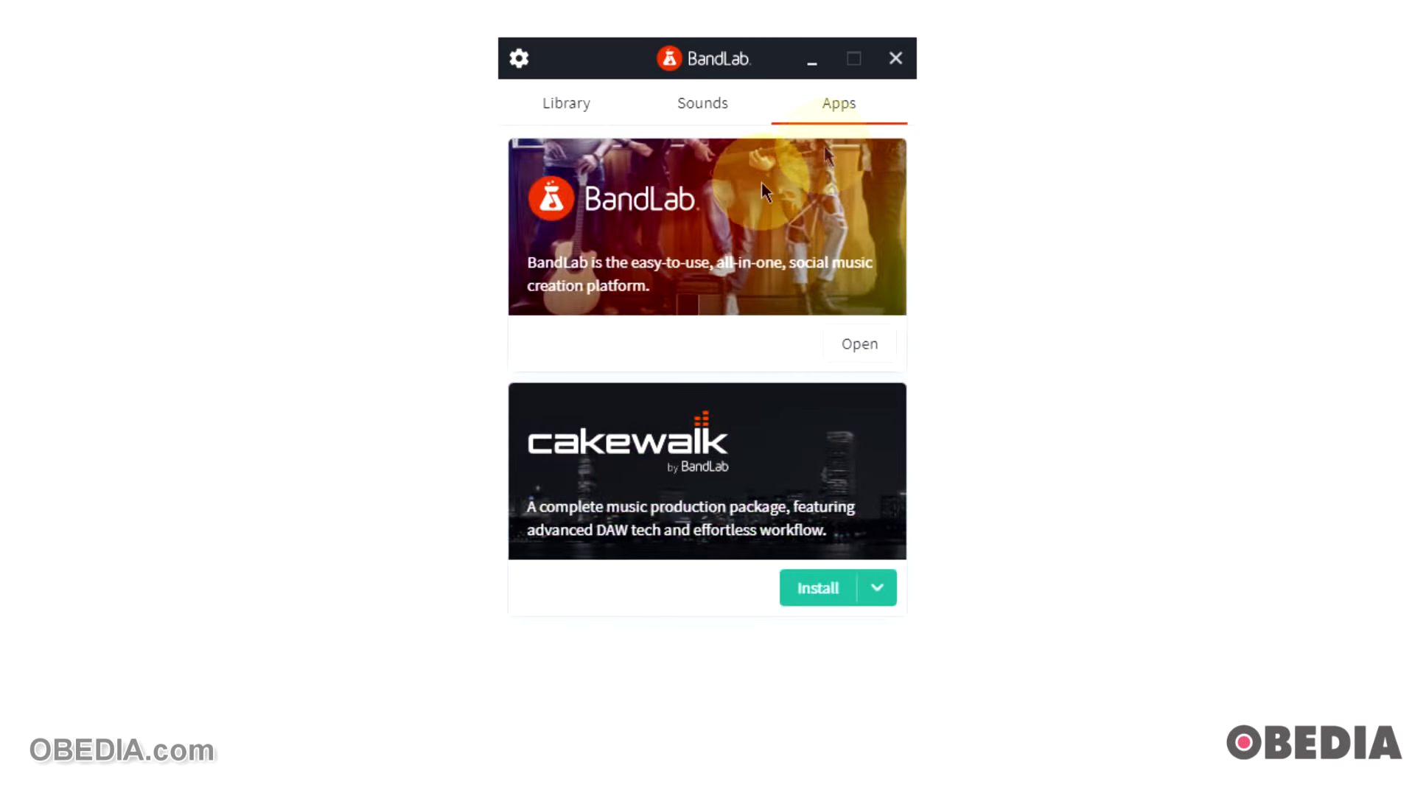
{"action": "mouse_move", "coordinate": [632, 255]}
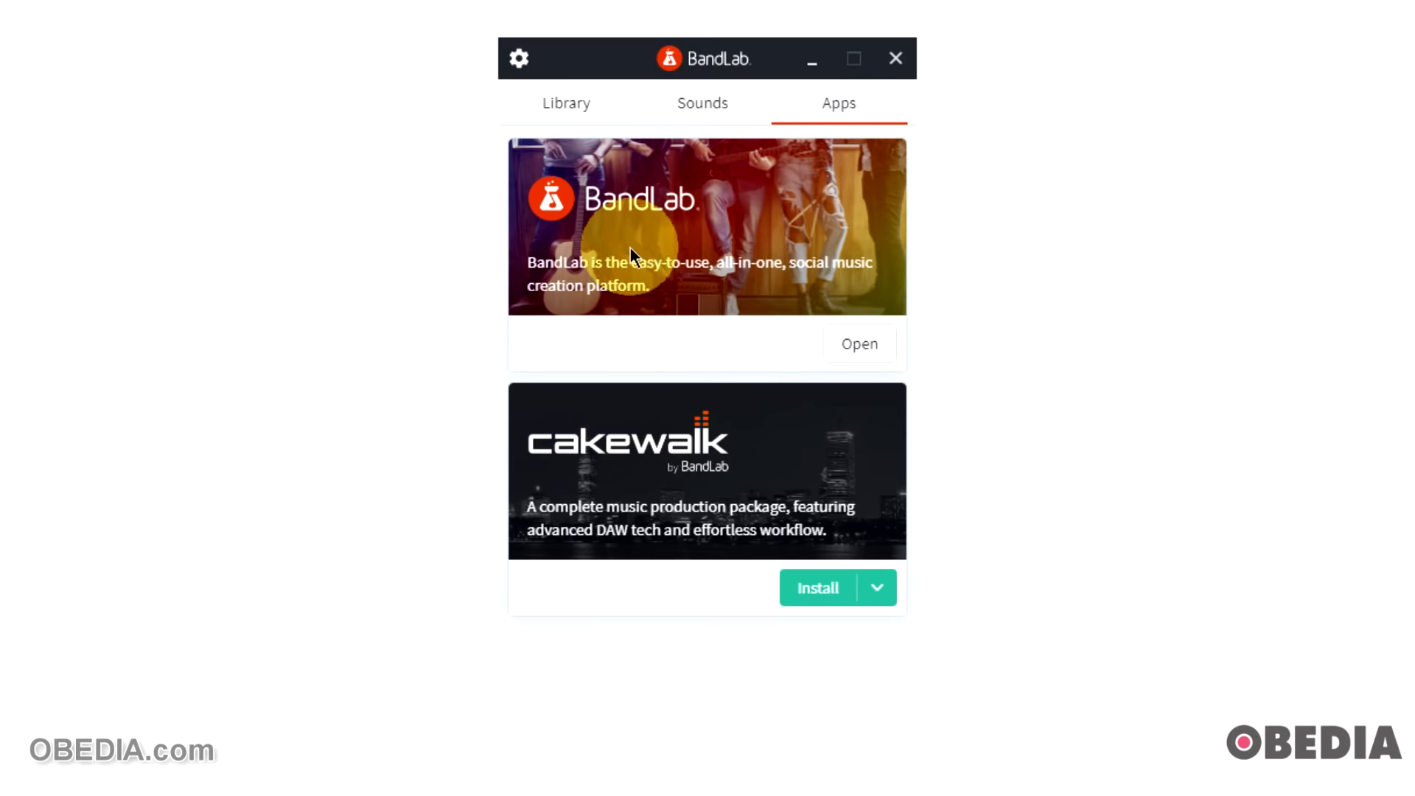
{"action": "mouse_move", "coordinate": [639, 286]}
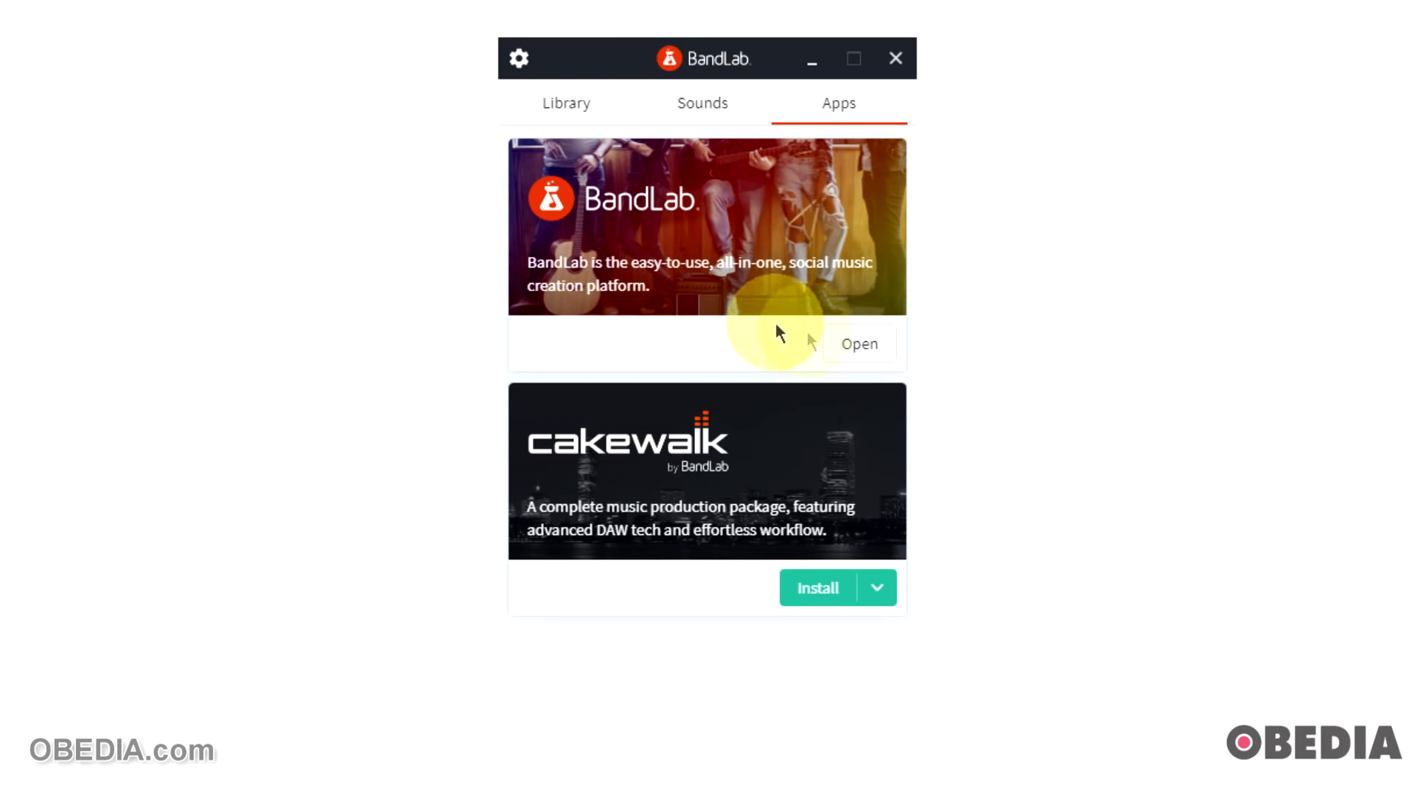
{"action": "mouse_move", "coordinate": [783, 430]}
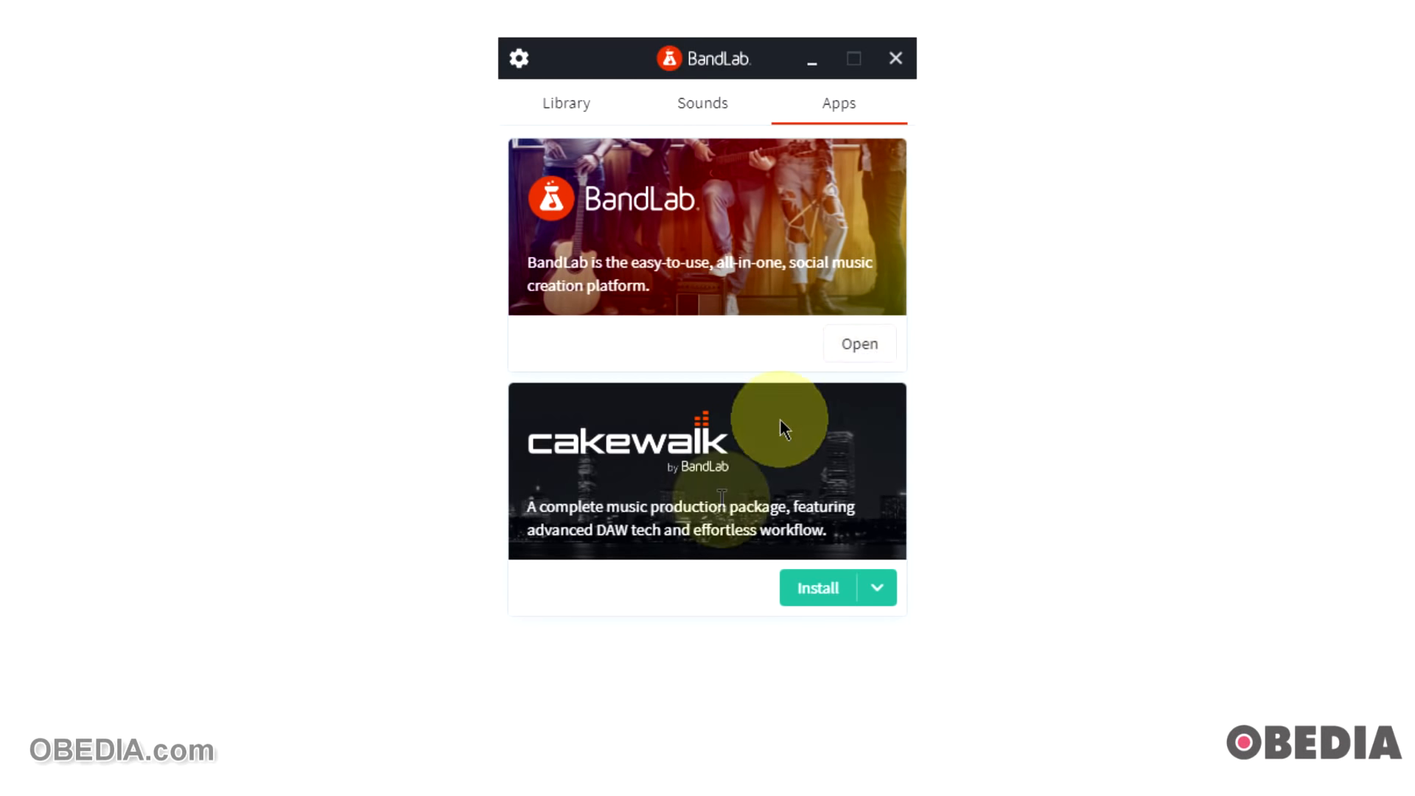
{"action": "mouse_move", "coordinate": [637, 475]}
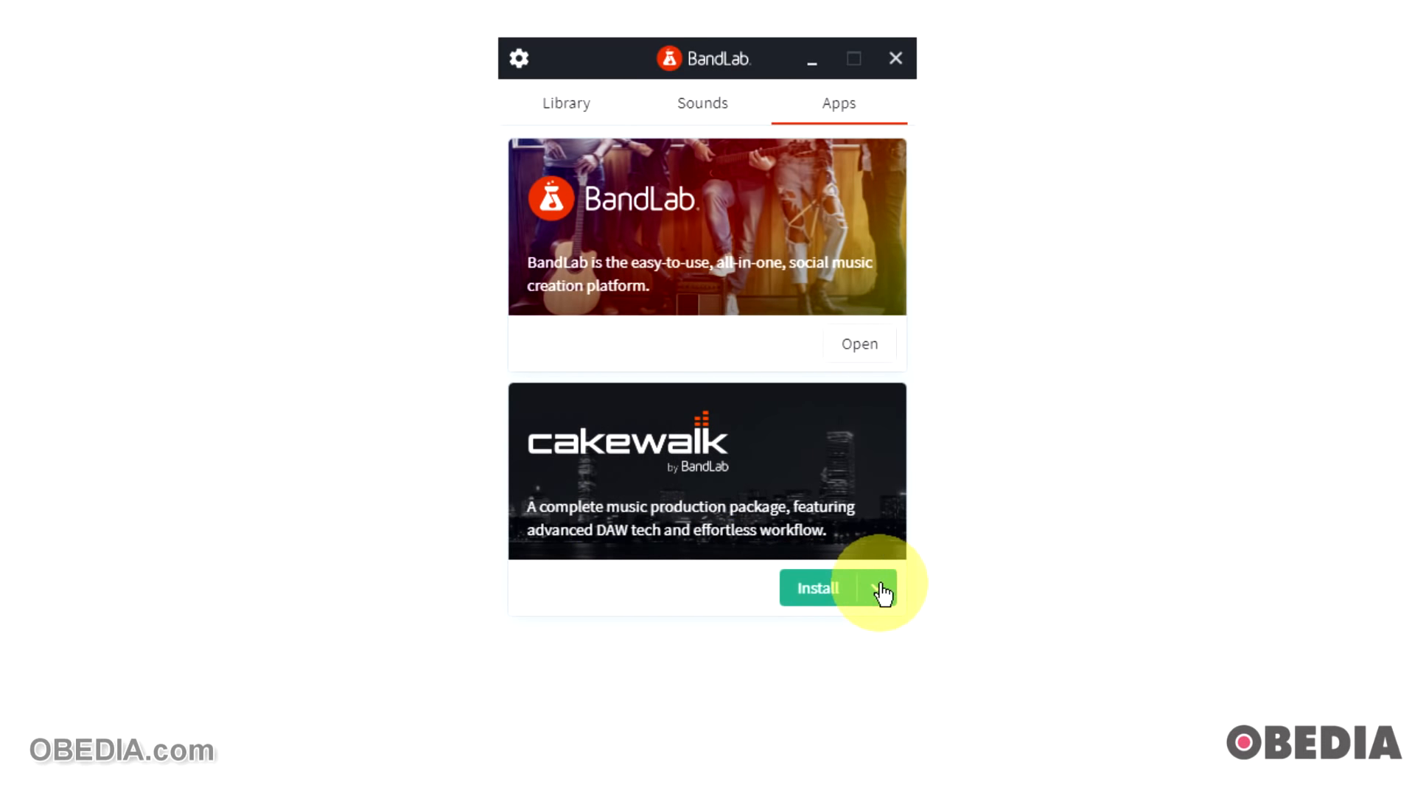
{"action": "left_click", "coordinate": [869, 588]}
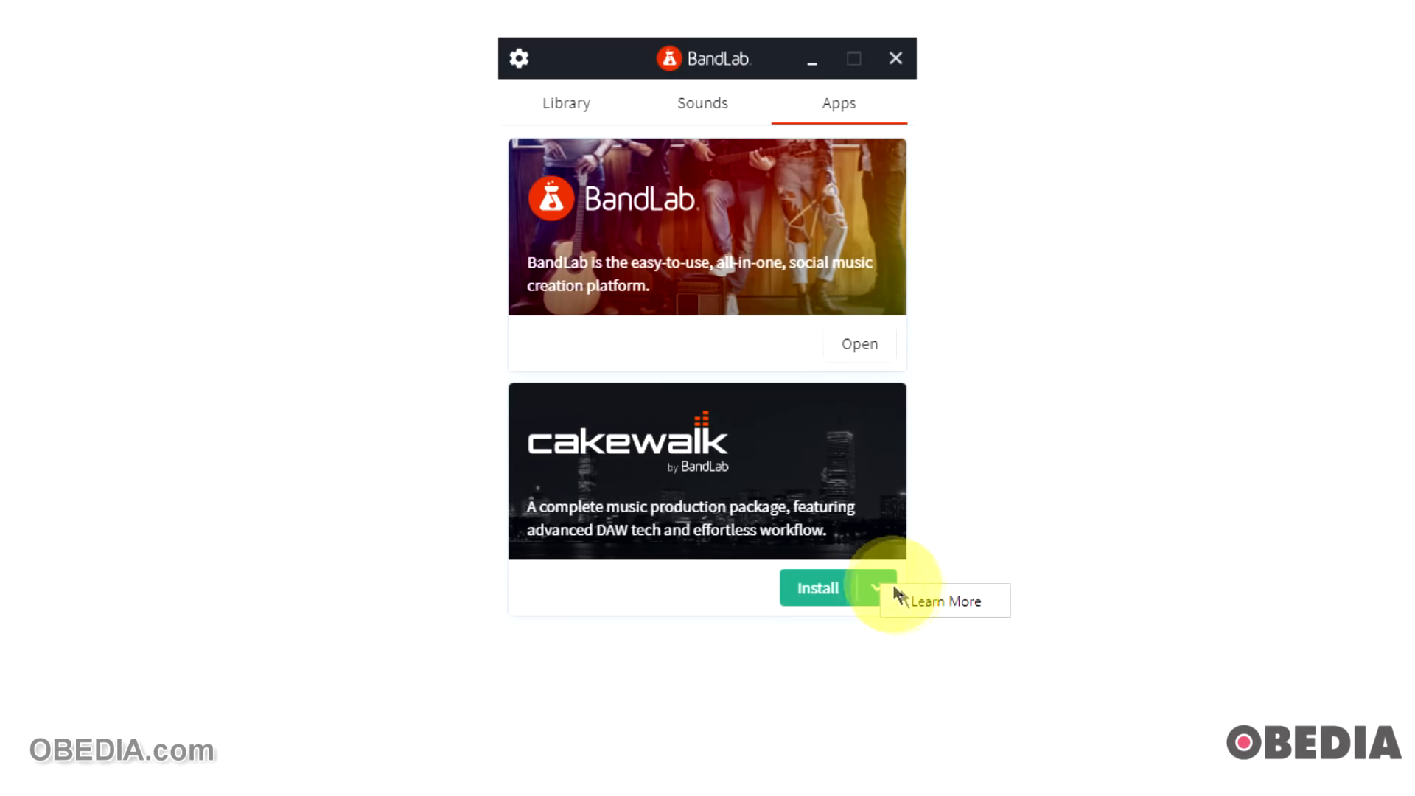
{"action": "mouse_move", "coordinate": [848, 691]}
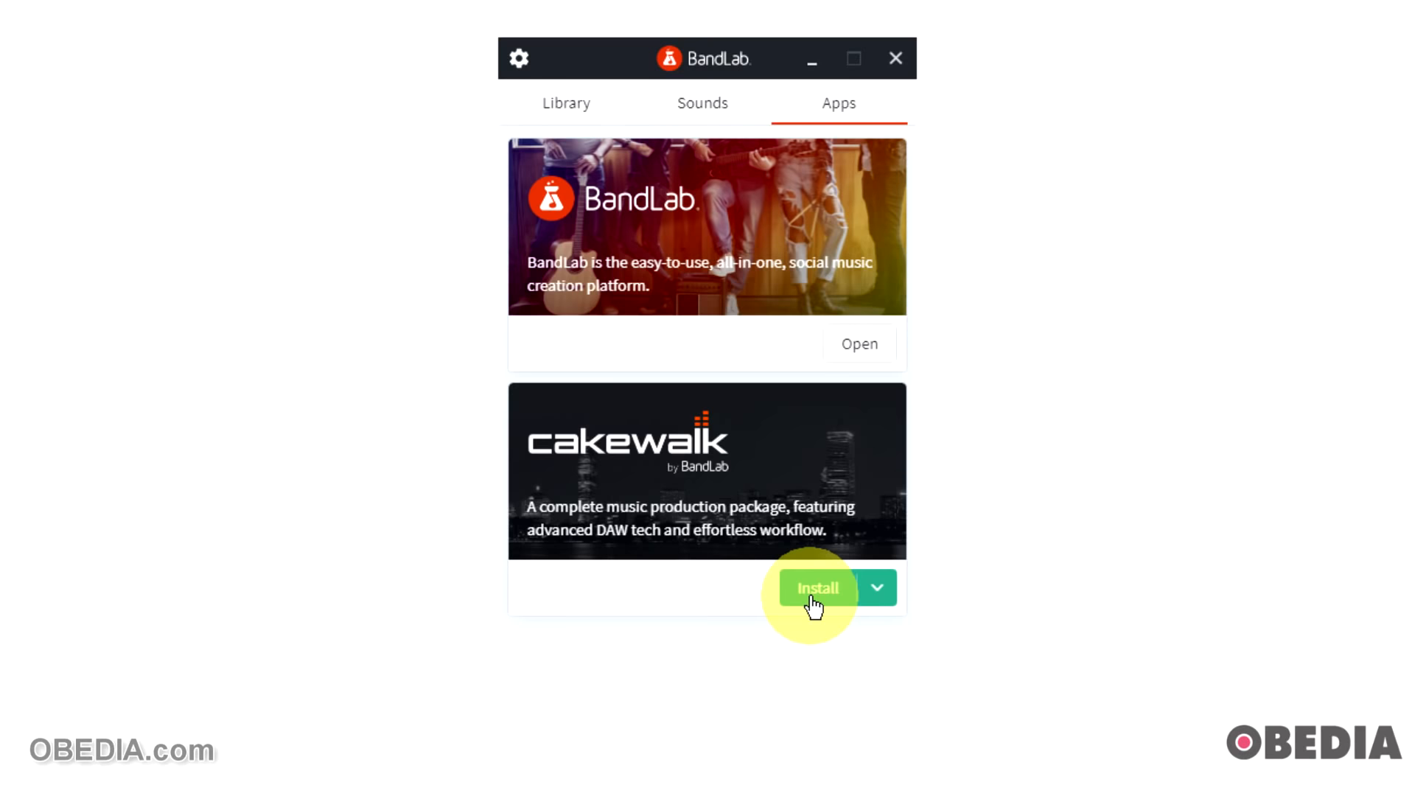
Start installing Cakewalk by BandLab from its Apps card
{"action": "left_click", "coordinate": [815, 588]}
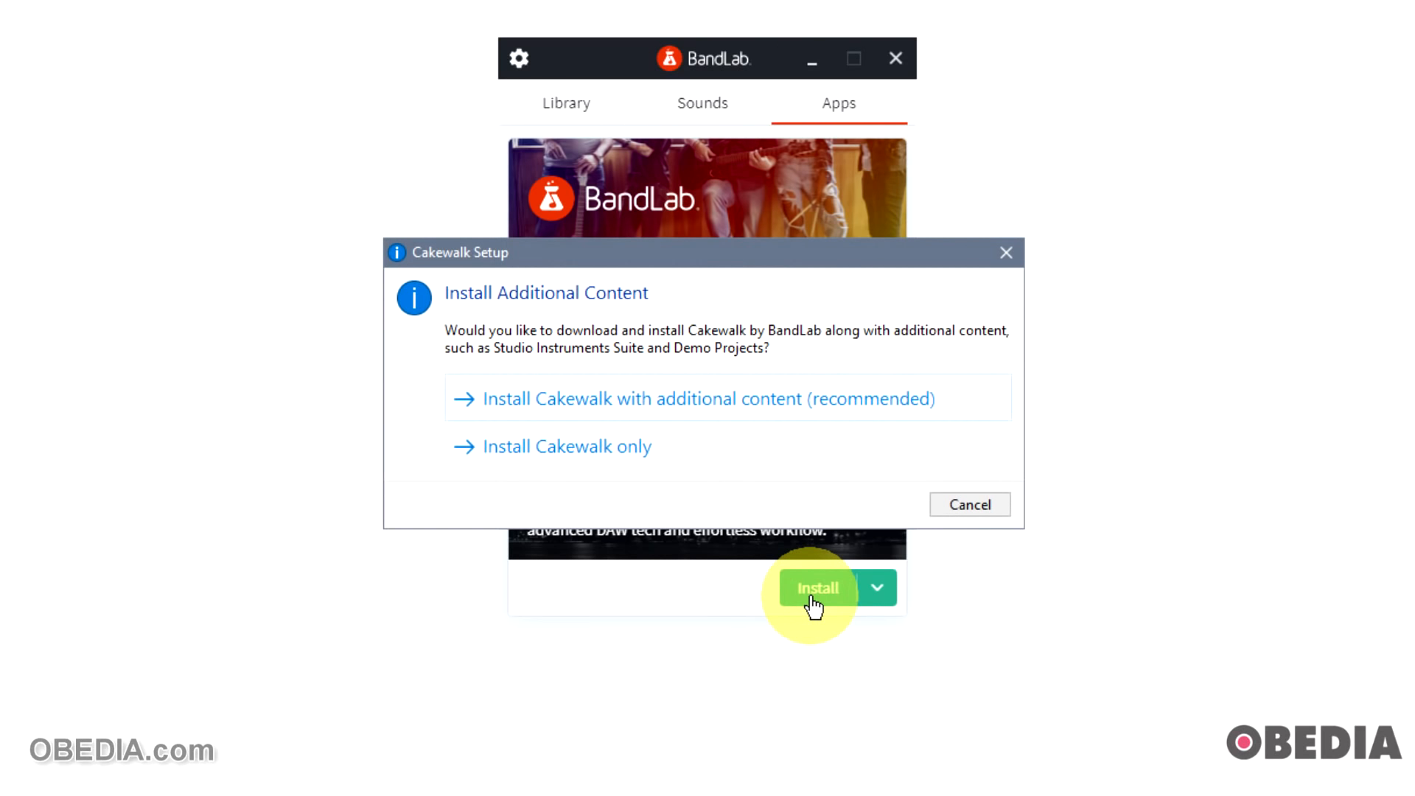
{"action": "mouse_move", "coordinate": [769, 449]}
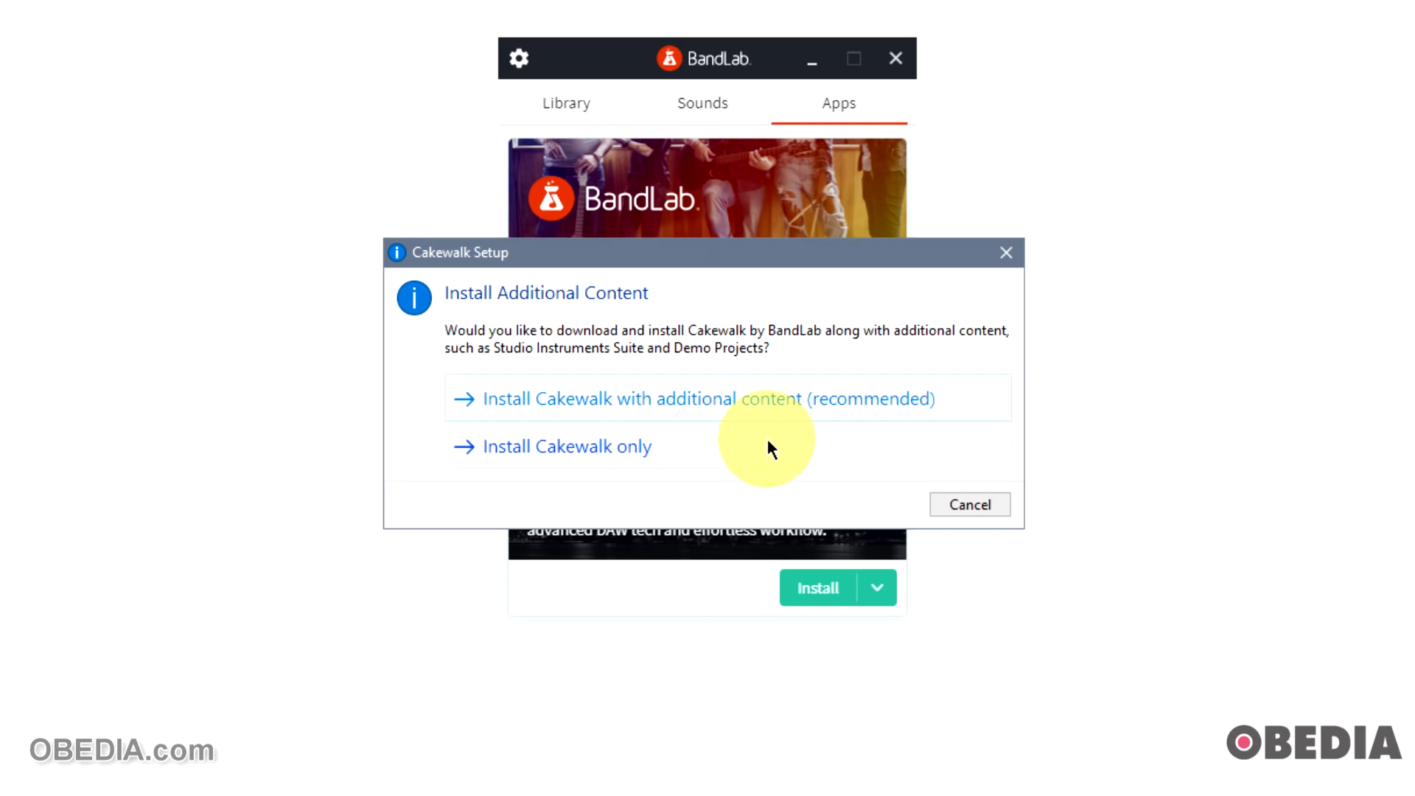
{"action": "mouse_move", "coordinate": [732, 405]}
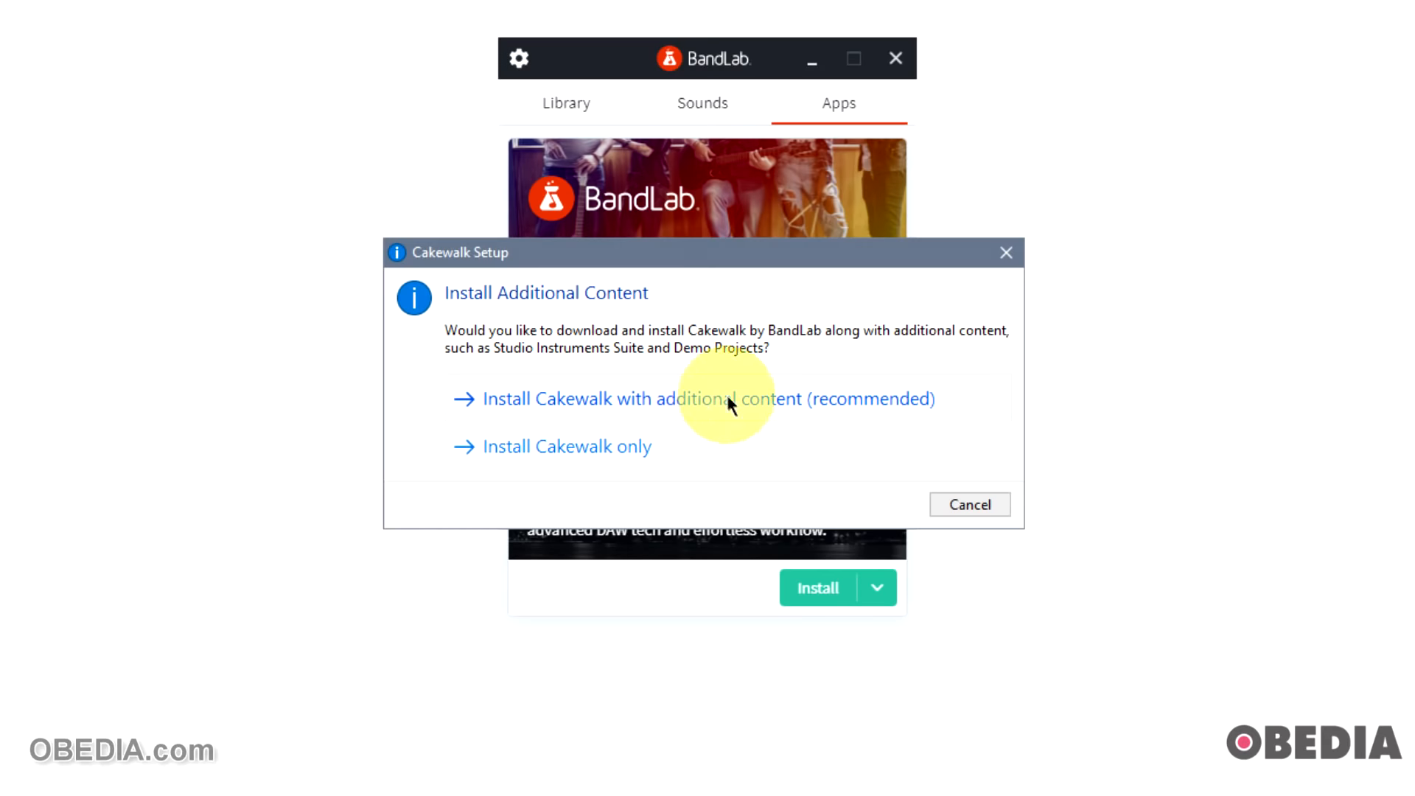
{"action": "mouse_move", "coordinate": [699, 415]}
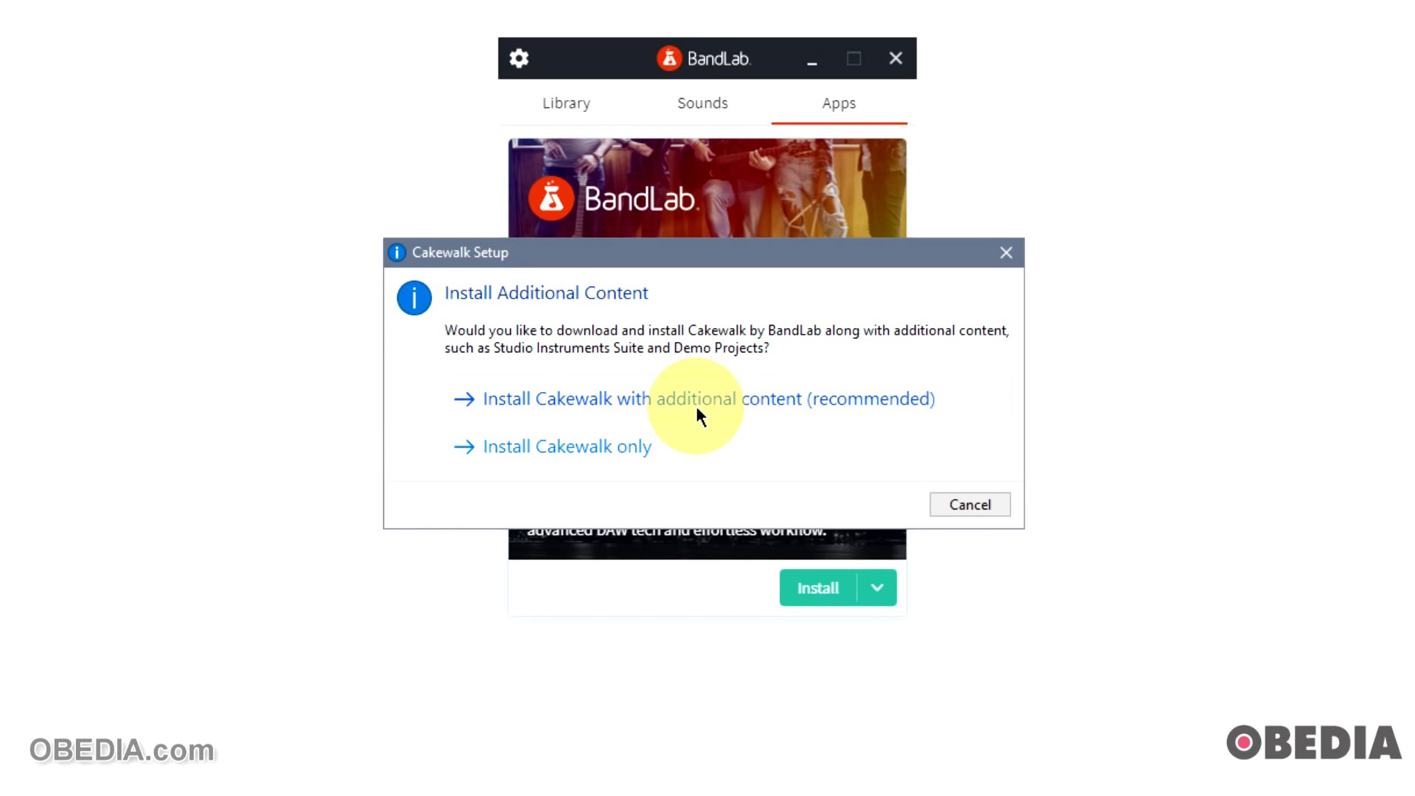
{"action": "mouse_move", "coordinate": [707, 415]}
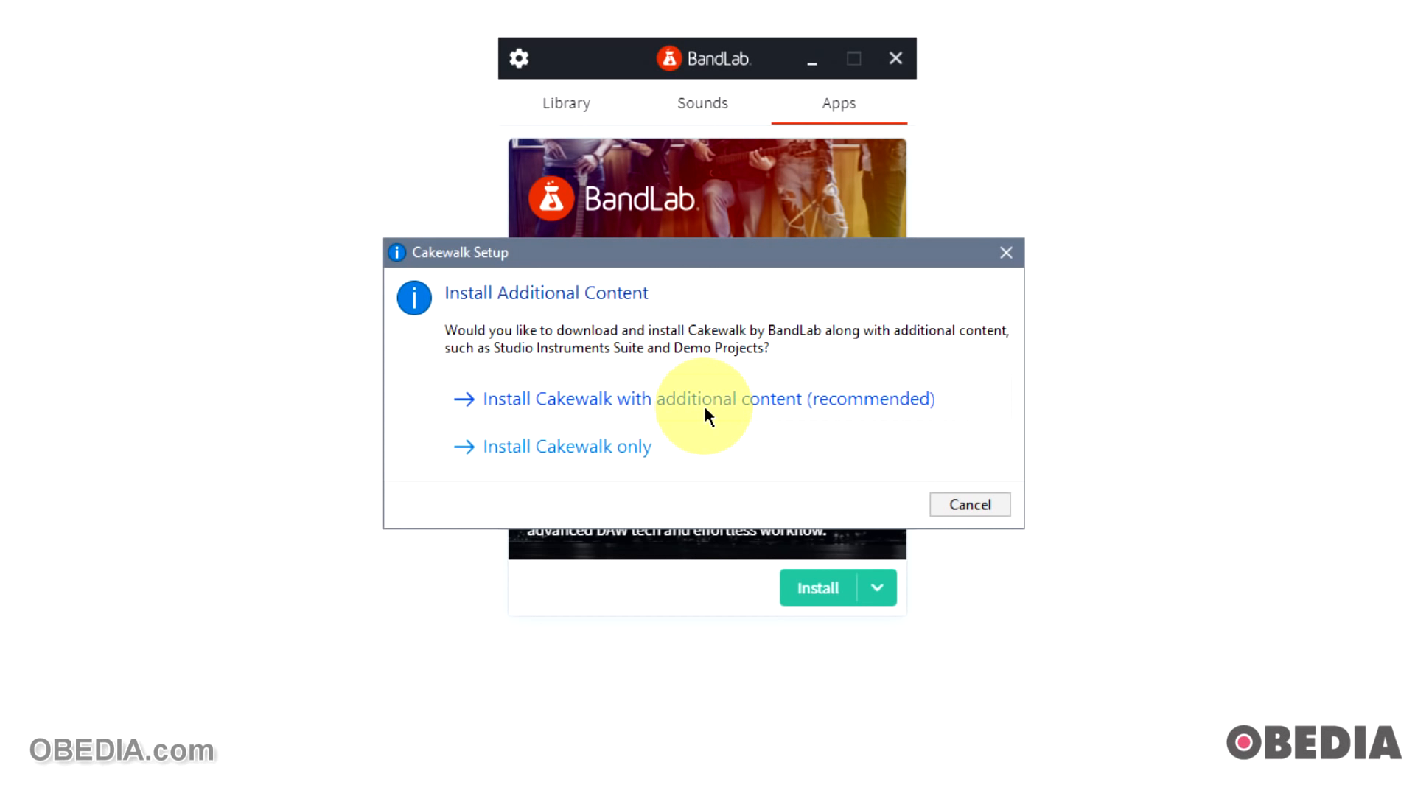
{"action": "mouse_move", "coordinate": [614, 451]}
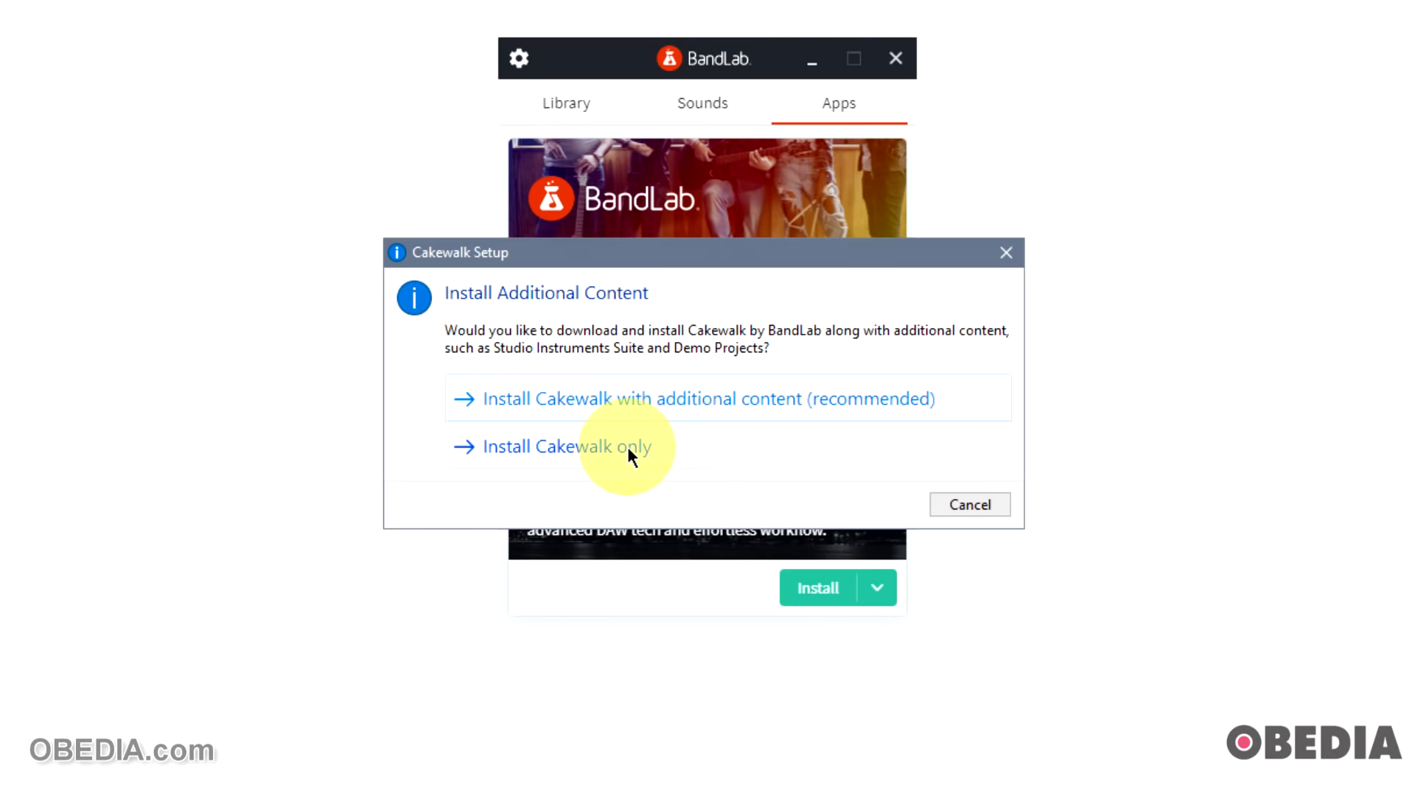
{"action": "mouse_move", "coordinate": [697, 410]}
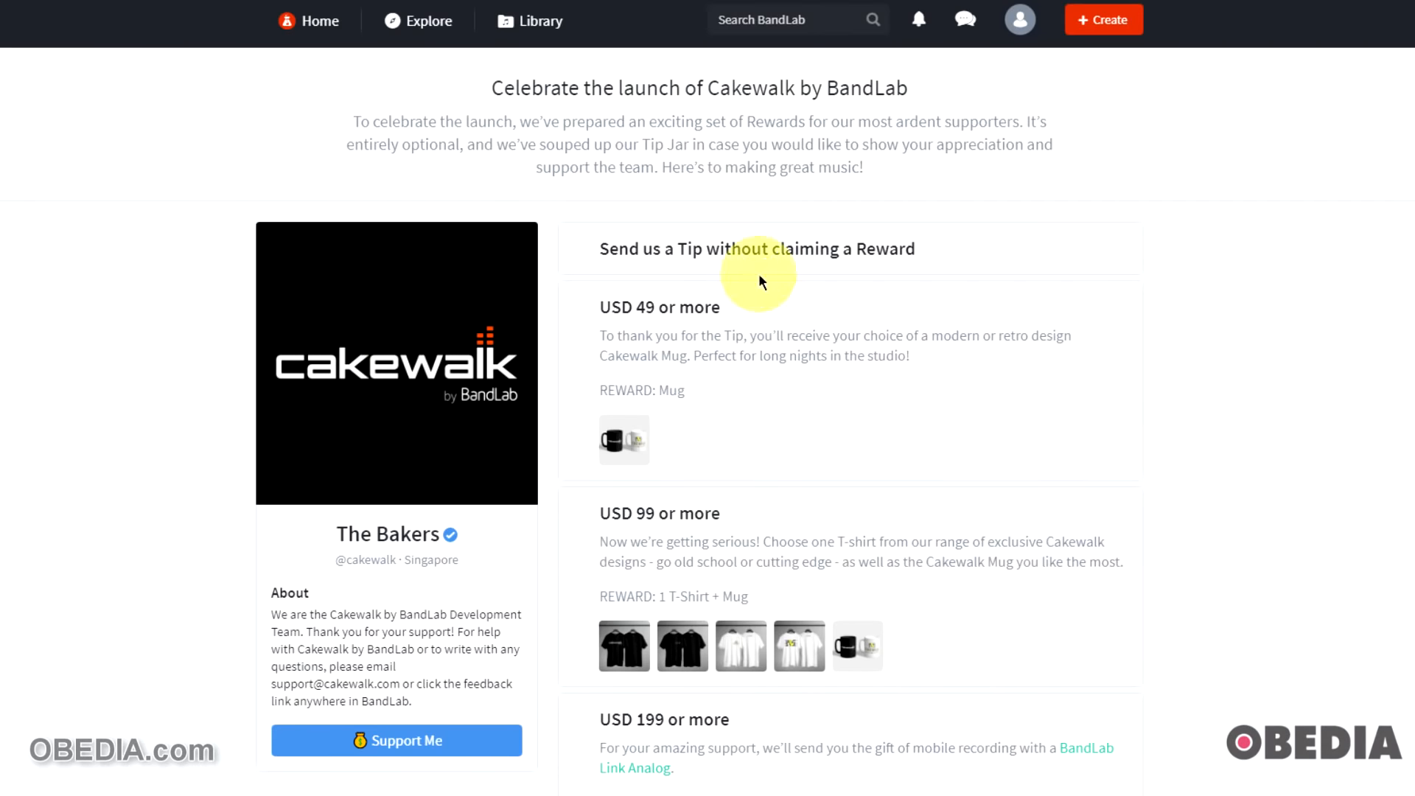
{"action": "mouse_move", "coordinate": [960, 281]}
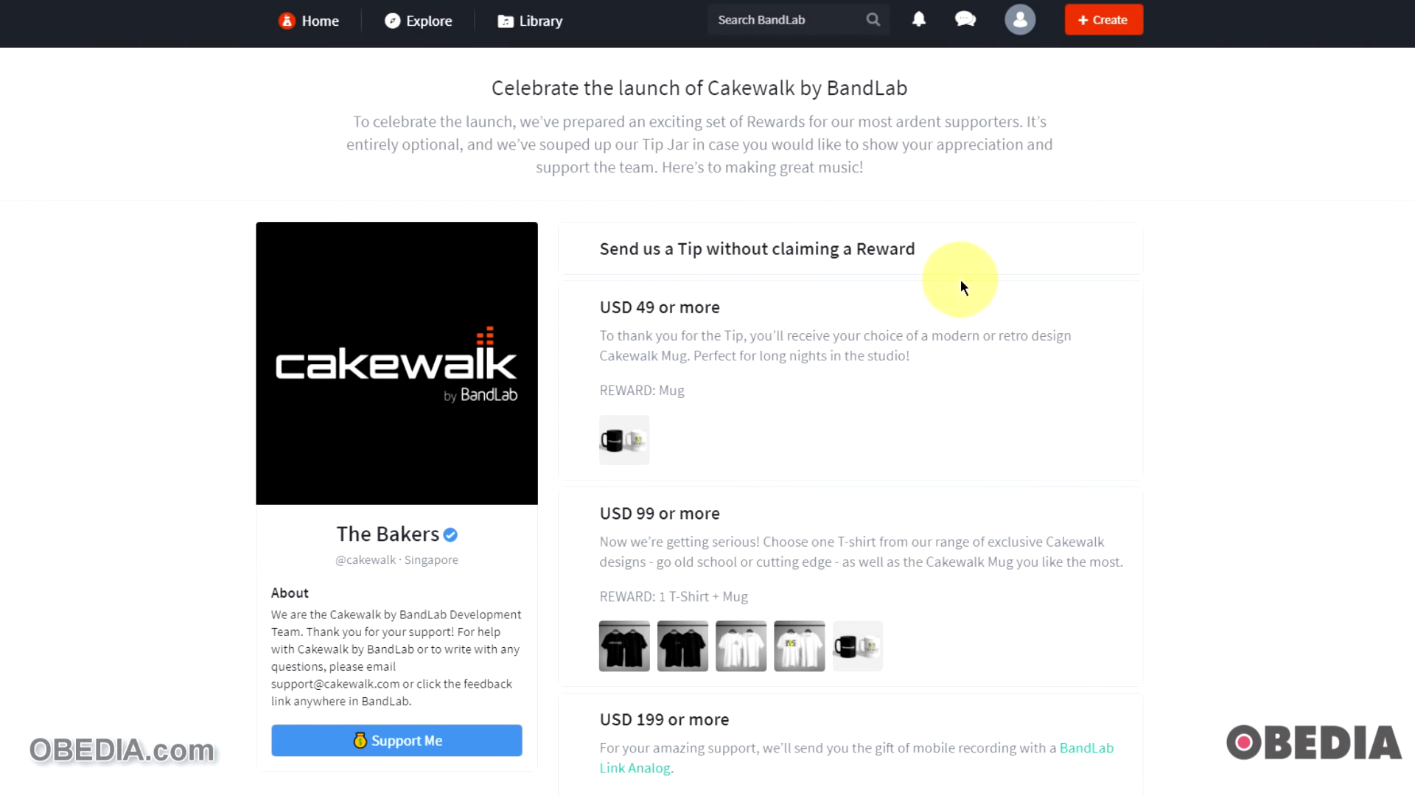
{"action": "scroll", "scroll_direction": "down", "scroll_amount": 3}
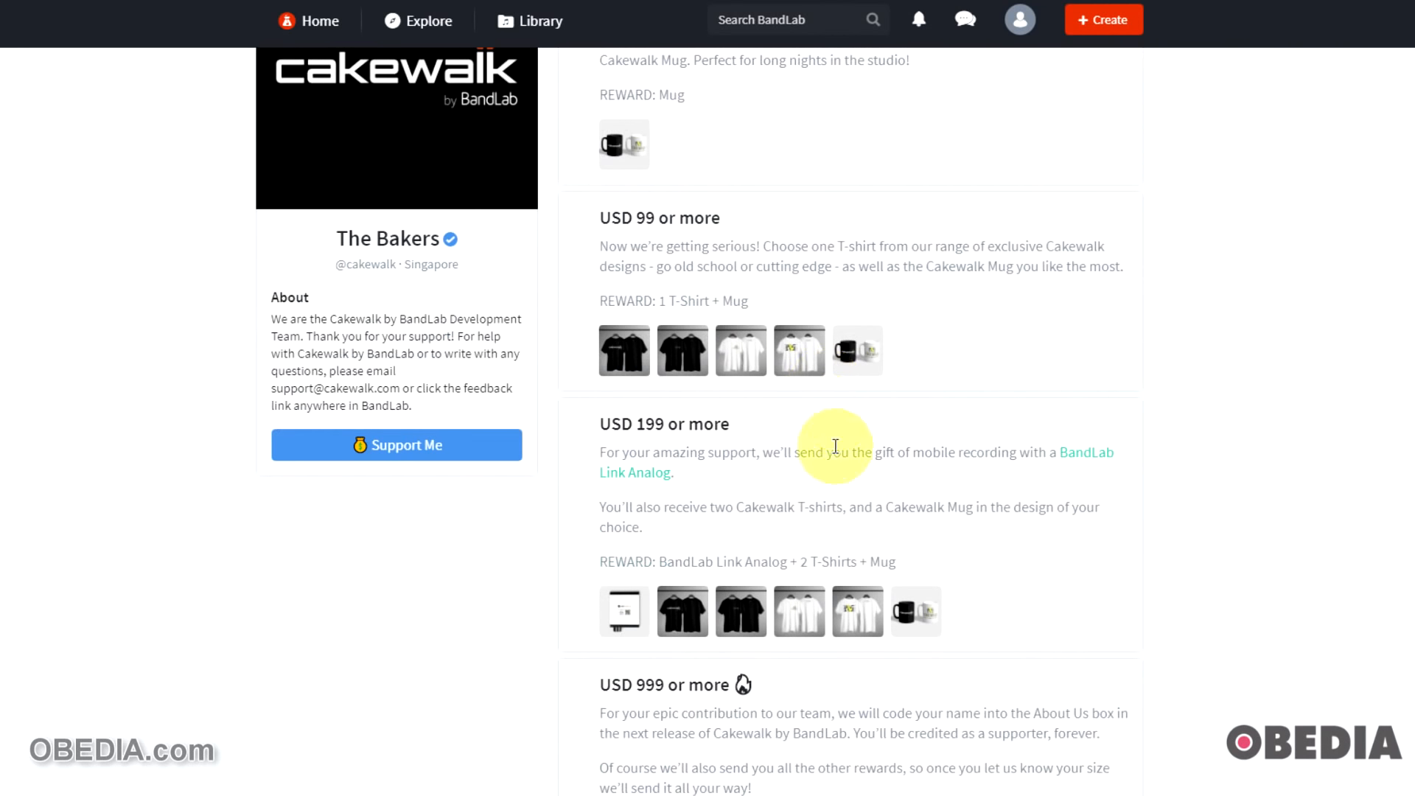
{"action": "scroll", "scroll_direction": "up", "scroll_amount": 3}
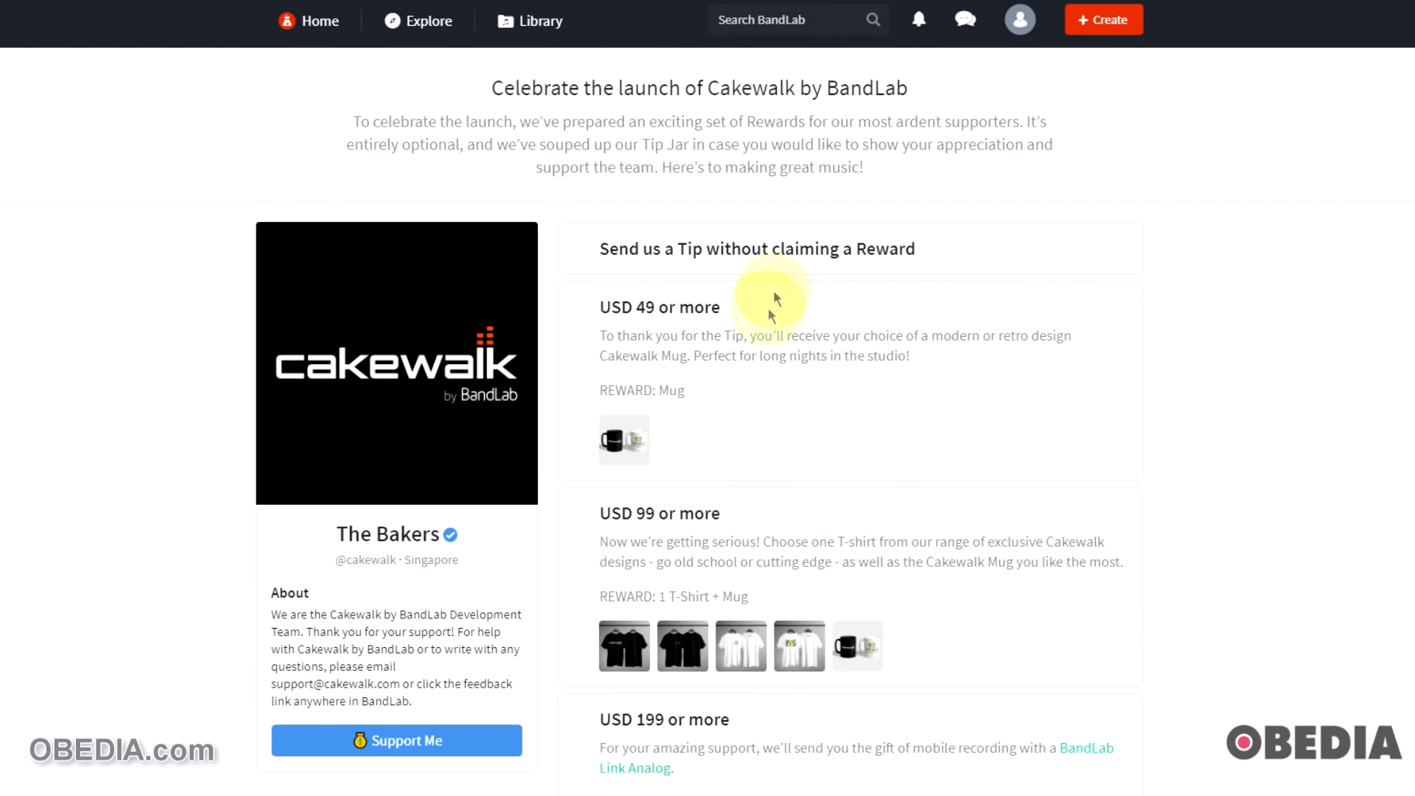
{"action": "mouse_move", "coordinate": [769, 425]}
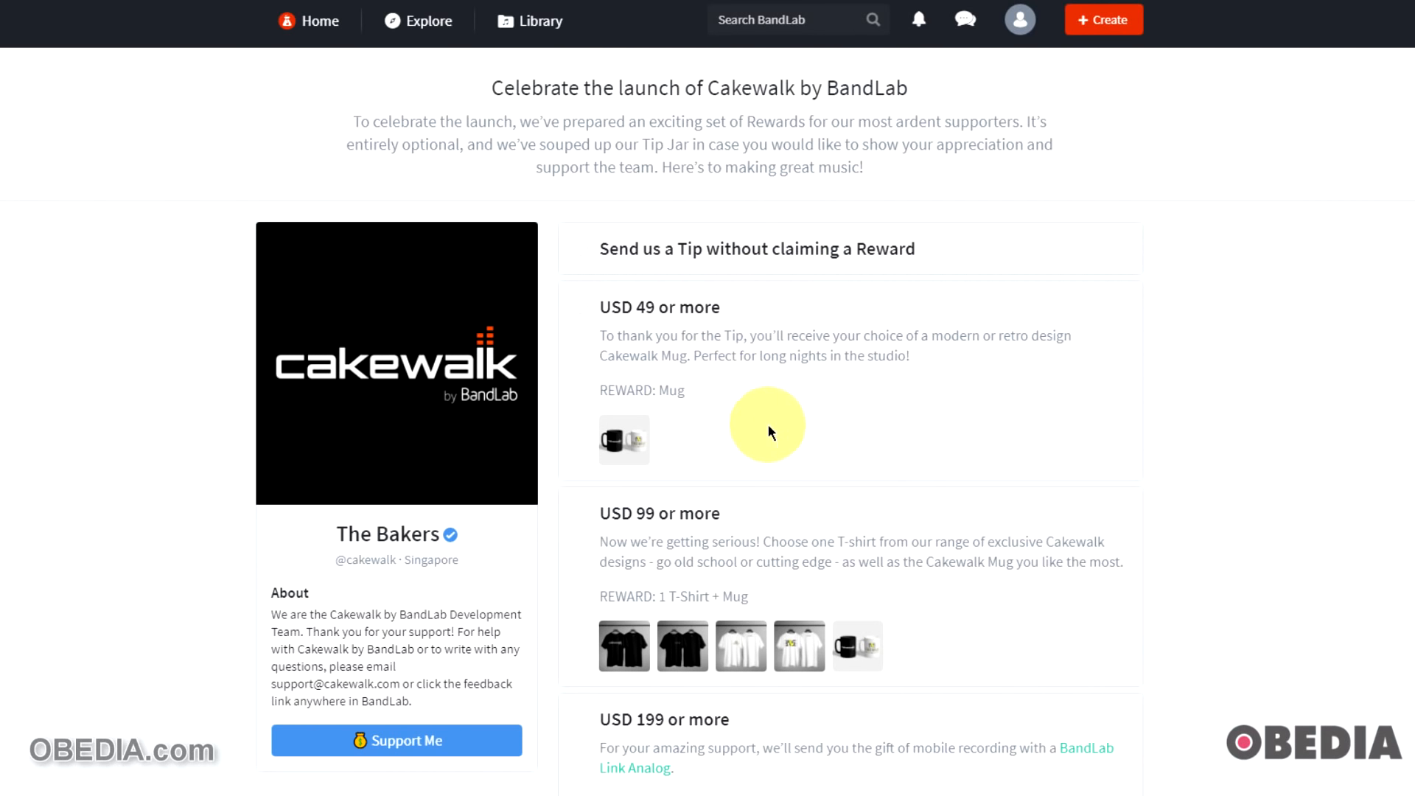
{"action": "mouse_move", "coordinate": [745, 241]}
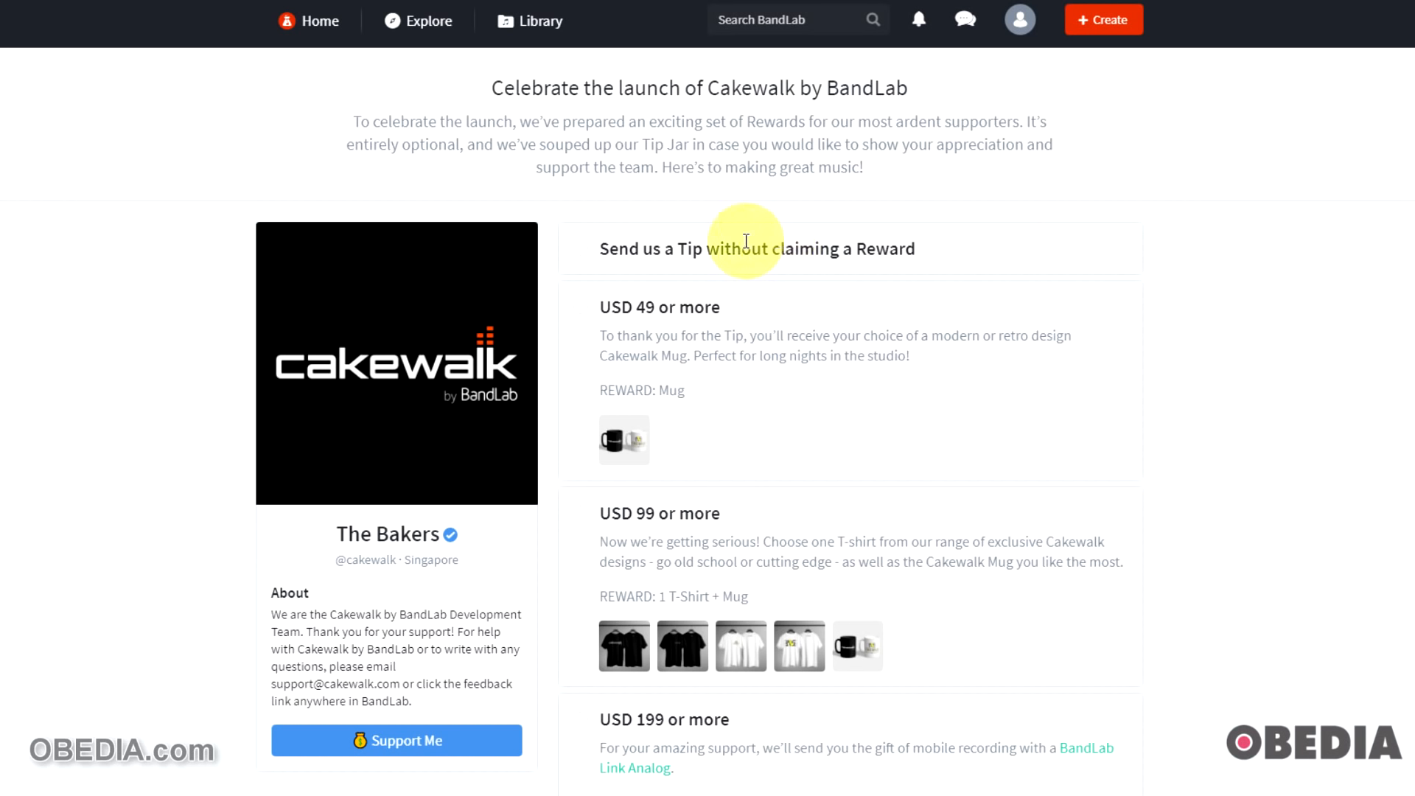
{"action": "mouse_move", "coordinate": [583, 517]}
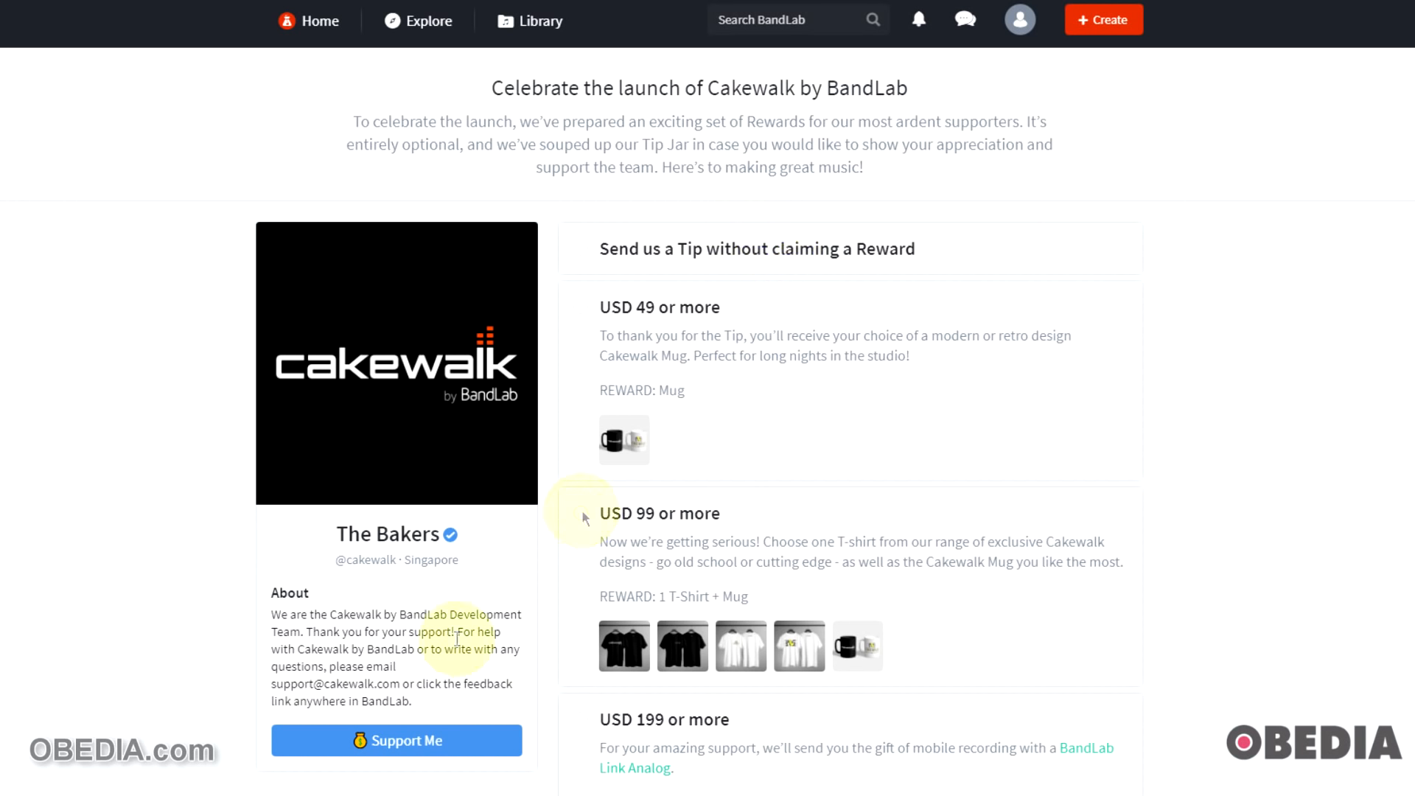
{"action": "scroll", "scroll_direction": "down", "scroll_amount": 3}
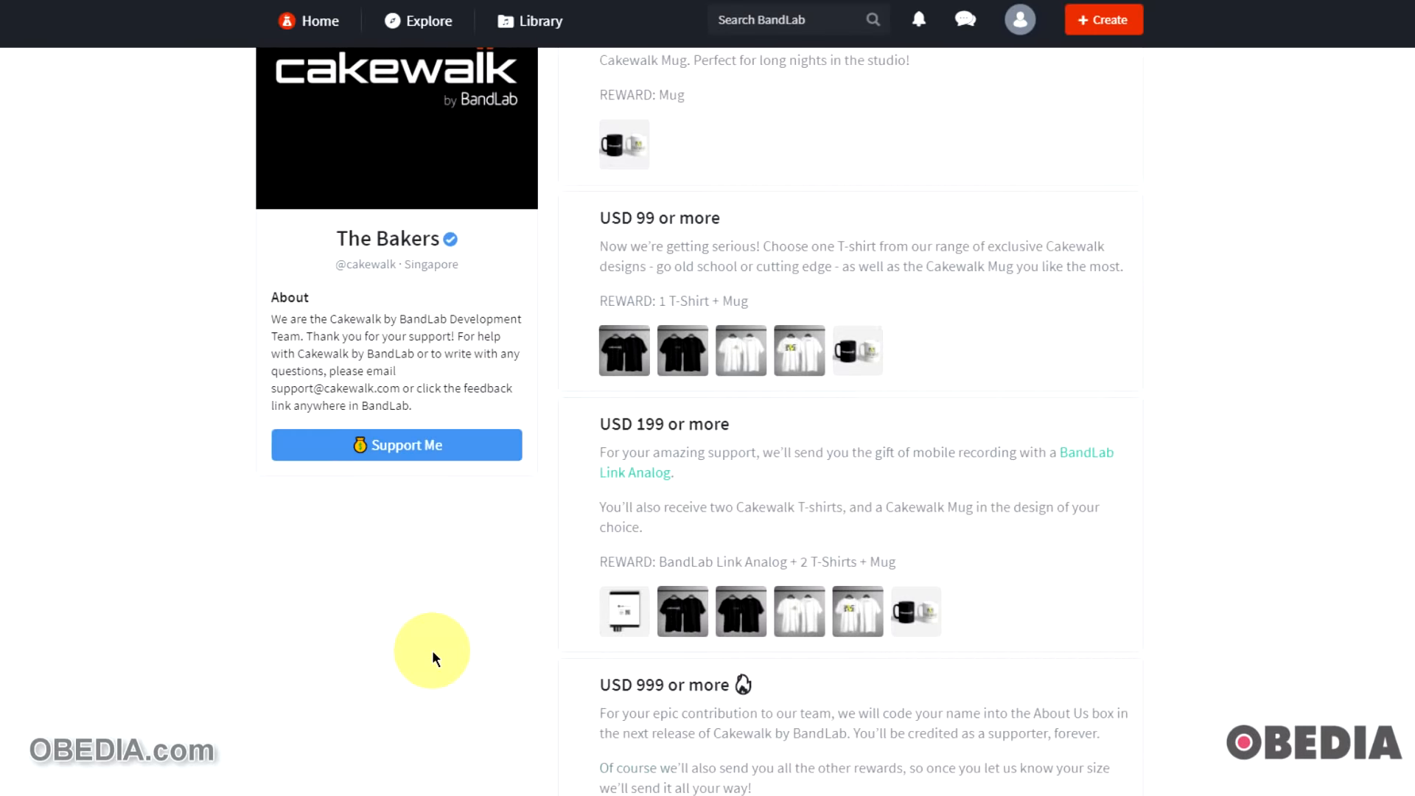
{"action": "scroll", "scroll_direction": "up", "scroll_amount": 3}
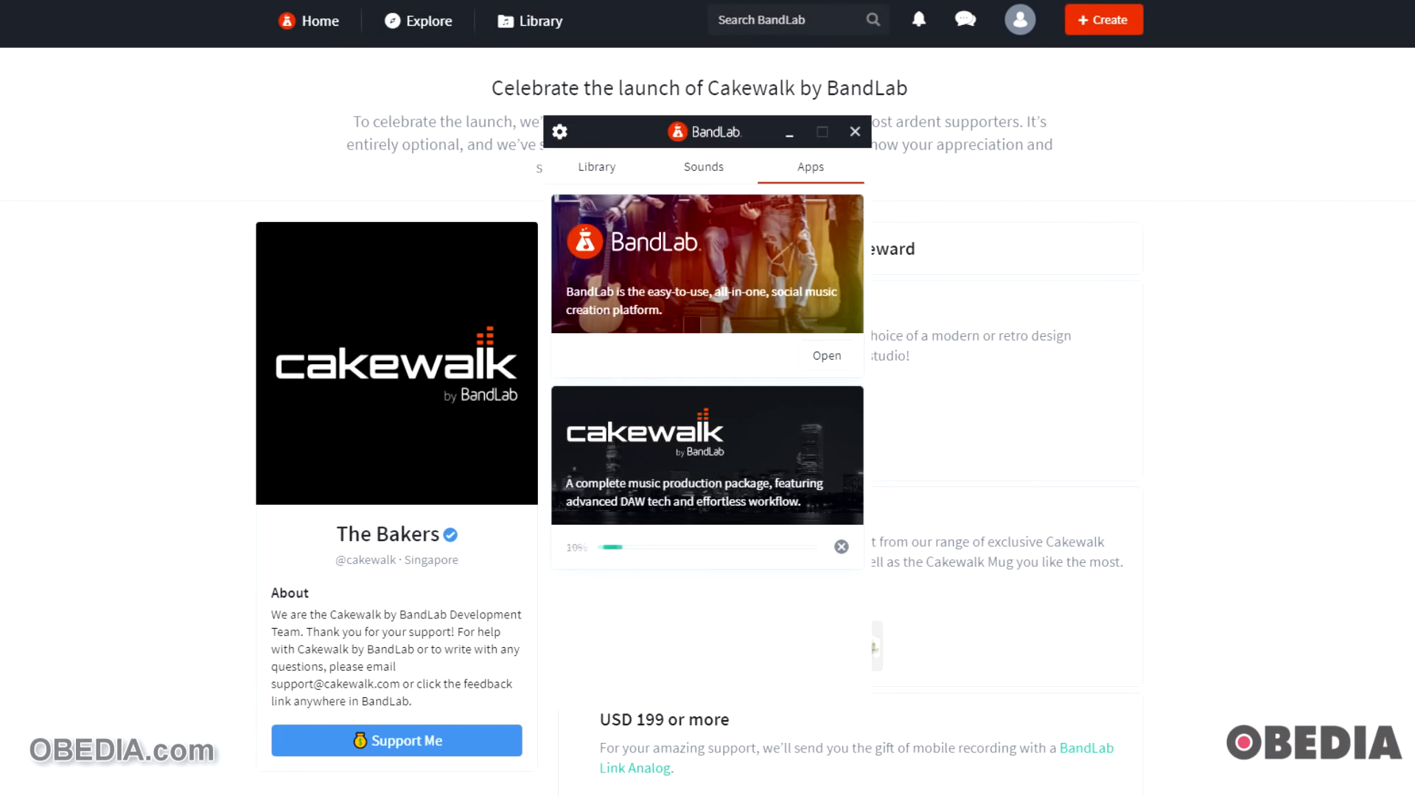
{"action": "mouse_move", "coordinate": [736, 600]}
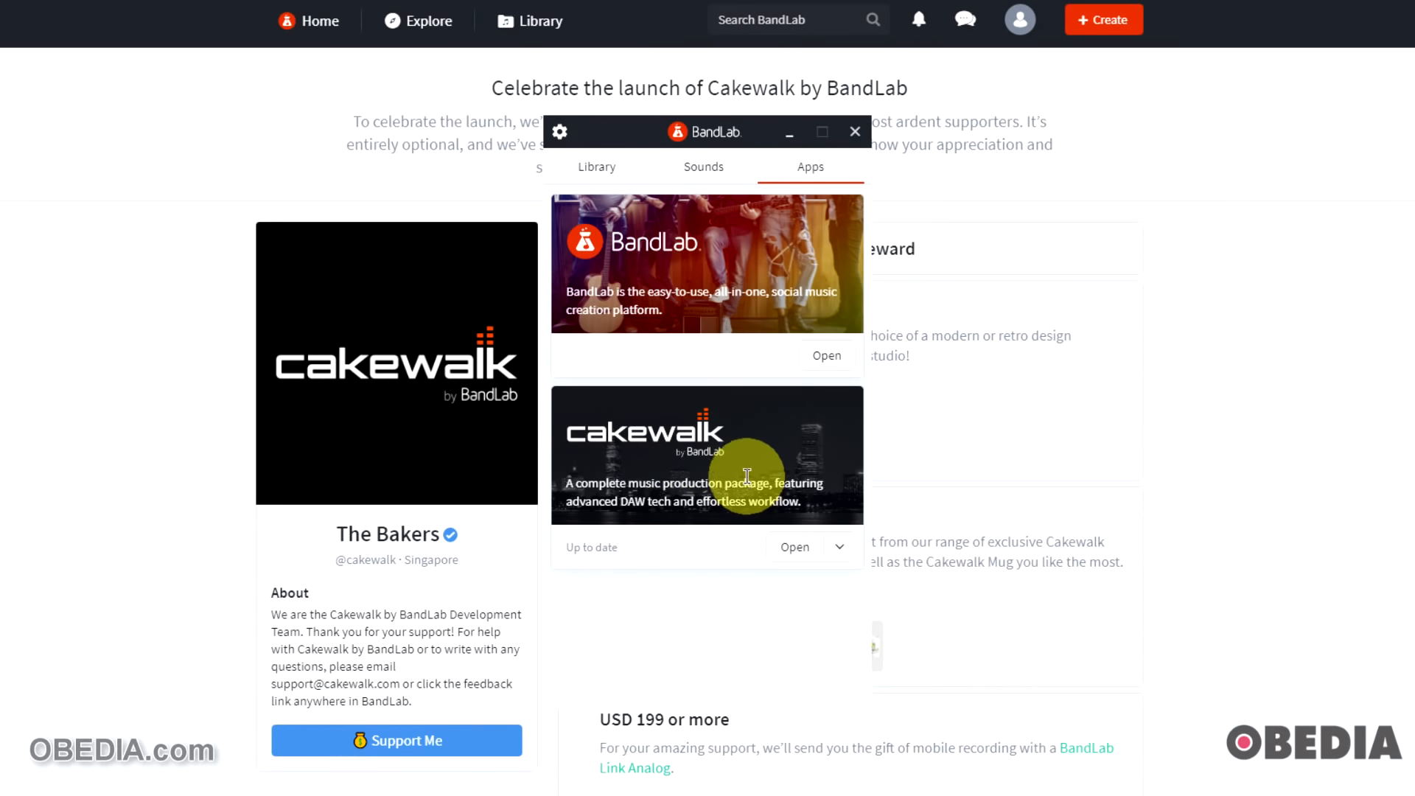
{"action": "mouse_move", "coordinate": [743, 591]}
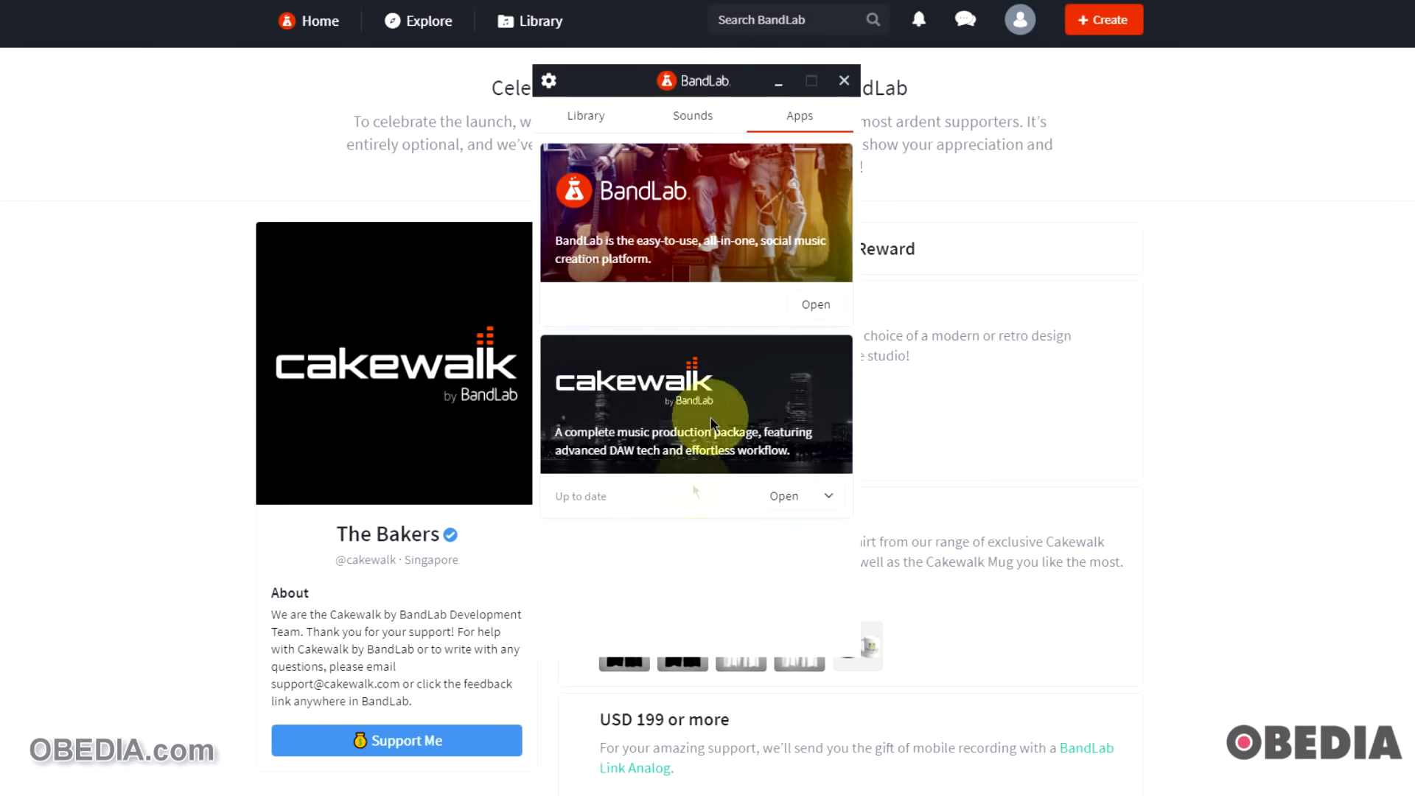
{"action": "mouse_move", "coordinate": [789, 501]}
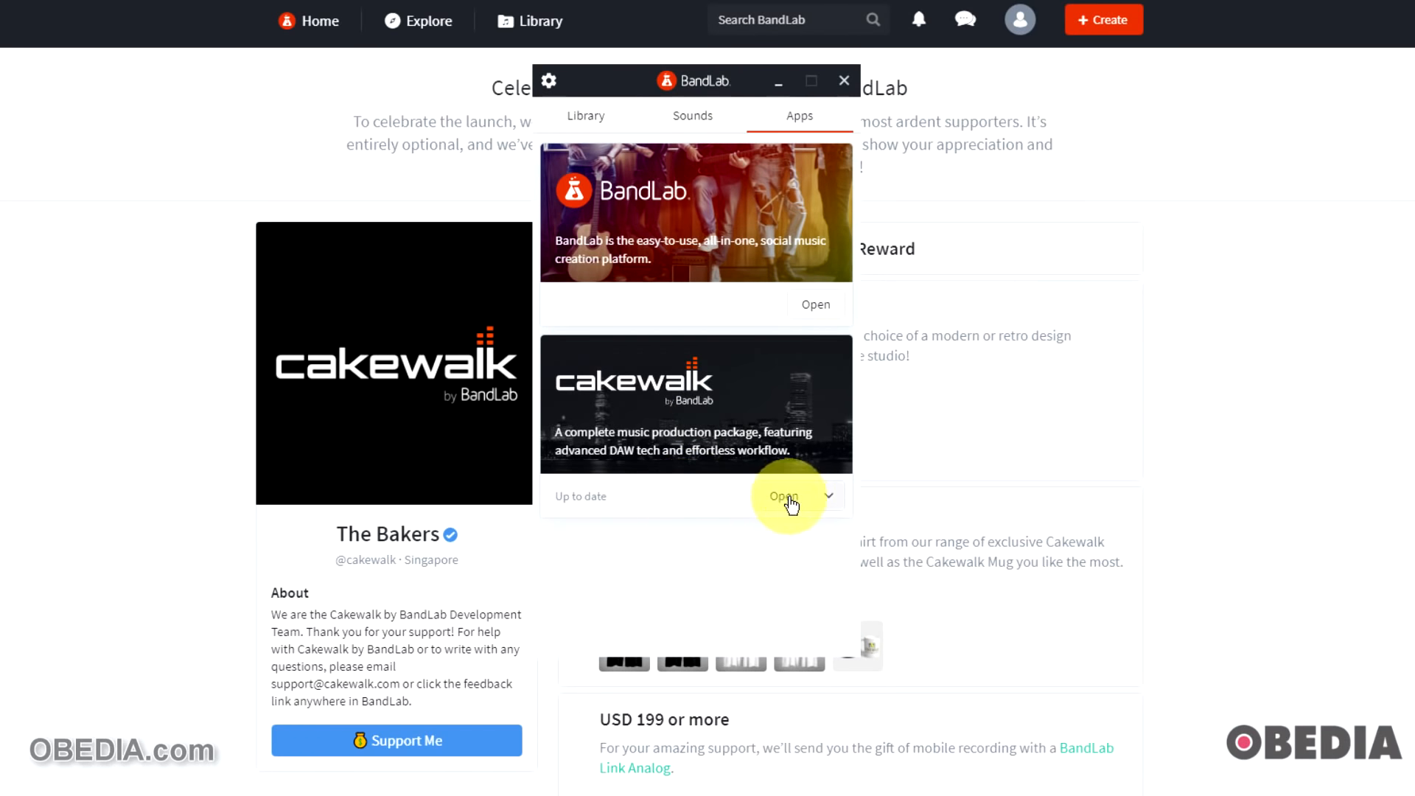
{"action": "mouse_move", "coordinate": [803, 502]}
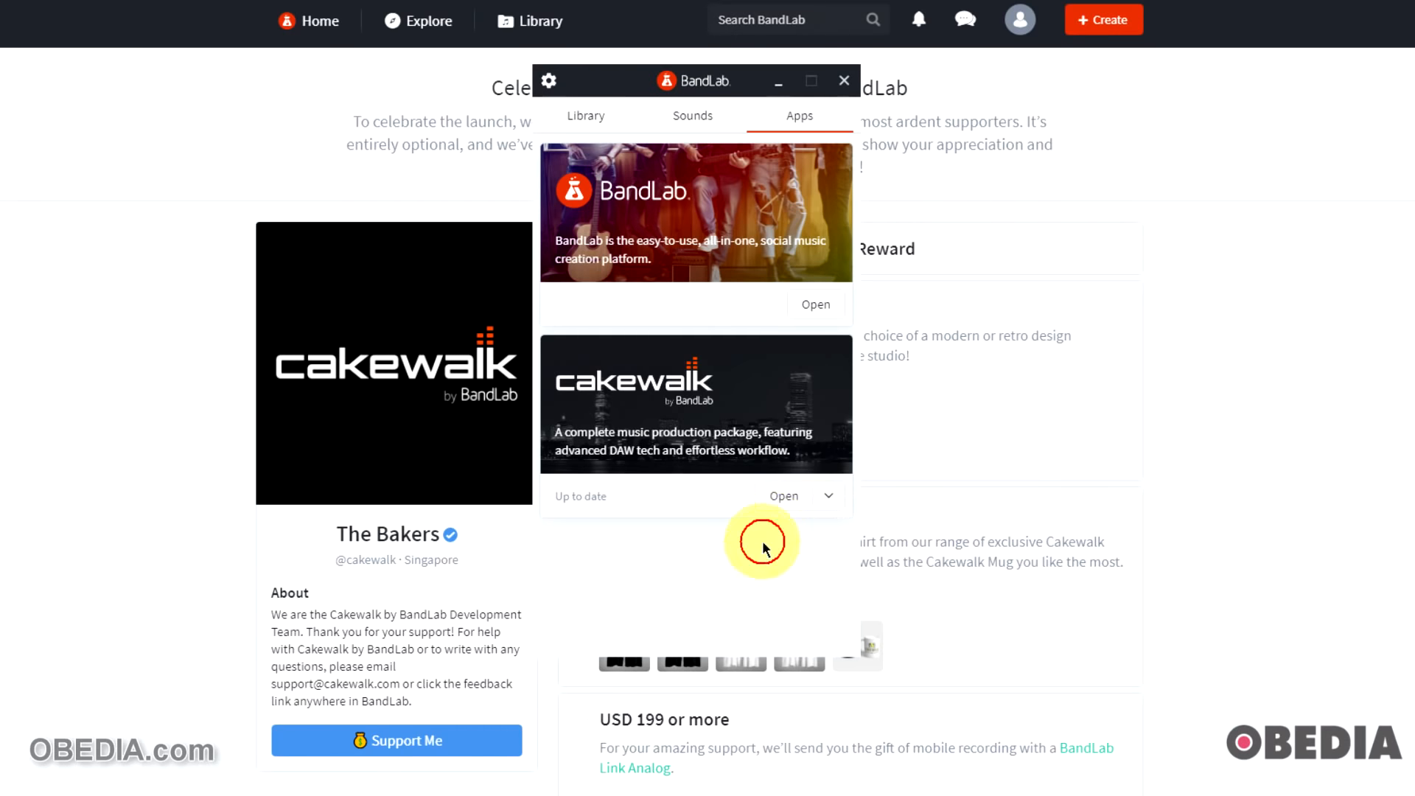
Launch Cakewalk from its Open button and let the core files finish copying
{"action": "left_click", "coordinate": [829, 496]}
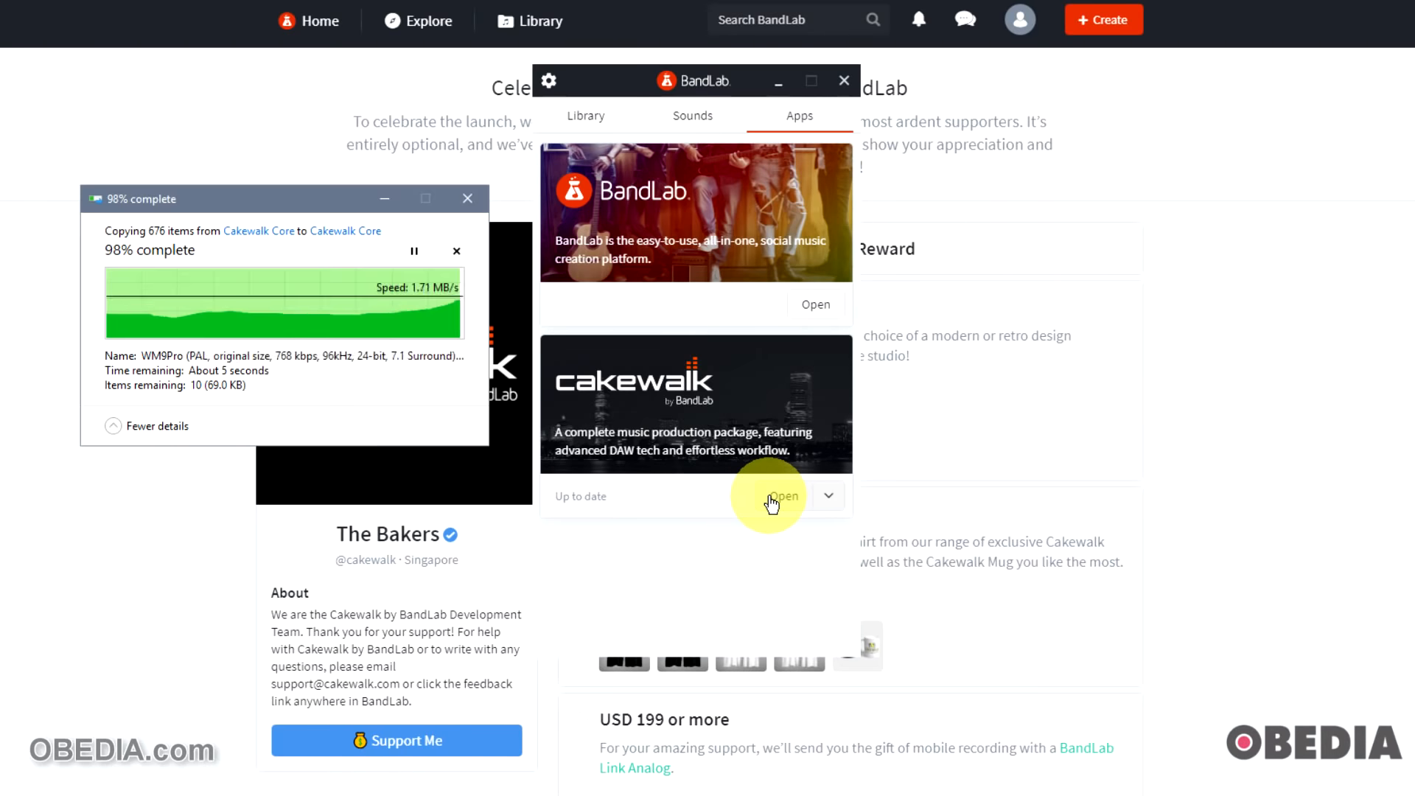
{"action": "left_click", "coordinate": [782, 495]}
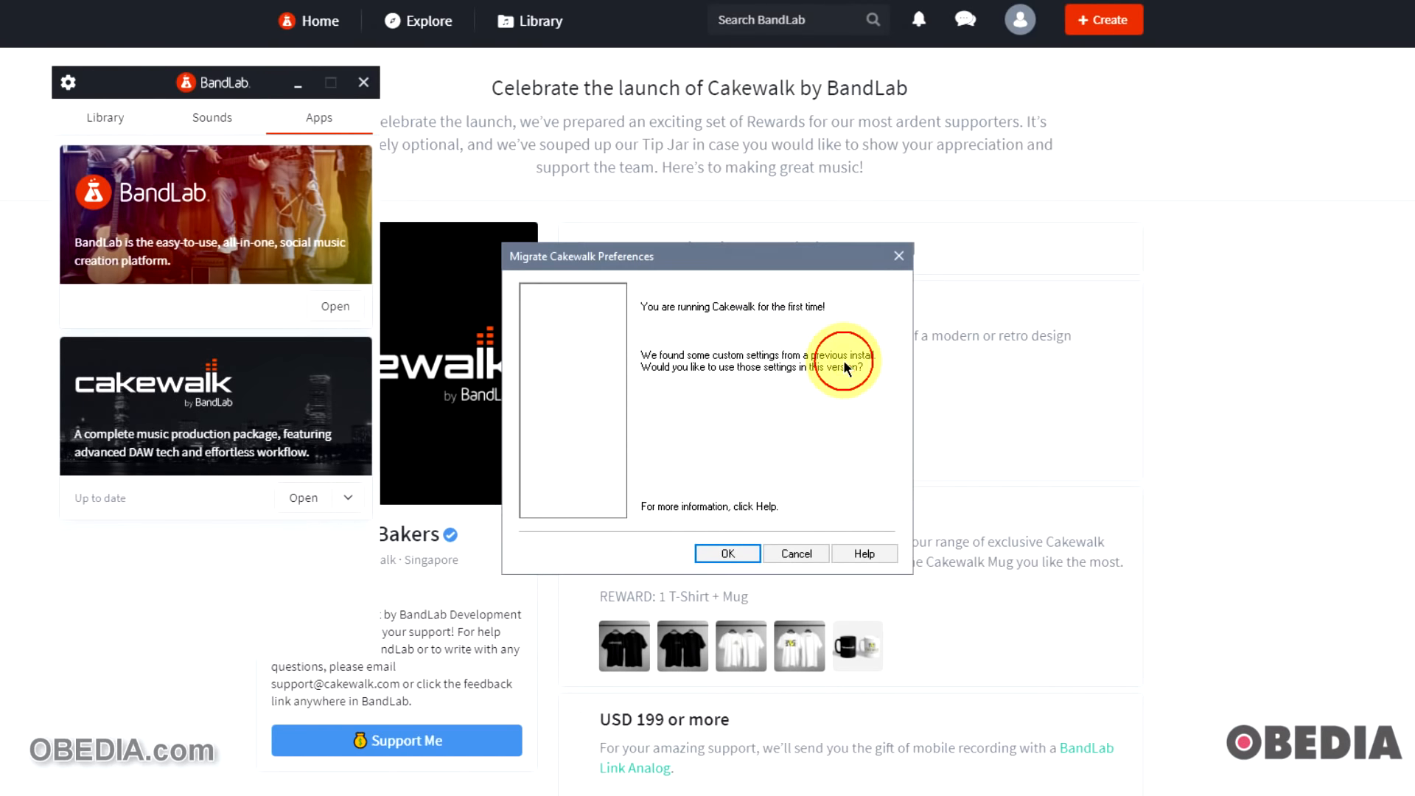
{"action": "mouse_move", "coordinate": [836, 443]}
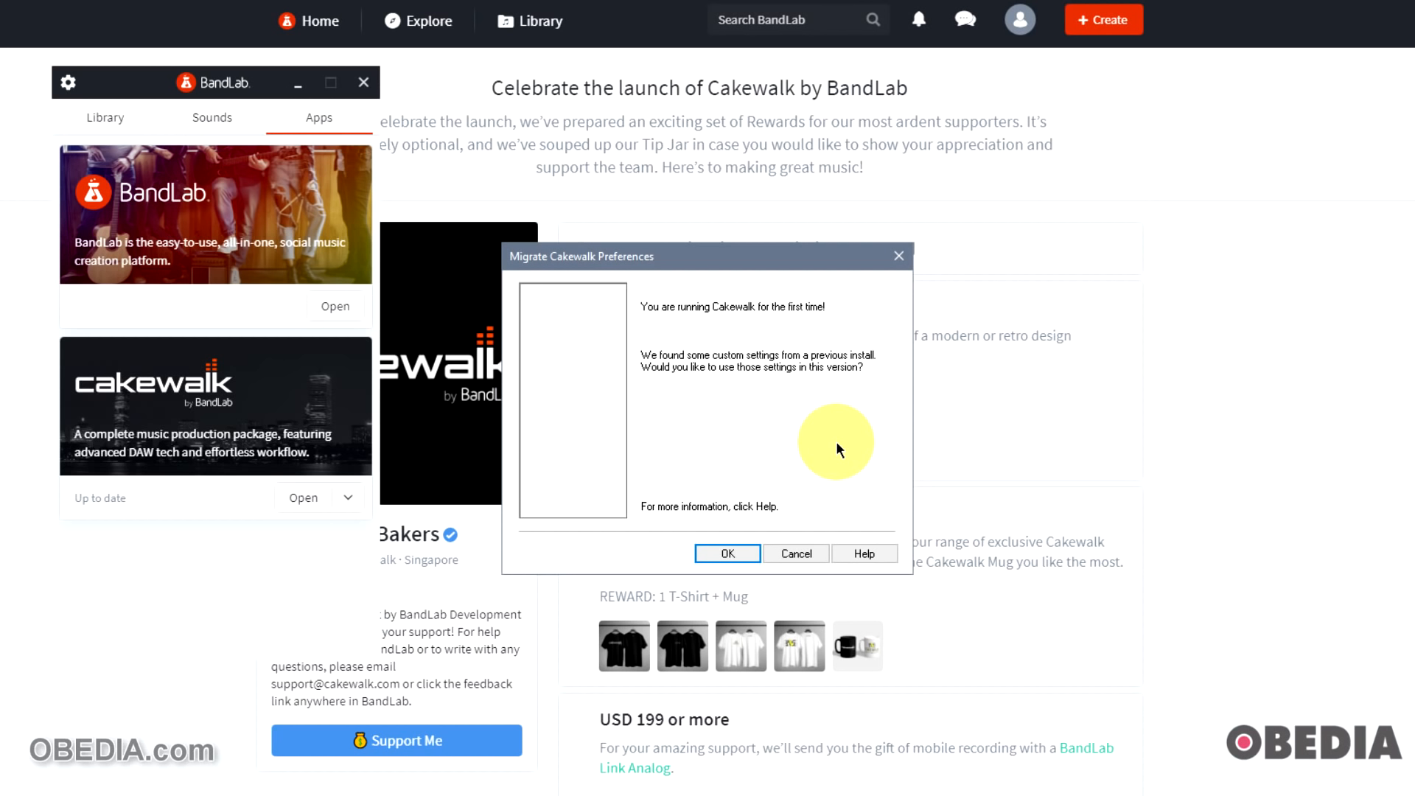
{"action": "mouse_move", "coordinate": [756, 524]}
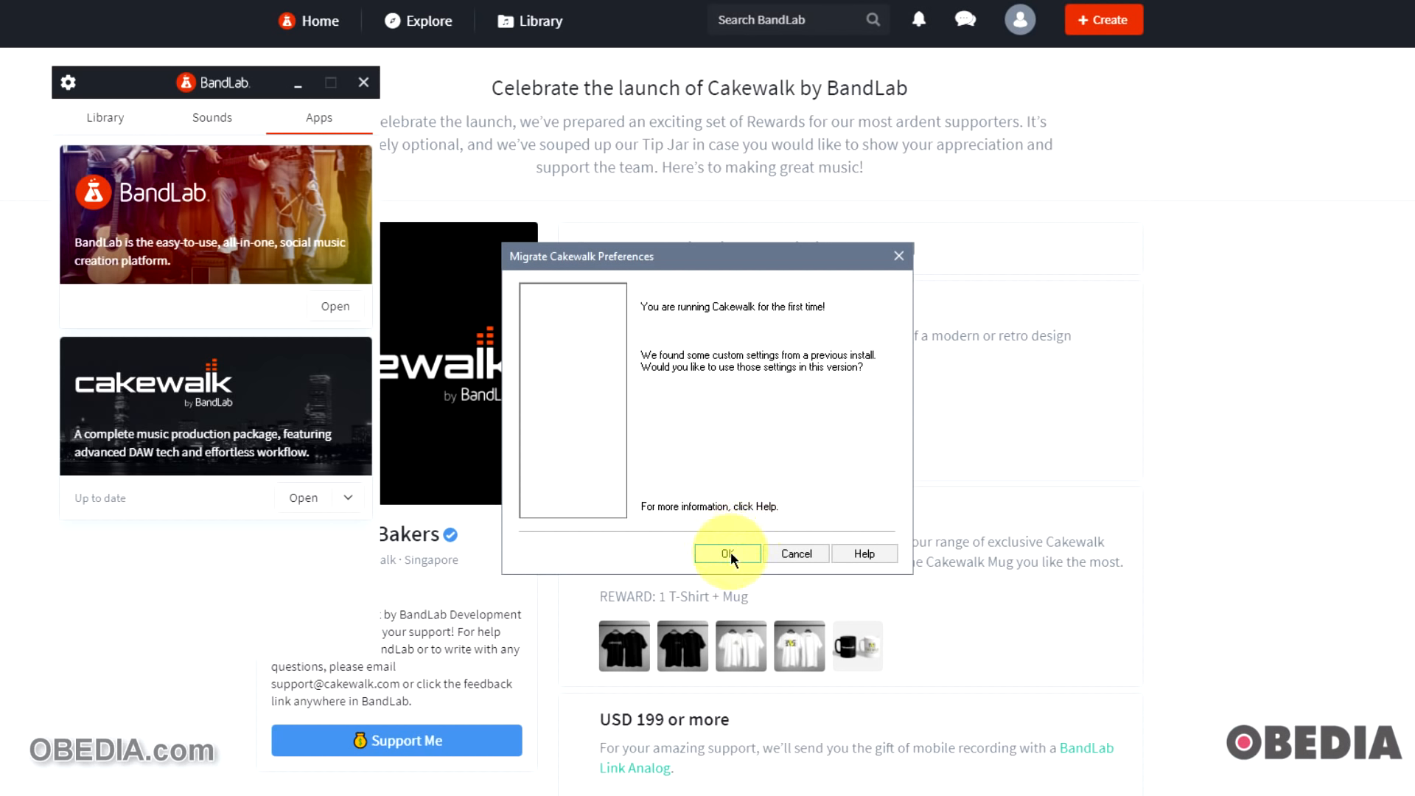
Accept migrating preferences and apply the SONAR Platinum CAKEWALK.INI settings file
{"action": "left_click", "coordinate": [728, 552]}
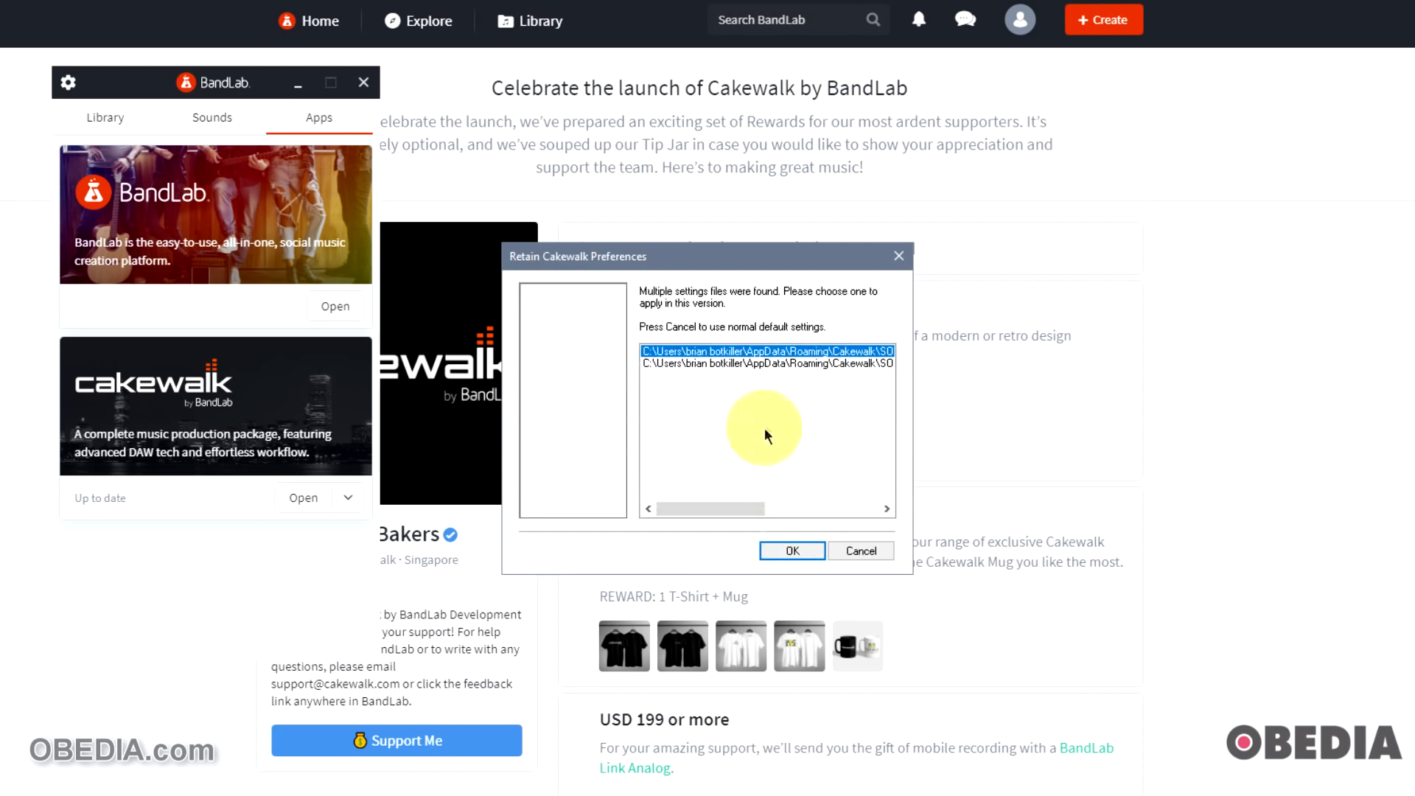
{"action": "mouse_move", "coordinate": [775, 434]}
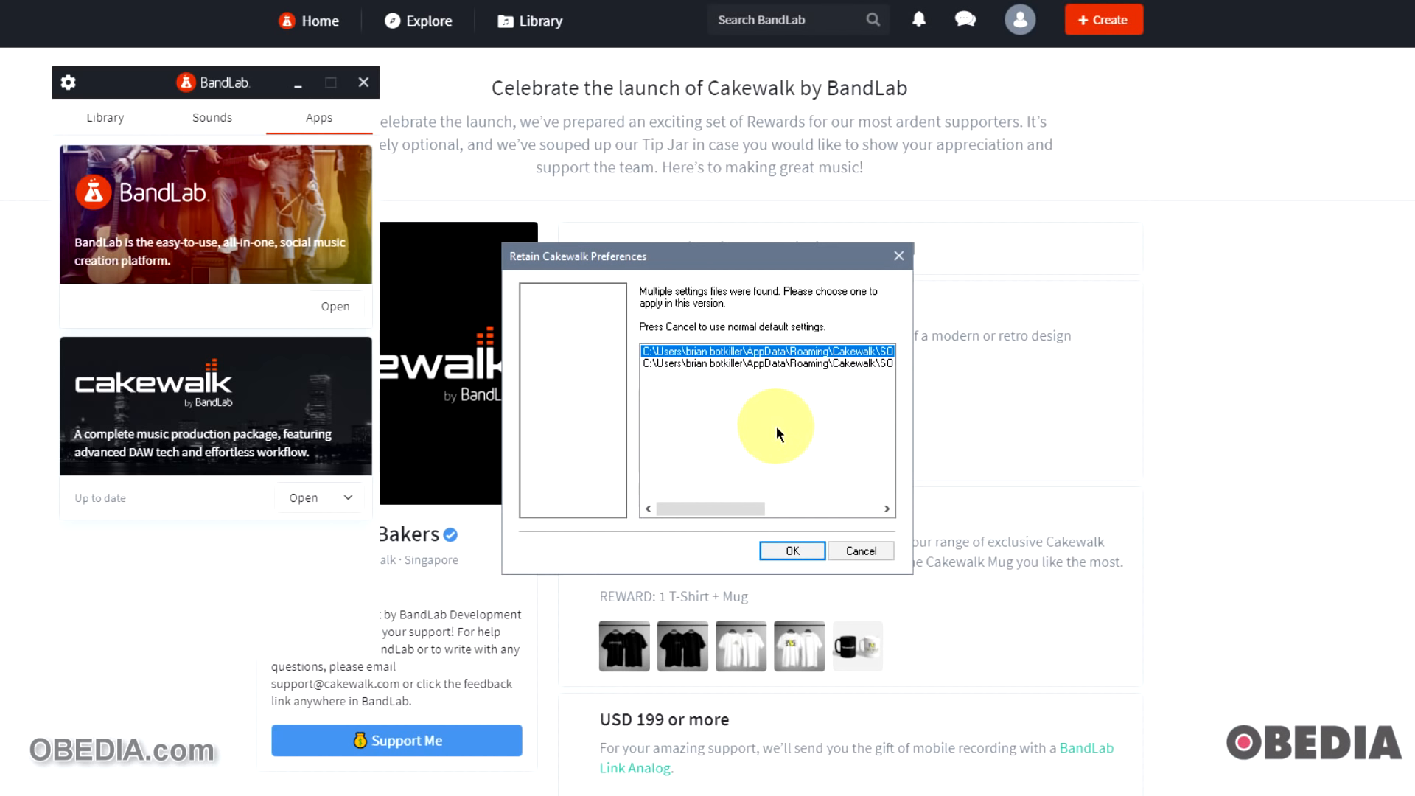
{"action": "mouse_move", "coordinate": [787, 359]}
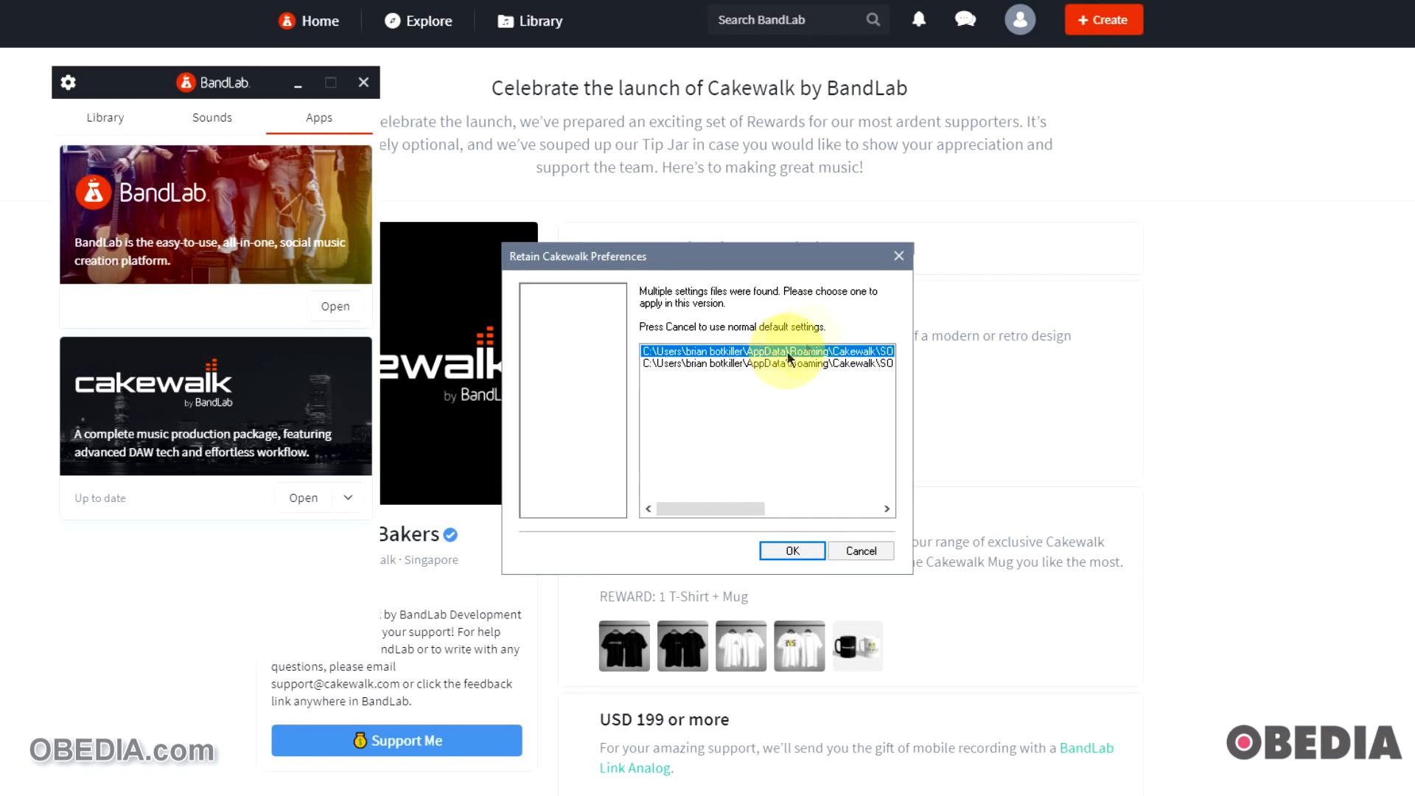
{"action": "mouse_move", "coordinate": [788, 373]}
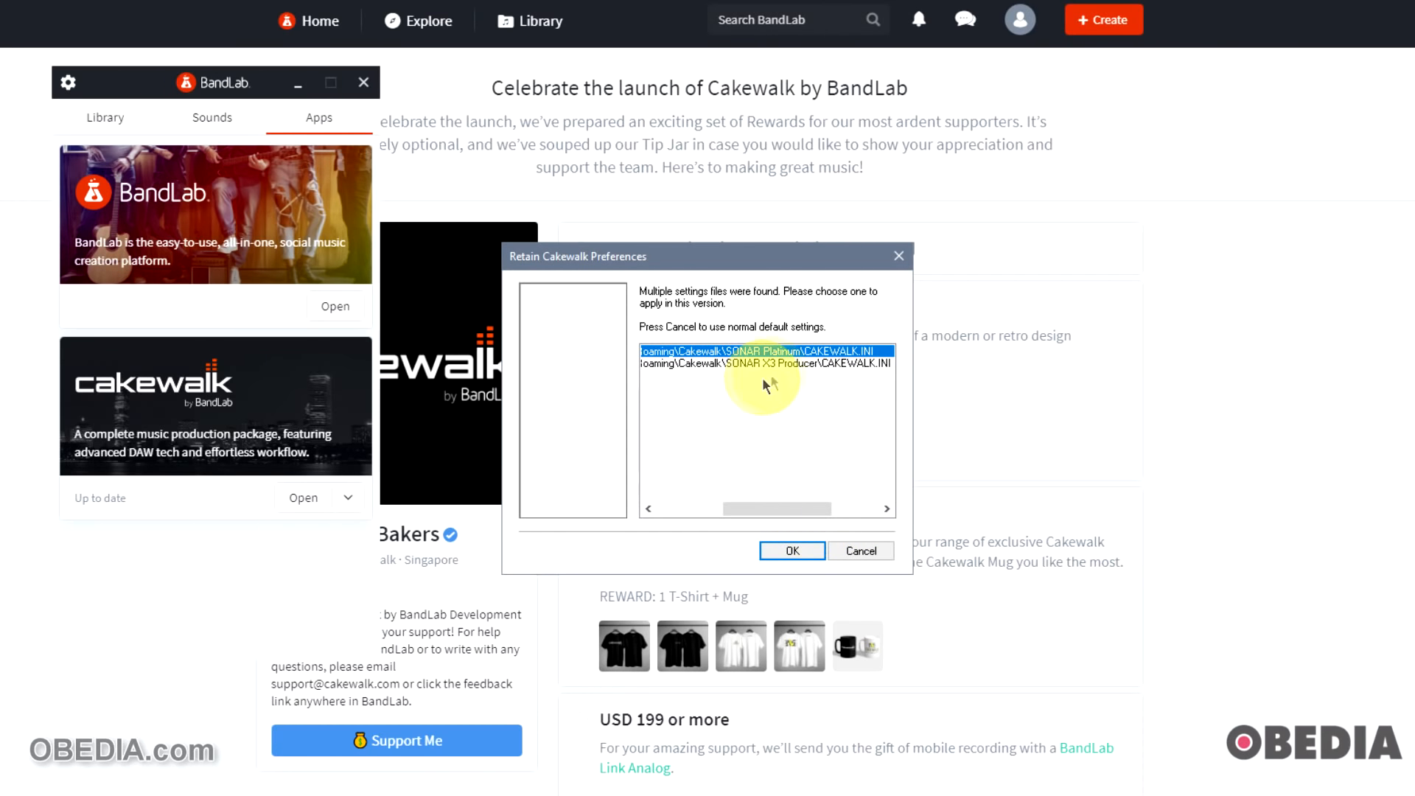
{"action": "left_click", "coordinate": [764, 363]}
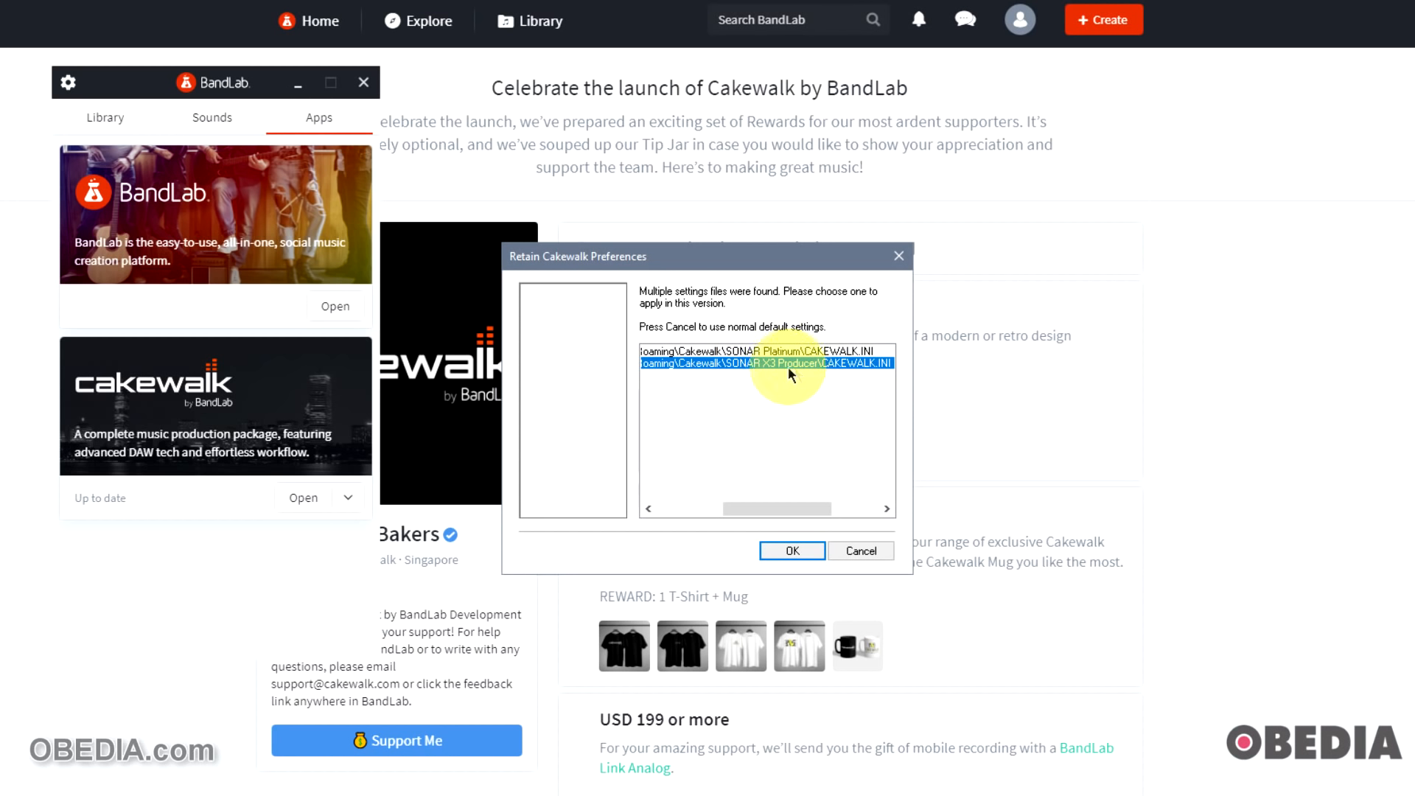
{"action": "left_click", "coordinate": [765, 351]}
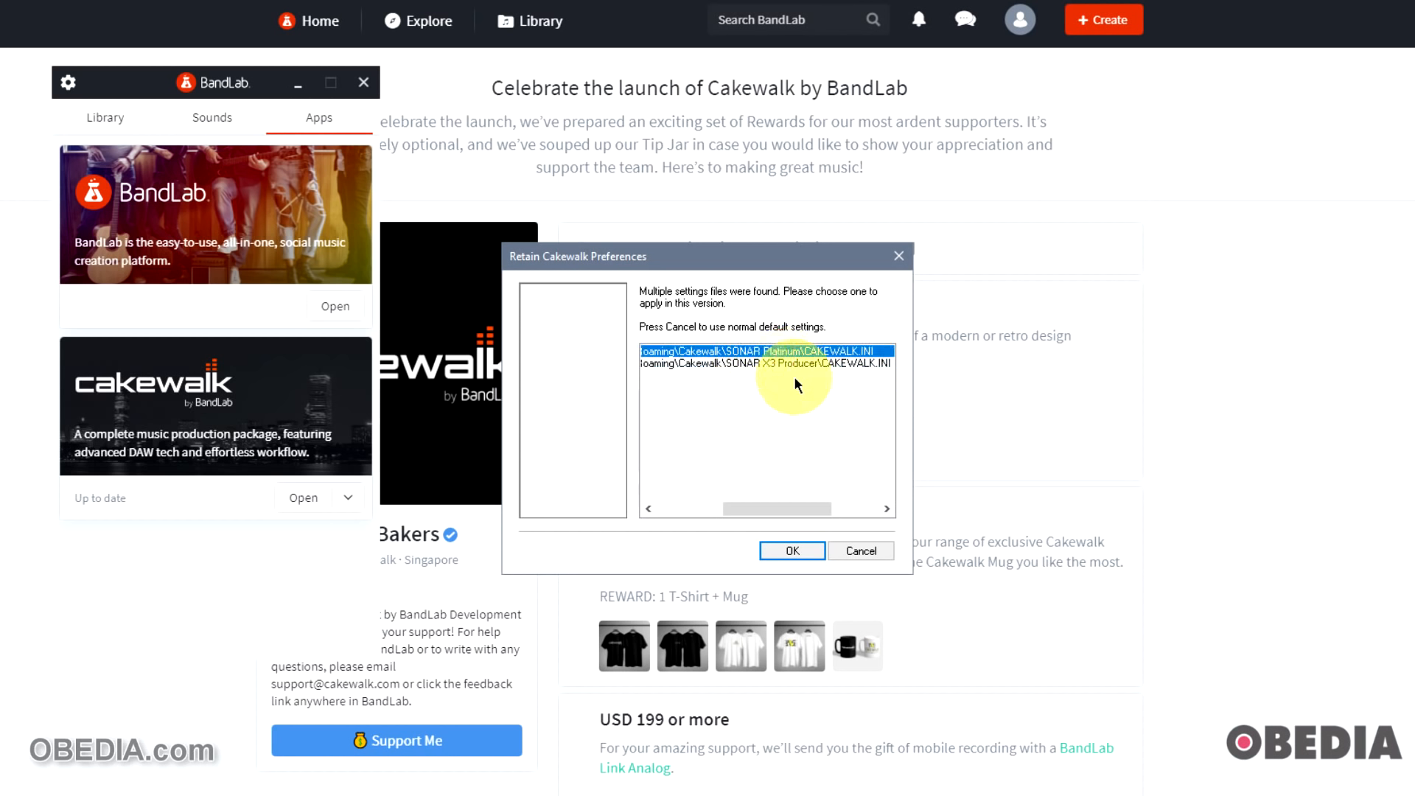
{"action": "mouse_move", "coordinate": [829, 390]}
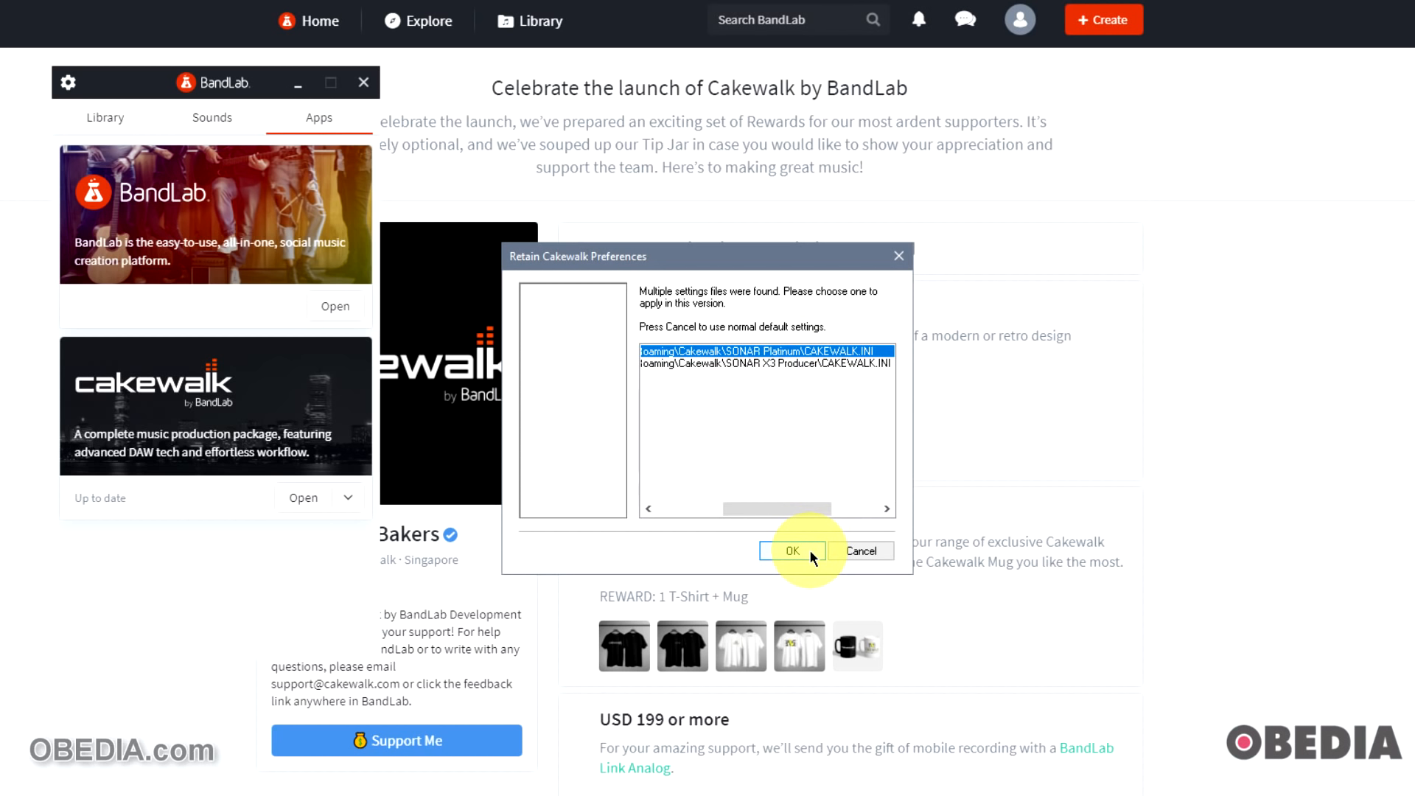
{"action": "left_click", "coordinate": [792, 550]}
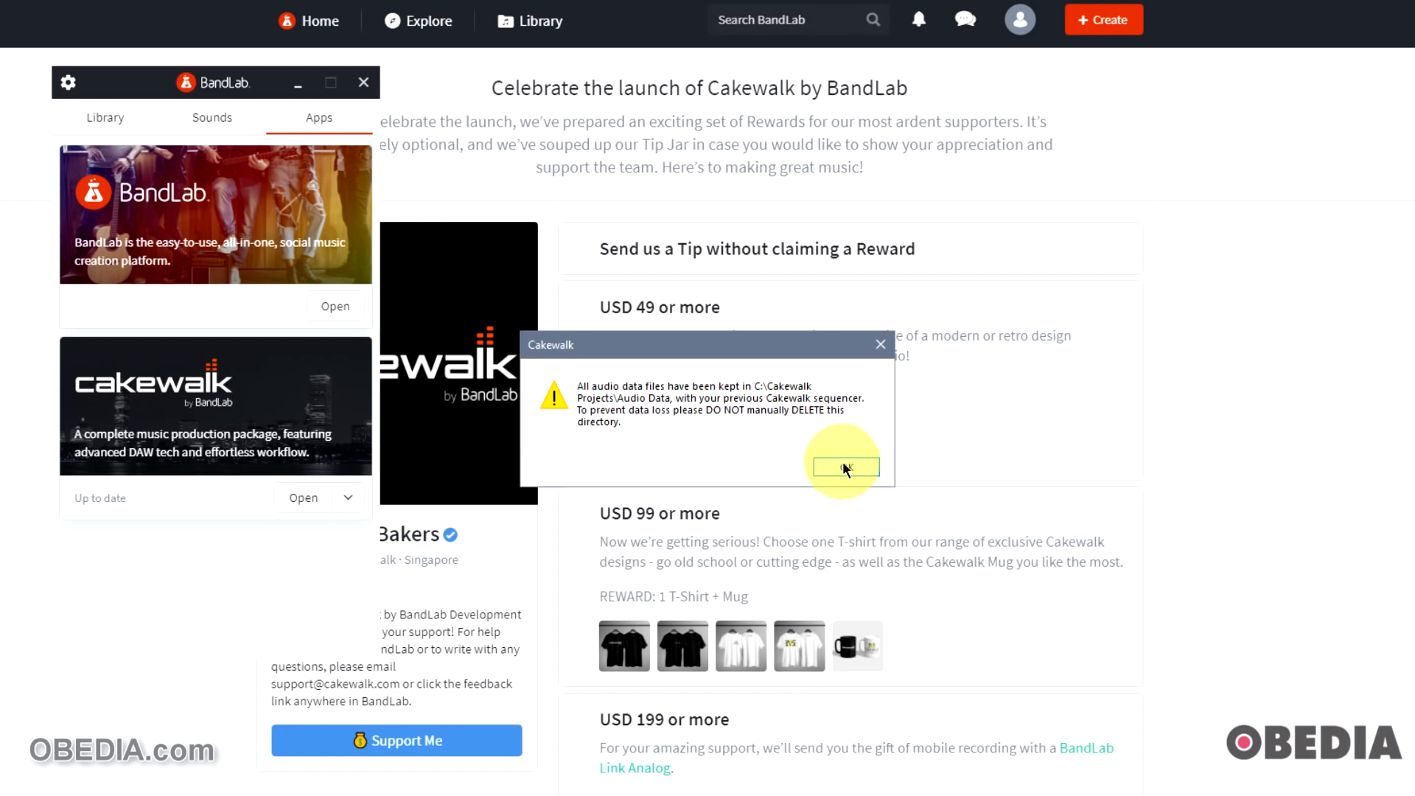
Acknowledge the audio data folder notice so the Audio / MIDI Setup welcome appears
{"action": "left_click", "coordinate": [844, 466]}
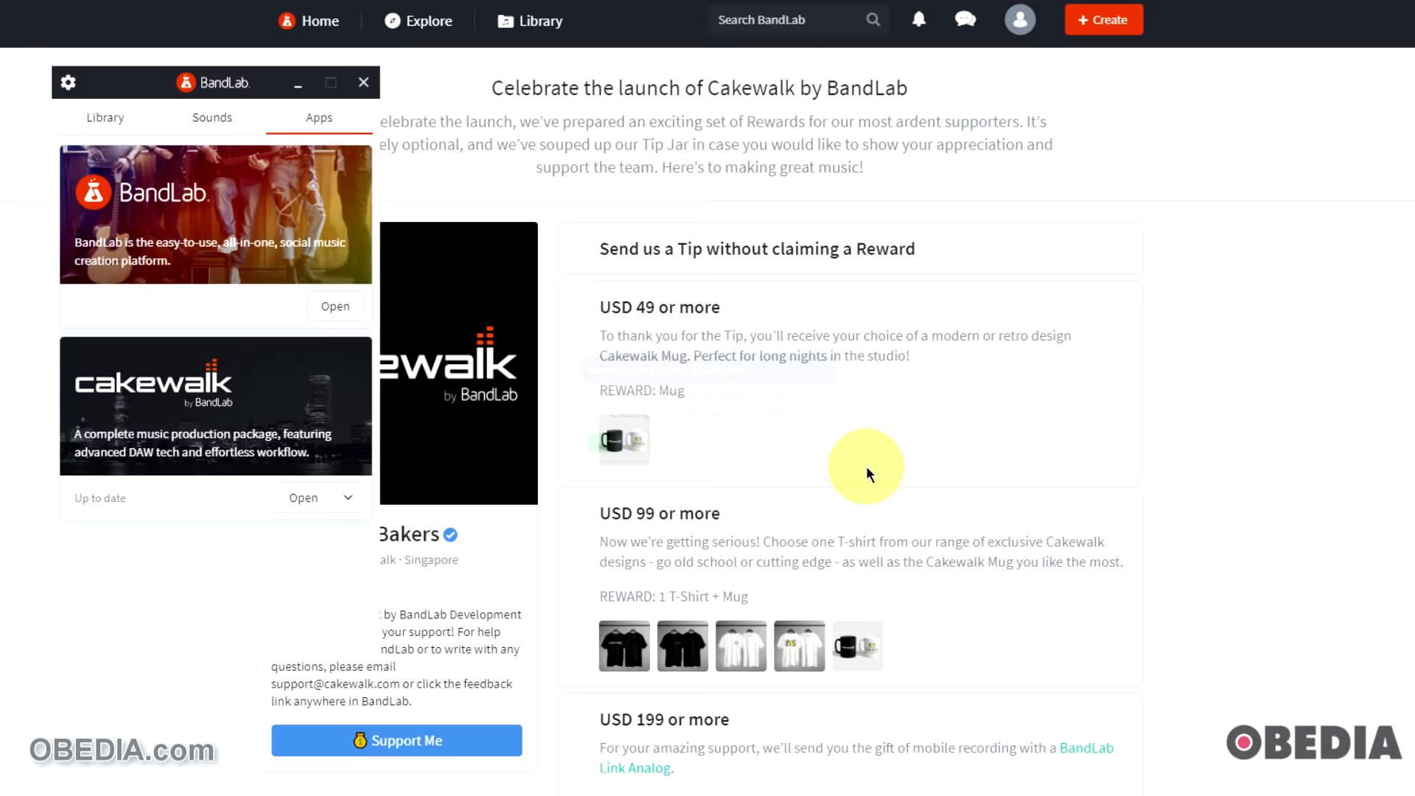
{"action": "left_click", "coordinate": [303, 498]}
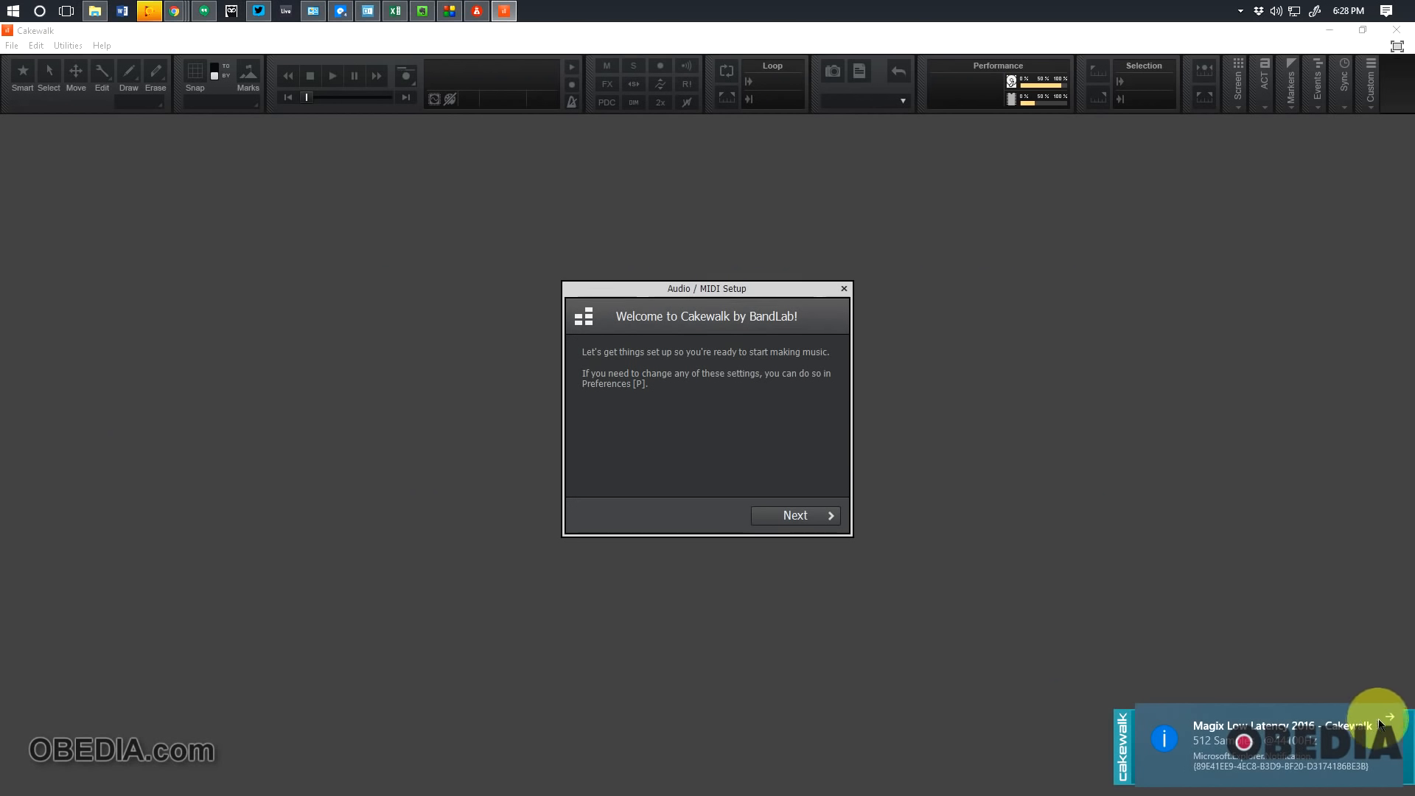
{"action": "mouse_move", "coordinate": [1387, 719]}
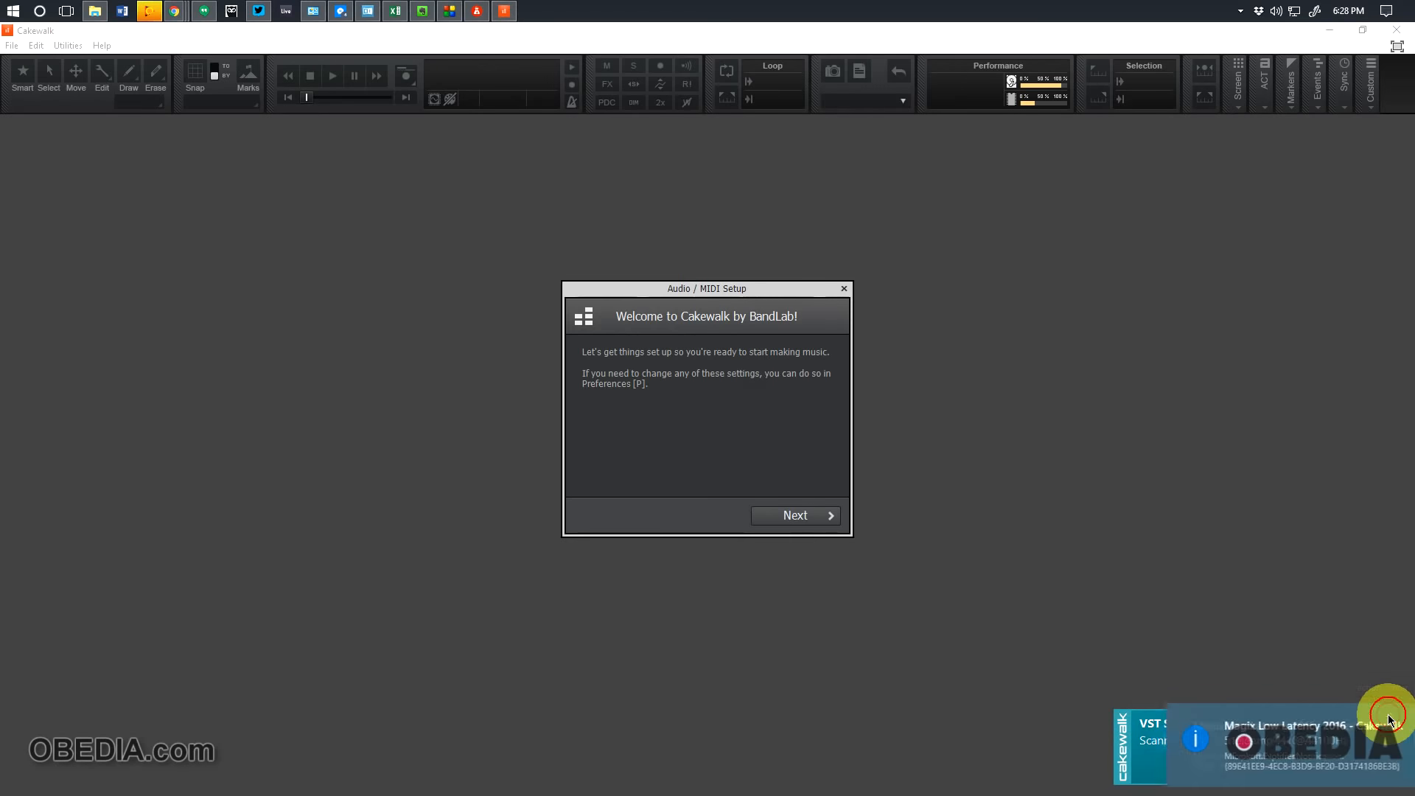
{"action": "mouse_move", "coordinate": [1124, 672]}
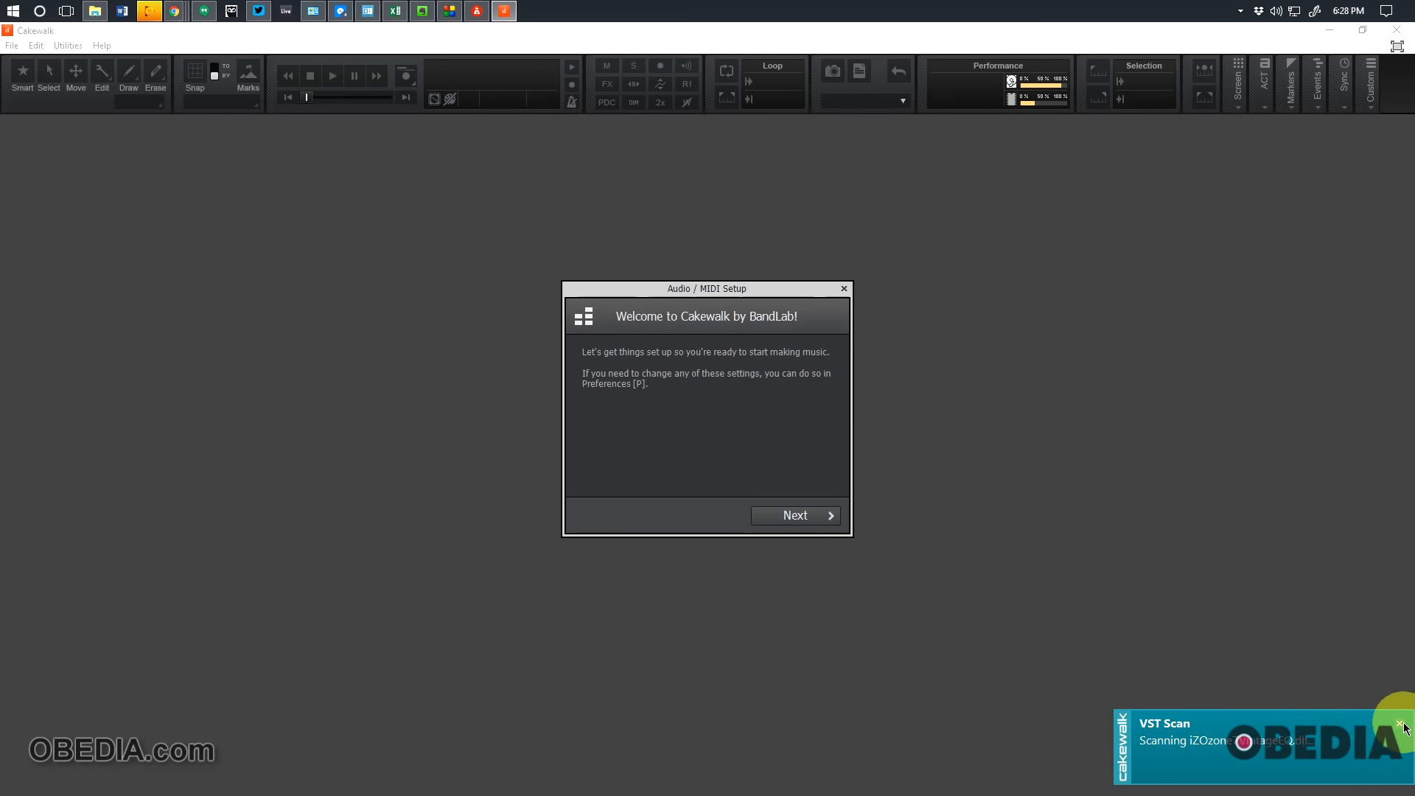
{"action": "mouse_move", "coordinate": [1253, 695]}
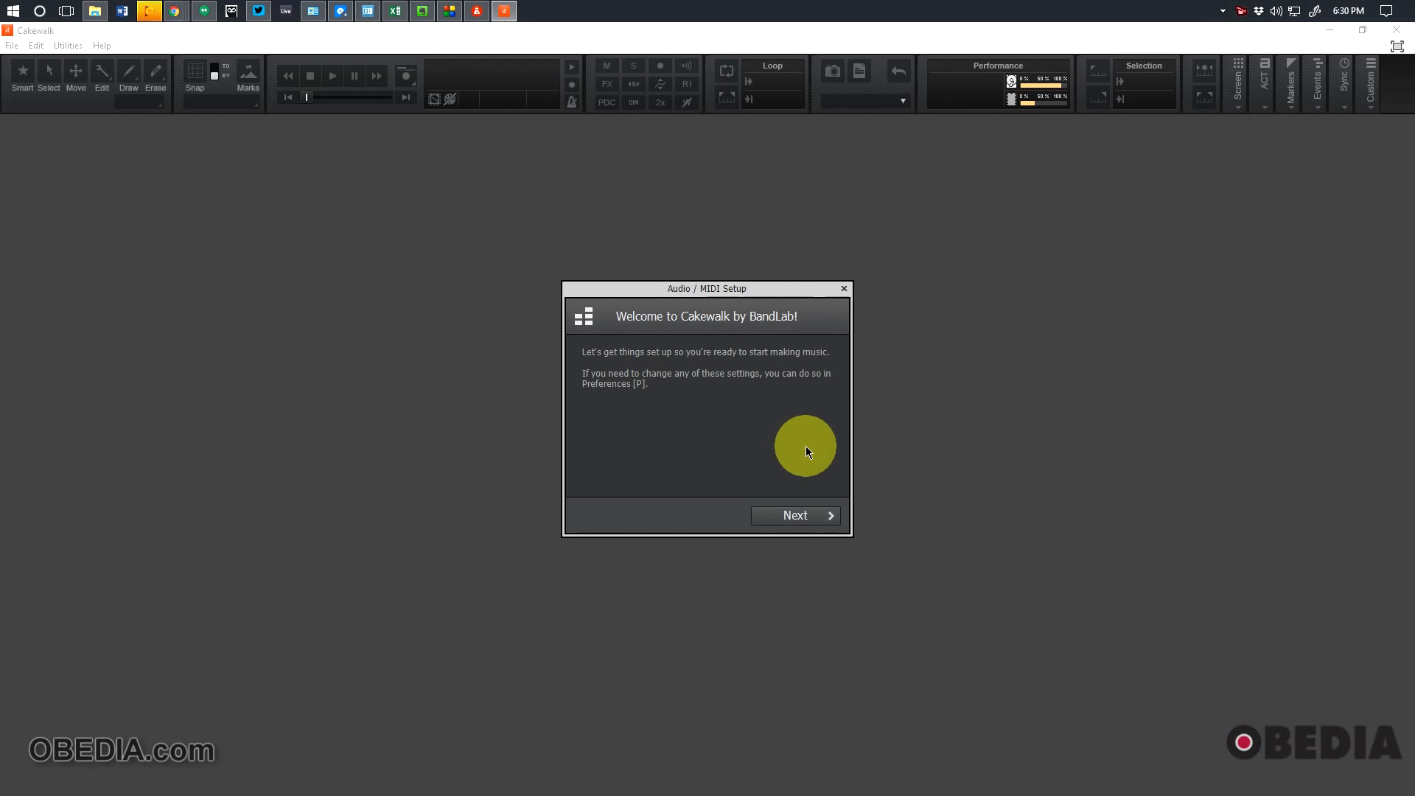
{"action": "mouse_move", "coordinate": [798, 461]}
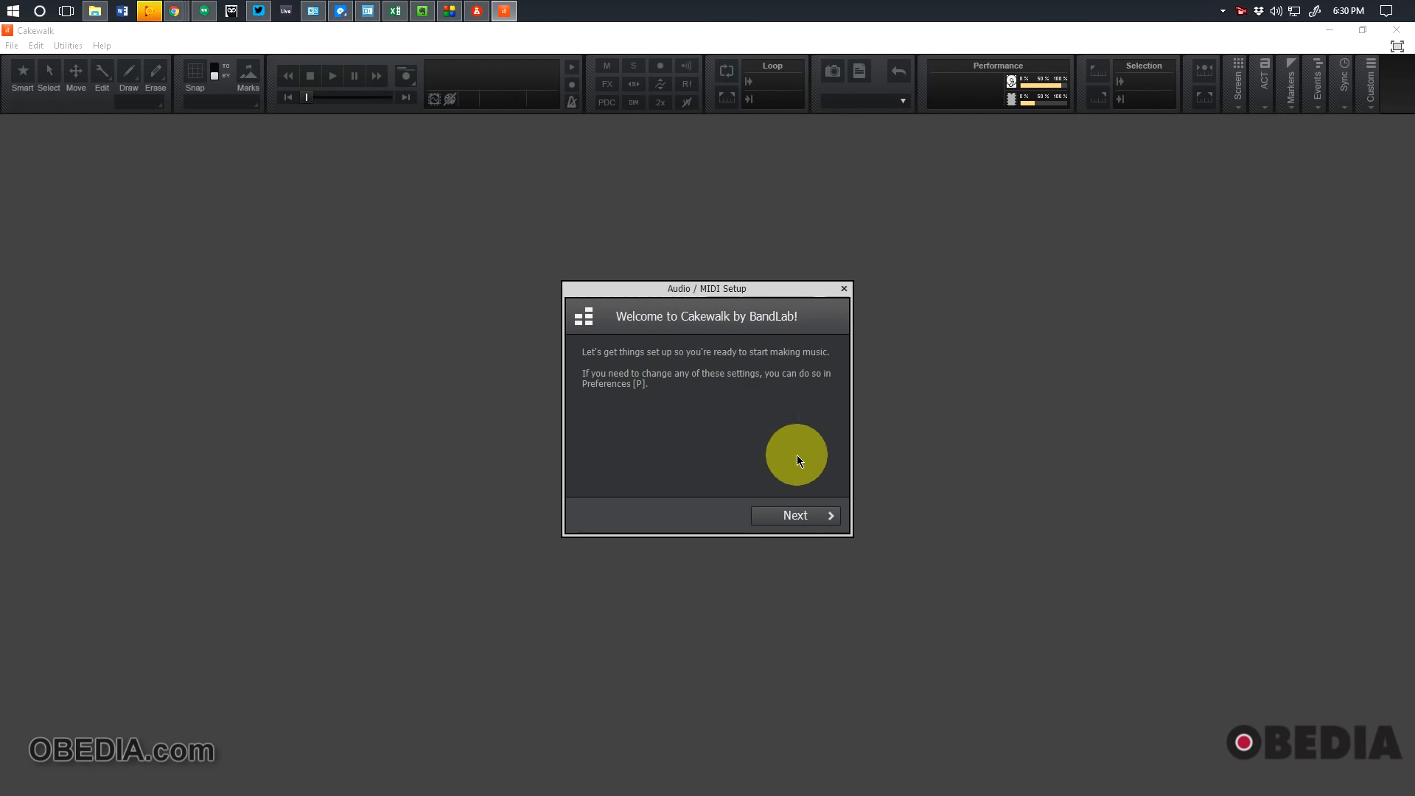
{"action": "mouse_move", "coordinate": [767, 496]}
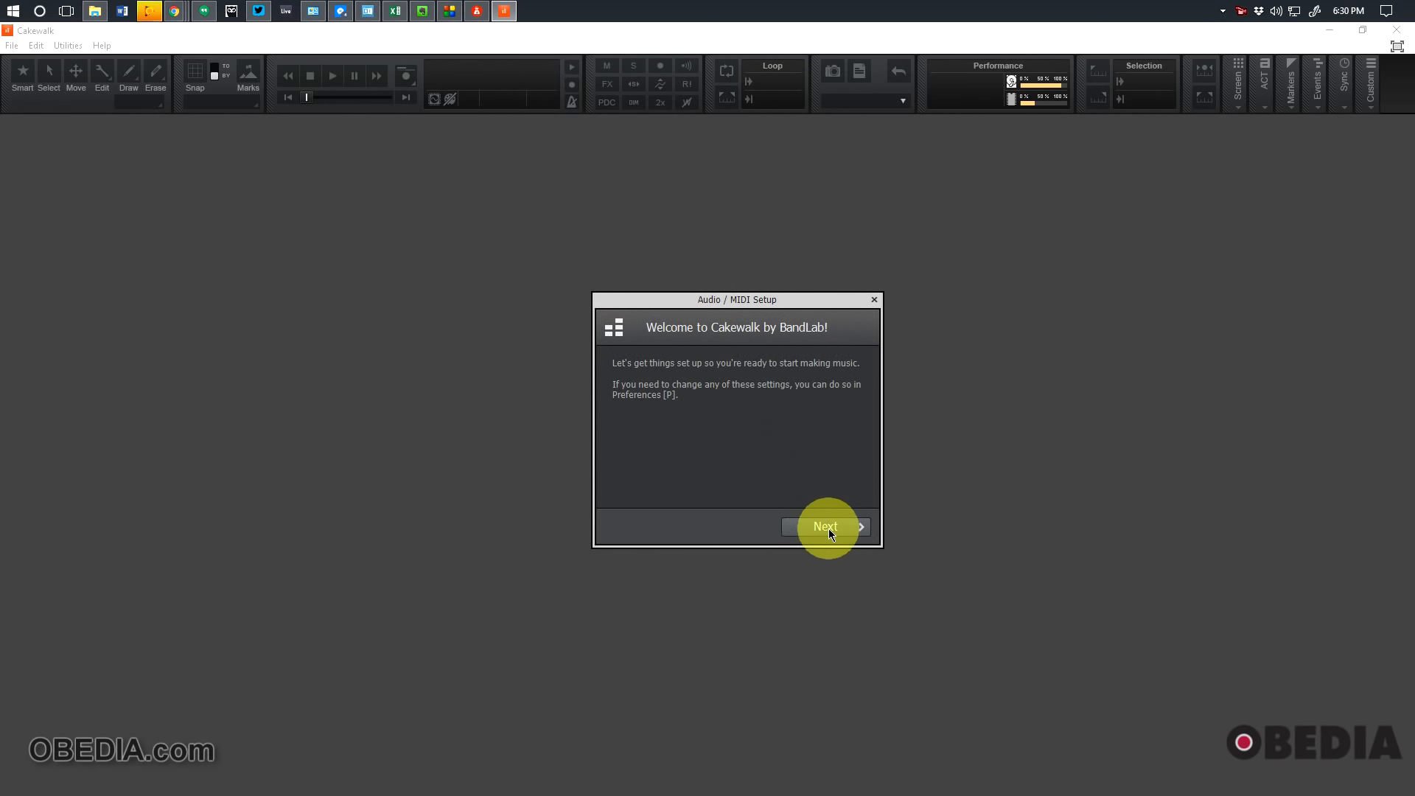
Move from the welcome page to Audio Setup with ASIO Hammerfall DSP devices
{"action": "left_click", "coordinate": [823, 527]}
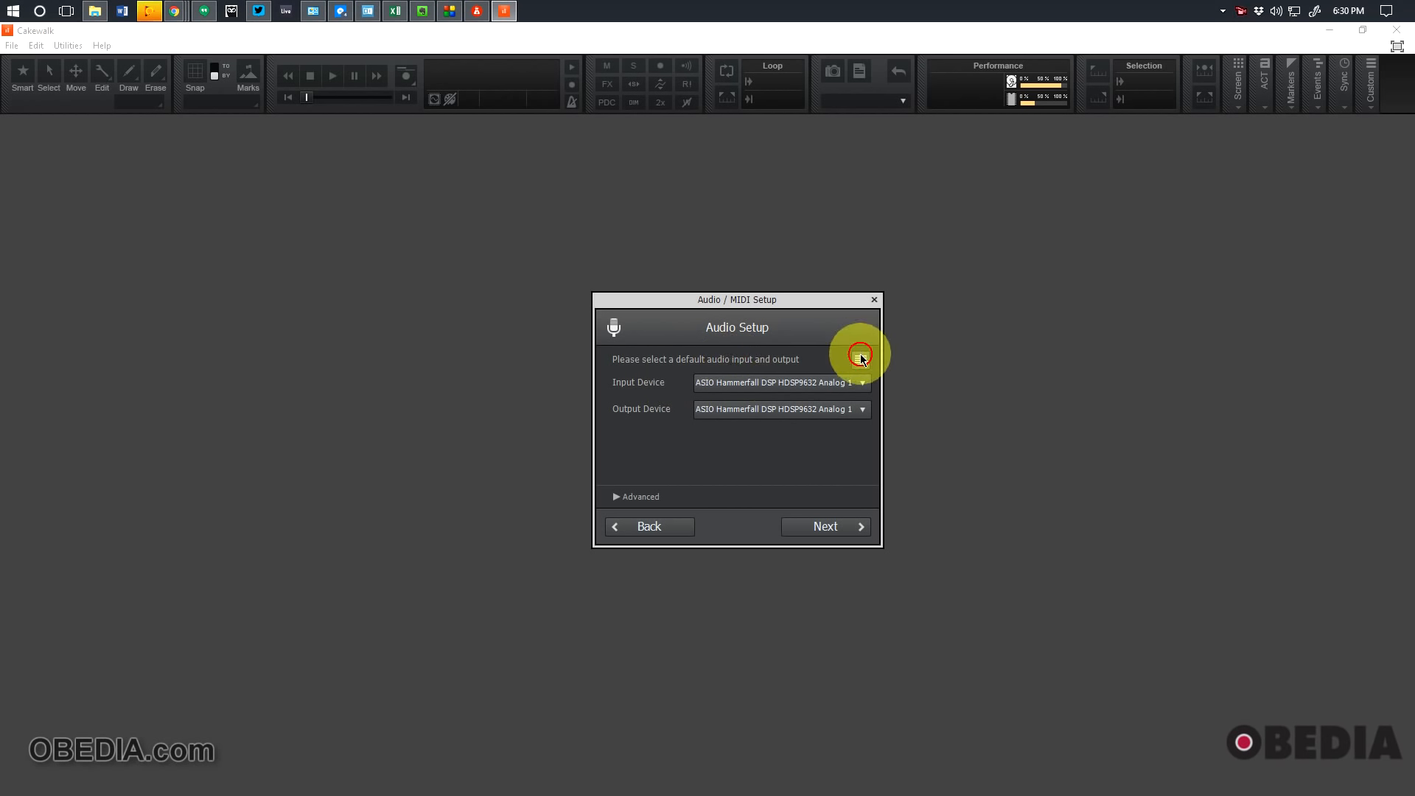
Expand Advanced to show ASIO driver mode, 44100 sample rate and 24-bit depth
{"action": "left_click", "coordinate": [858, 359]}
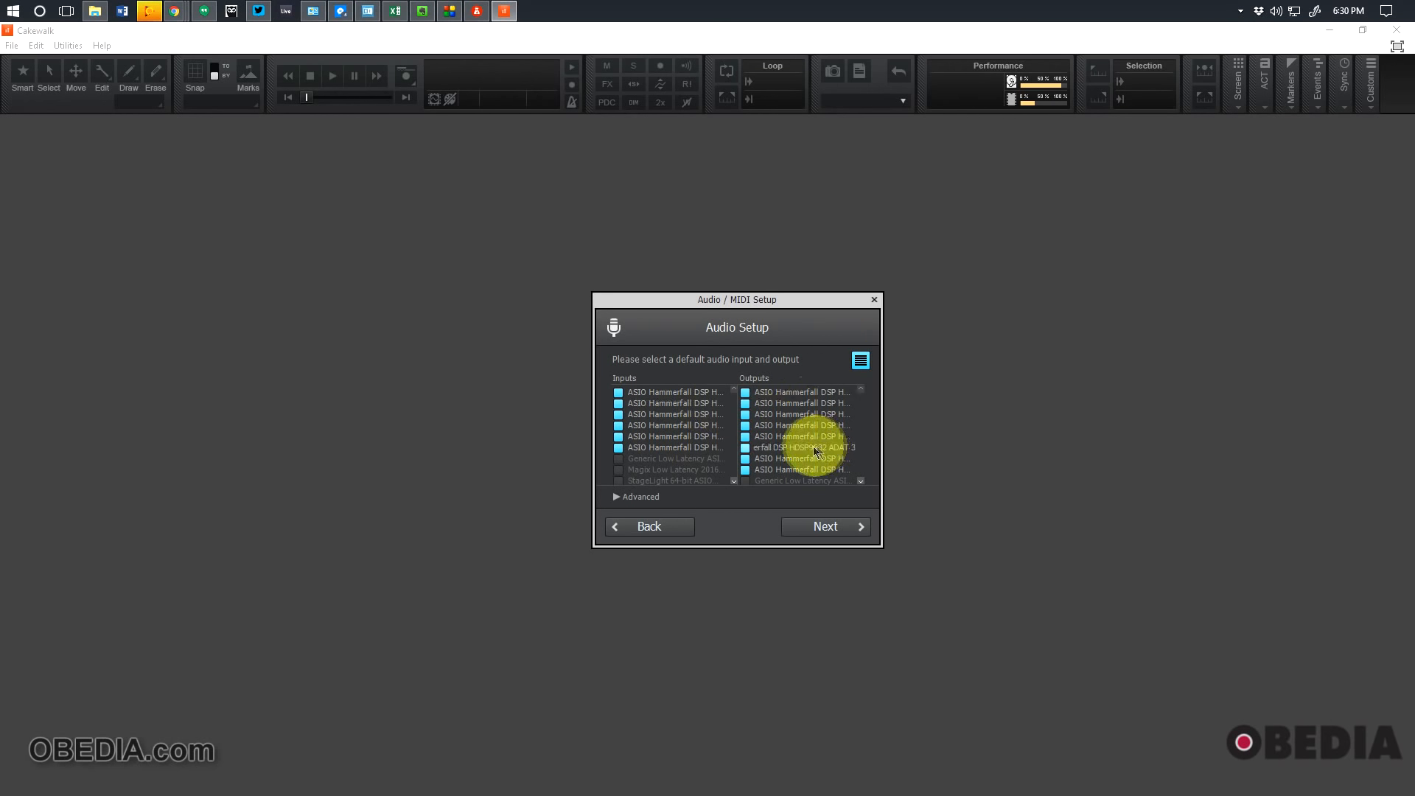
{"action": "left_click", "coordinate": [860, 360]}
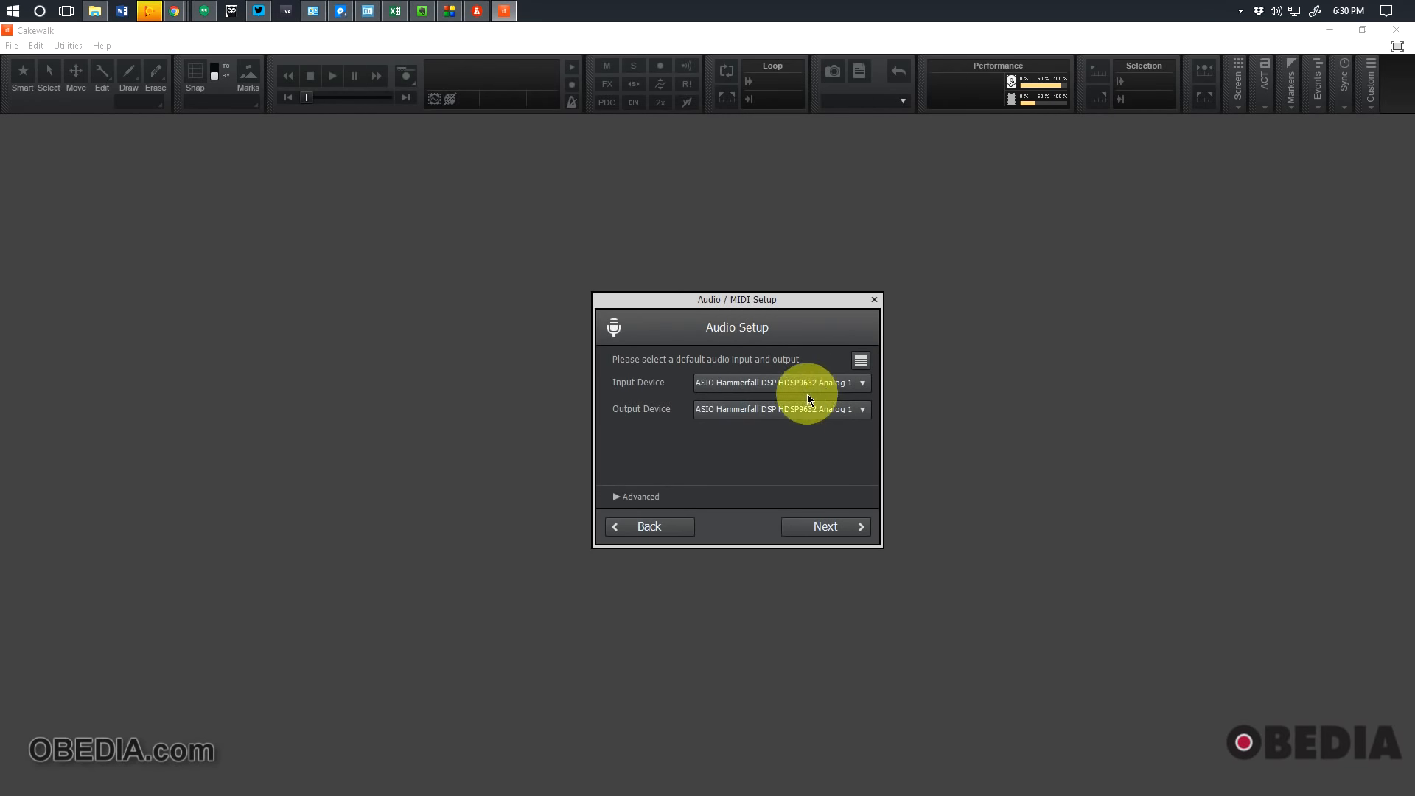
{"action": "mouse_move", "coordinate": [706, 488]}
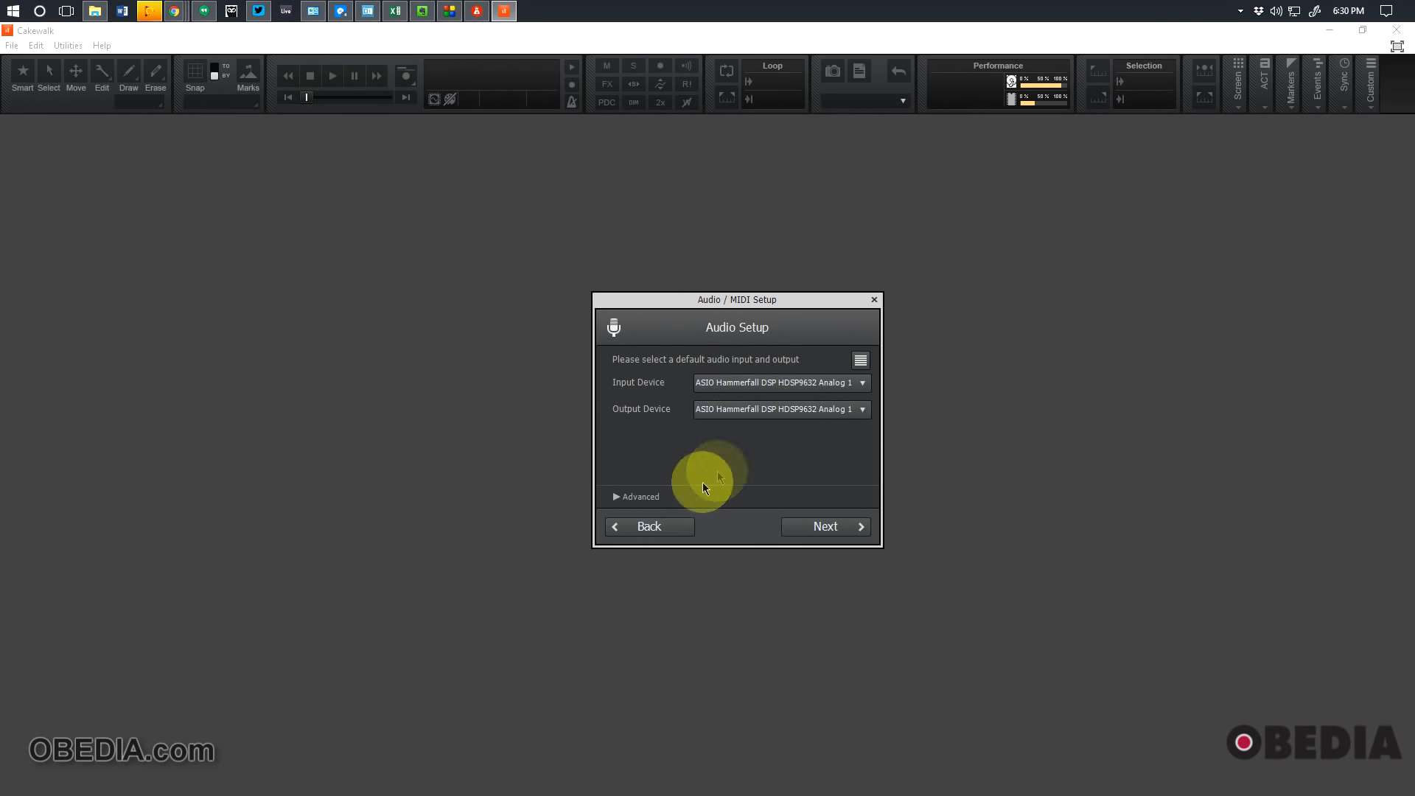
{"action": "left_click", "coordinate": [639, 496]}
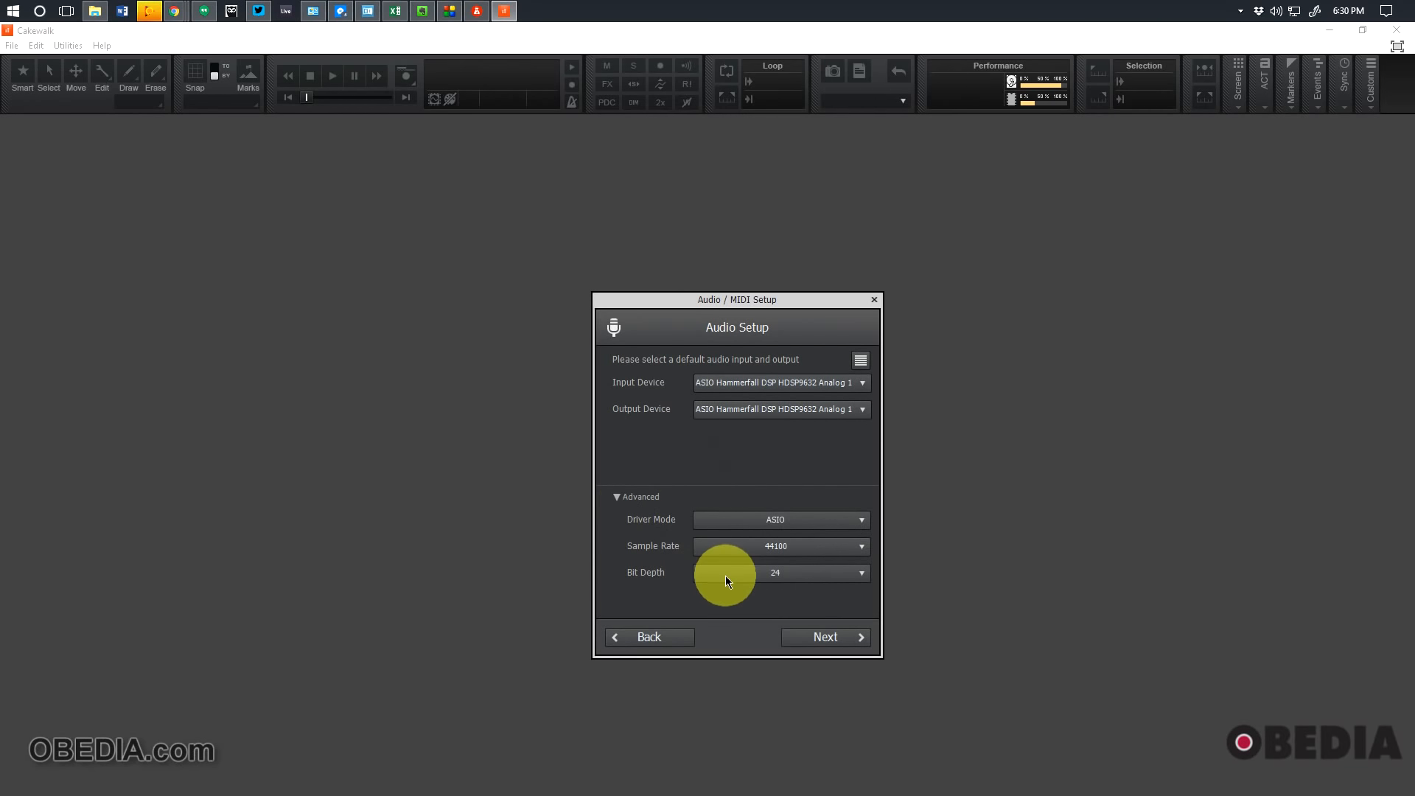
Keep ASIO as driver mode and skip MIDI setup with no devices checked
{"action": "left_click", "coordinate": [780, 519]}
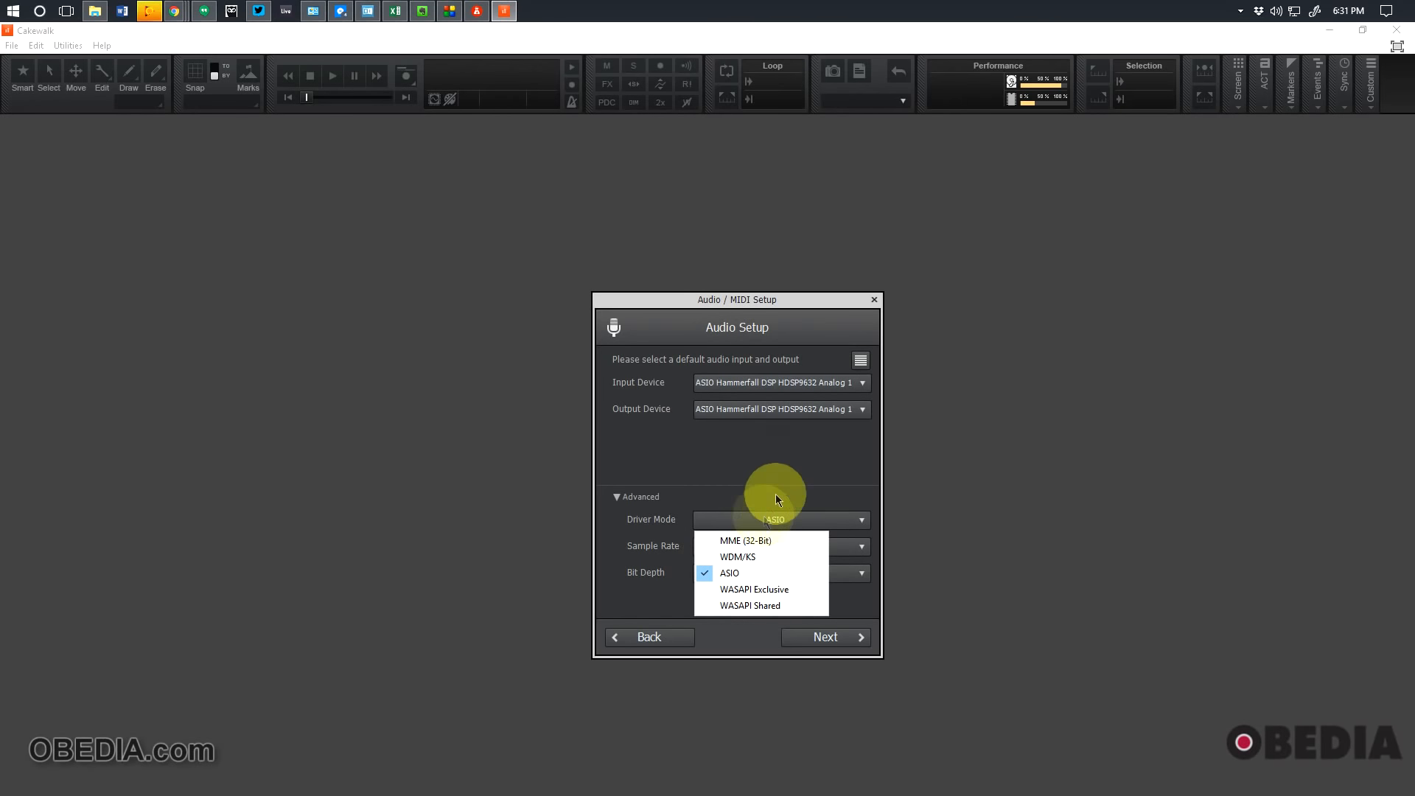
{"action": "left_click", "coordinate": [729, 573]}
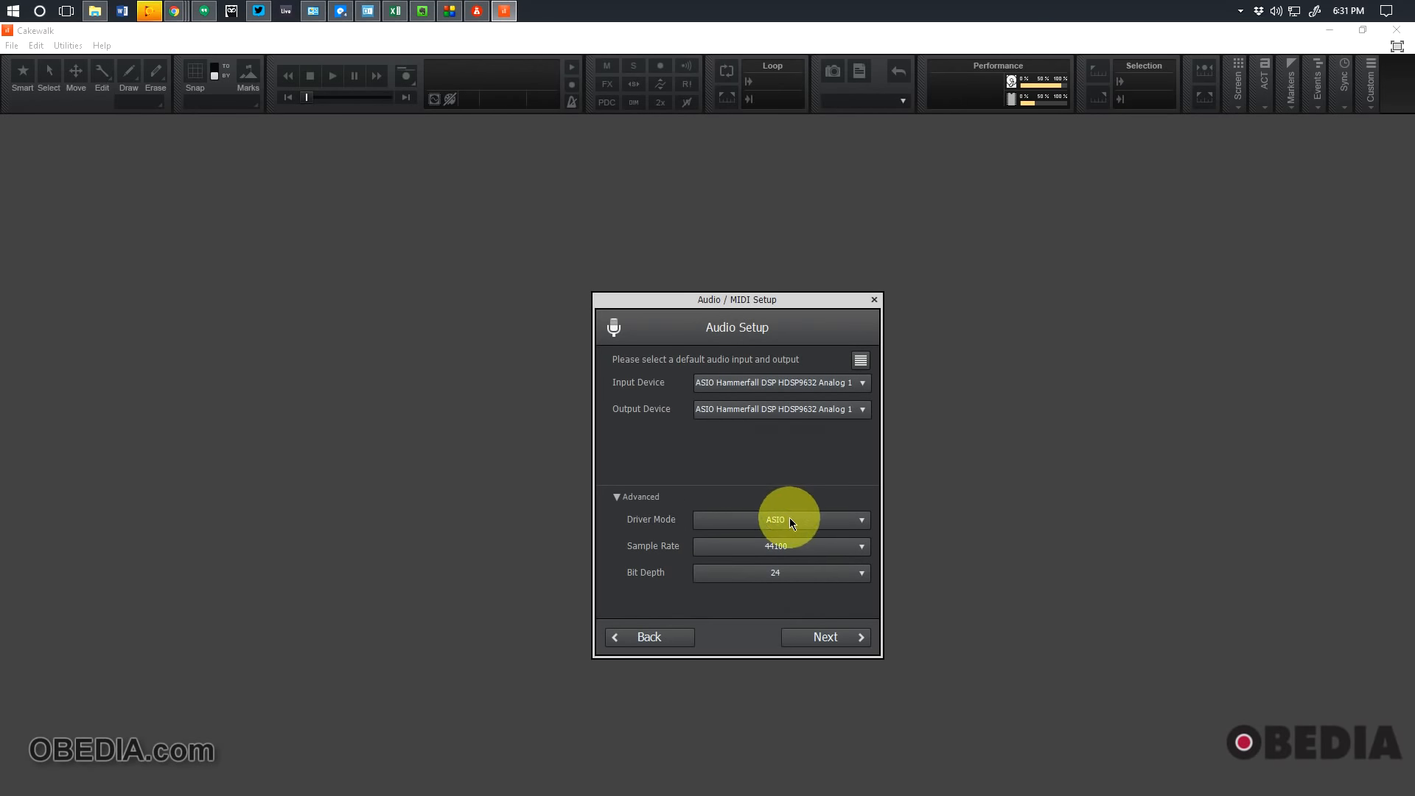
{"action": "left_click", "coordinate": [779, 519]}
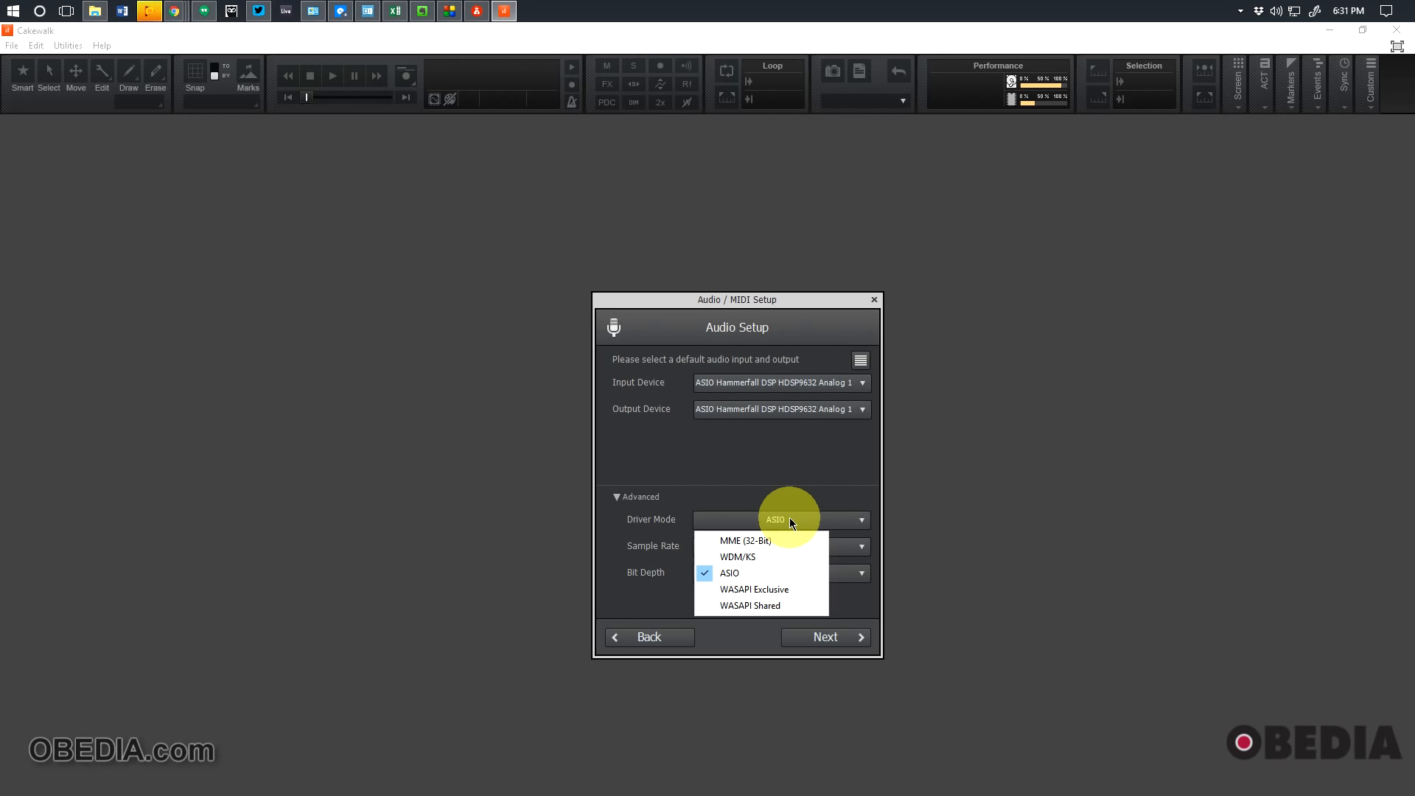
{"action": "mouse_move", "coordinate": [796, 454]}
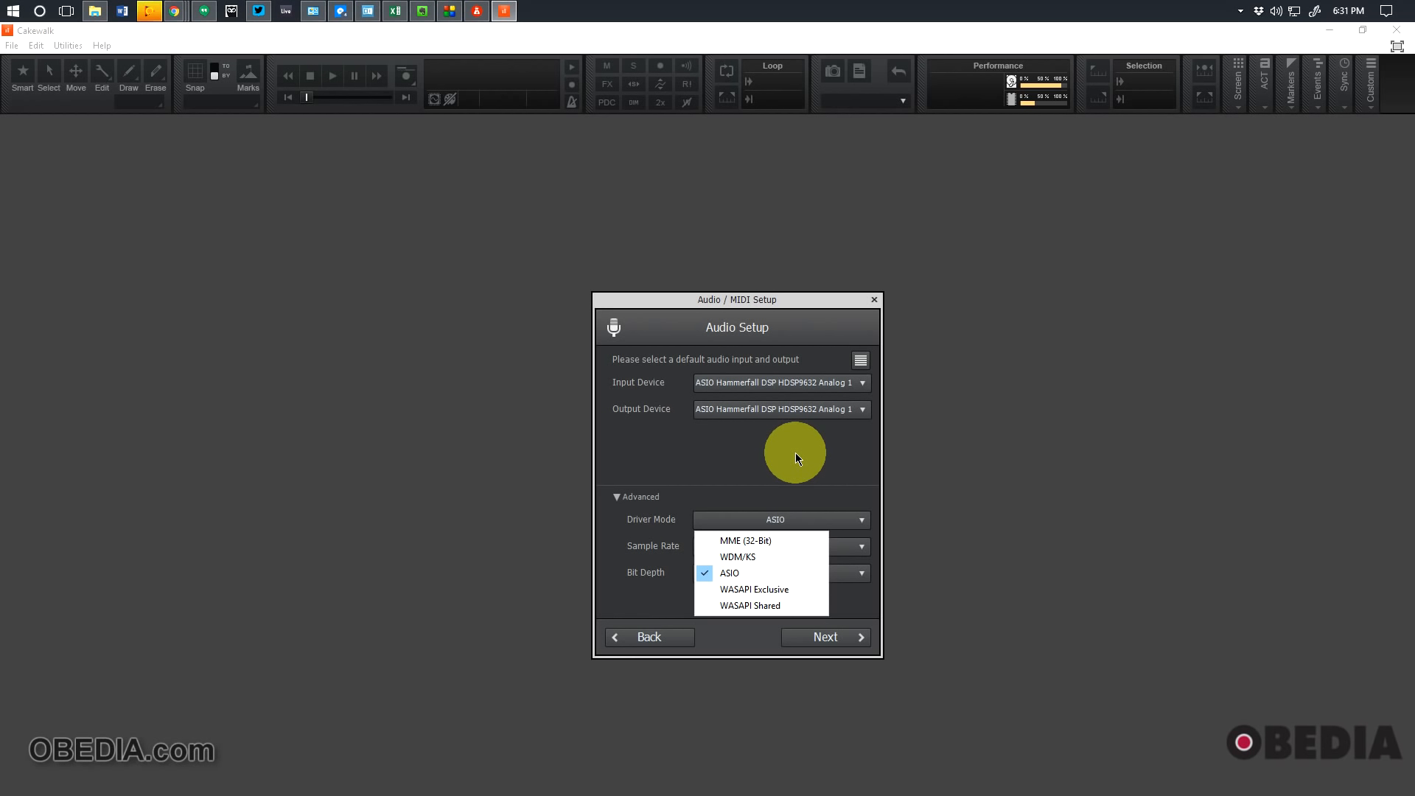
{"action": "mouse_move", "coordinate": [780, 486]}
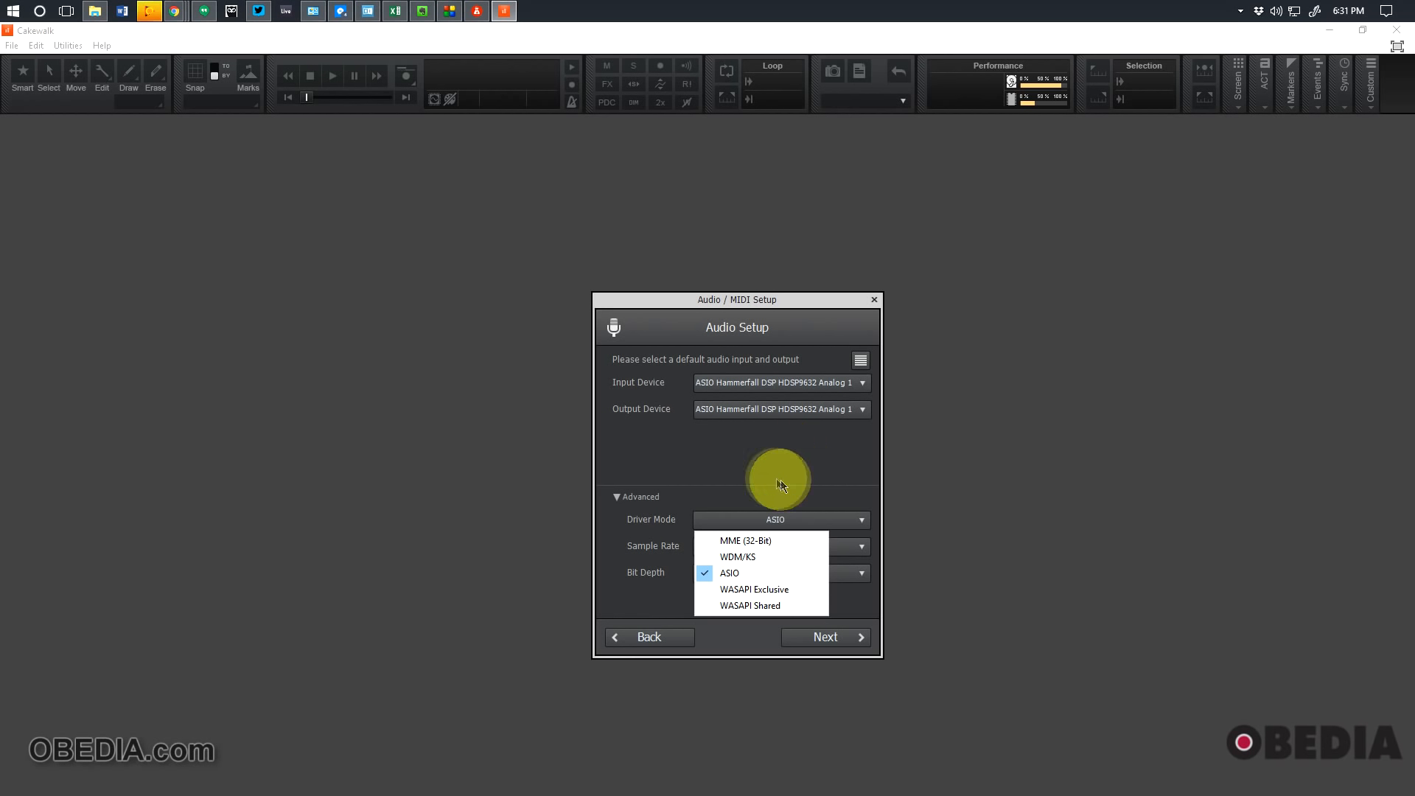
{"action": "mouse_move", "coordinate": [776, 483]}
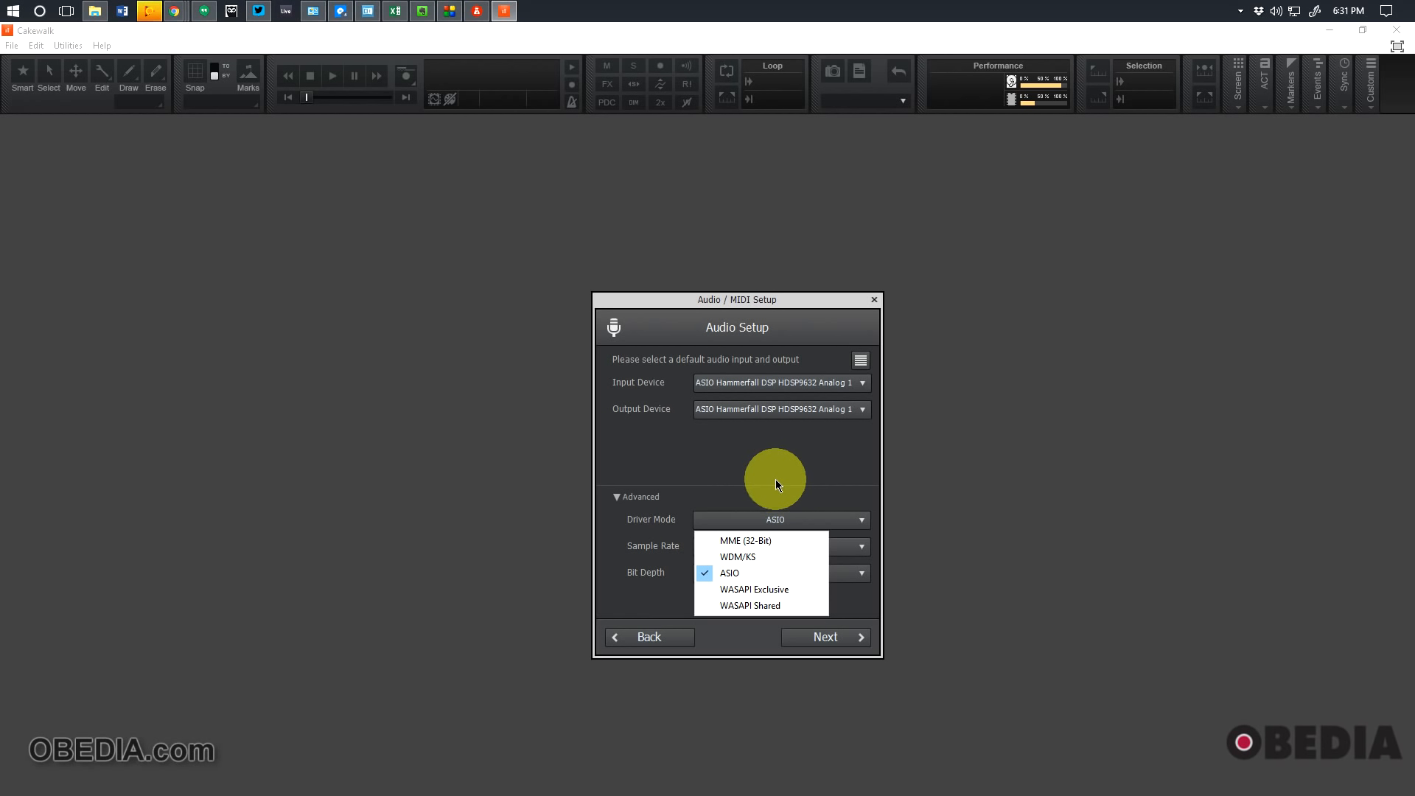
{"action": "mouse_move", "coordinate": [739, 557]}
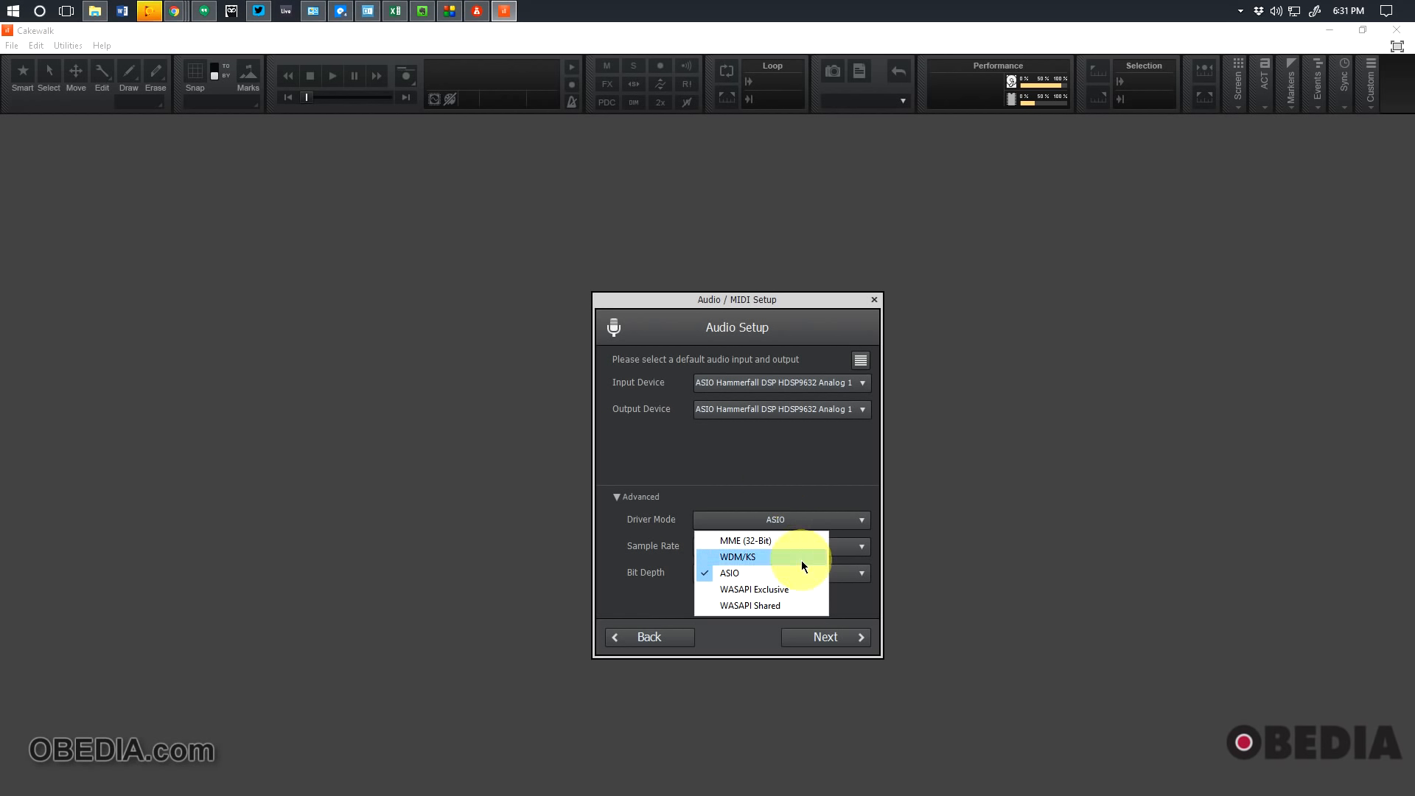
{"action": "mouse_move", "coordinate": [793, 600]}
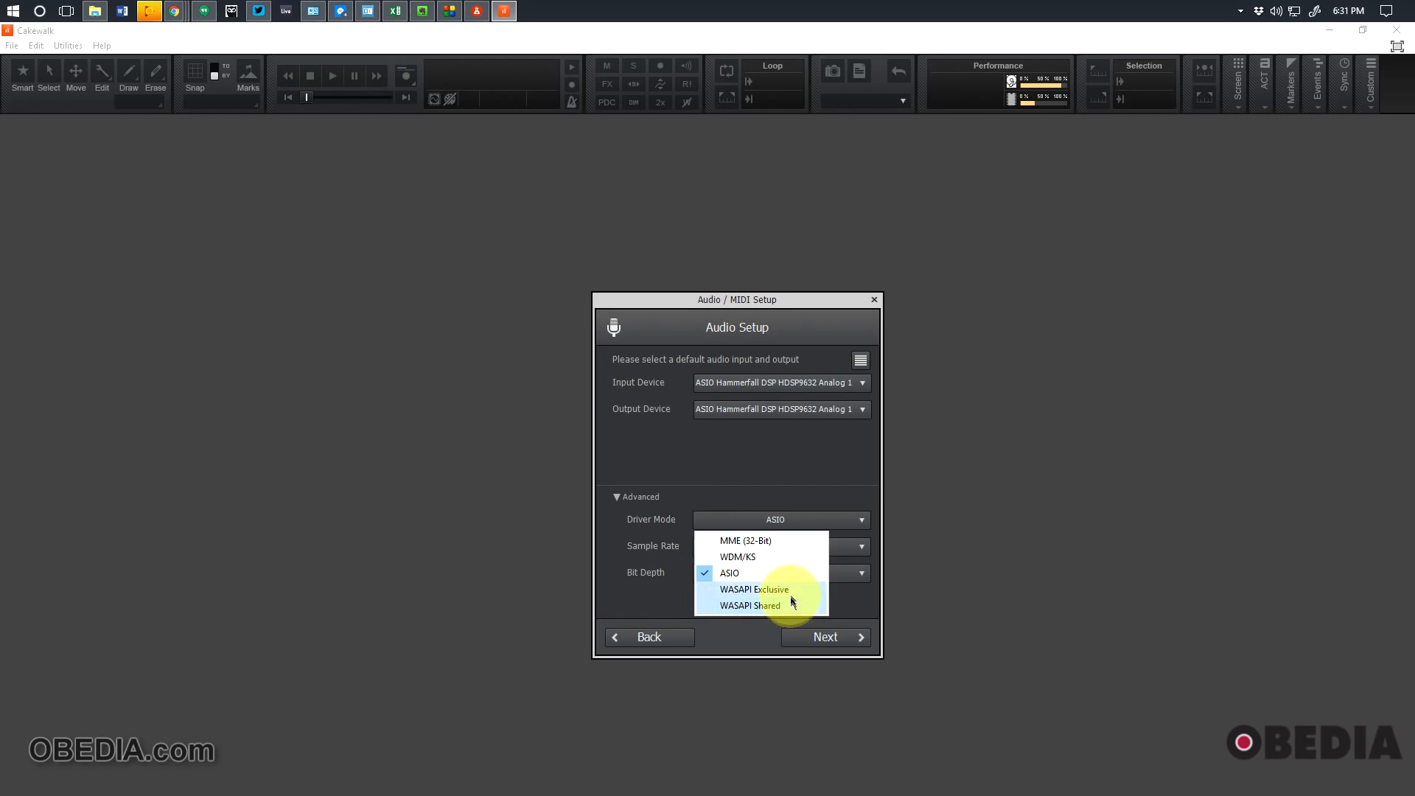
{"action": "mouse_move", "coordinate": [760, 588]}
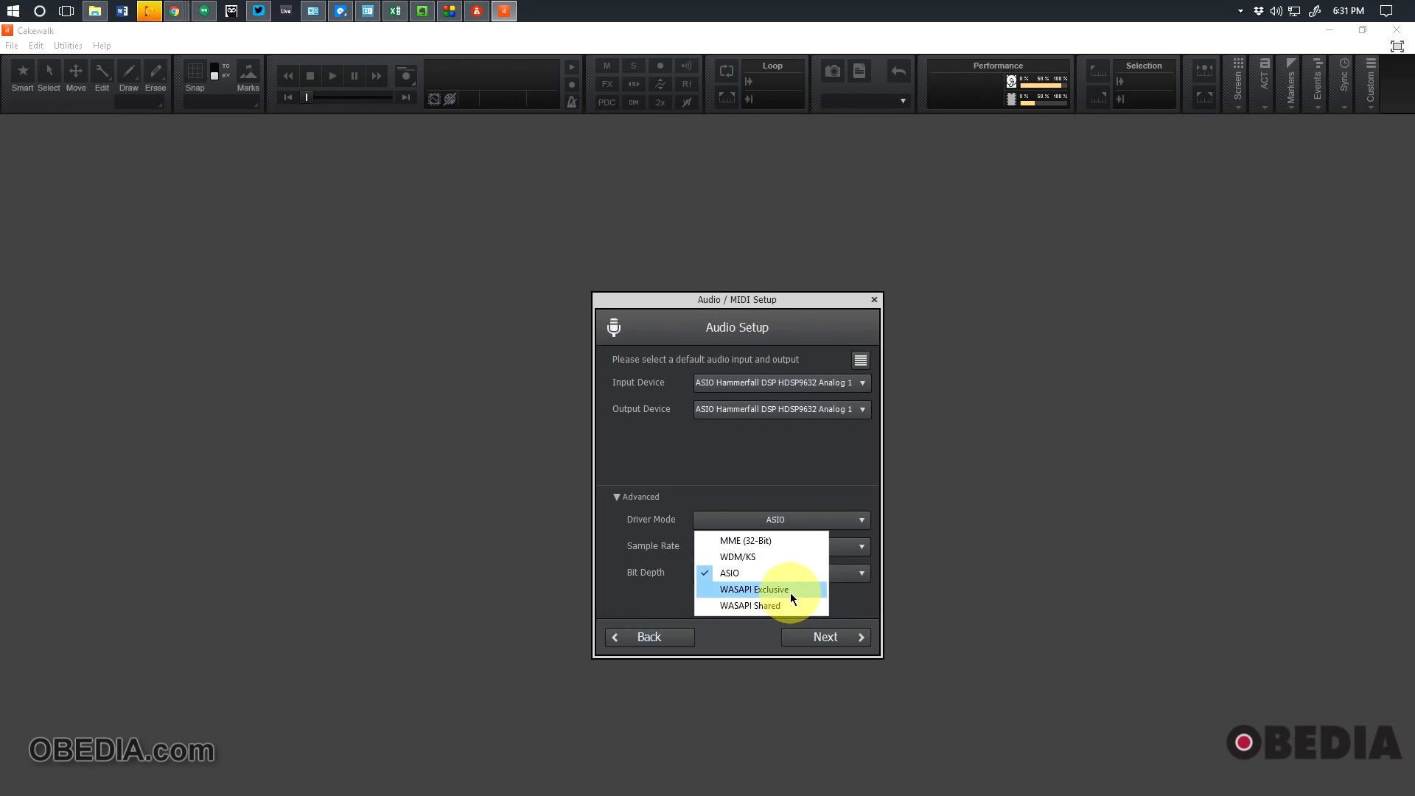
{"action": "mouse_move", "coordinate": [775, 475]}
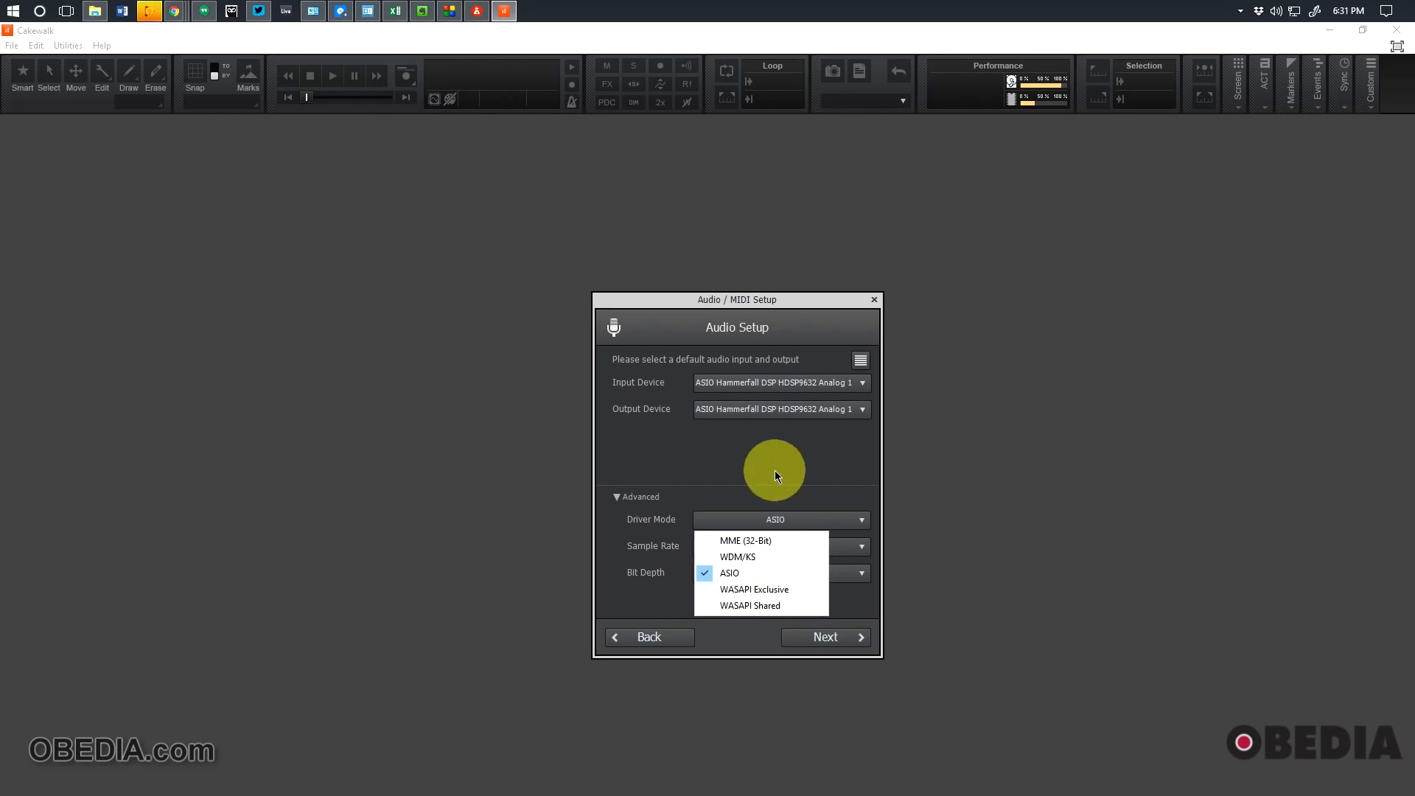
{"action": "mouse_move", "coordinate": [788, 479]}
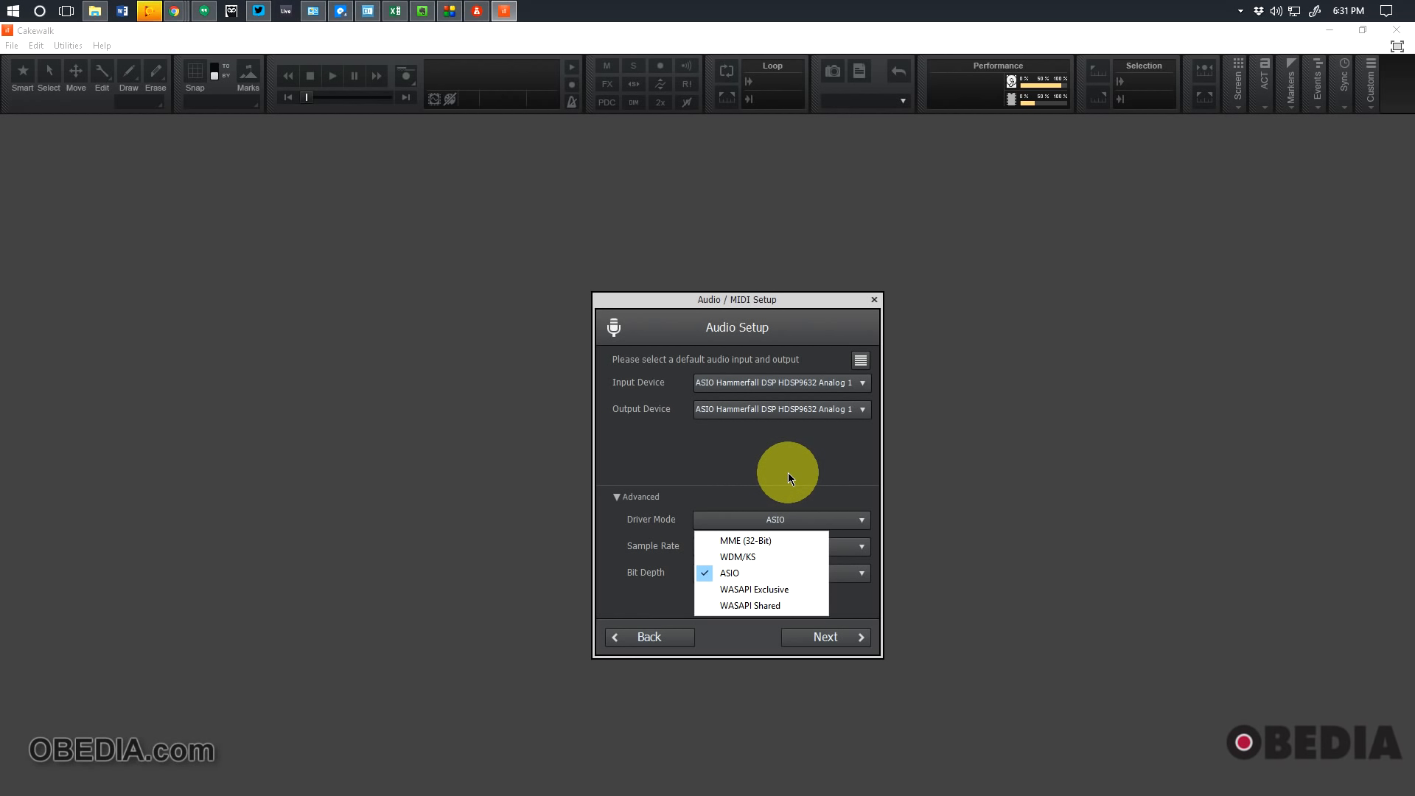
{"action": "mouse_move", "coordinate": [805, 494]}
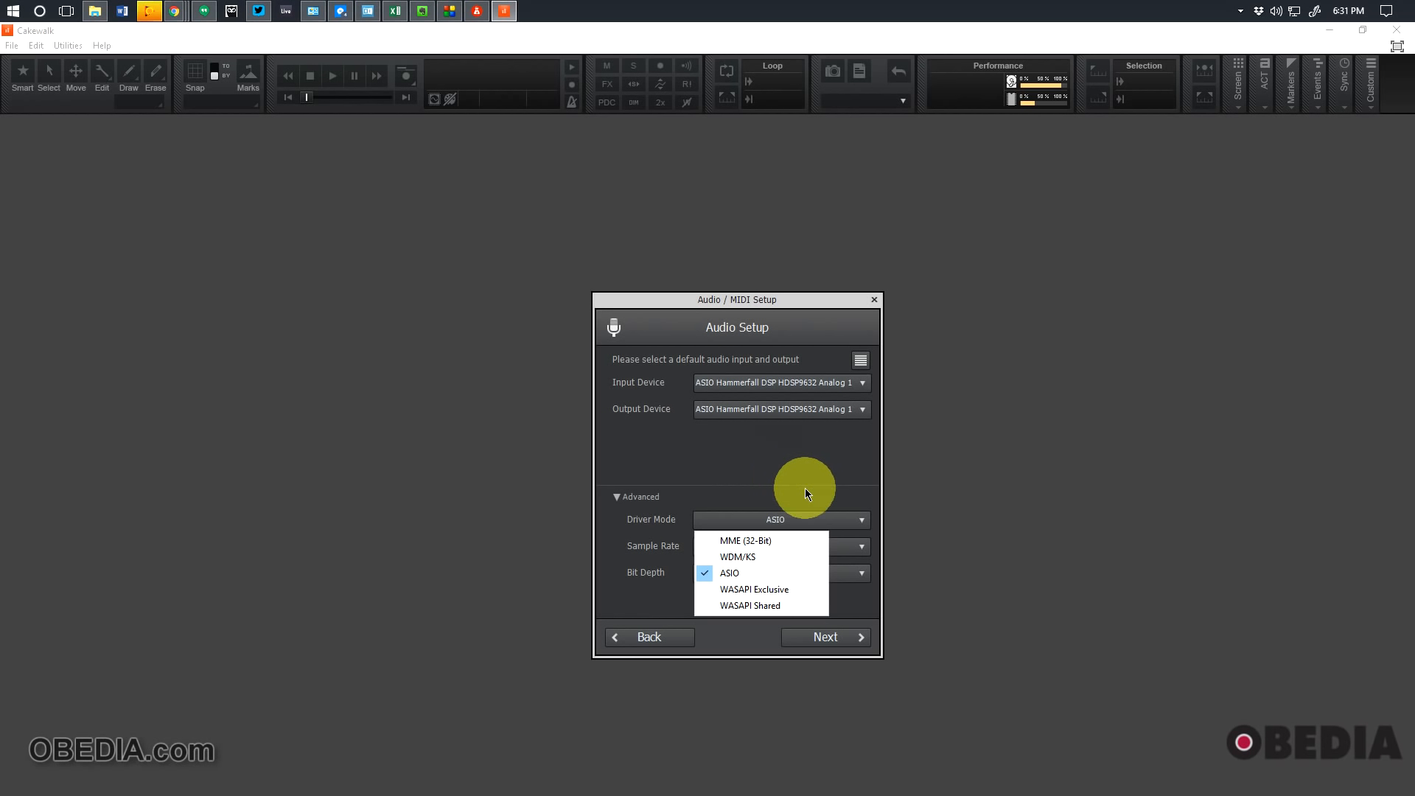
{"action": "mouse_move", "coordinate": [751, 462]}
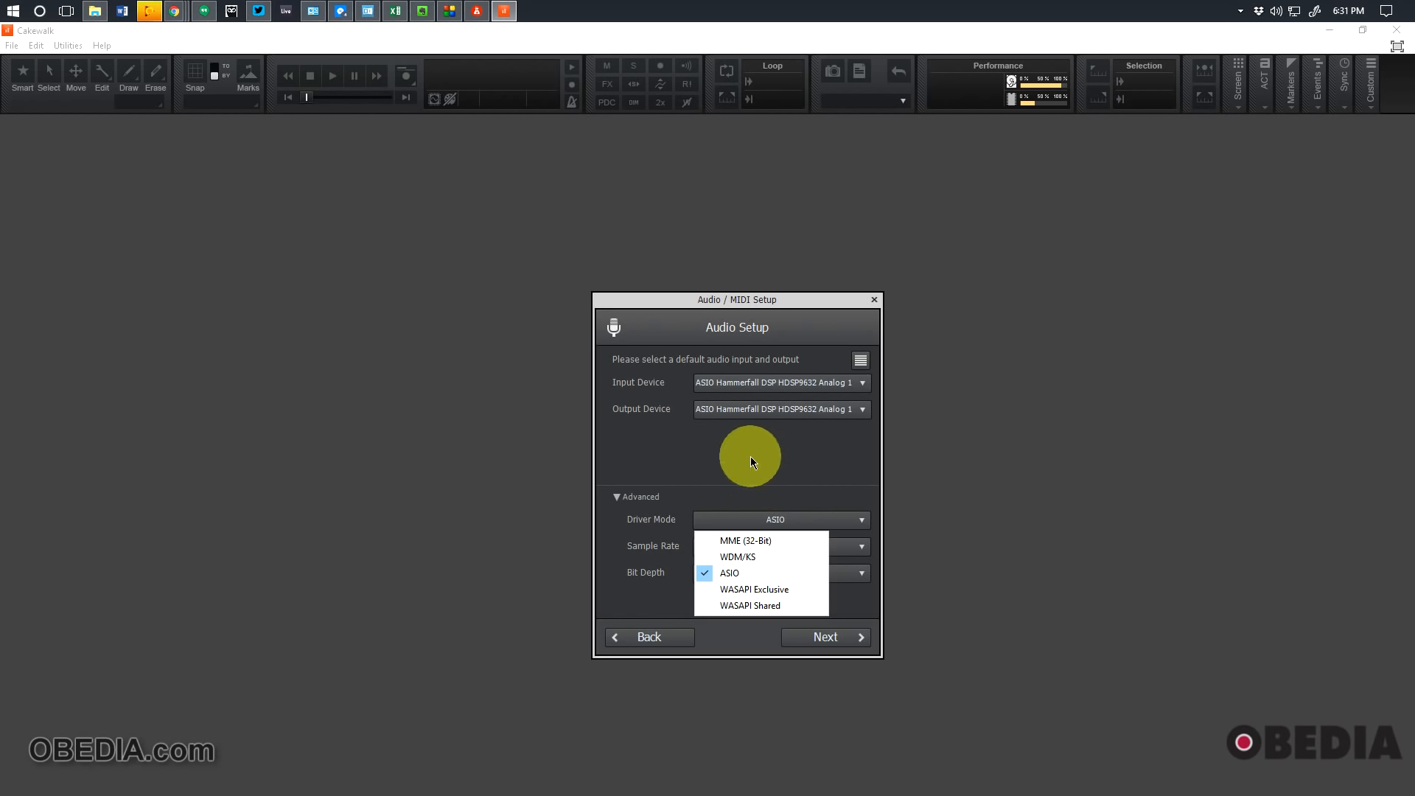
{"action": "mouse_move", "coordinate": [759, 573]}
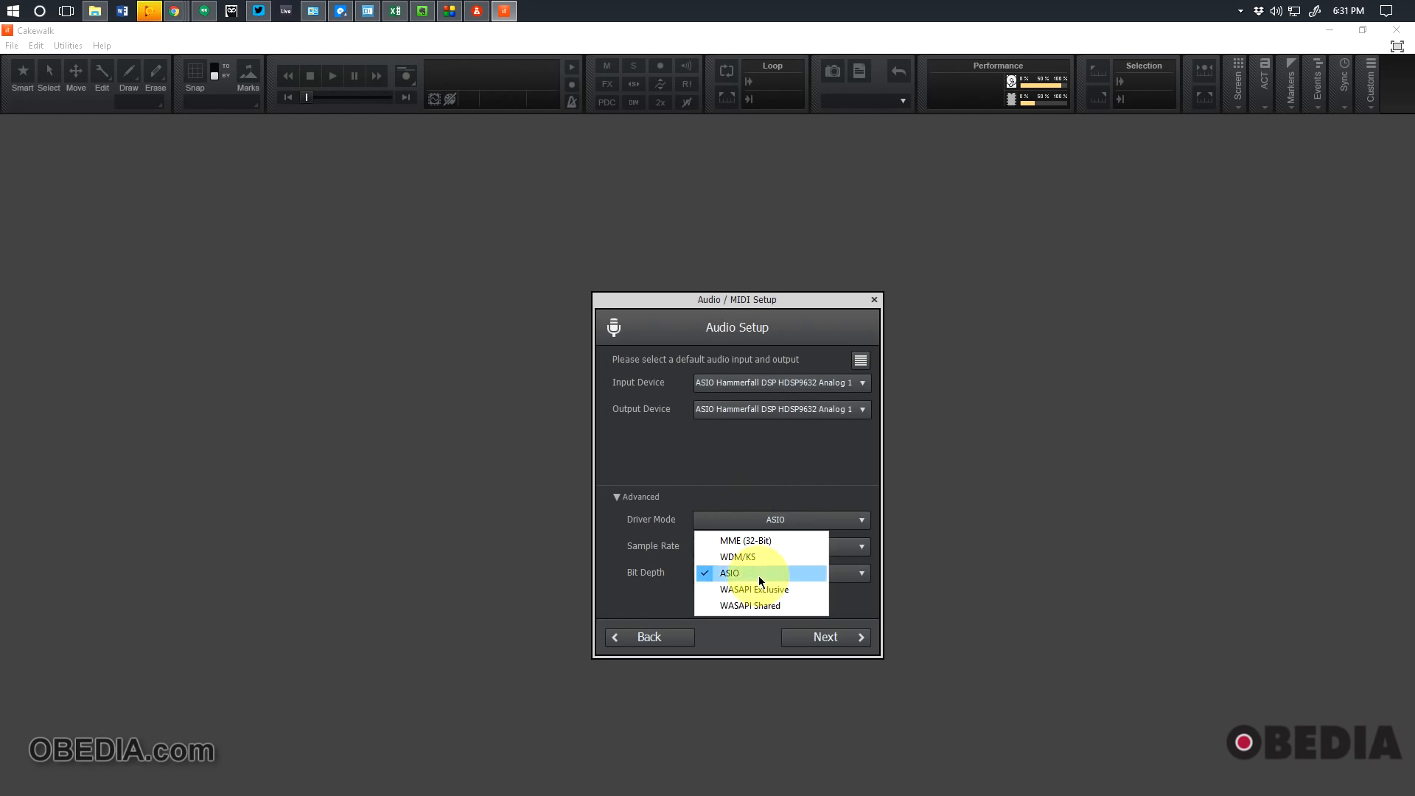
{"action": "mouse_move", "coordinate": [762, 494]}
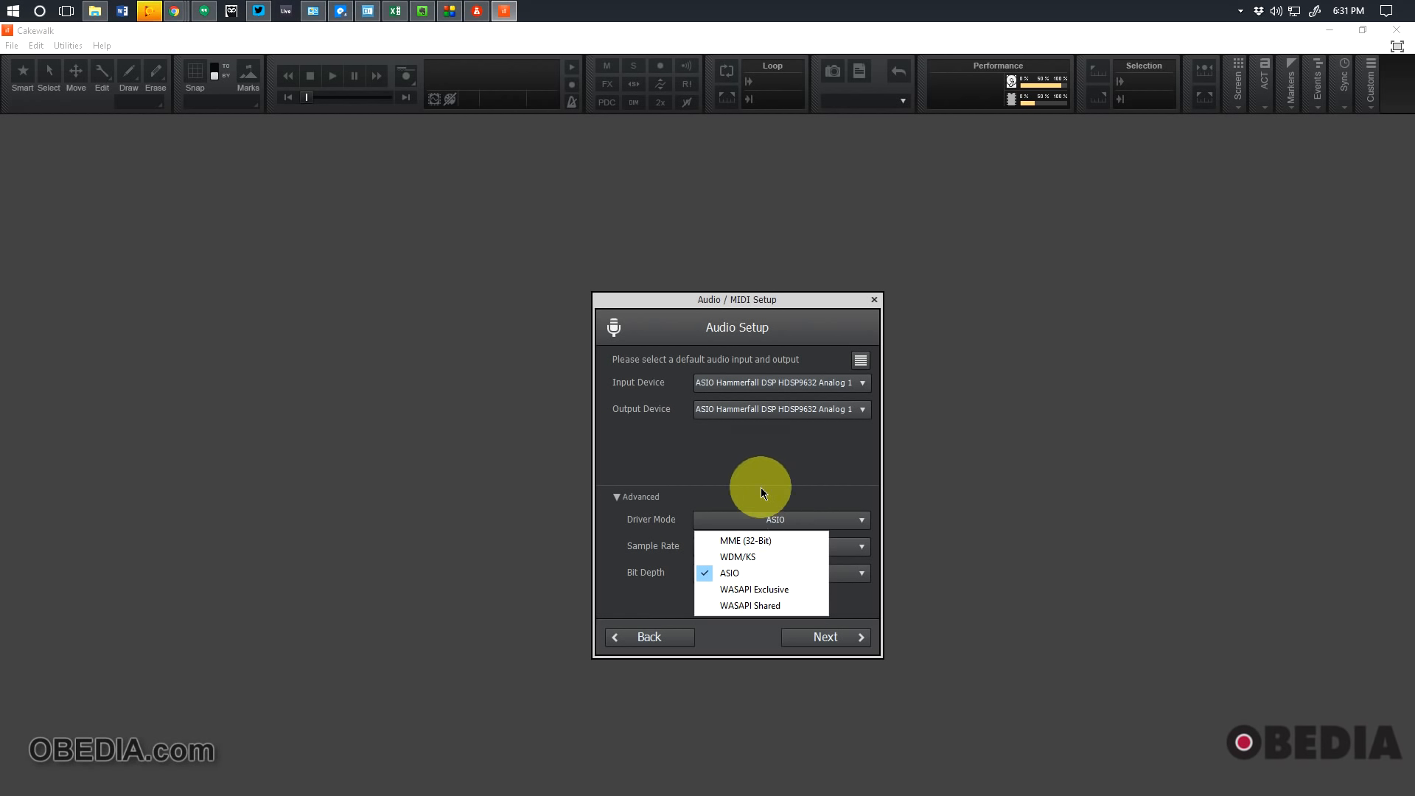
{"action": "left_click", "coordinate": [728, 574]}
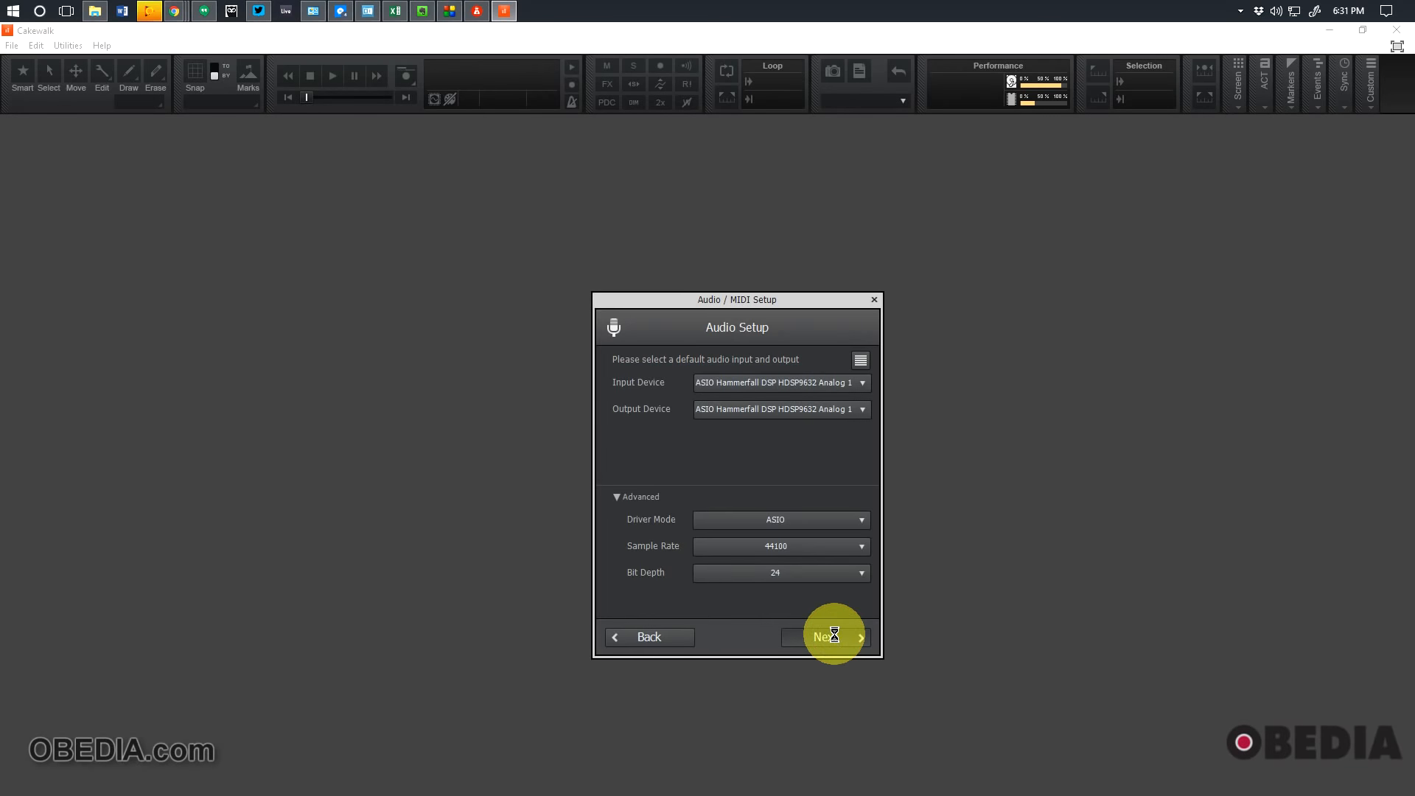
{"action": "left_click", "coordinate": [823, 636]}
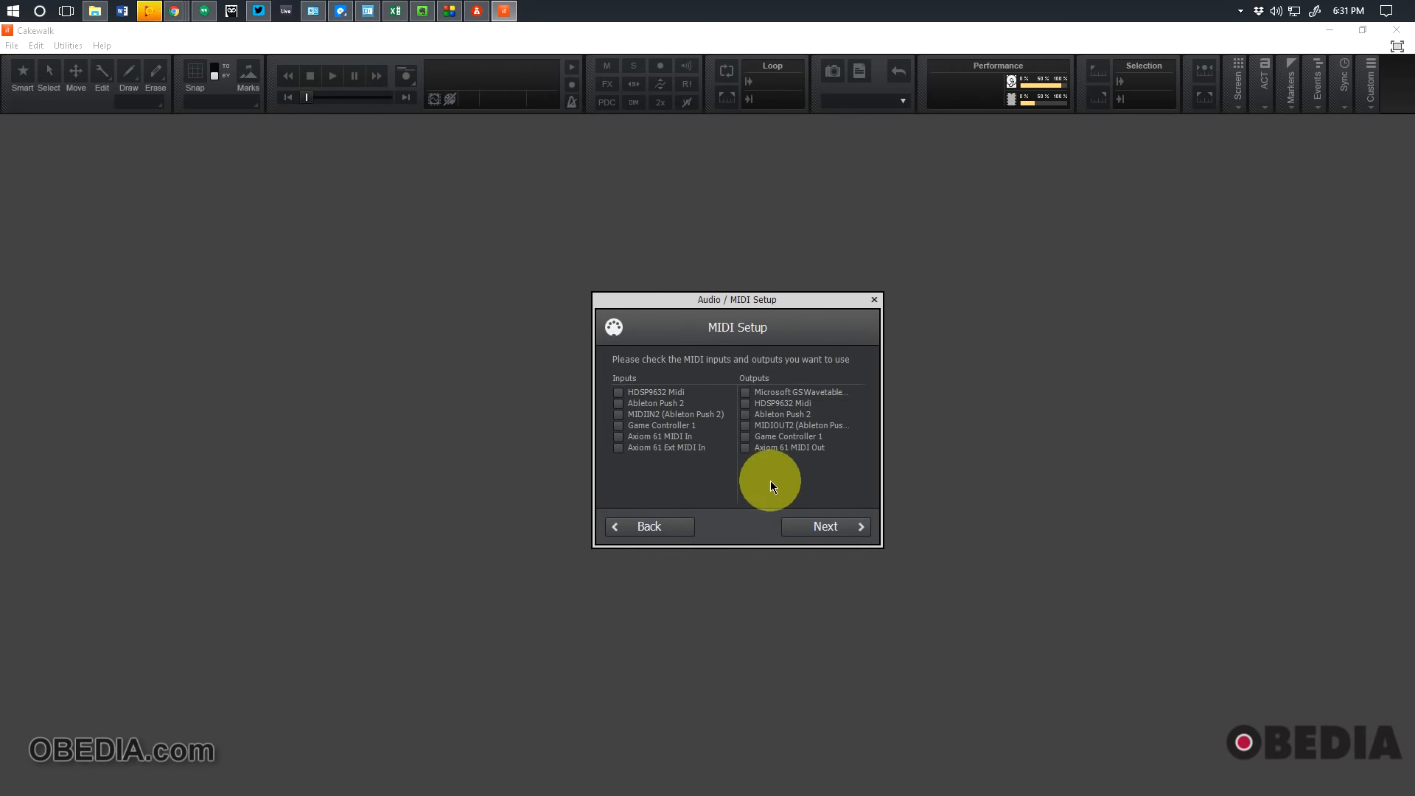
{"action": "mouse_move", "coordinate": [672, 477]}
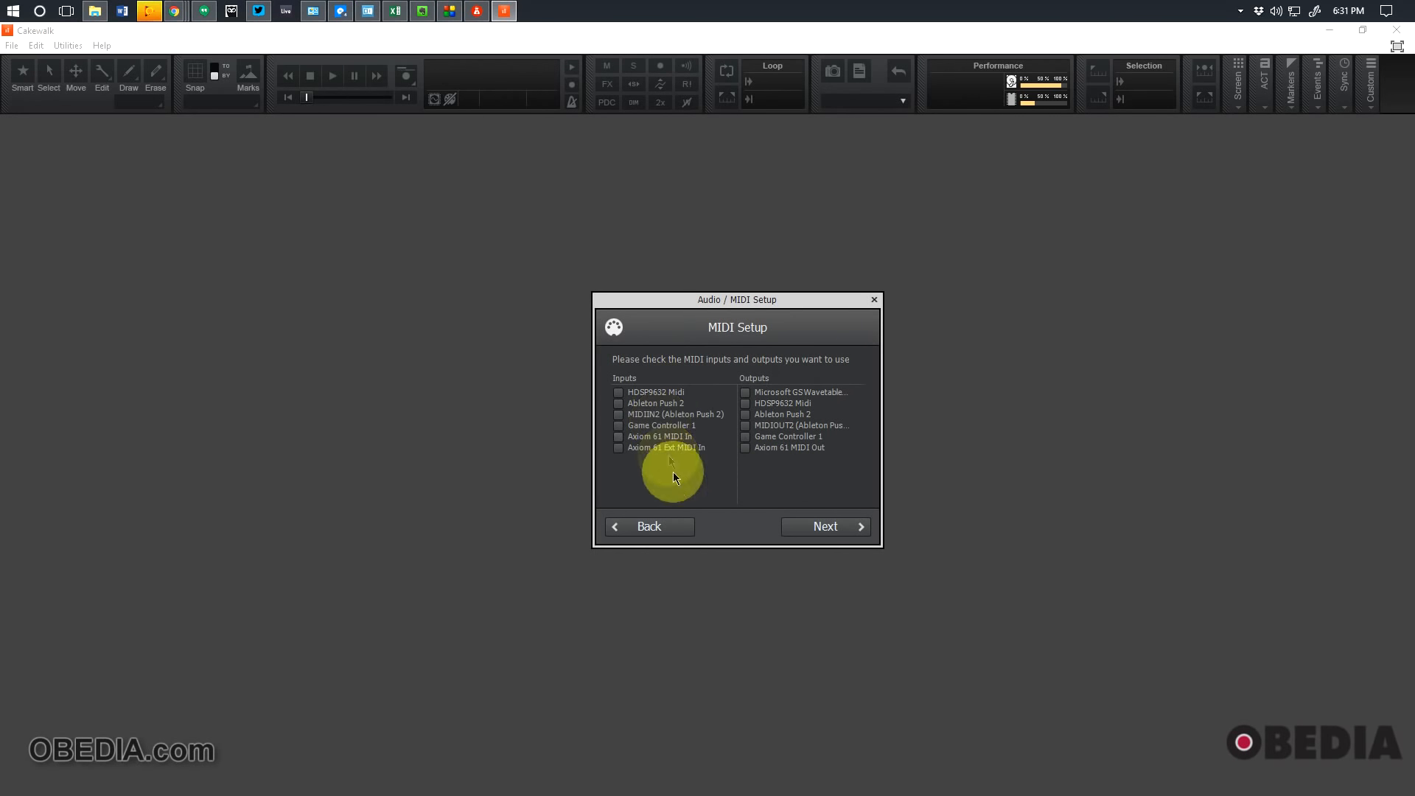
{"action": "mouse_move", "coordinate": [838, 526]}
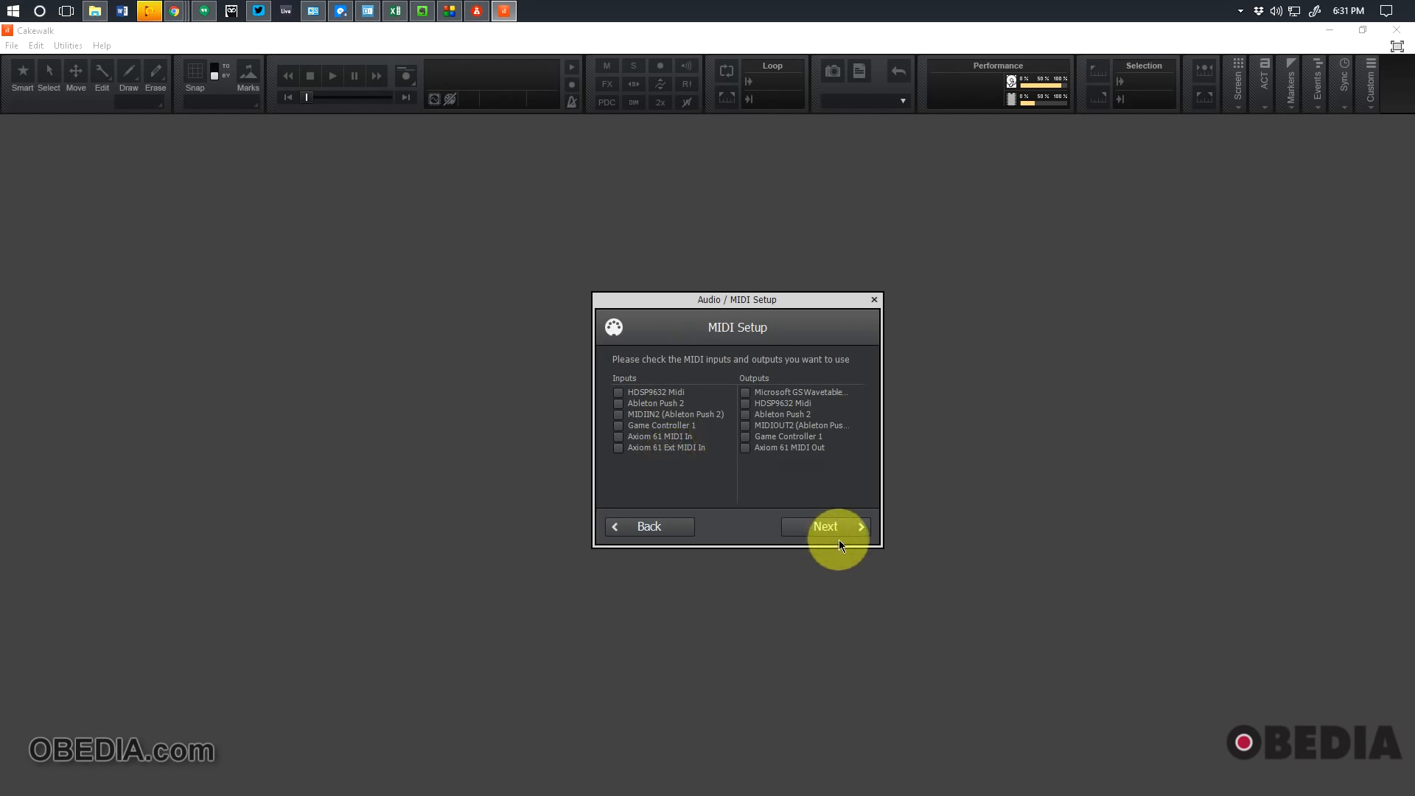
{"action": "left_click", "coordinate": [824, 526]}
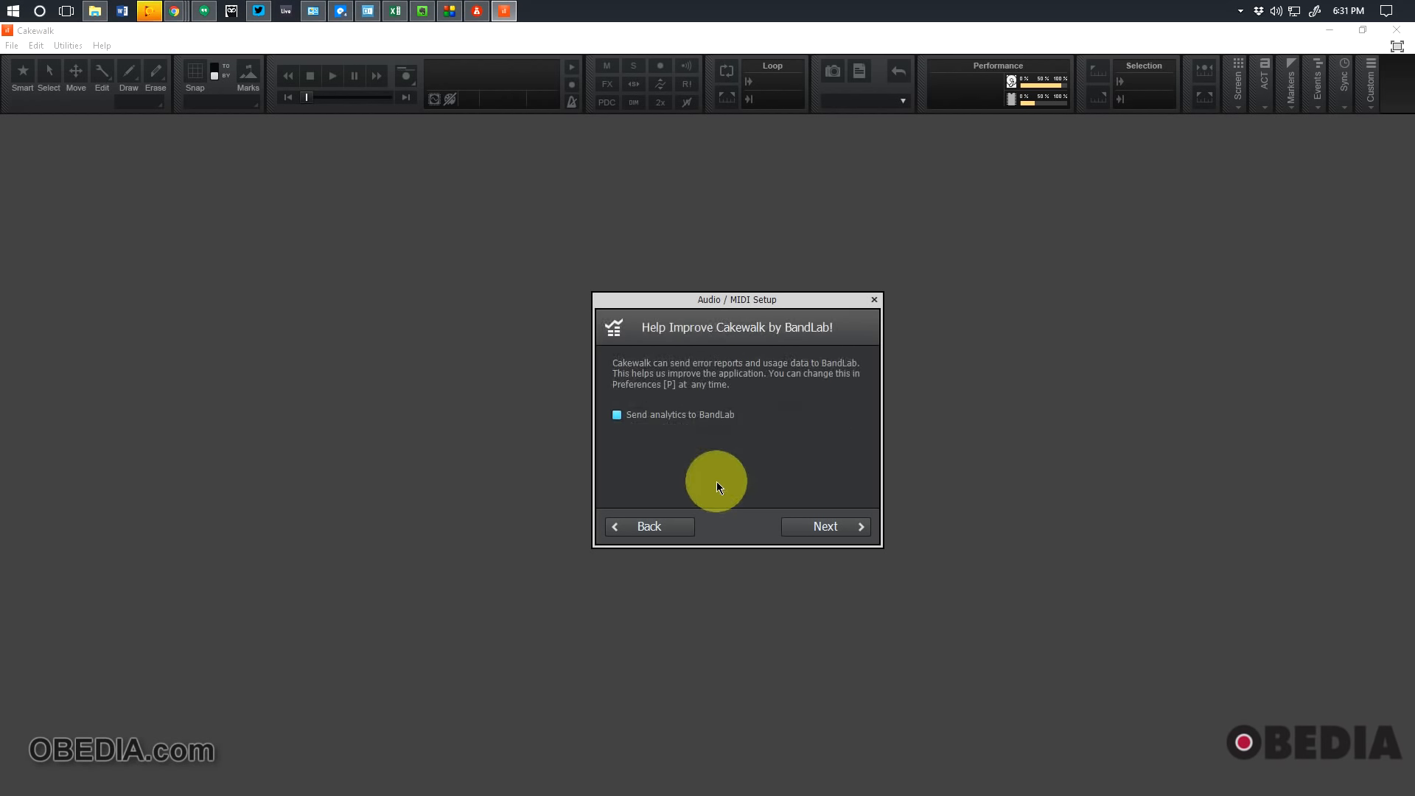
Leave 'Send analytics to BandLab' unchecked and continue to Let's Get Started
{"action": "left_click", "coordinate": [618, 414]}
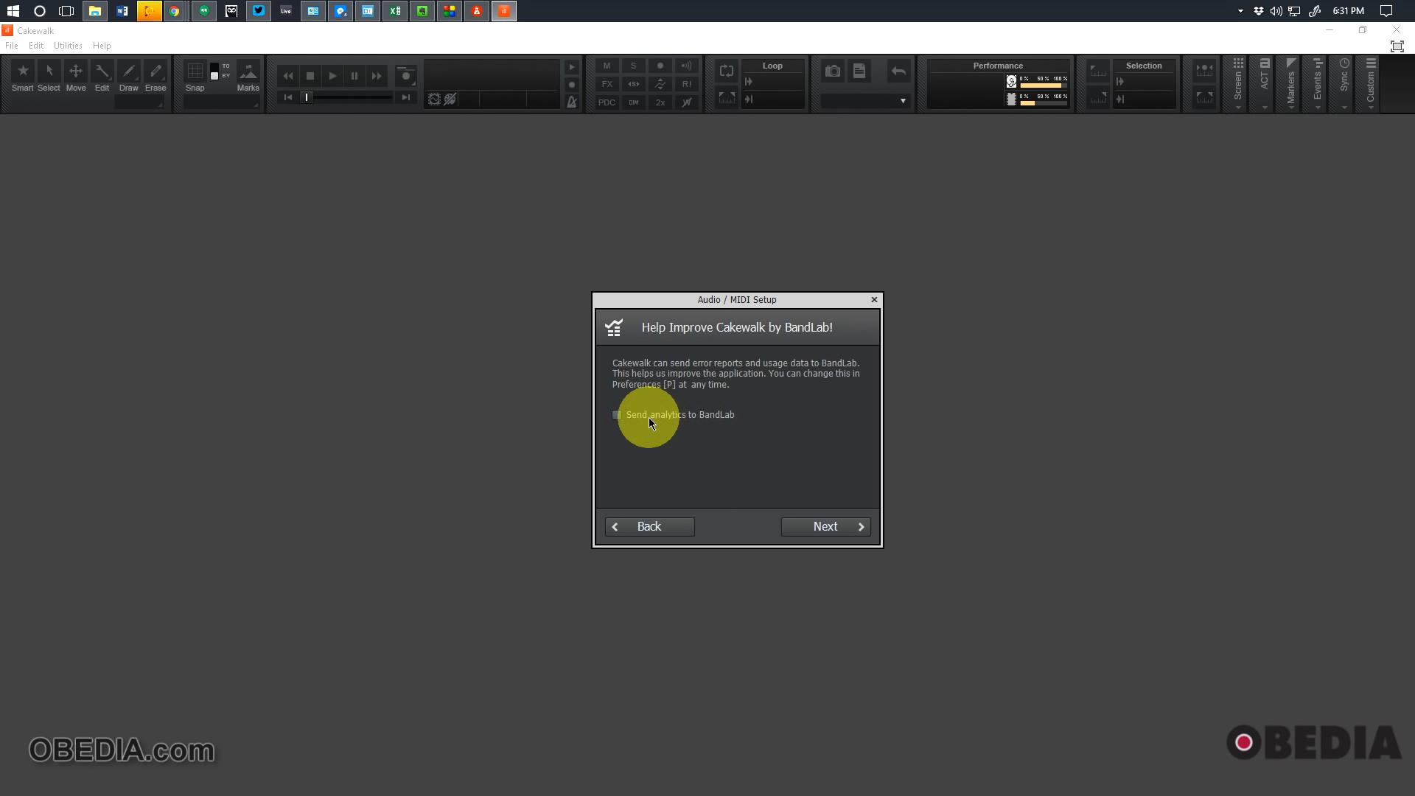
{"action": "left_click", "coordinate": [618, 414]}
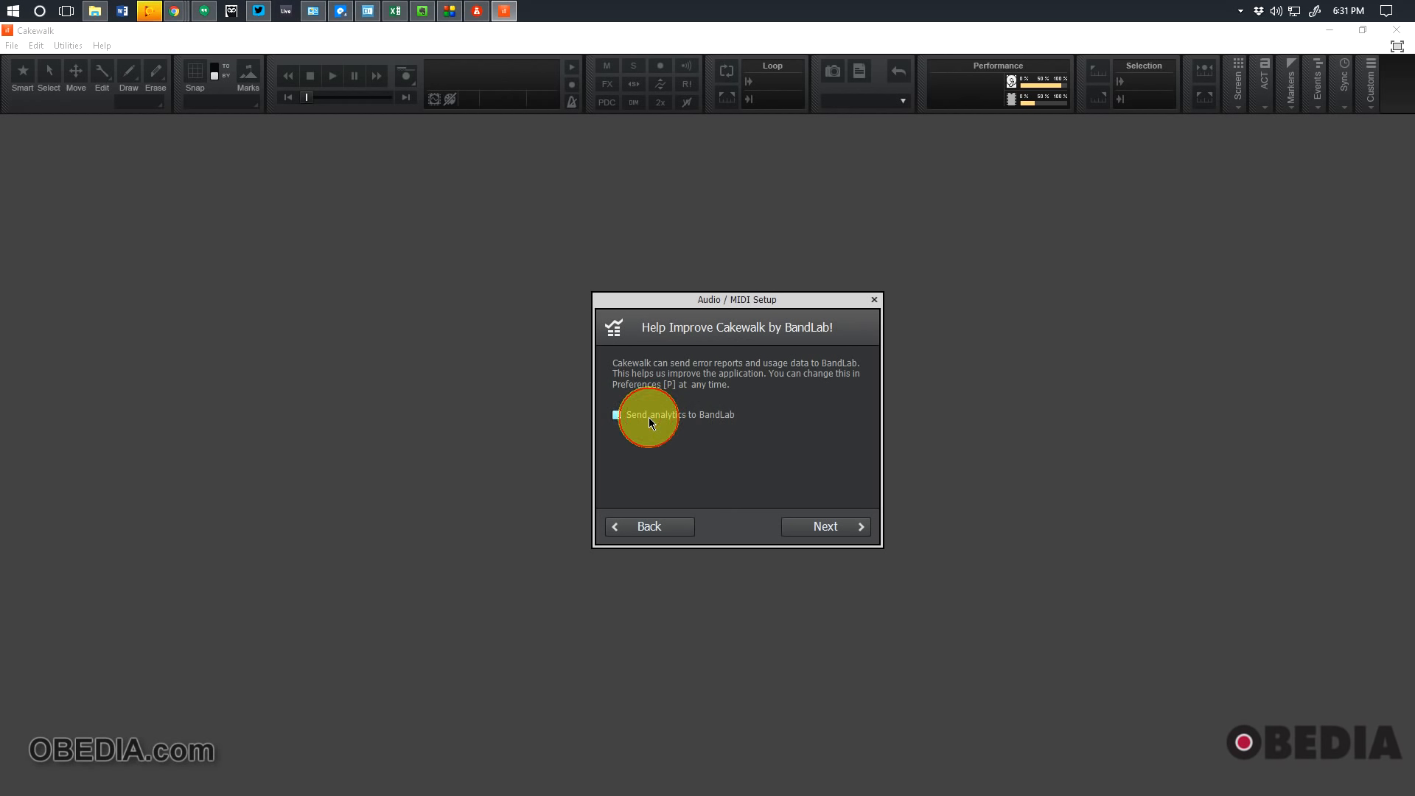
{"action": "left_click", "coordinate": [617, 414]}
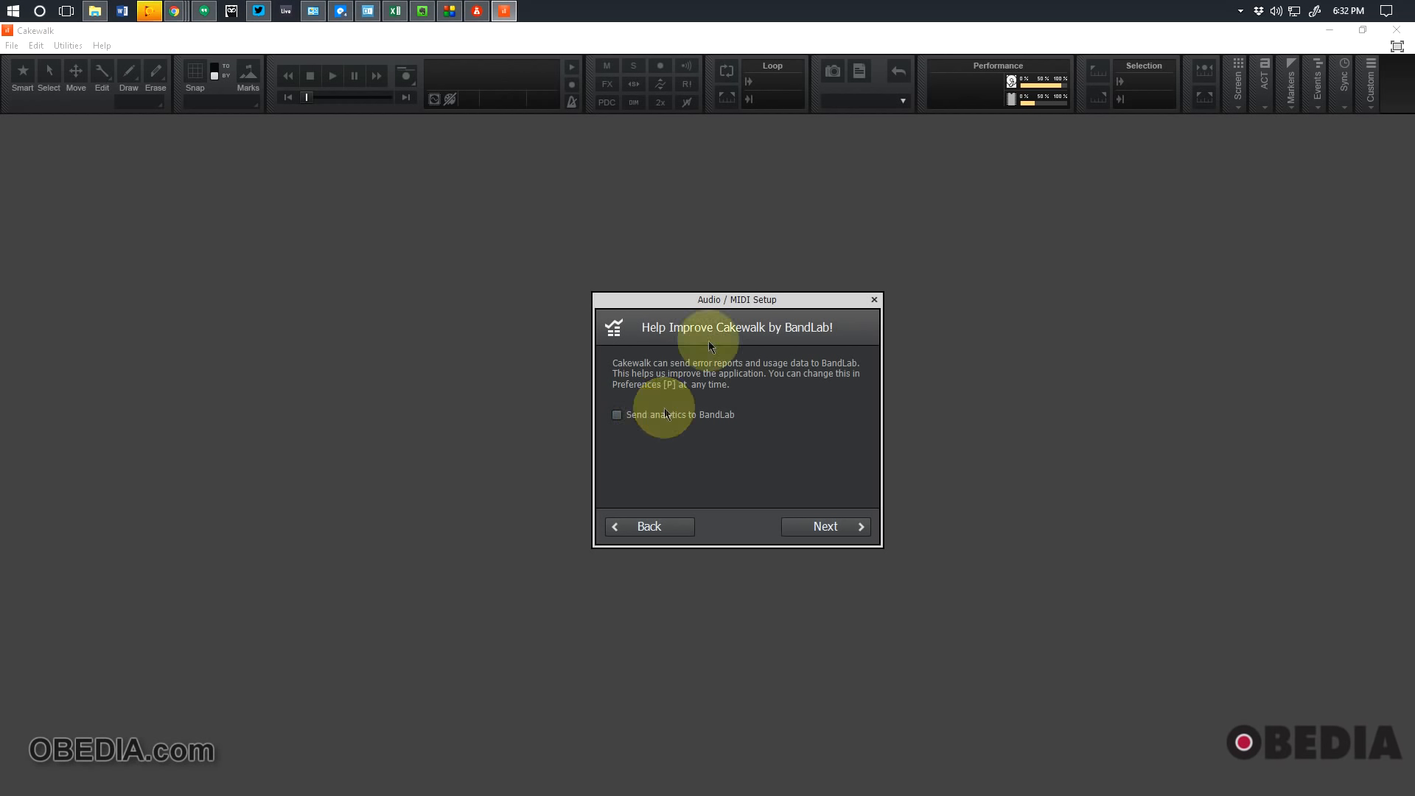
{"action": "mouse_move", "coordinate": [821, 526]}
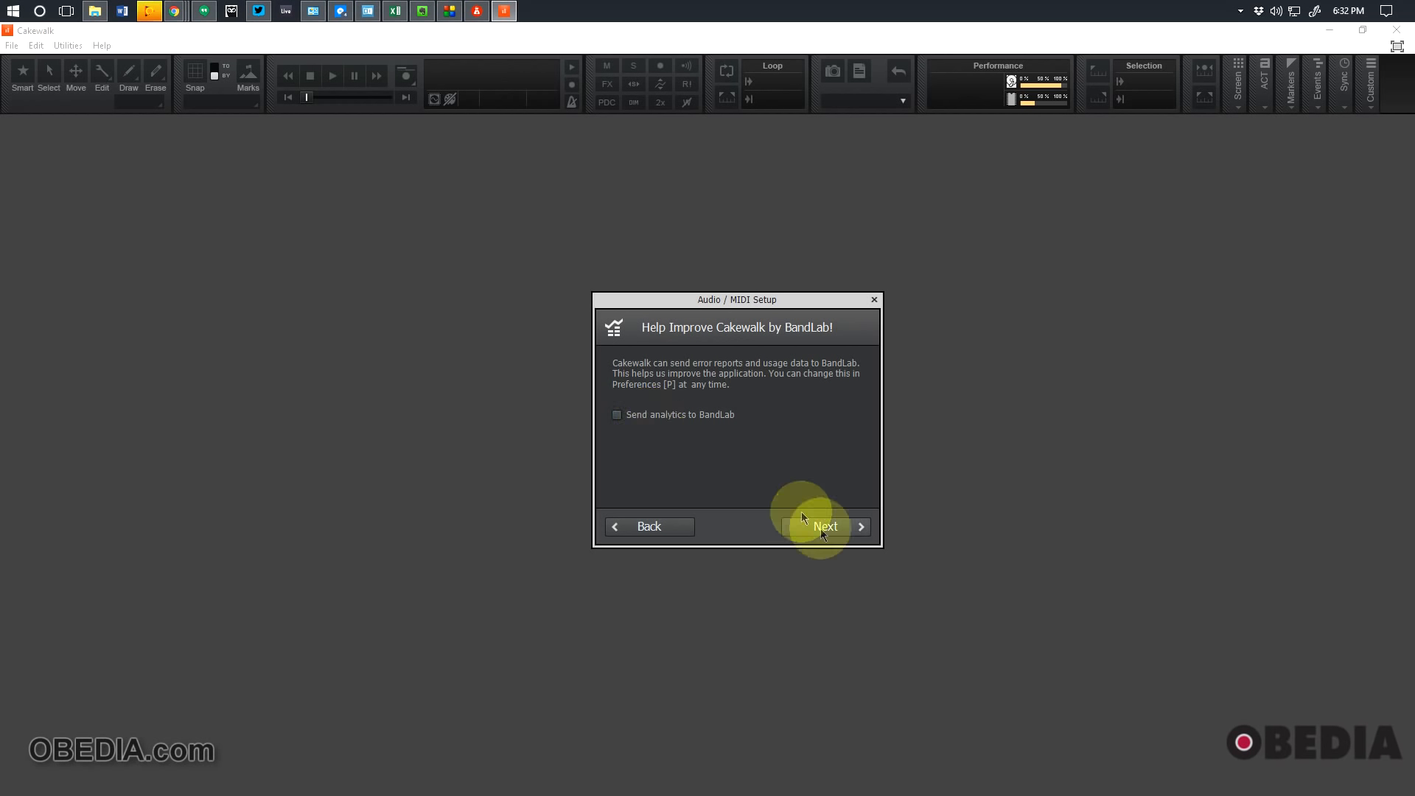
{"action": "left_click", "coordinate": [823, 527]}
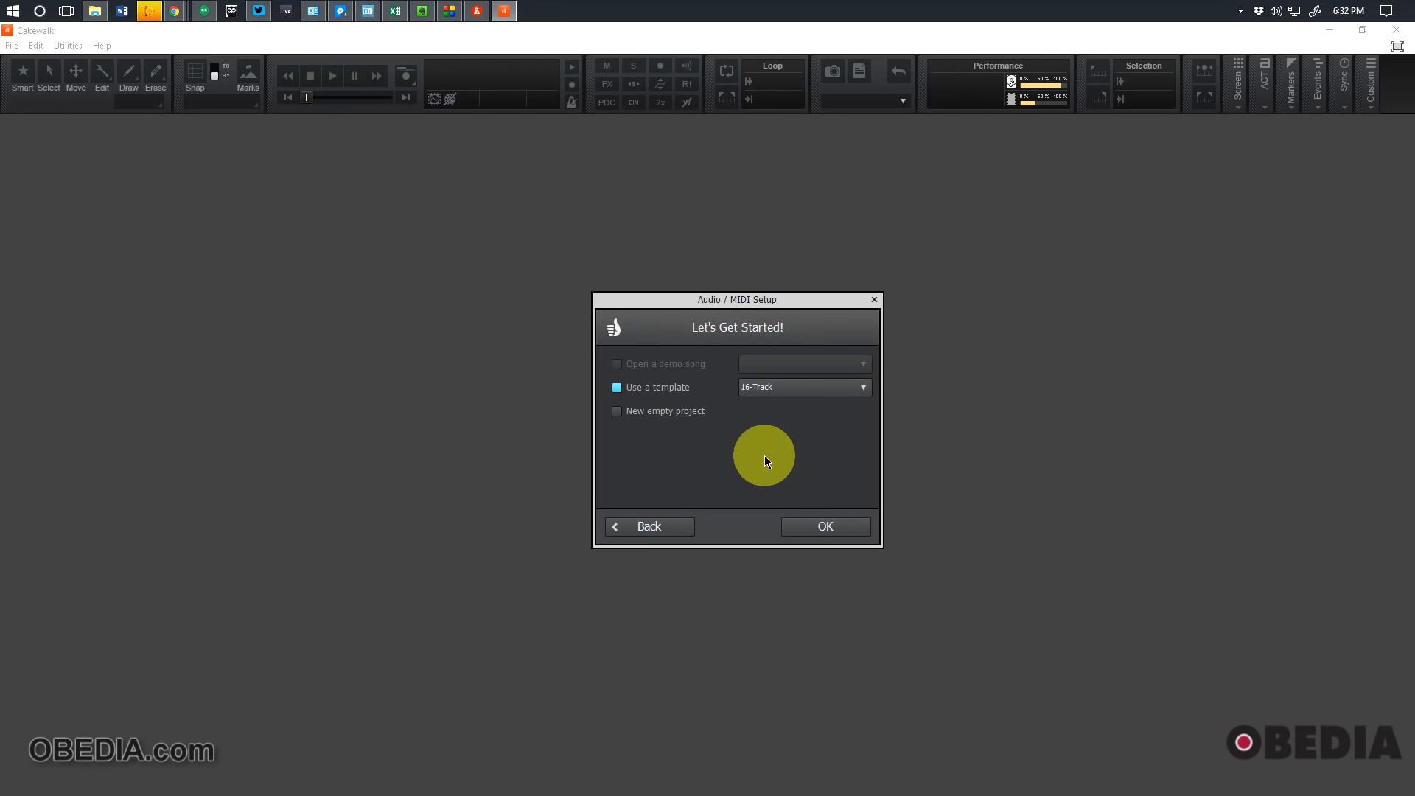
{"action": "mouse_move", "coordinate": [699, 398]}
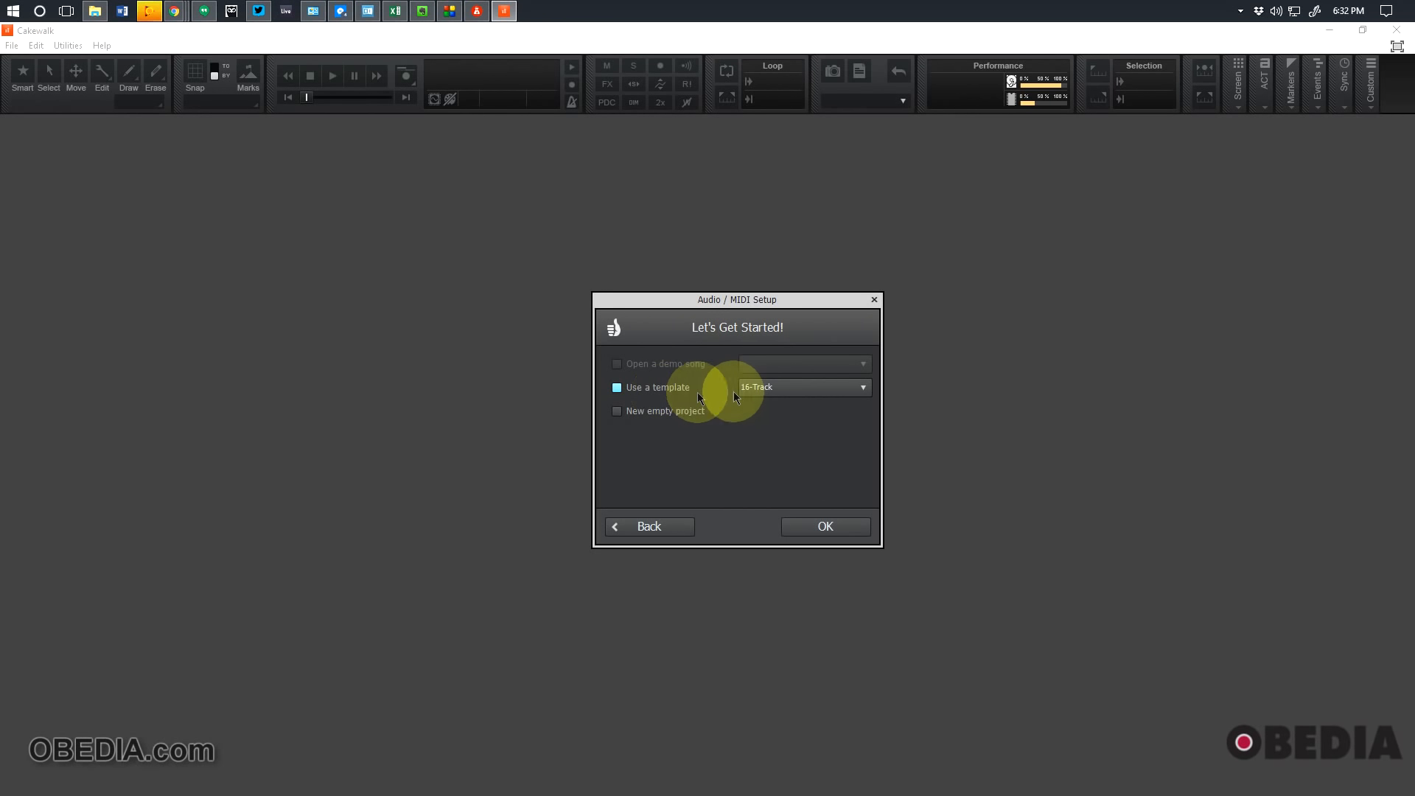
{"action": "mouse_move", "coordinate": [692, 419]}
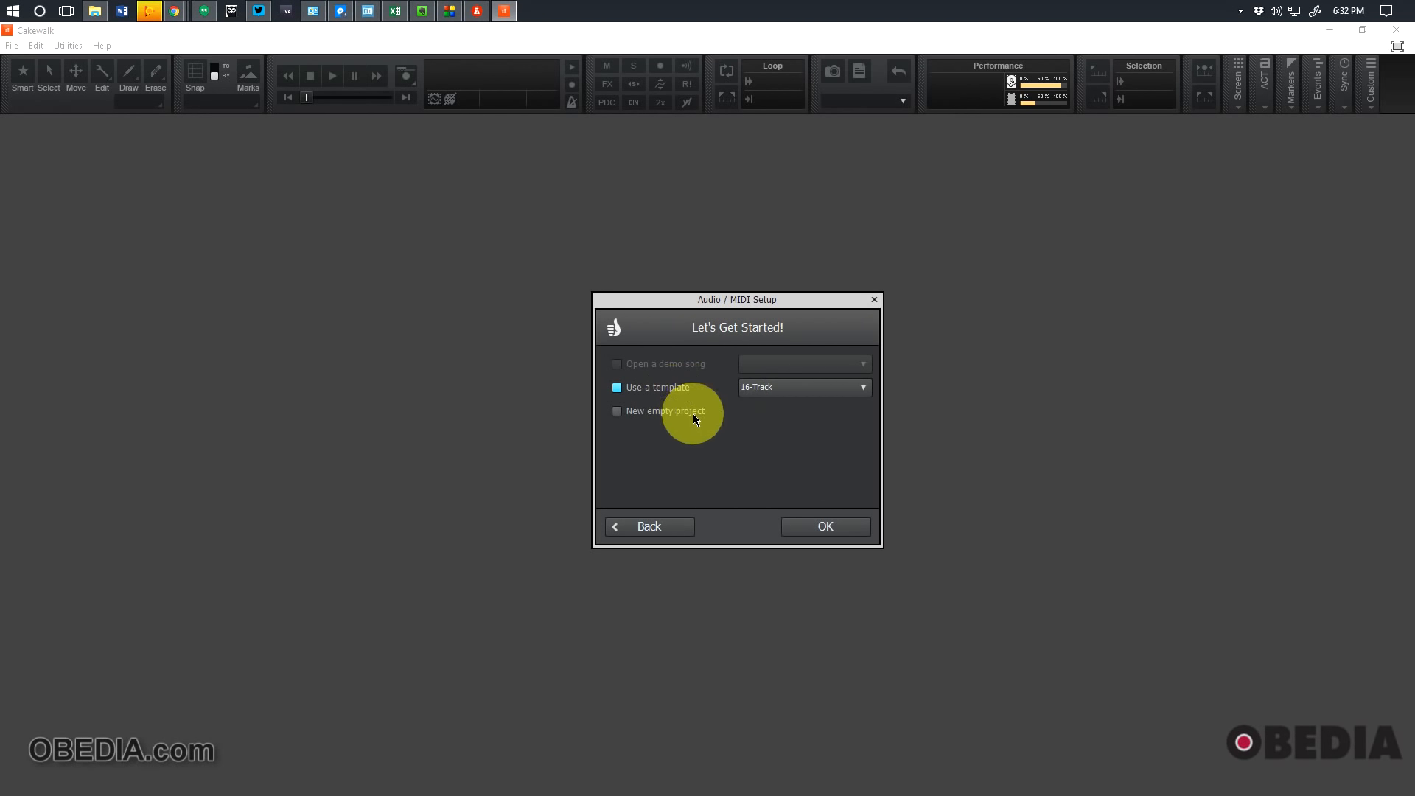
{"action": "mouse_move", "coordinate": [700, 370]}
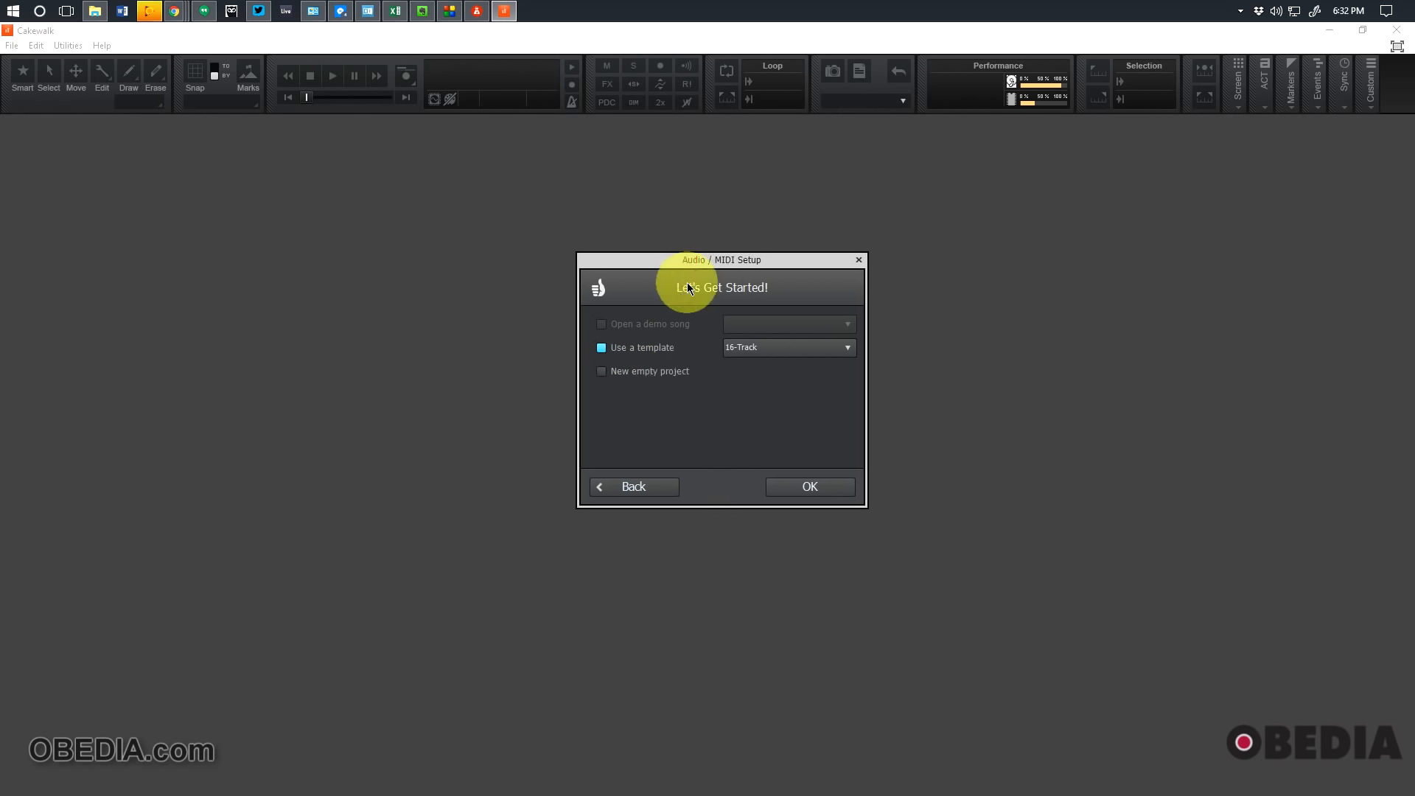
Create Untitled Project1 using the 16-Track template
{"action": "left_click_drag", "start_coordinate": [693, 260], "coordinate": [693, 287]}
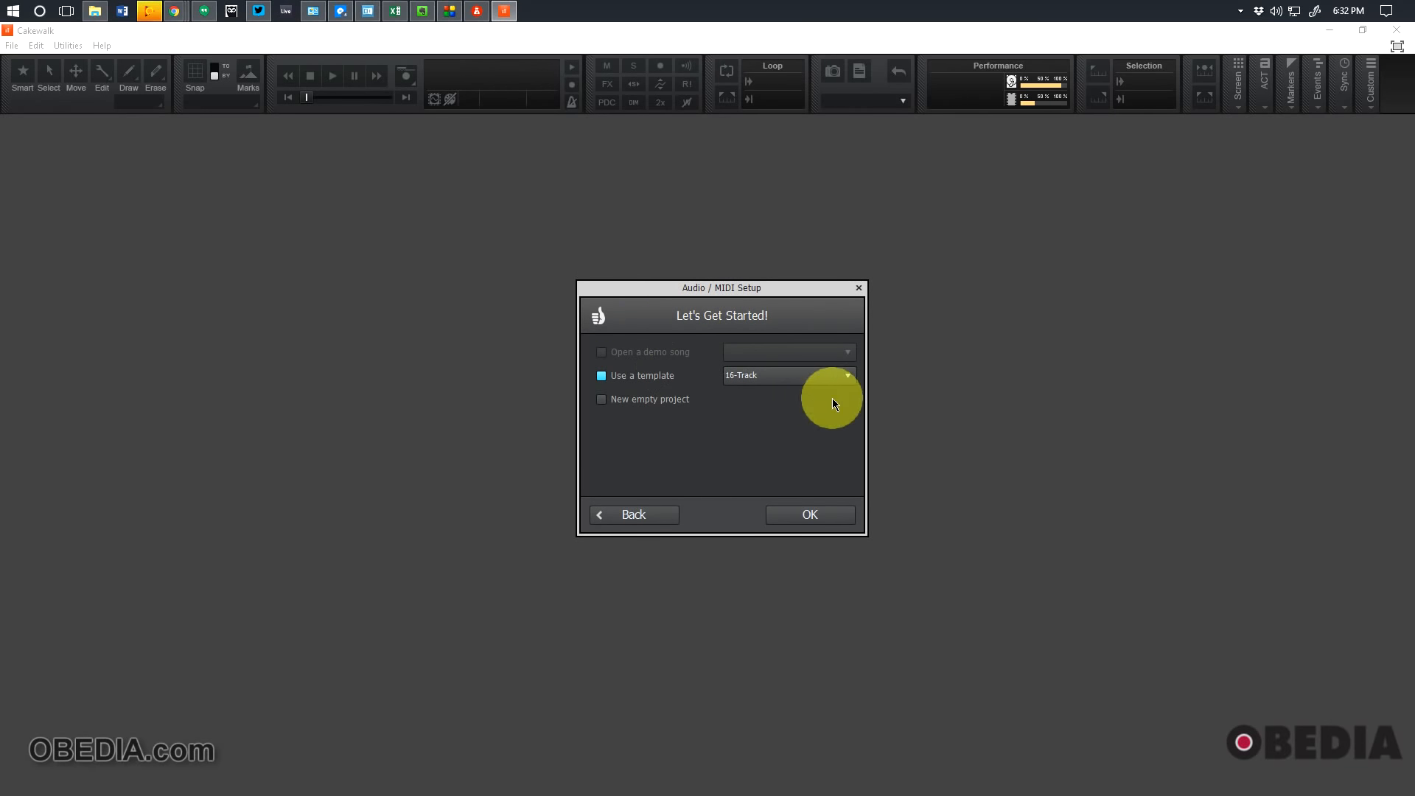
{"action": "mouse_move", "coordinate": [674, 374]}
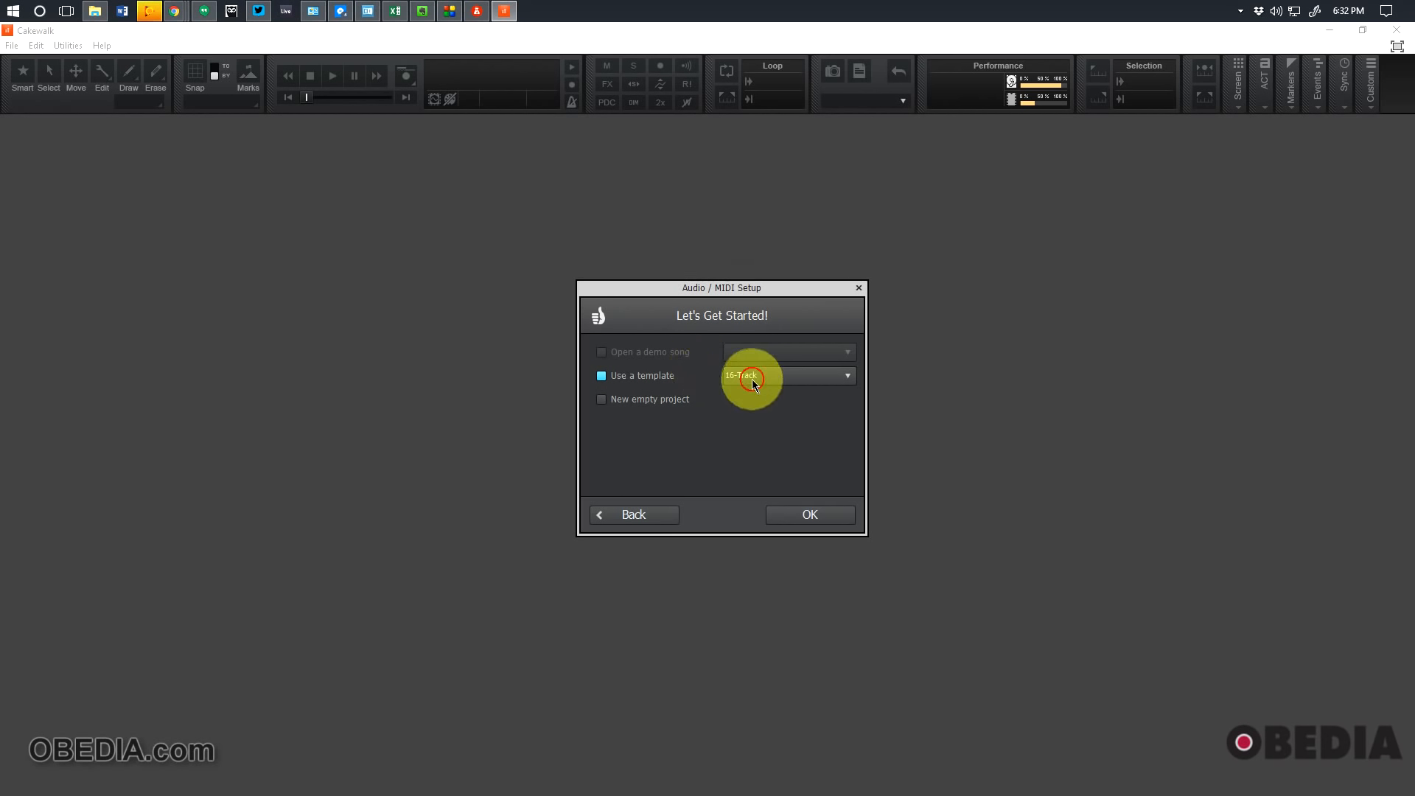
{"action": "left_click", "coordinate": [843, 376]}
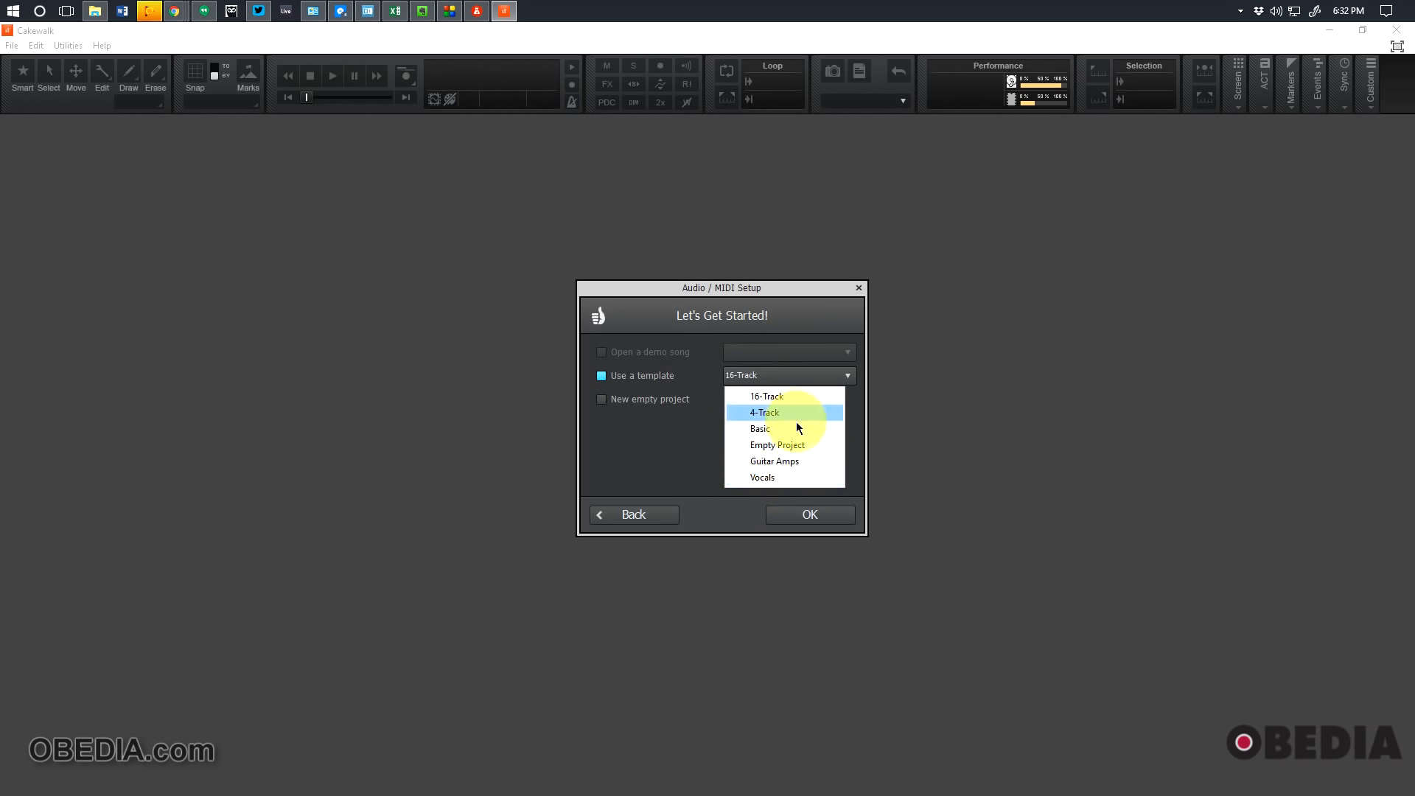
{"action": "mouse_move", "coordinate": [647, 449]}
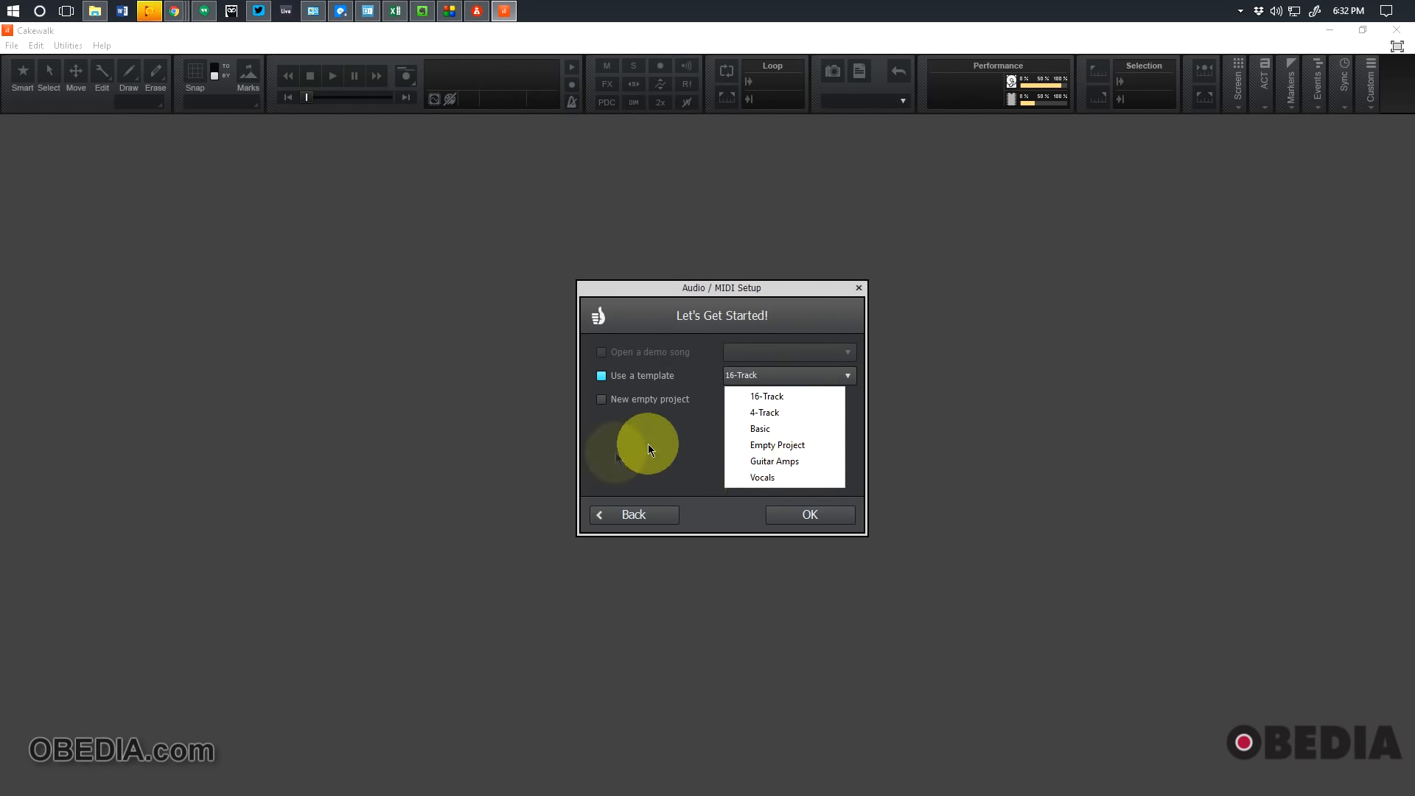
{"action": "mouse_move", "coordinate": [712, 454]}
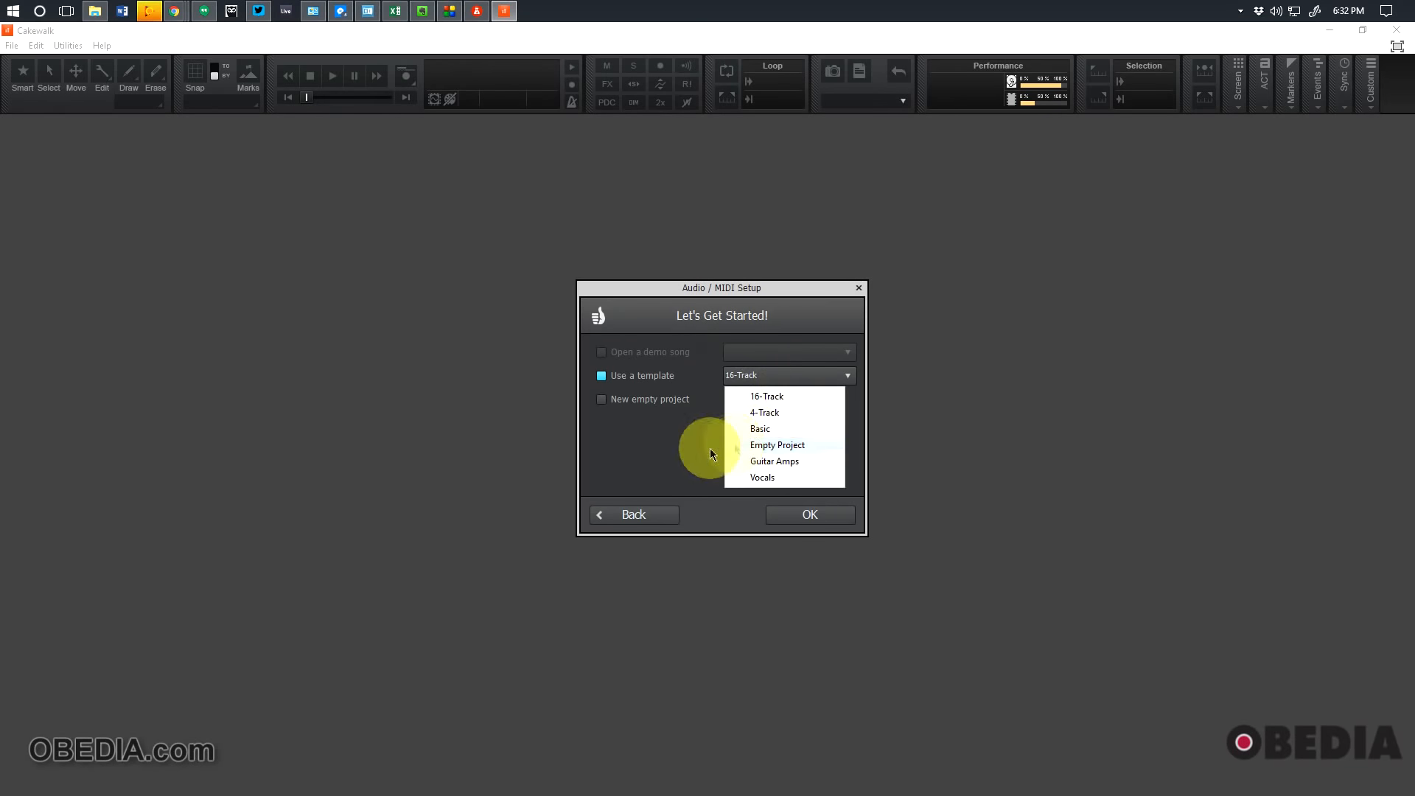
{"action": "left_click", "coordinate": [786, 374]}
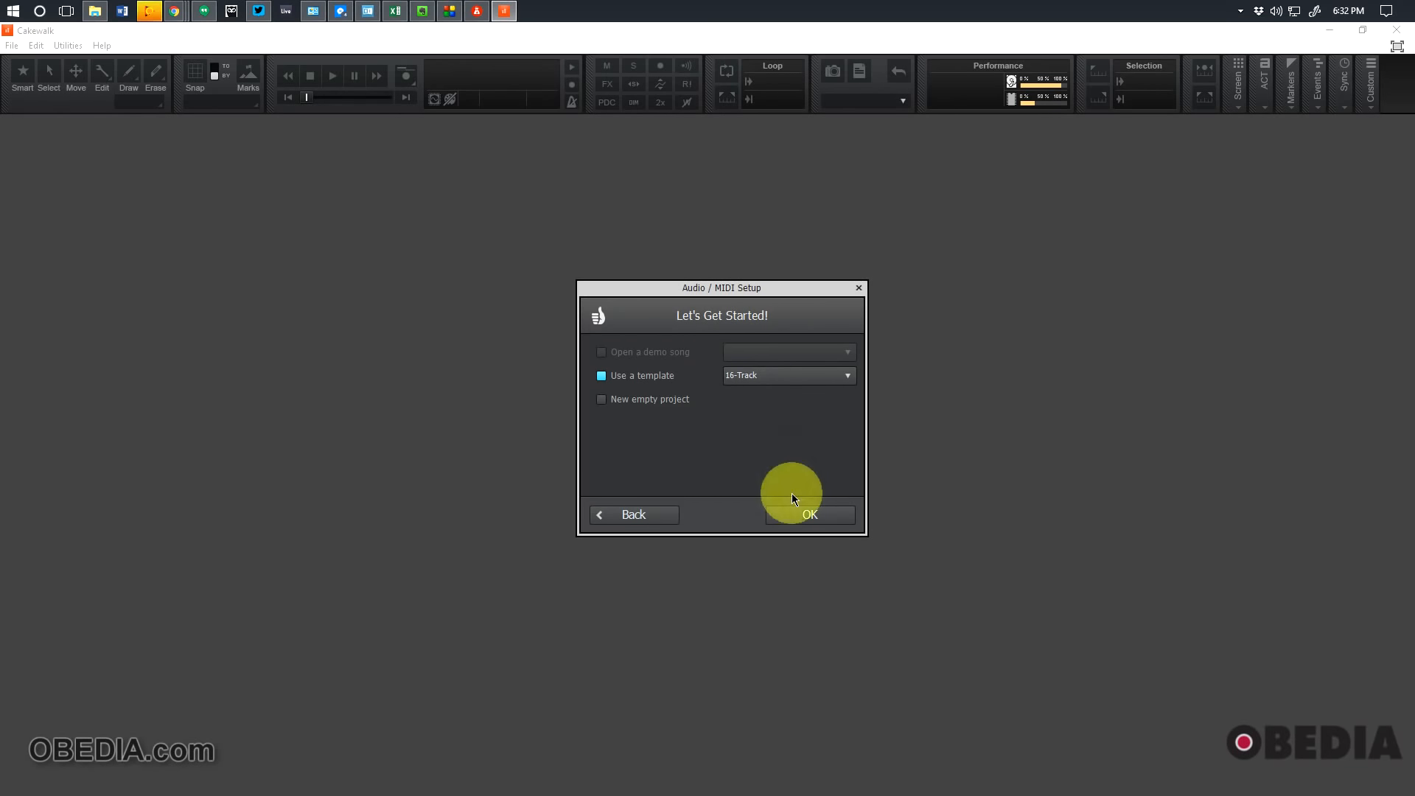
{"action": "left_click", "coordinate": [808, 515]}
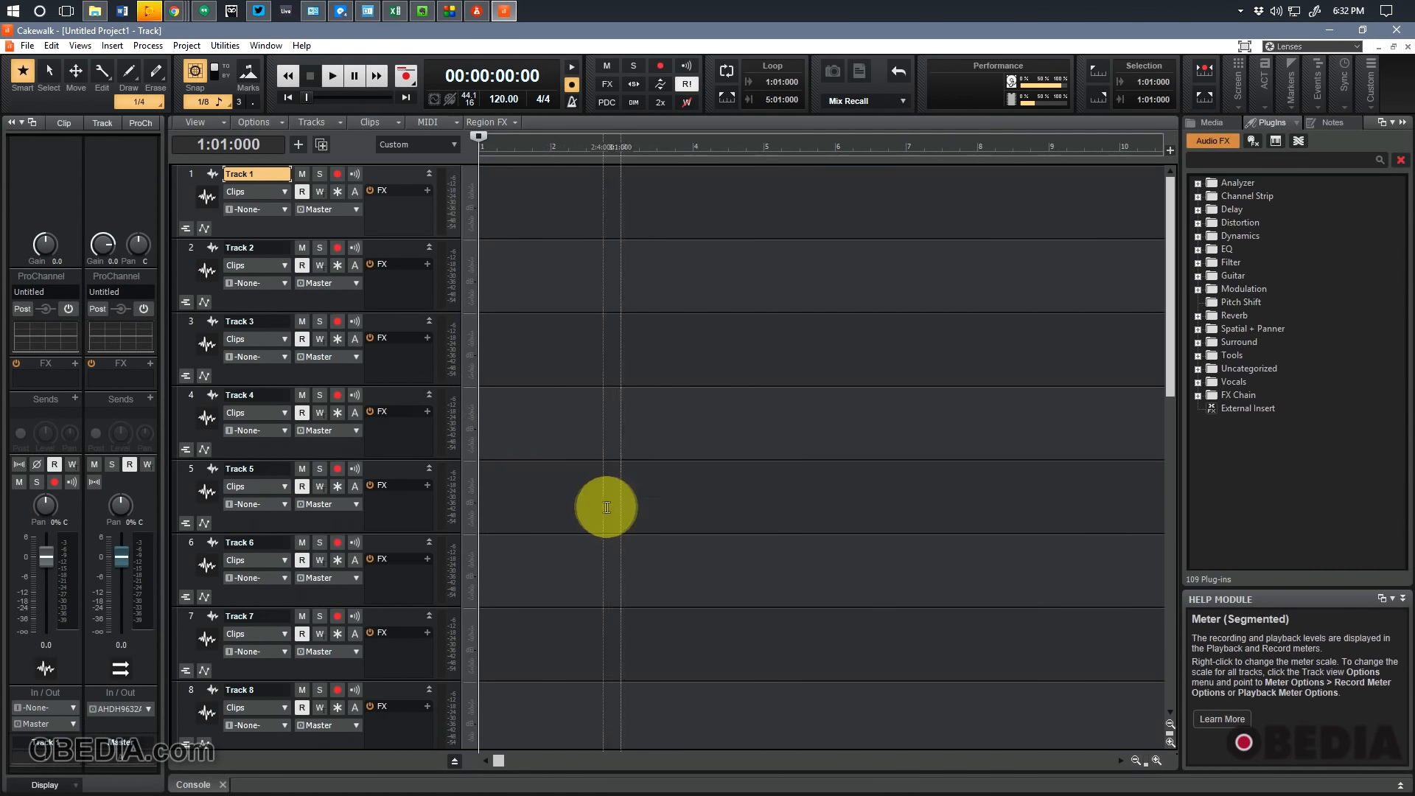
Scroll through the empty Track 1 to Track 16 of Untitled Project1
{"action": "scroll", "scroll_direction": "down", "scroll_amount": 3}
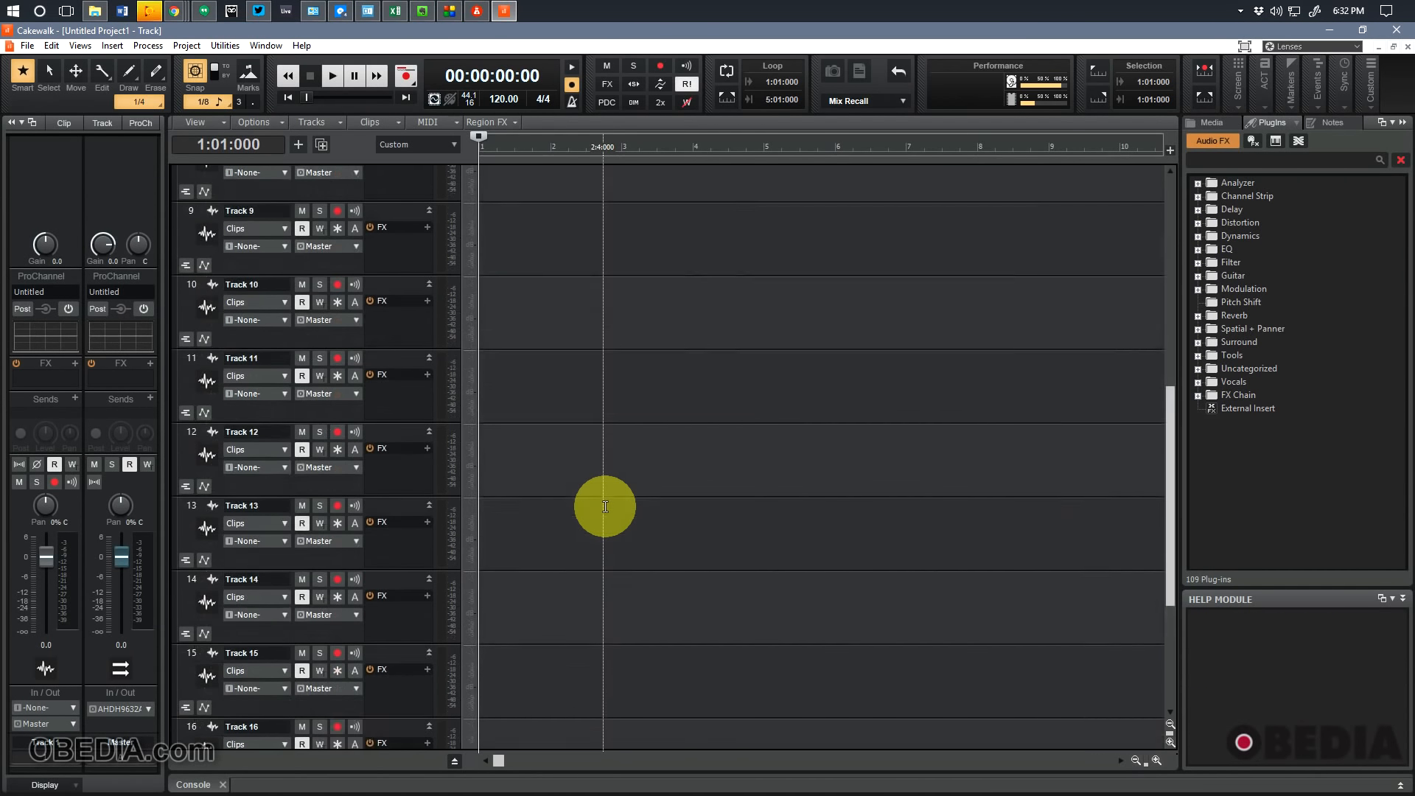
{"action": "scroll", "scroll_direction": "up", "scroll_amount": 3}
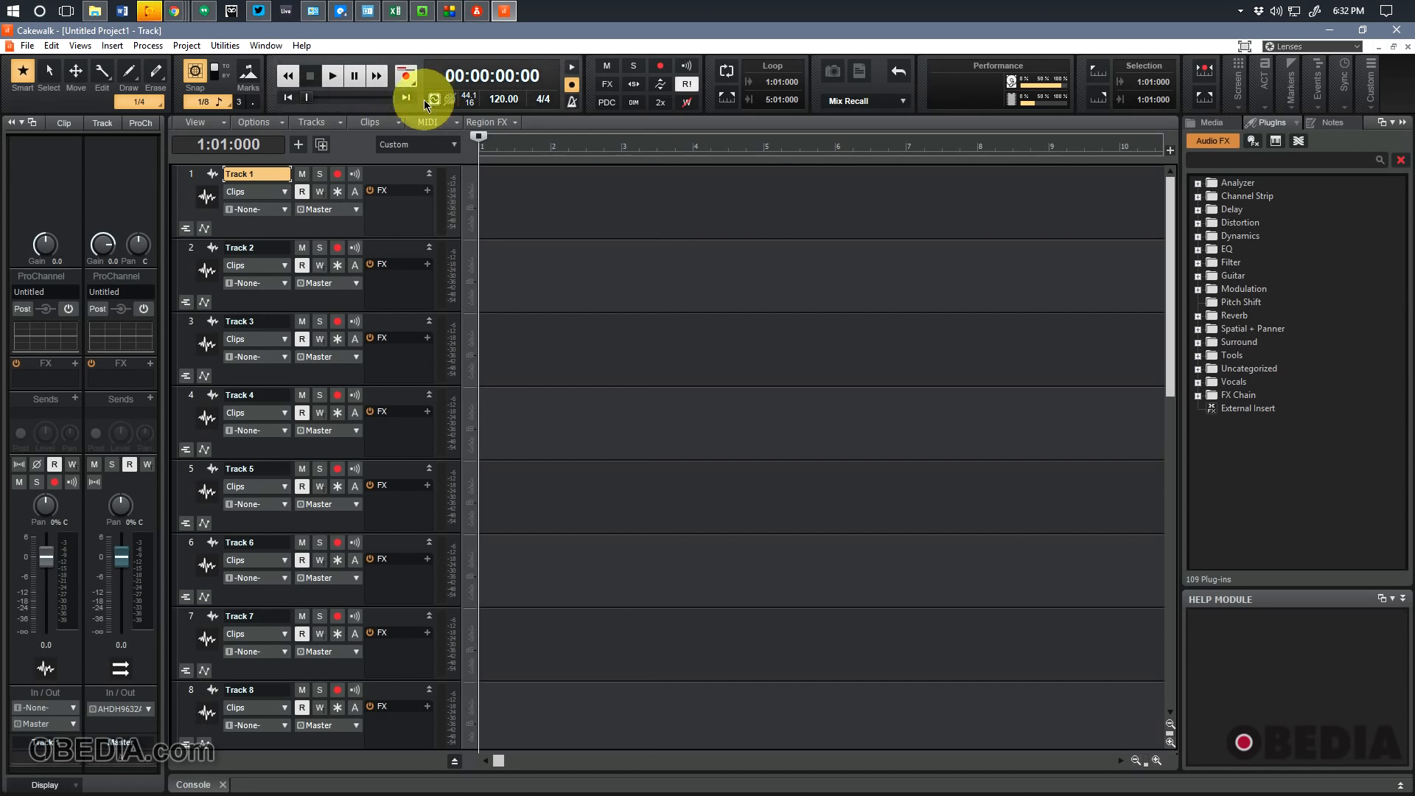
{"action": "mouse_move", "coordinate": [353, 77]}
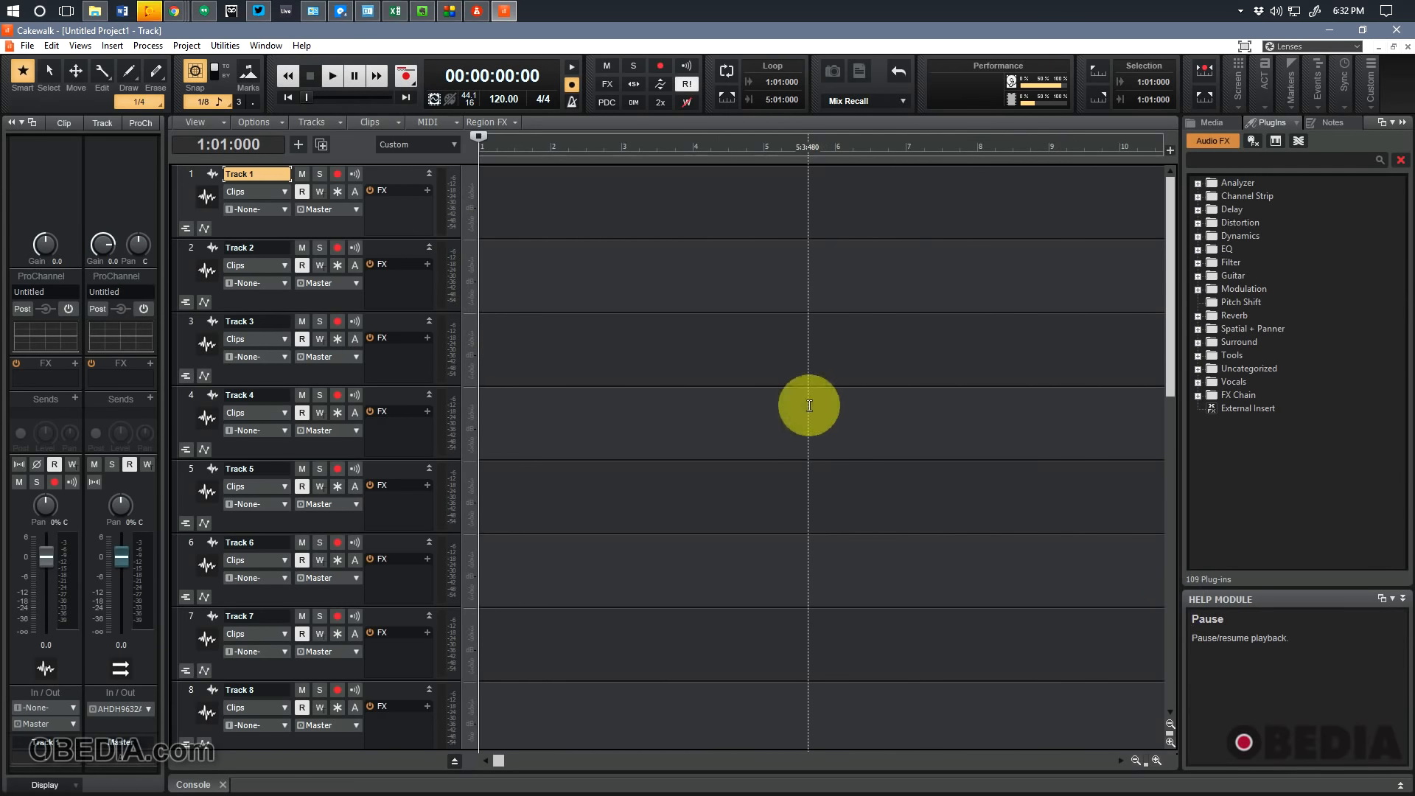
{"action": "mouse_move", "coordinate": [699, 371]}
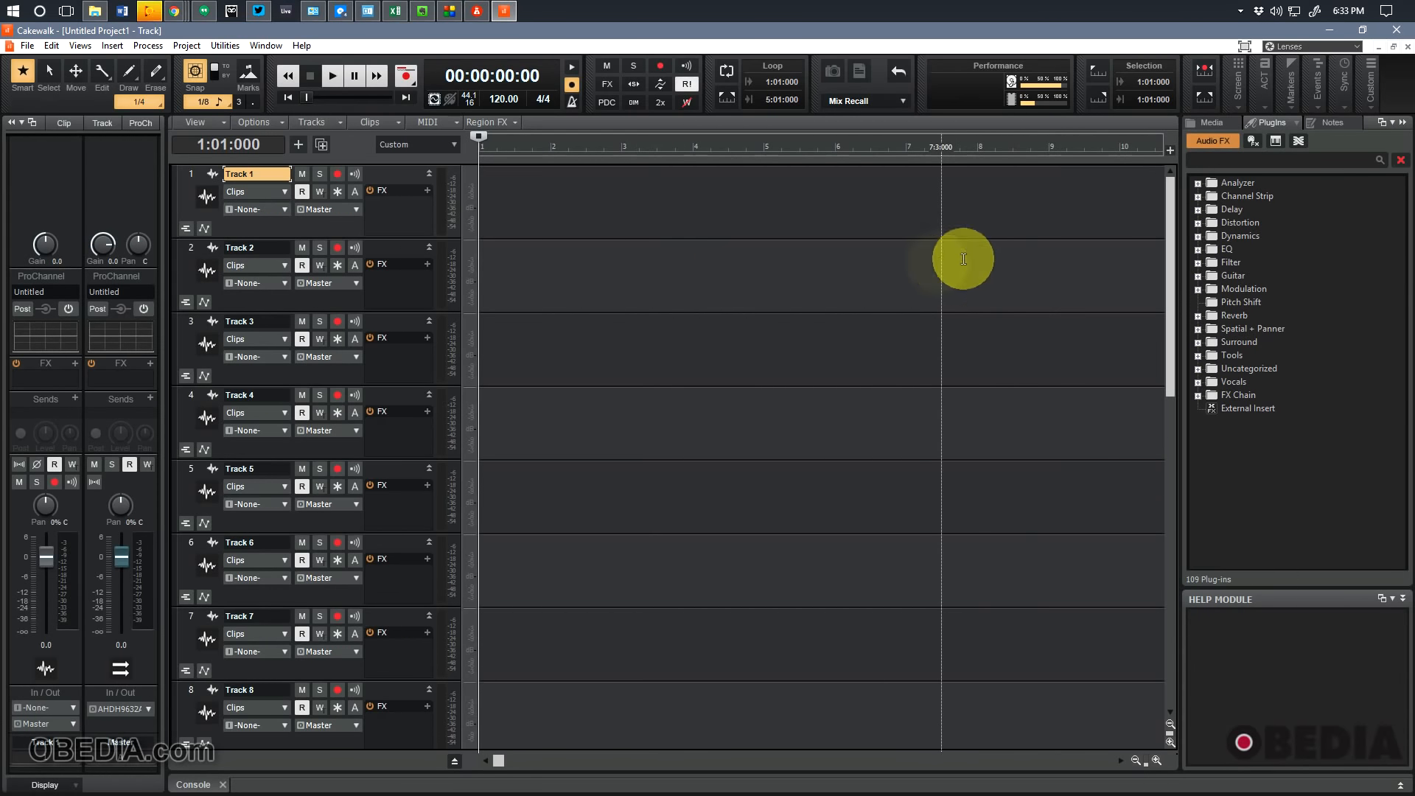
{"action": "mouse_move", "coordinate": [1228, 383]}
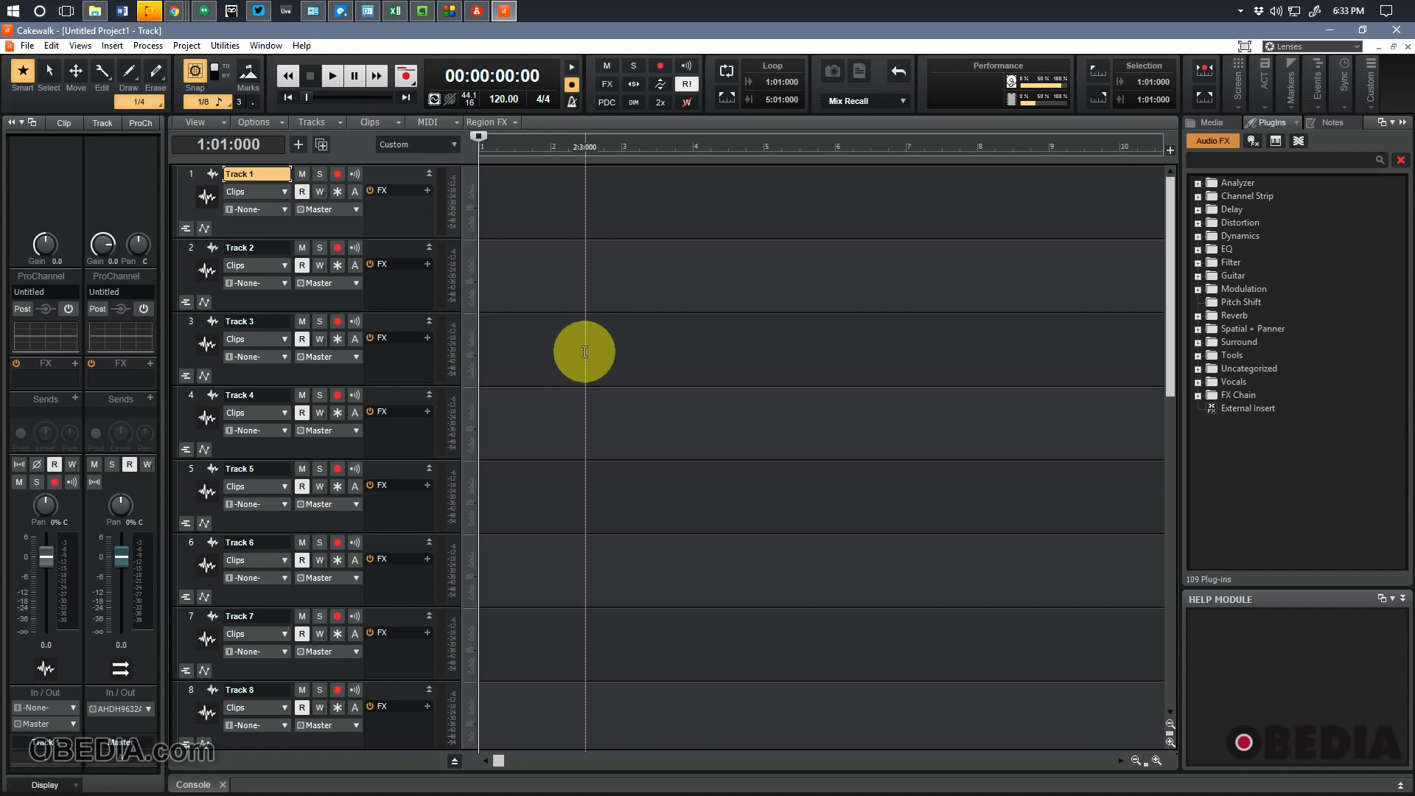
{"action": "scroll", "scroll_direction": "down", "scroll_amount": 3}
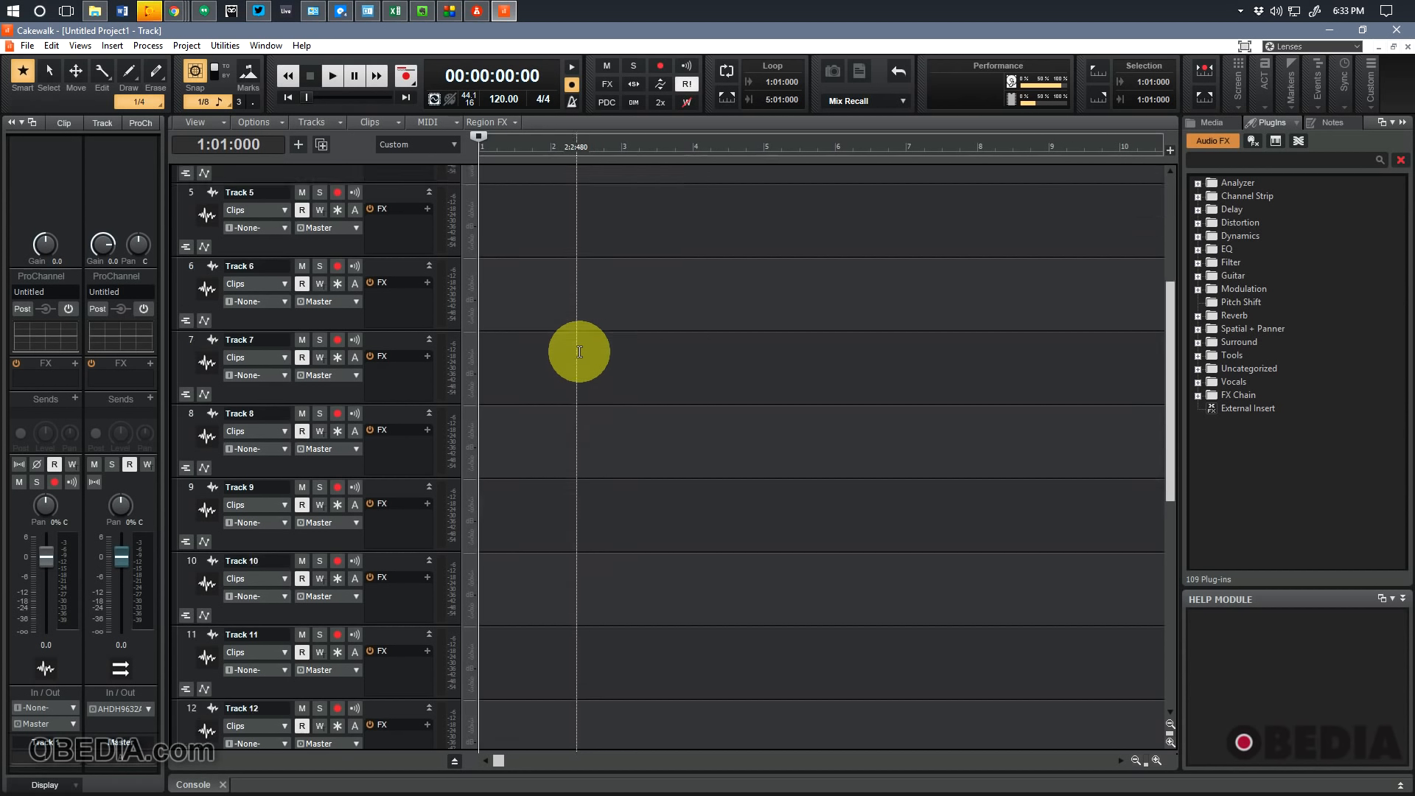
{"action": "scroll", "scroll_direction": "down", "scroll_amount": 3}
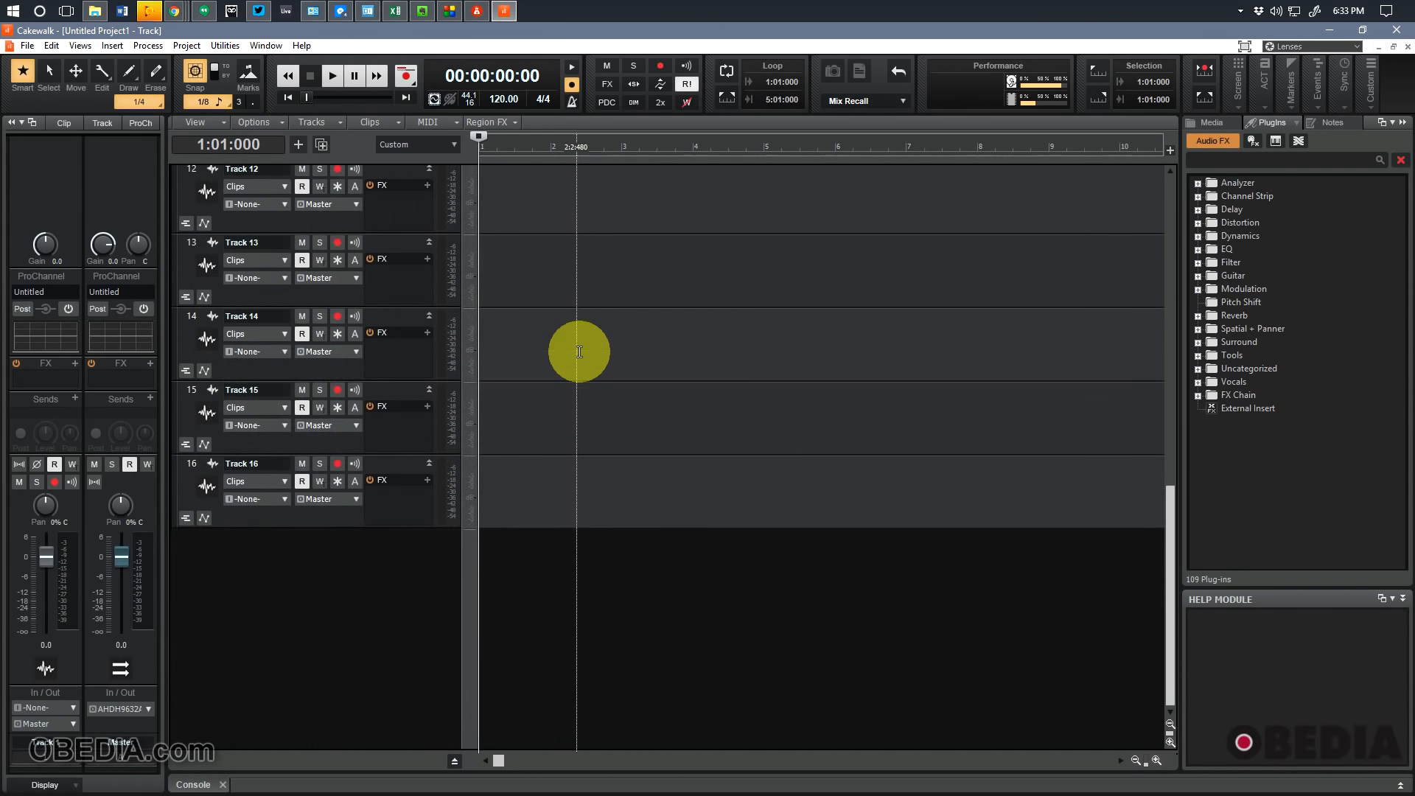
{"action": "scroll", "scroll_direction": "up", "scroll_amount": 3}
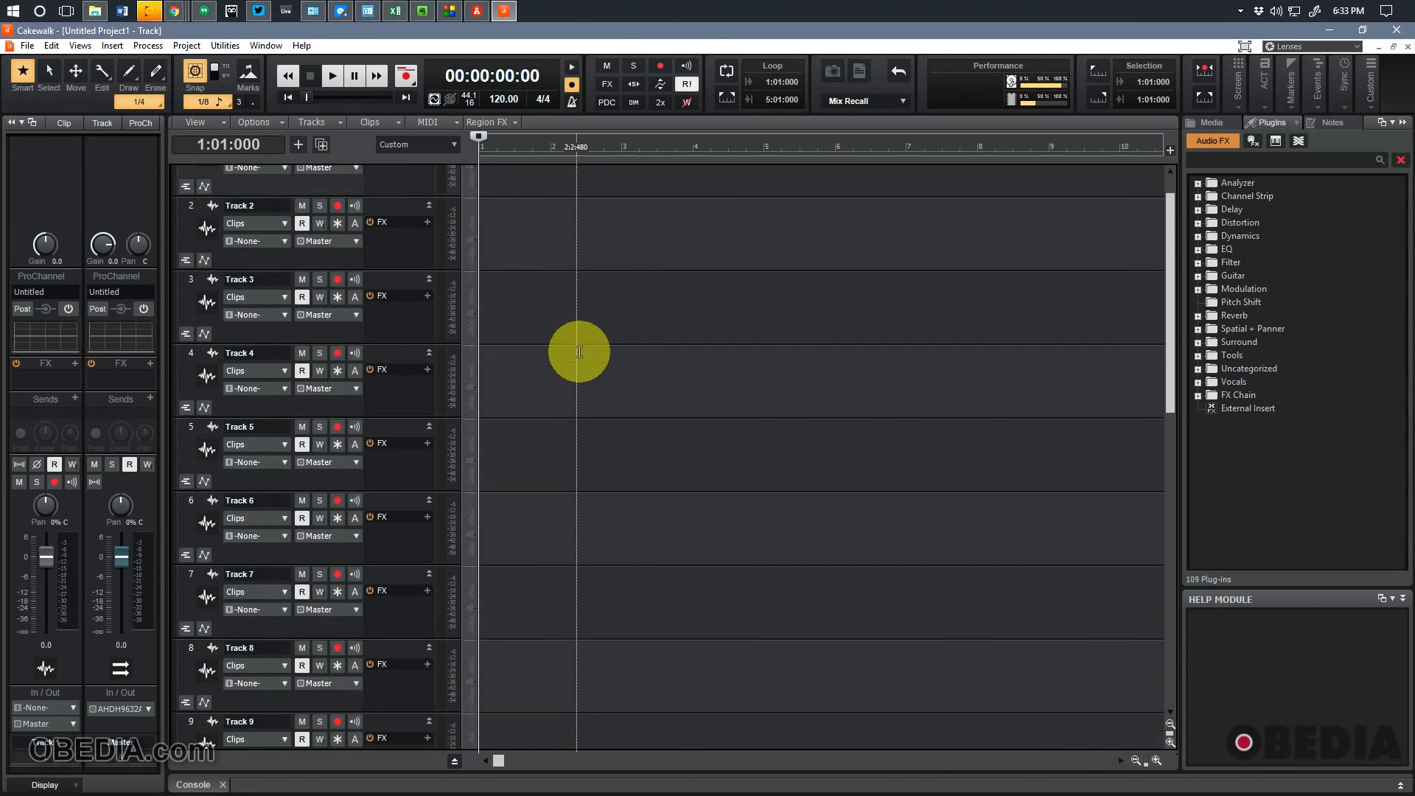
{"action": "scroll", "scroll_direction": "up", "scroll_amount": 3}
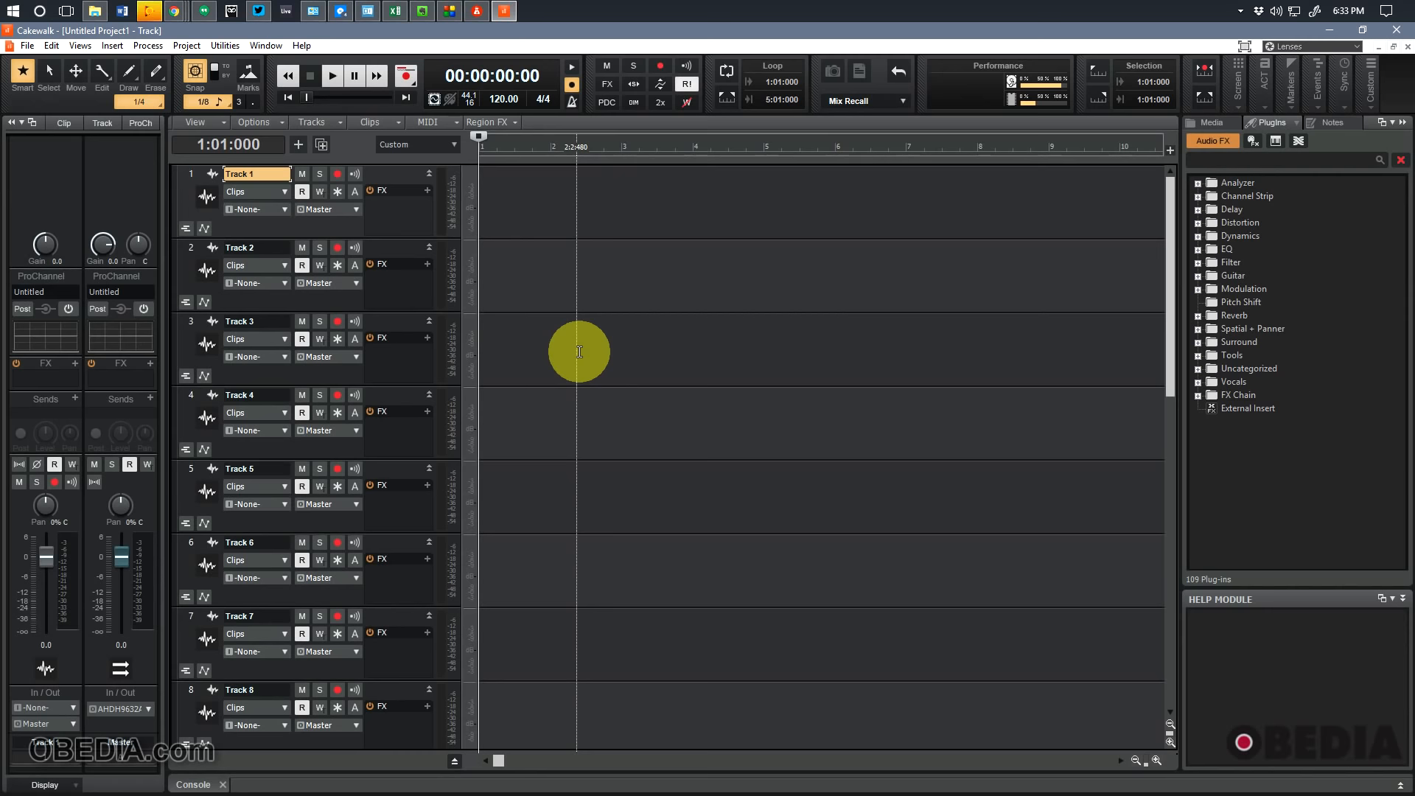
{"action": "mouse_move", "coordinate": [612, 218]}
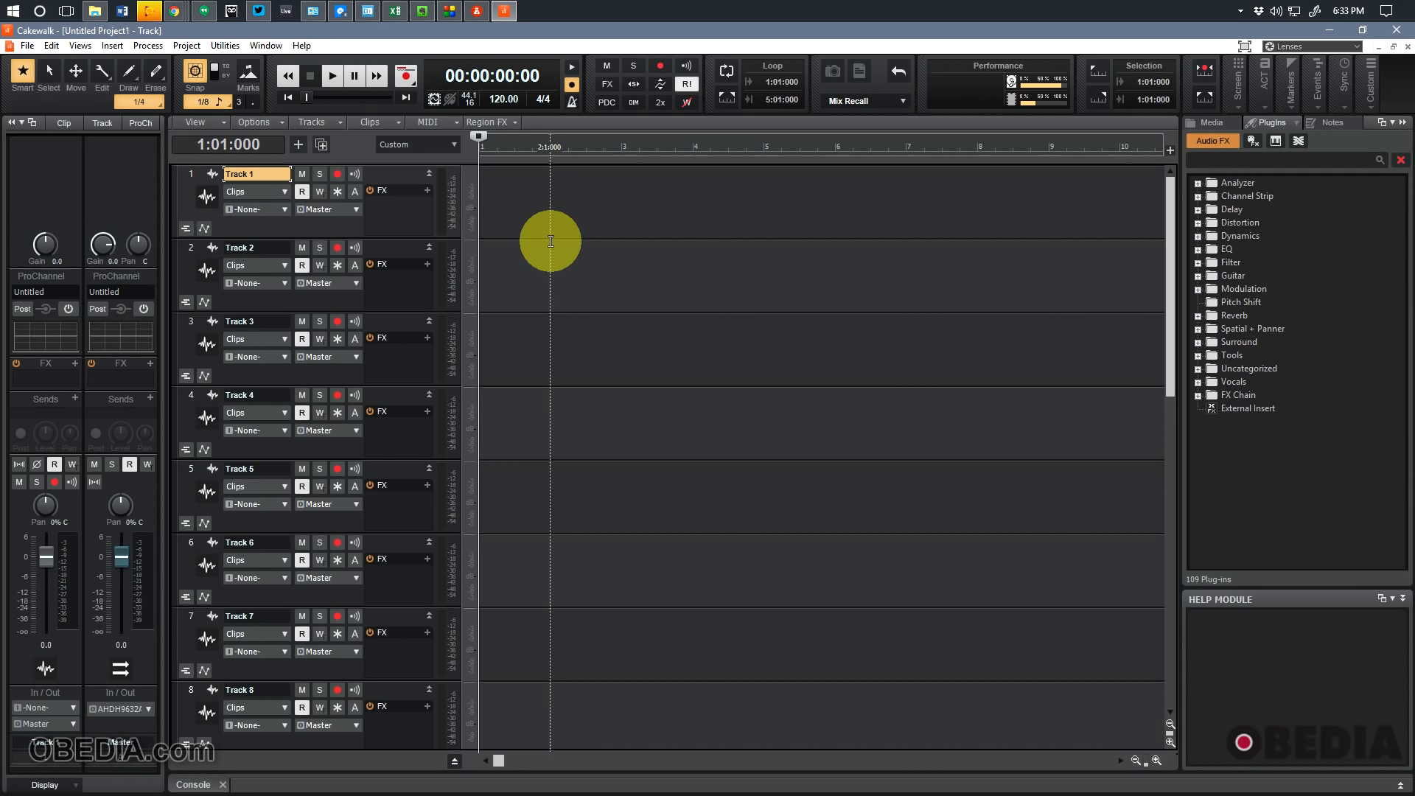
{"action": "mouse_move", "coordinate": [226, 506]}
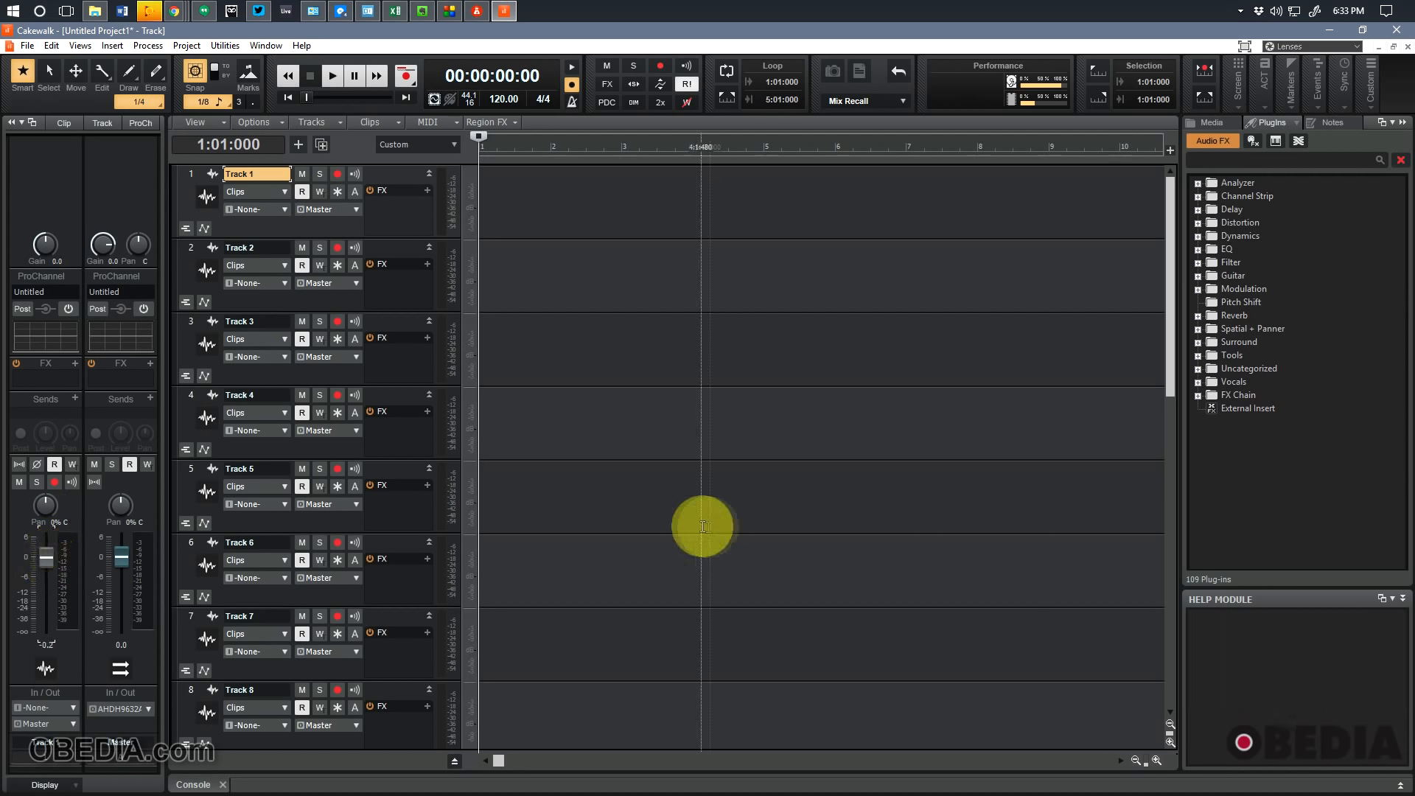
Scroll down through the sixteen-track view
{"action": "scroll", "scroll_direction": "down", "scroll_amount": 3}
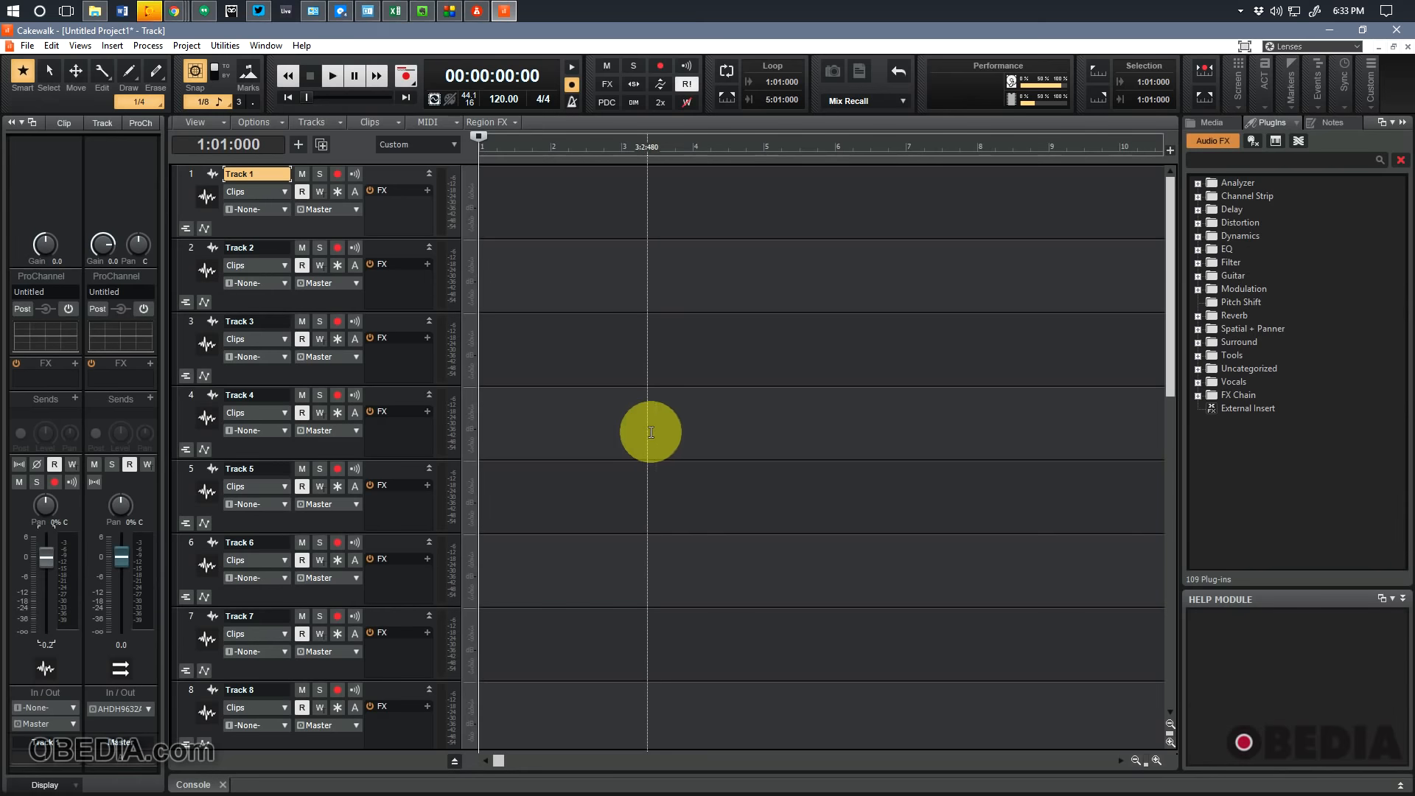
{"action": "mouse_move", "coordinate": [469, 313]}
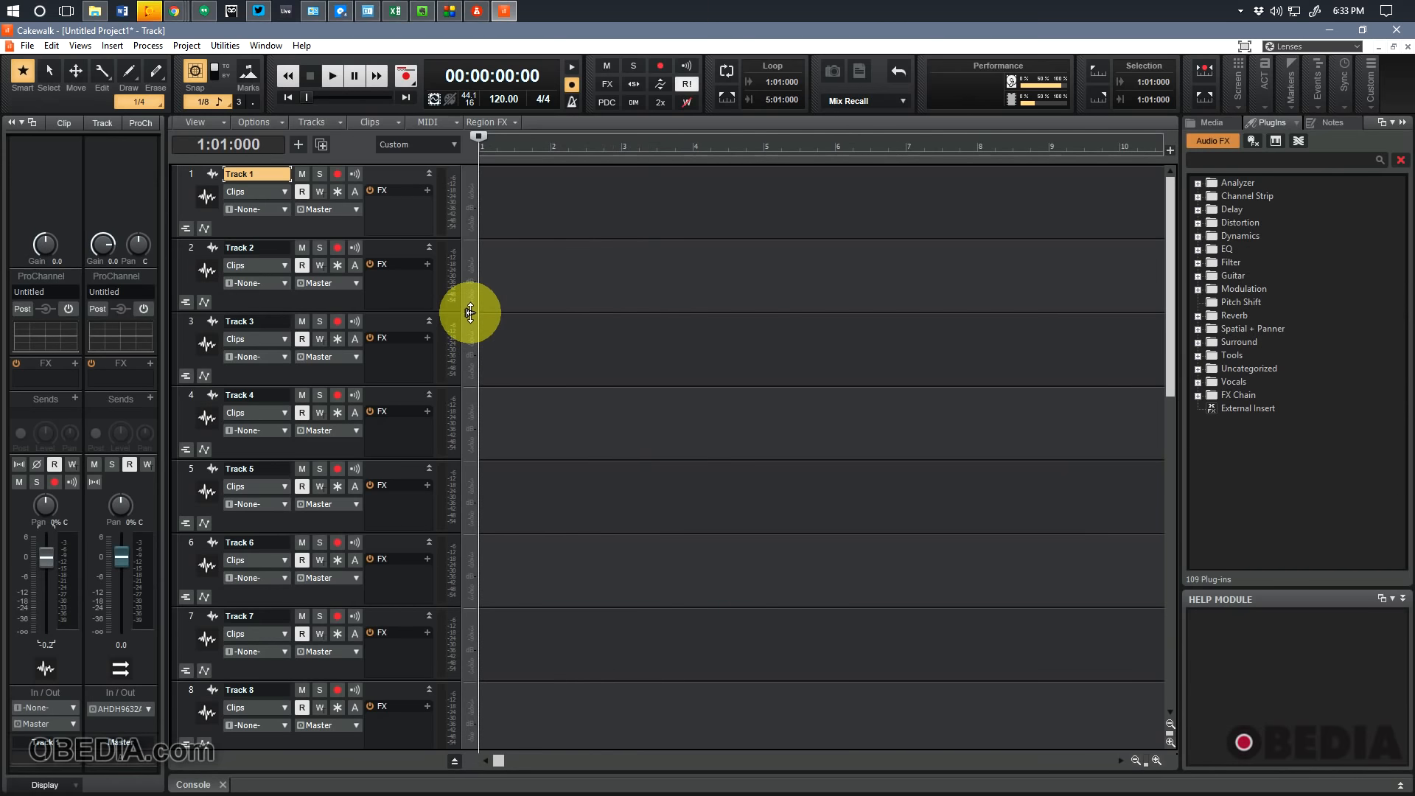
{"action": "mouse_move", "coordinate": [480, 310]}
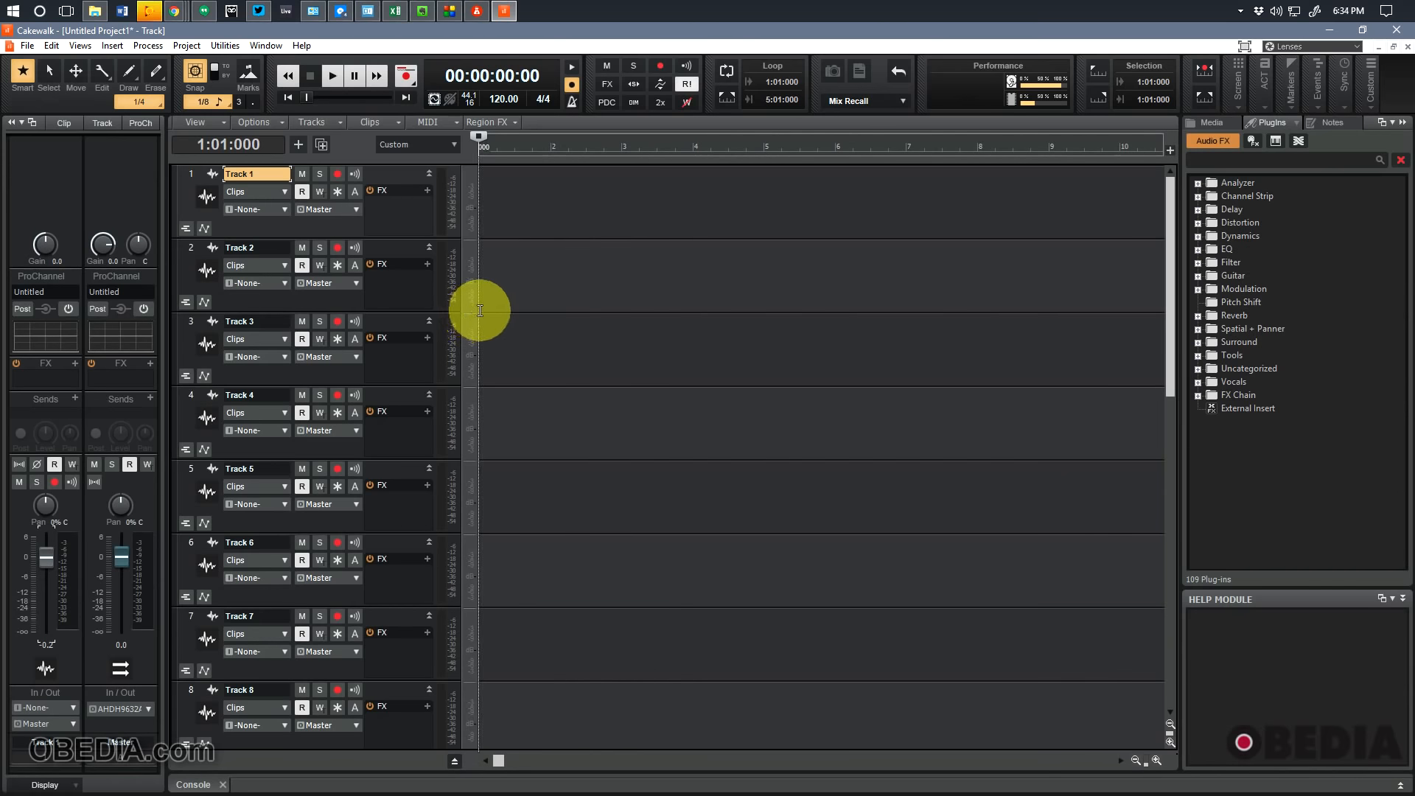
{"action": "mouse_move", "coordinate": [557, 318]}
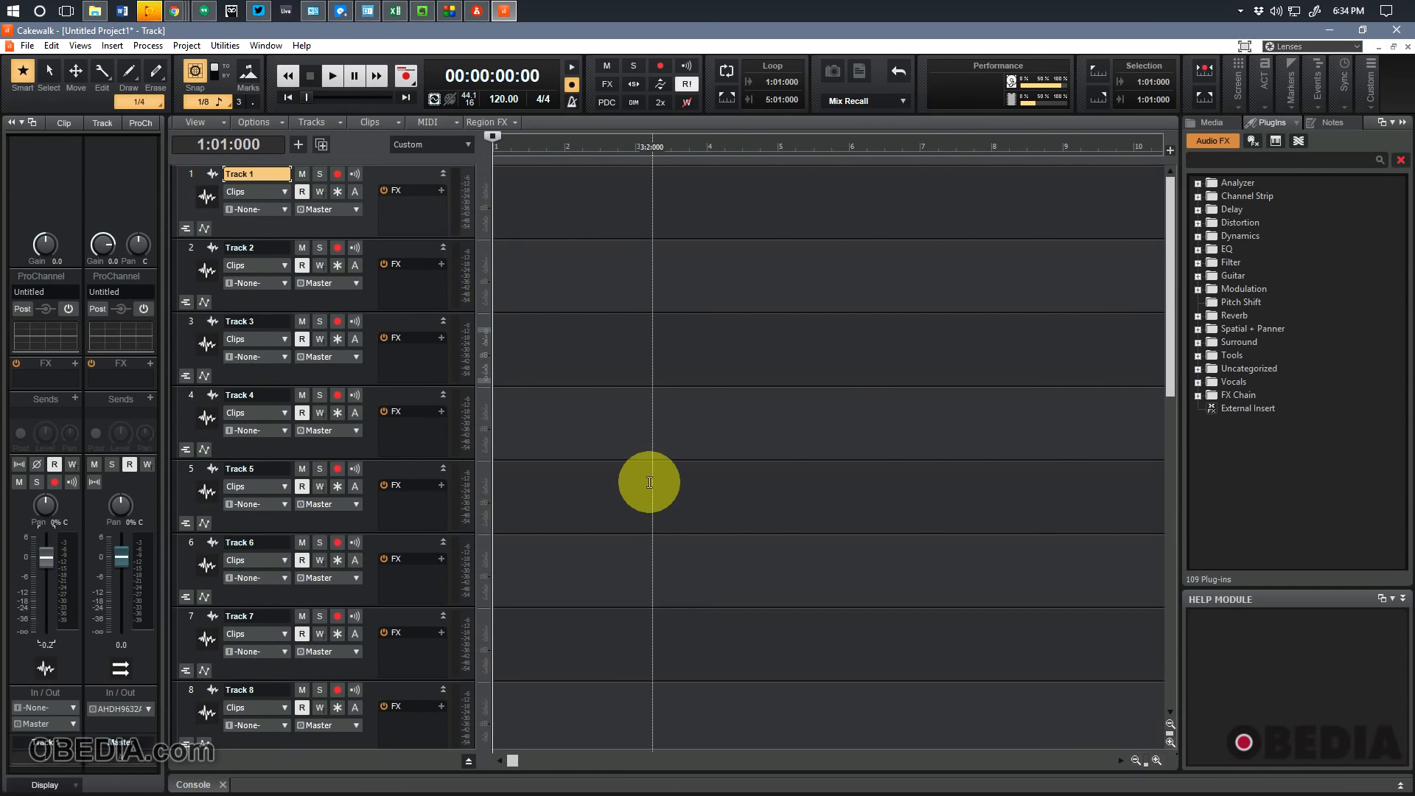
{"action": "mouse_move", "coordinate": [353, 451]}
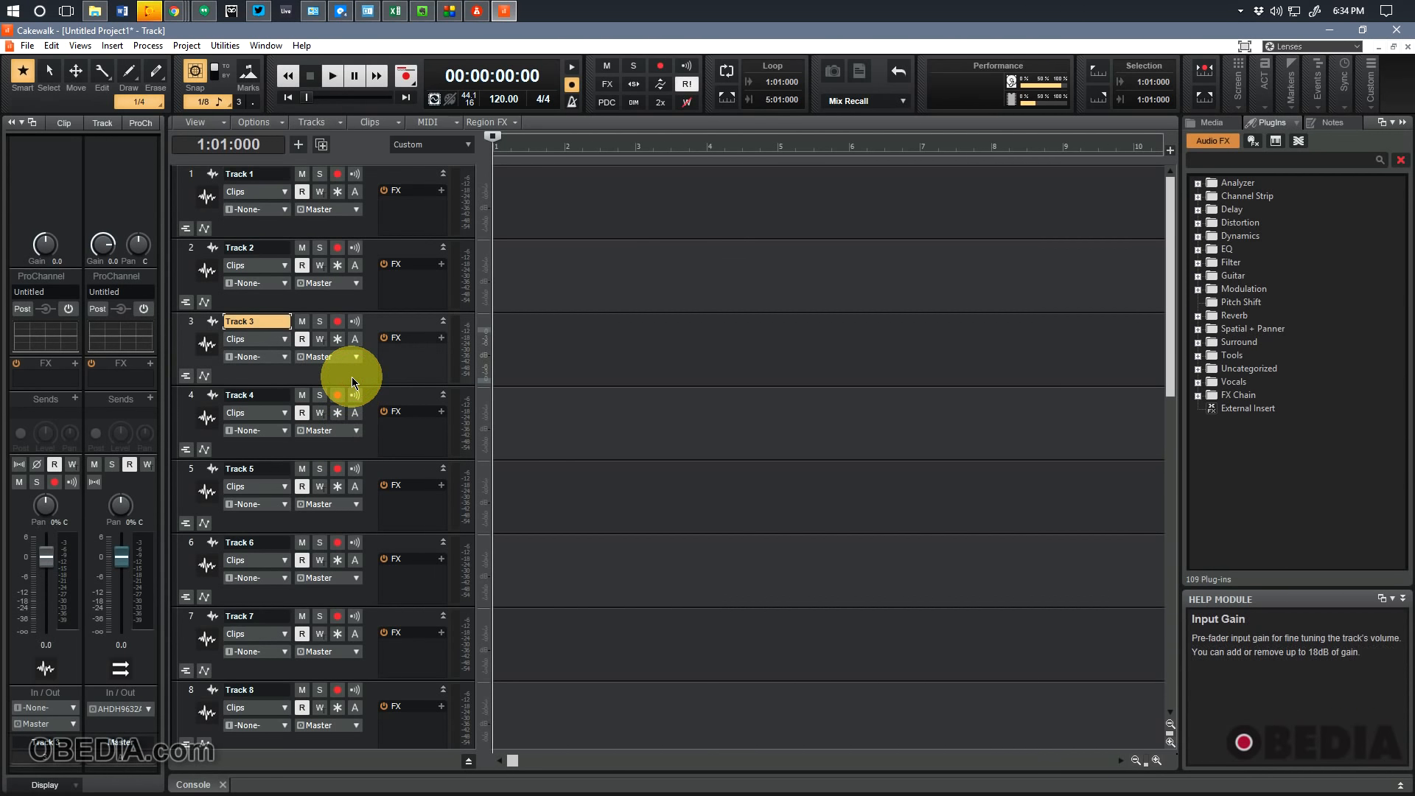
{"action": "mouse_move", "coordinate": [346, 289]}
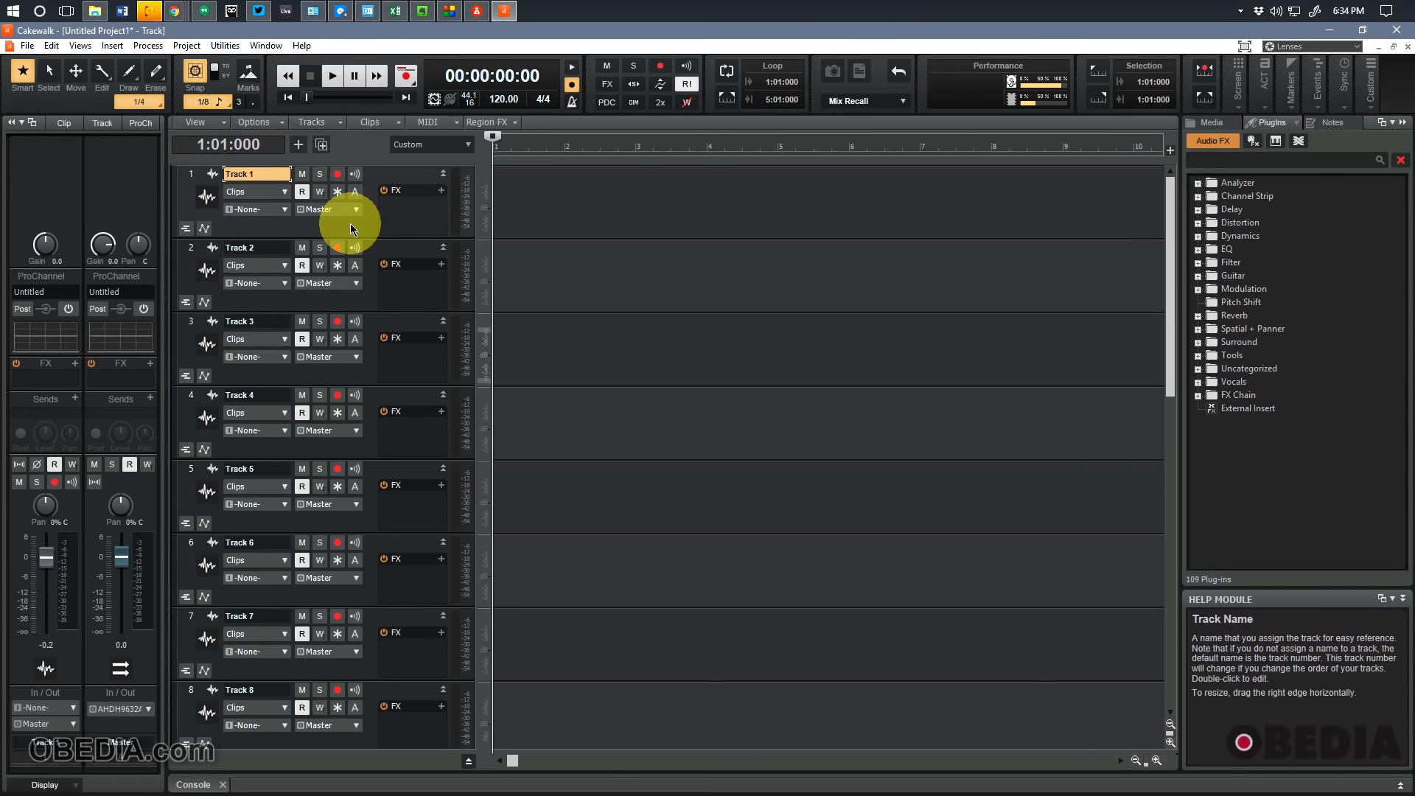
{"action": "left_click", "coordinate": [241, 248]}
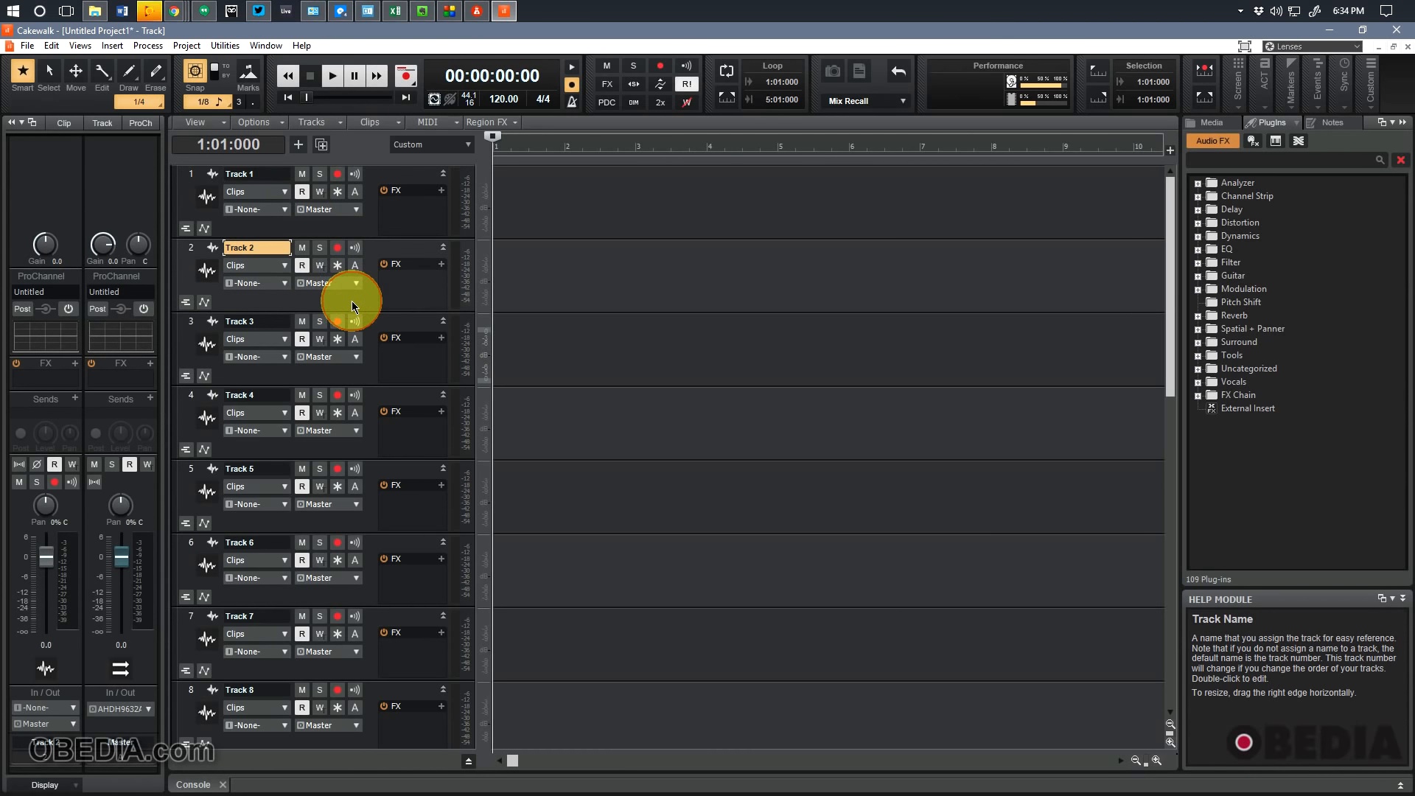
{"action": "mouse_move", "coordinate": [341, 225]}
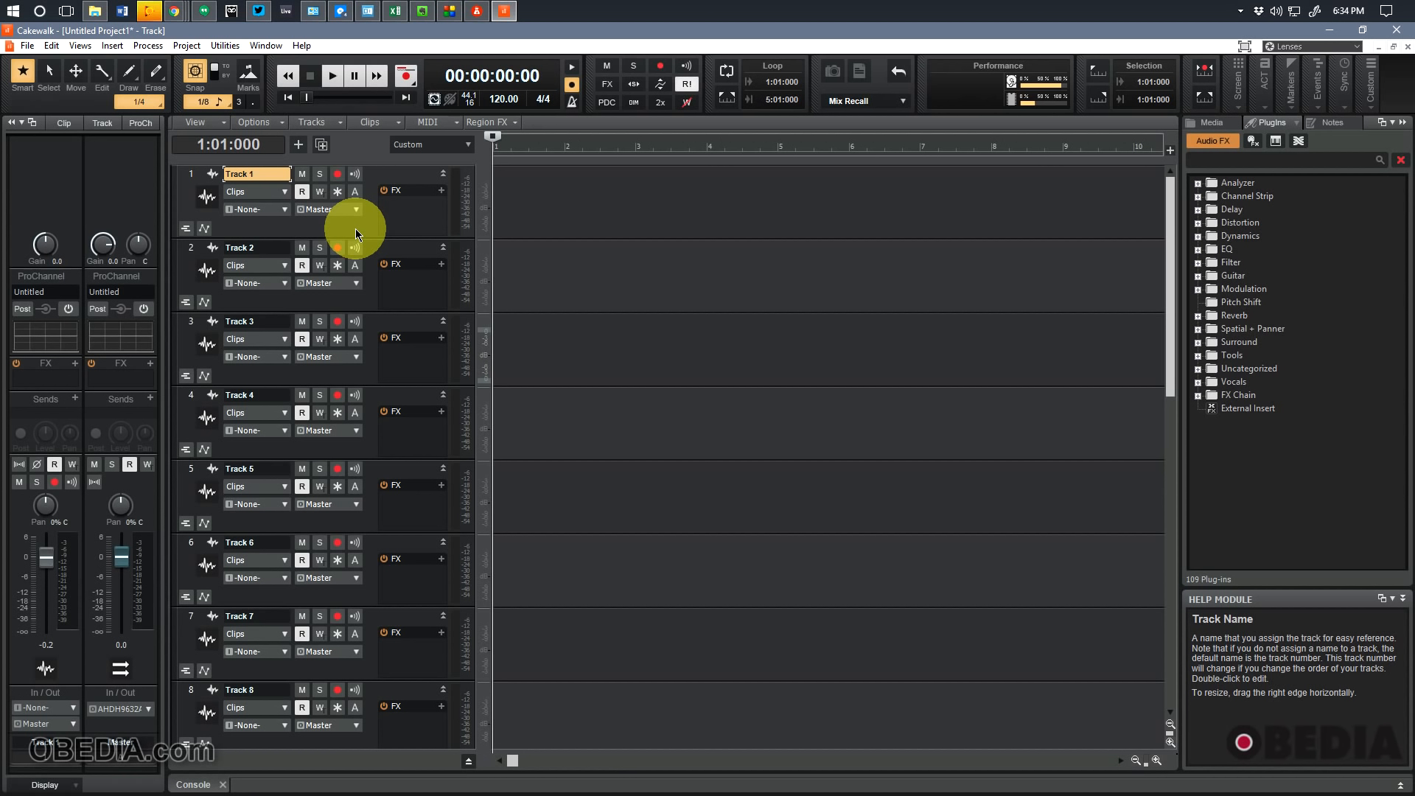
{"action": "left_click", "coordinate": [240, 248]}
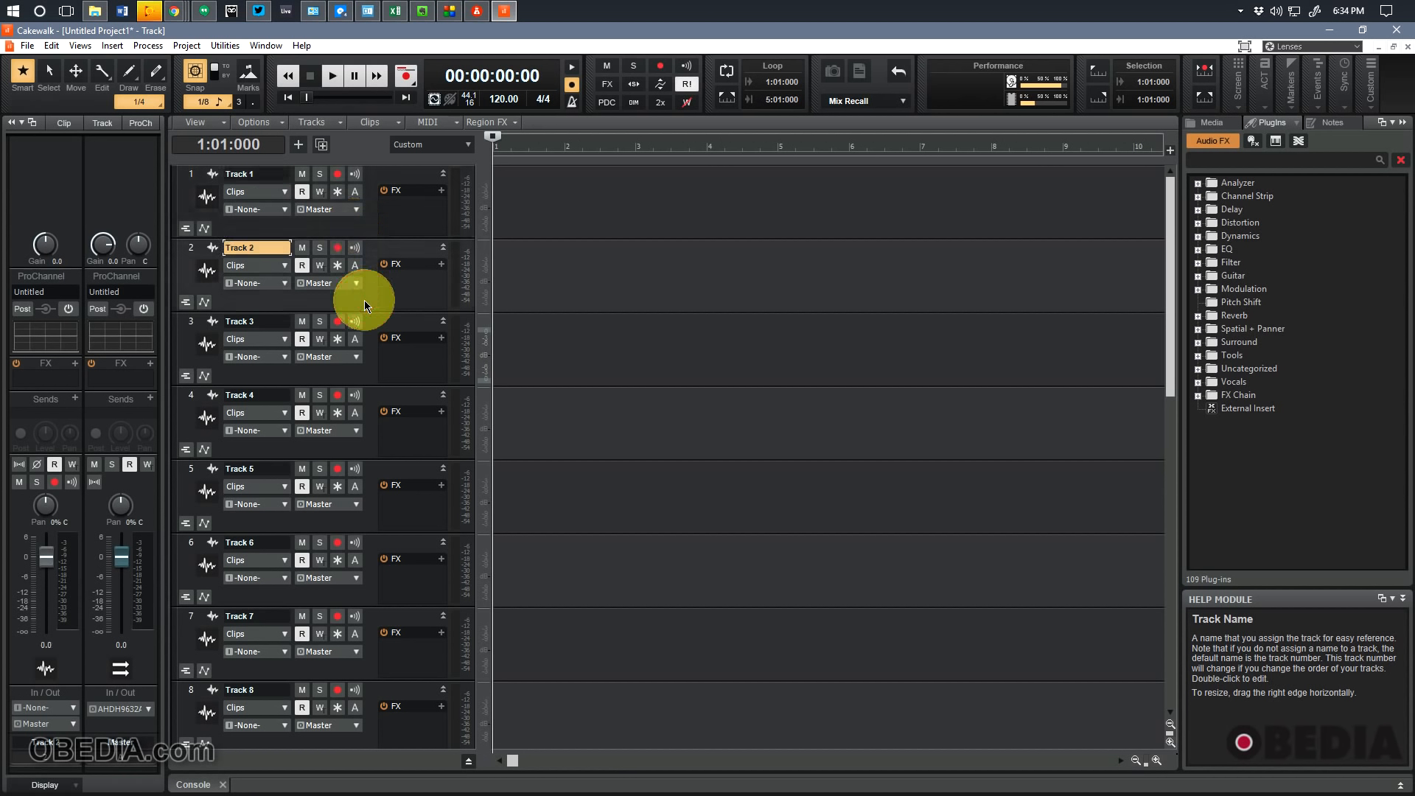
{"action": "mouse_move", "coordinate": [360, 229]}
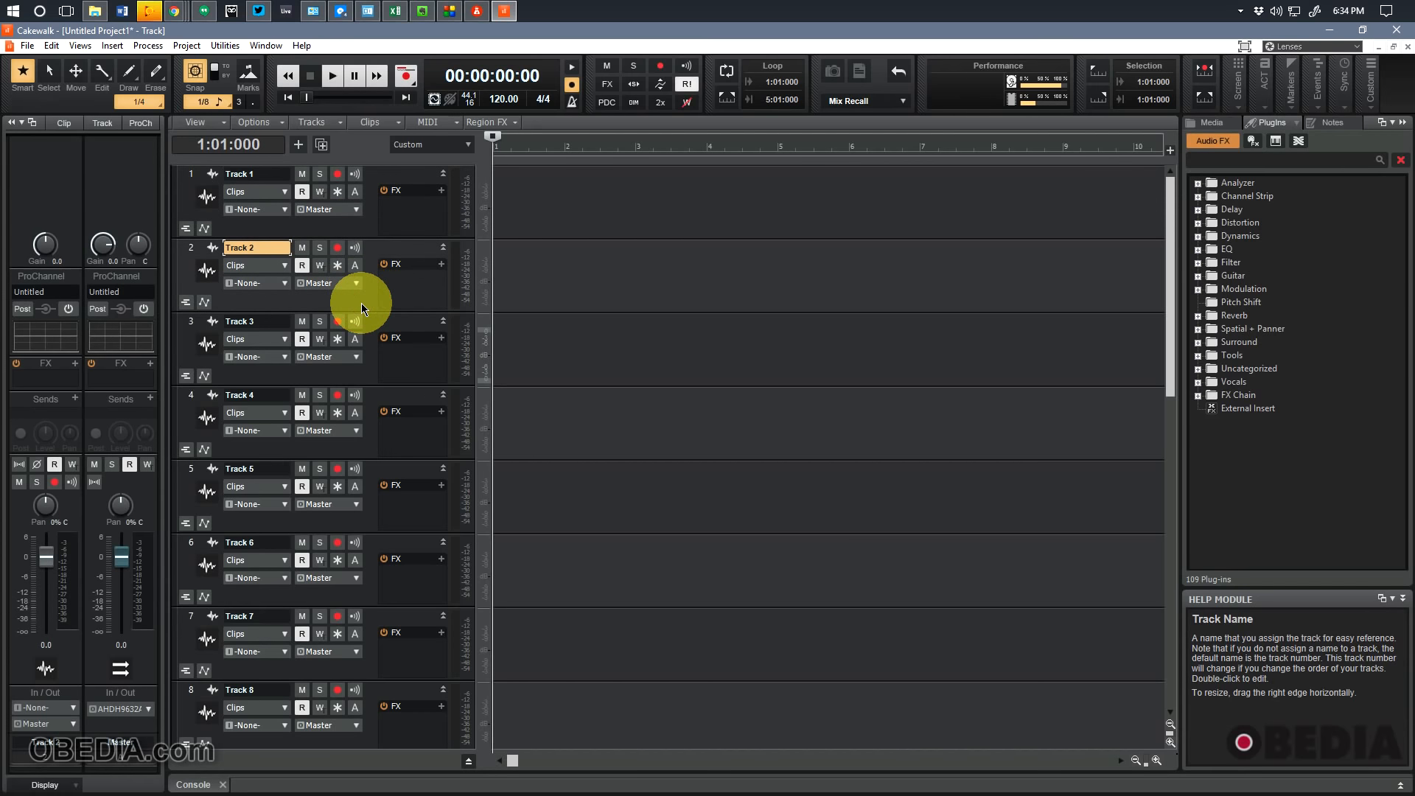
{"action": "mouse_move", "coordinate": [357, 379]}
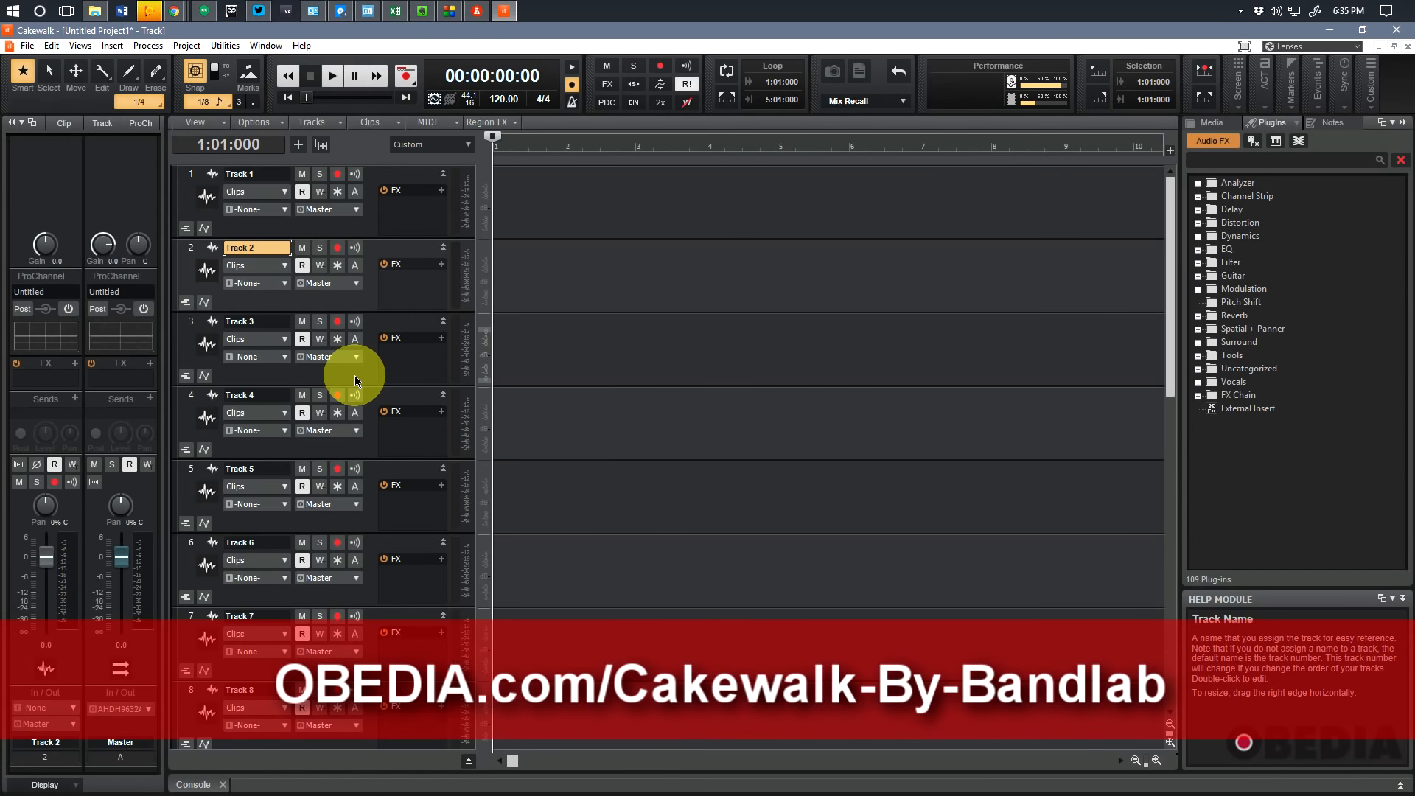
{"action": "mouse_move", "coordinate": [376, 389]}
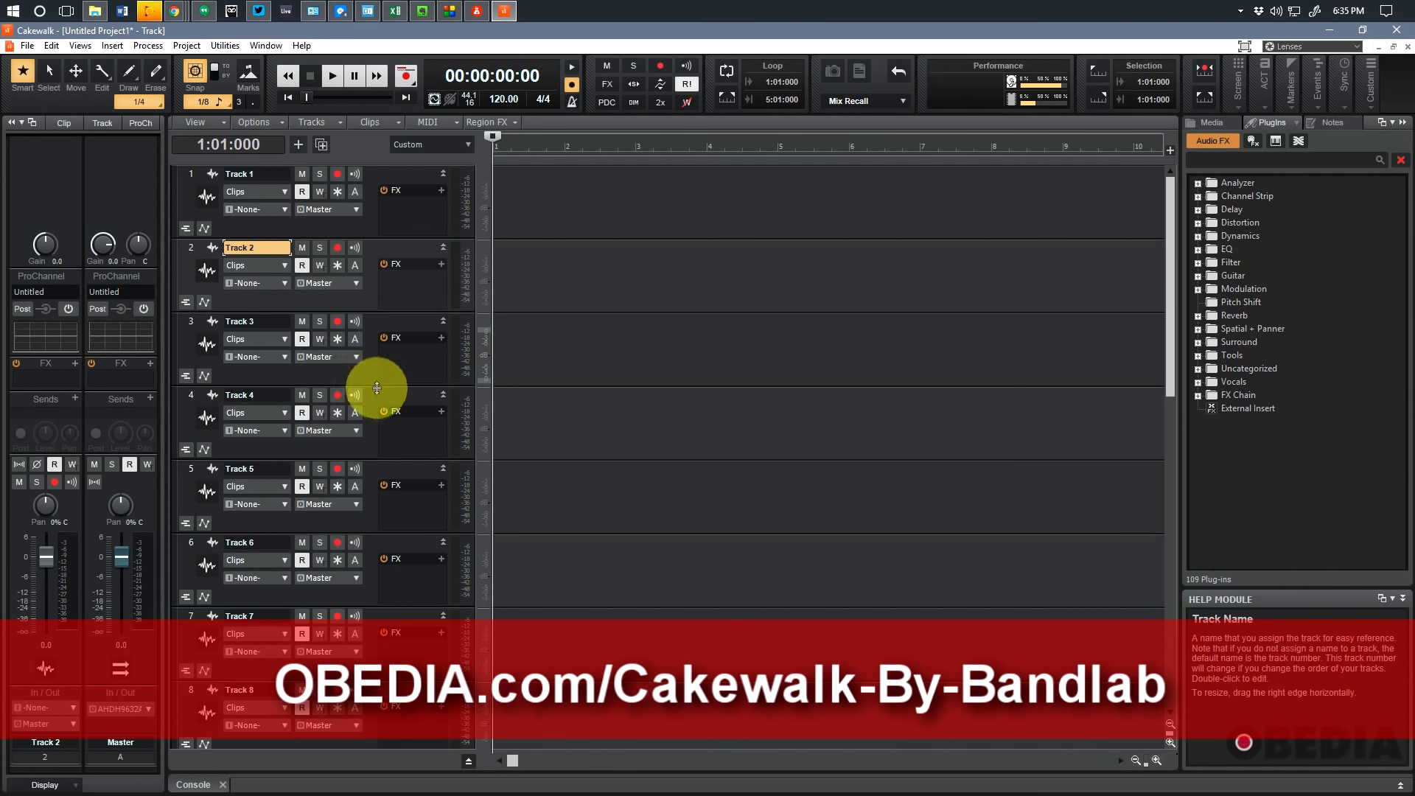
{"action": "mouse_move", "coordinate": [376, 379]}
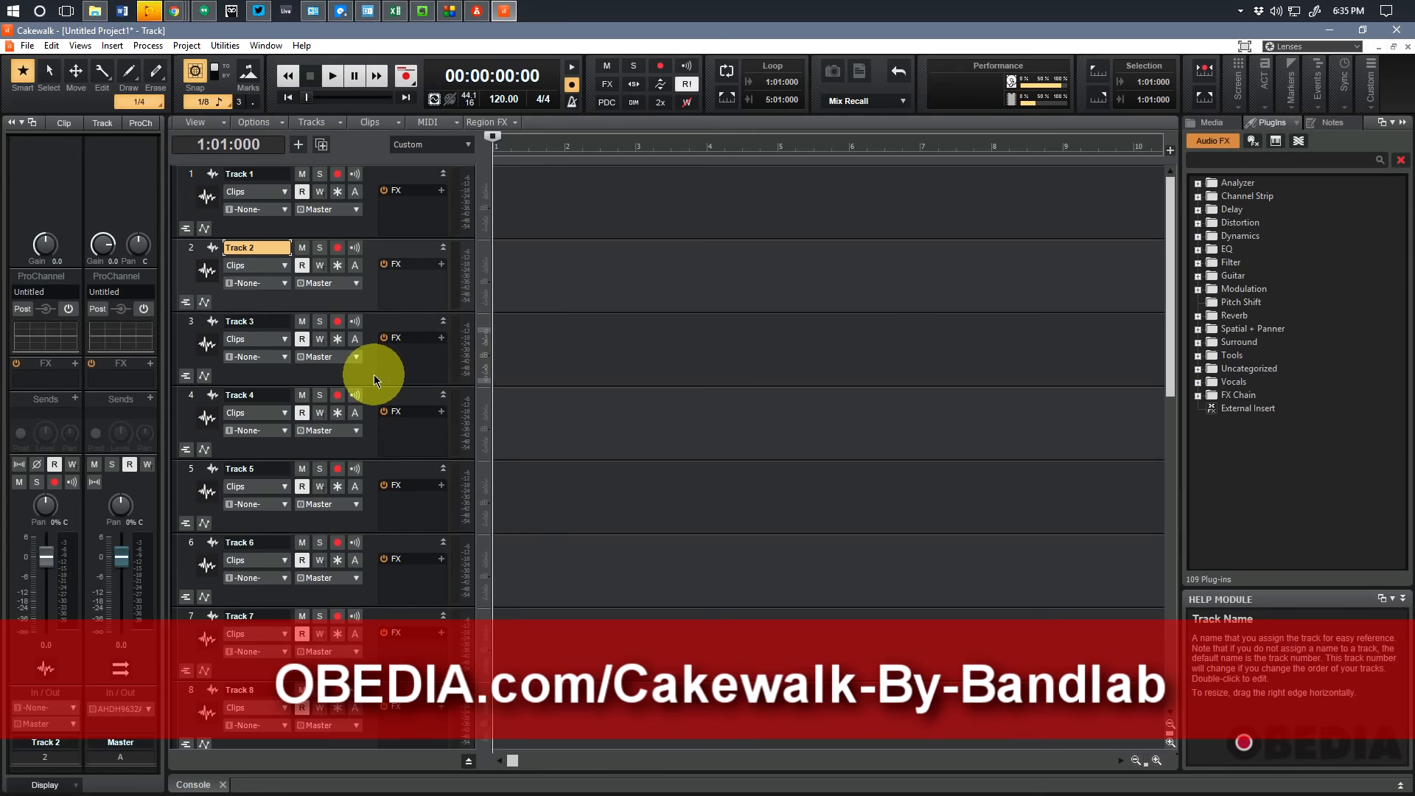
{"action": "mouse_move", "coordinate": [375, 381]}
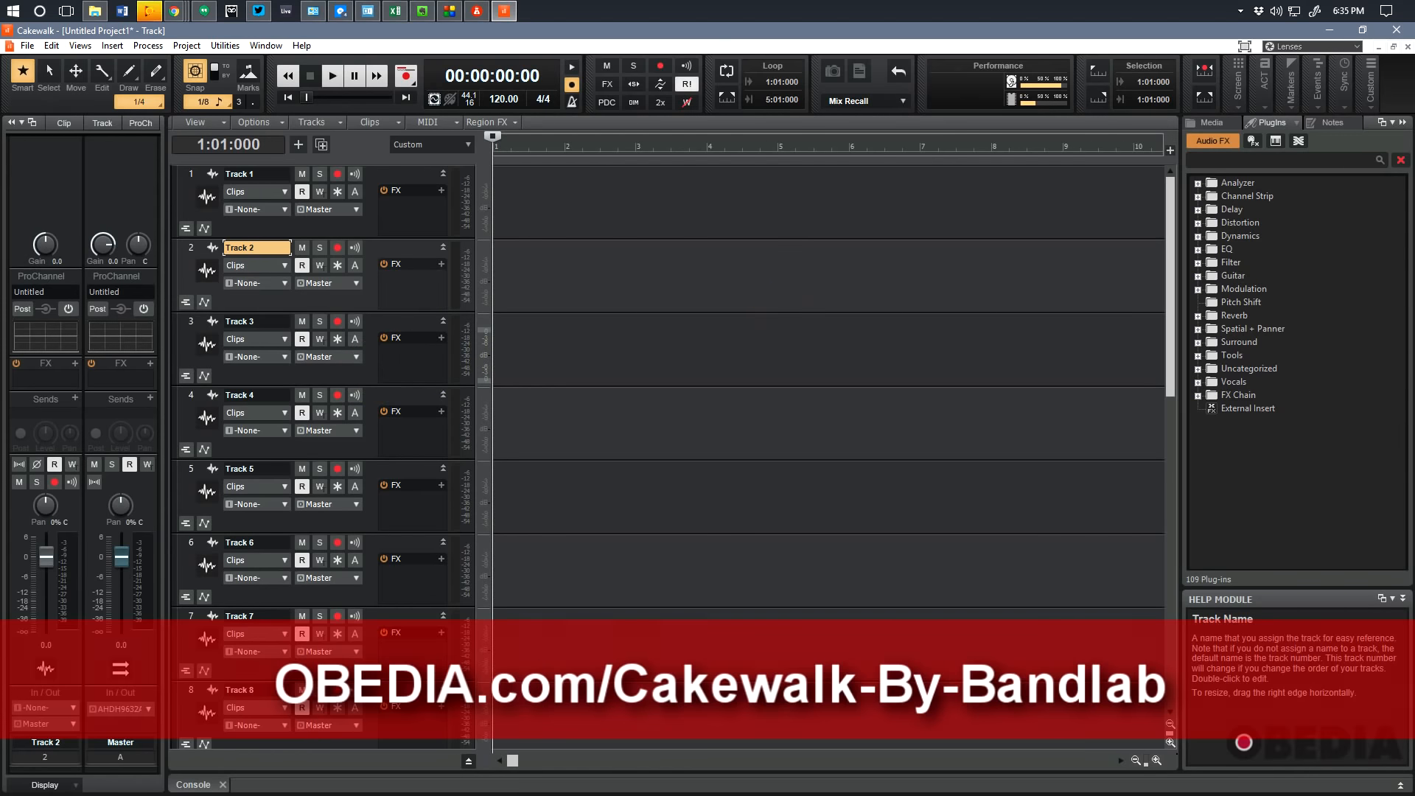